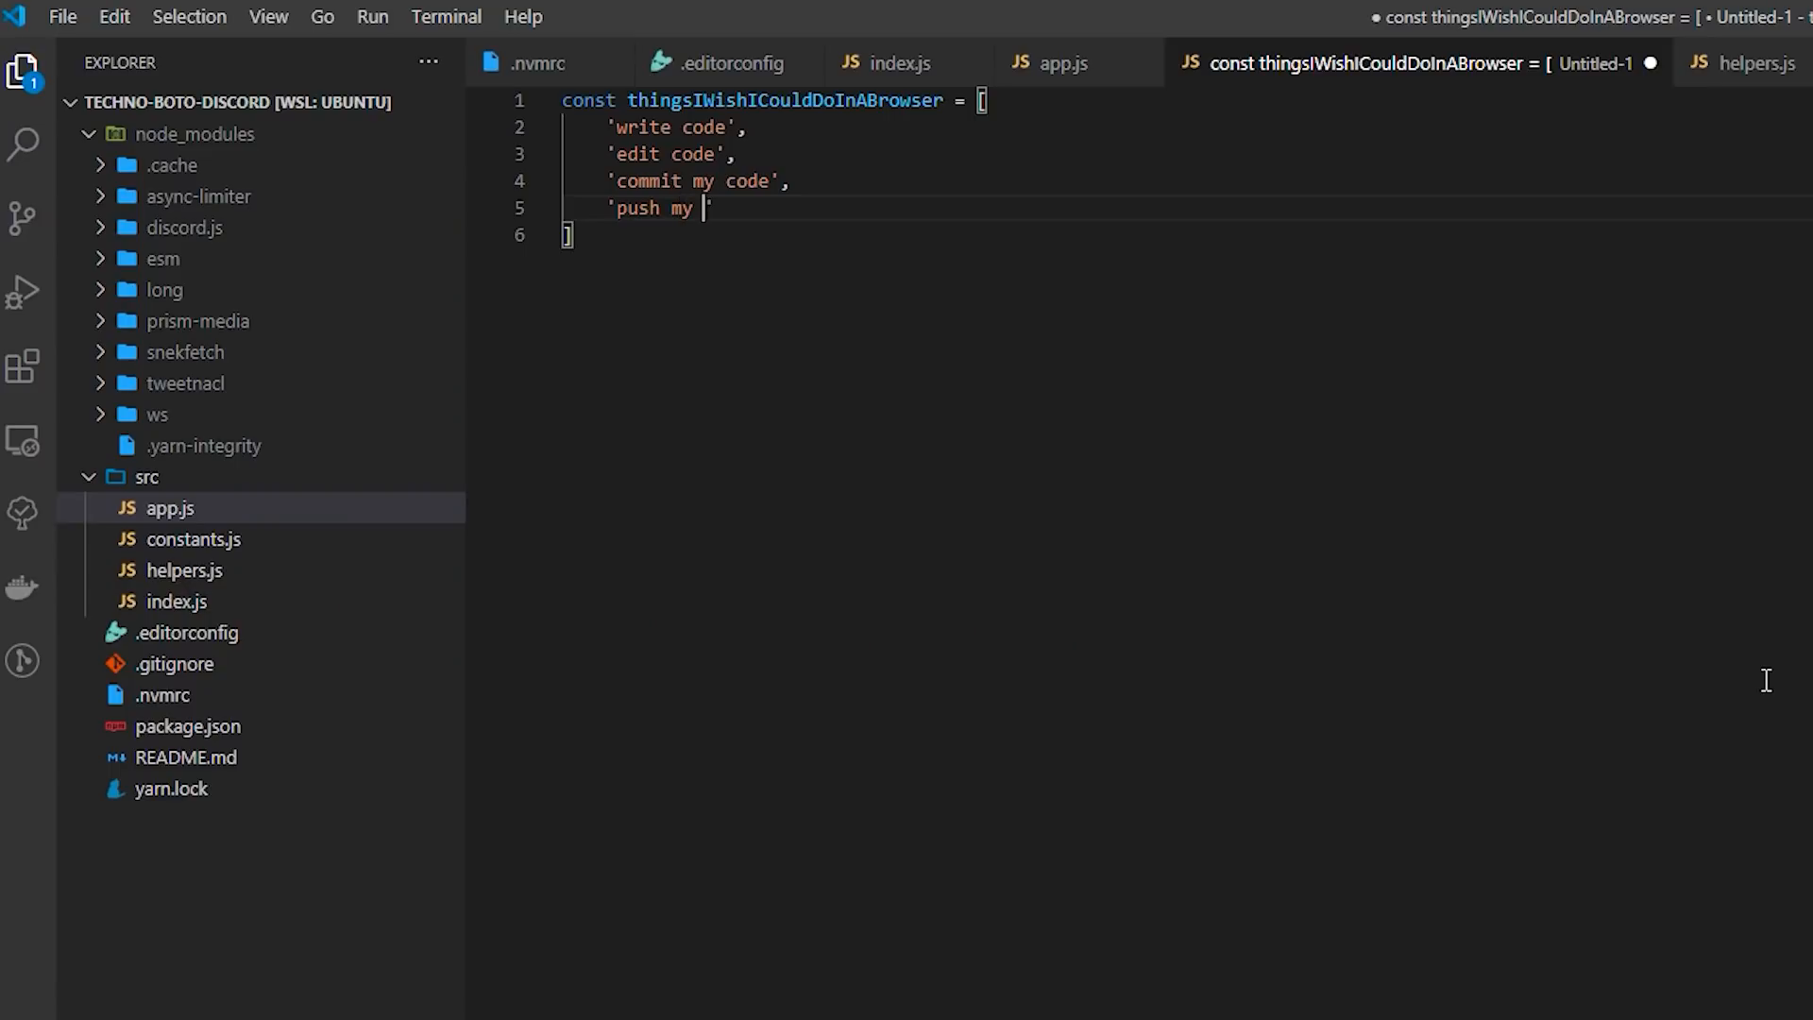
Step: Type the array entries 'push my code up' and 'not drain my battery' into Untitled-1
text(code up',)
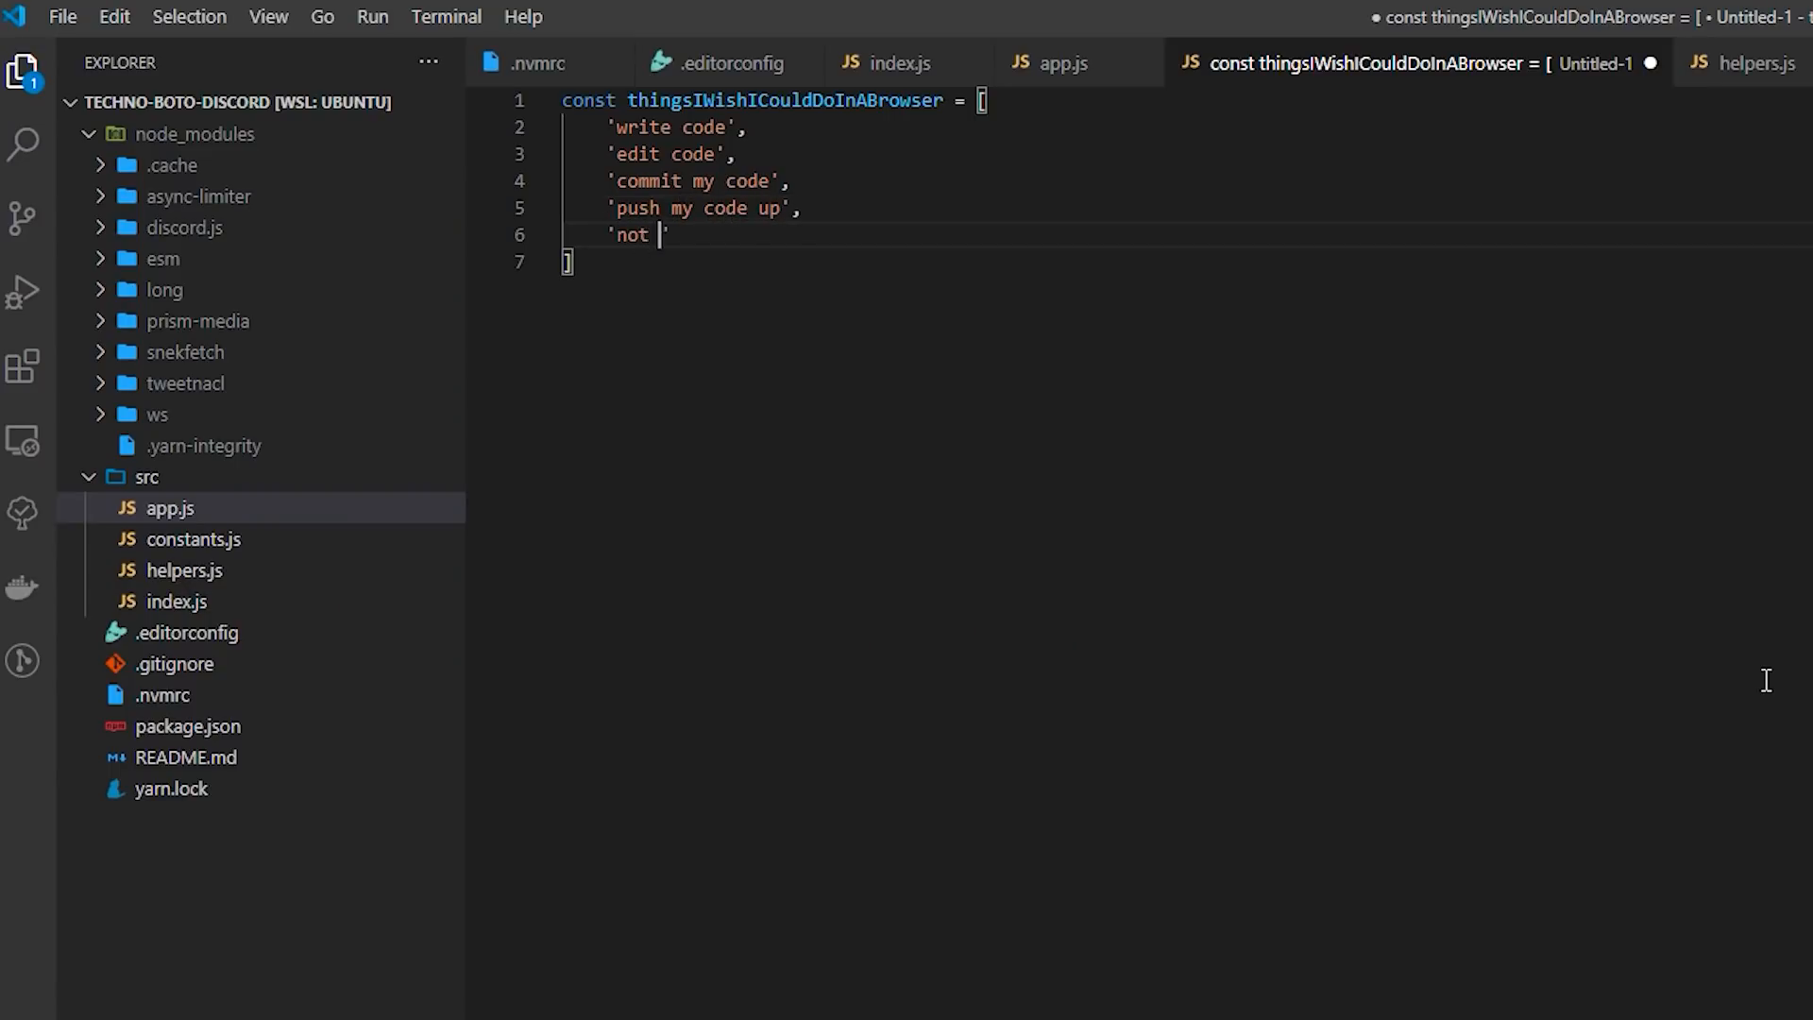
text(drain my bat)
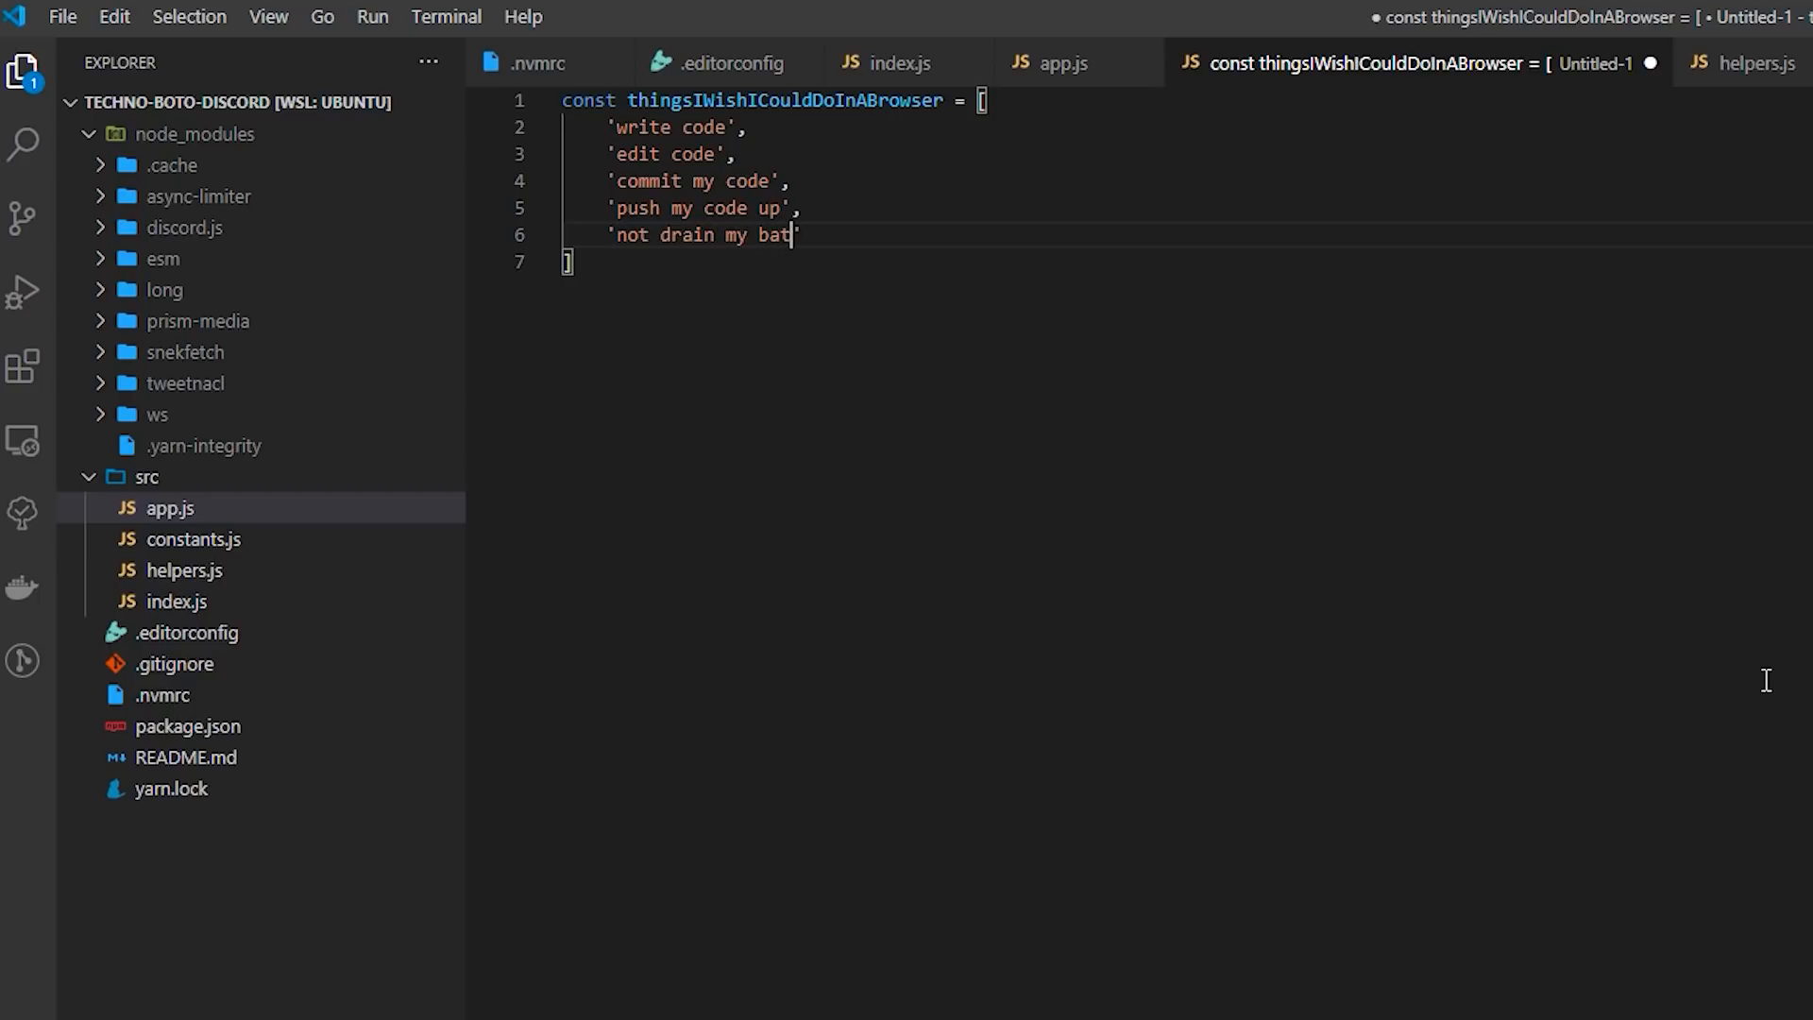
text(tery)
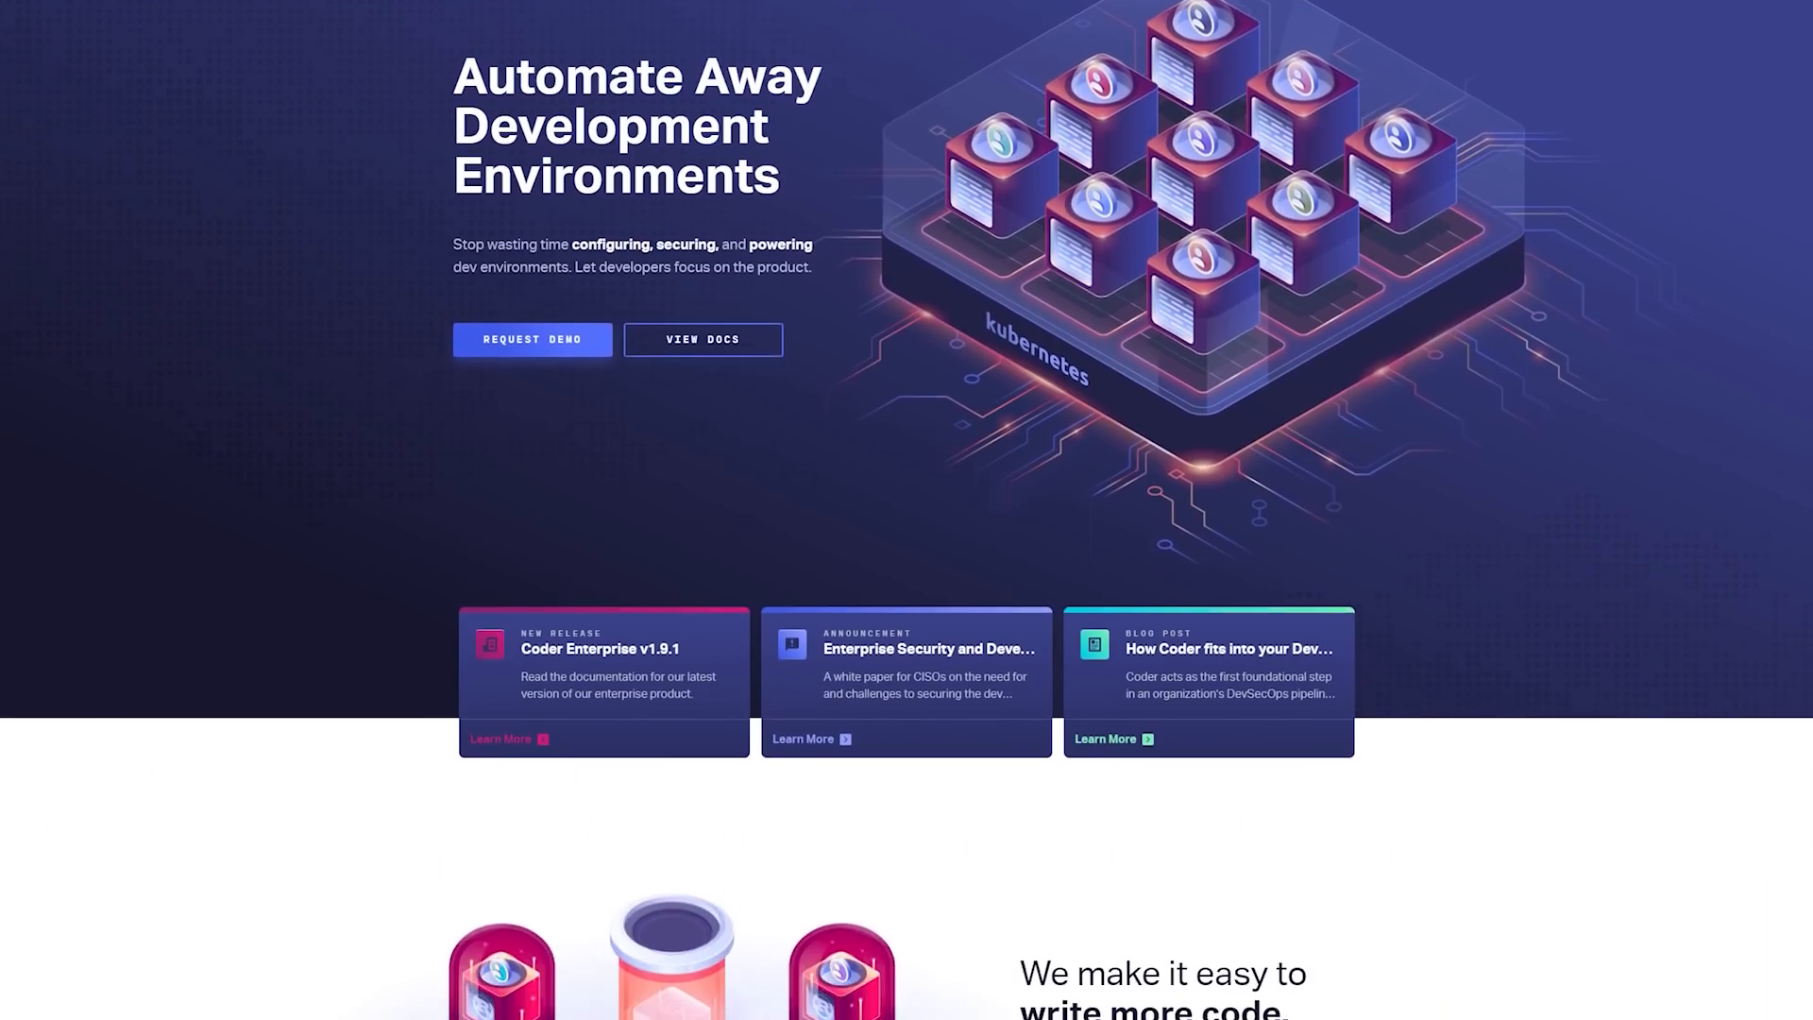
scroll(down, 3)
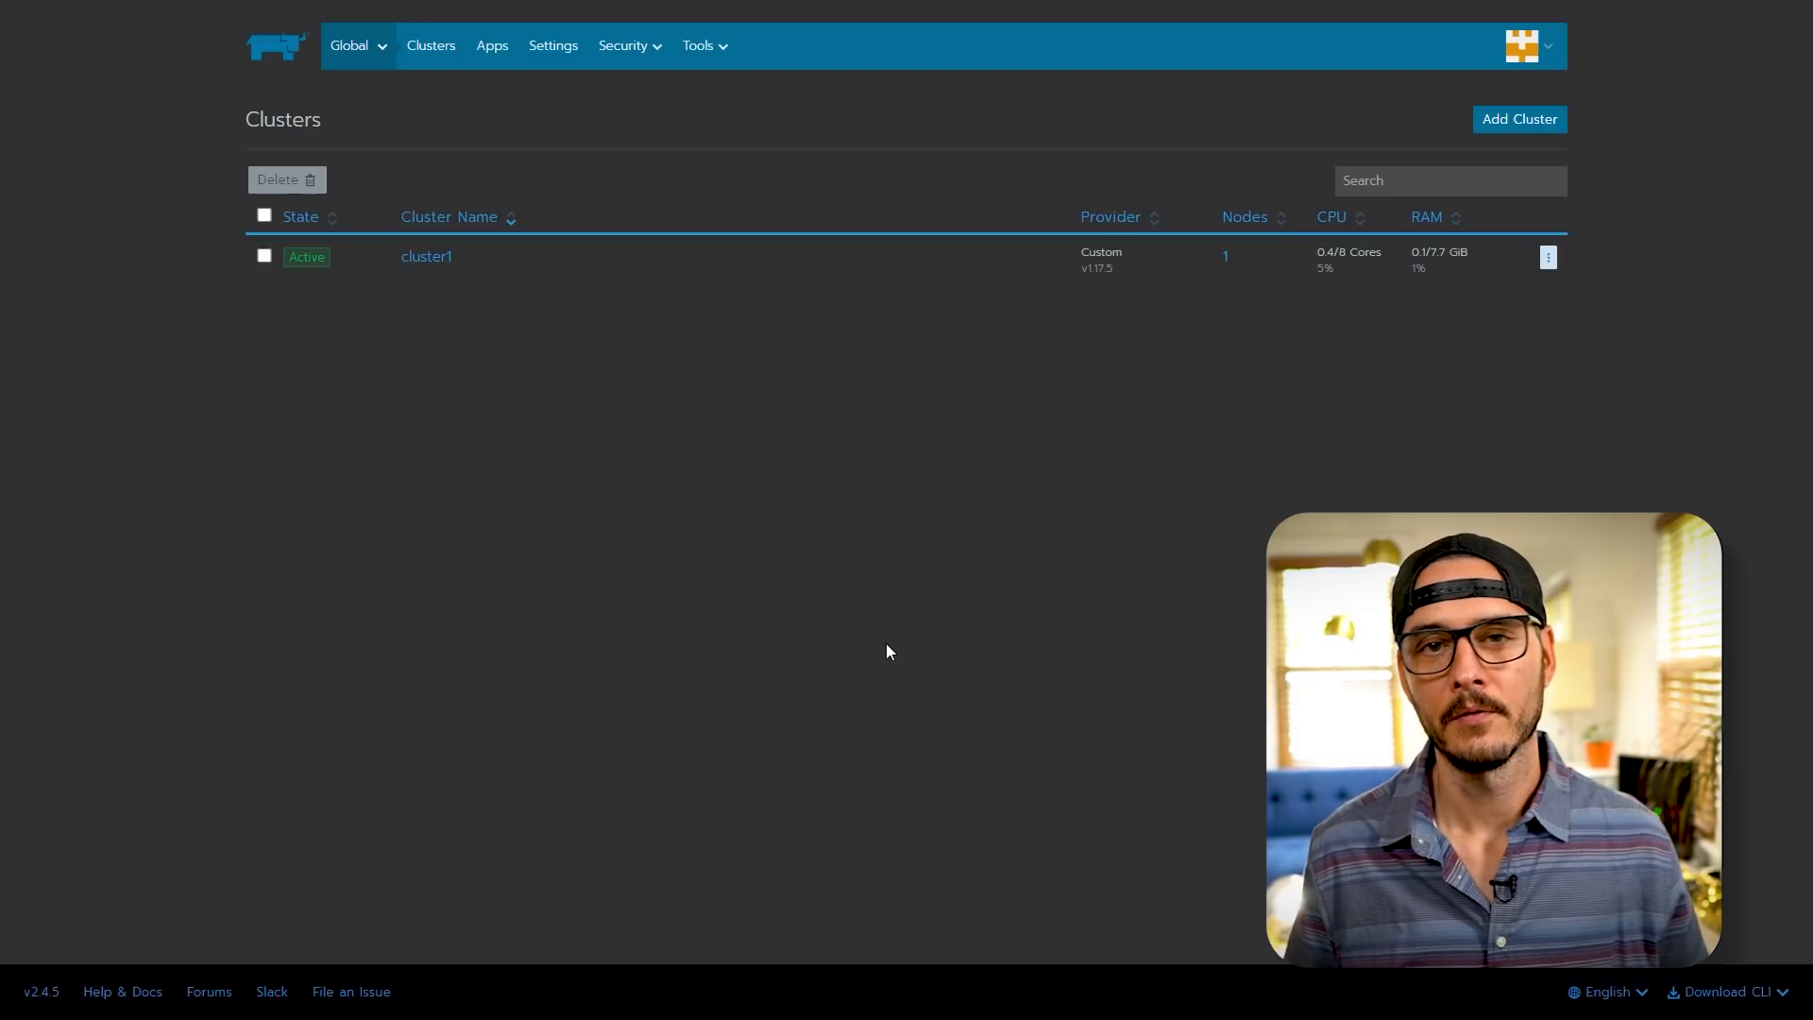
Step: Switch Rancher's Global picker to cluster1 to reach its Default project
click(352, 46)
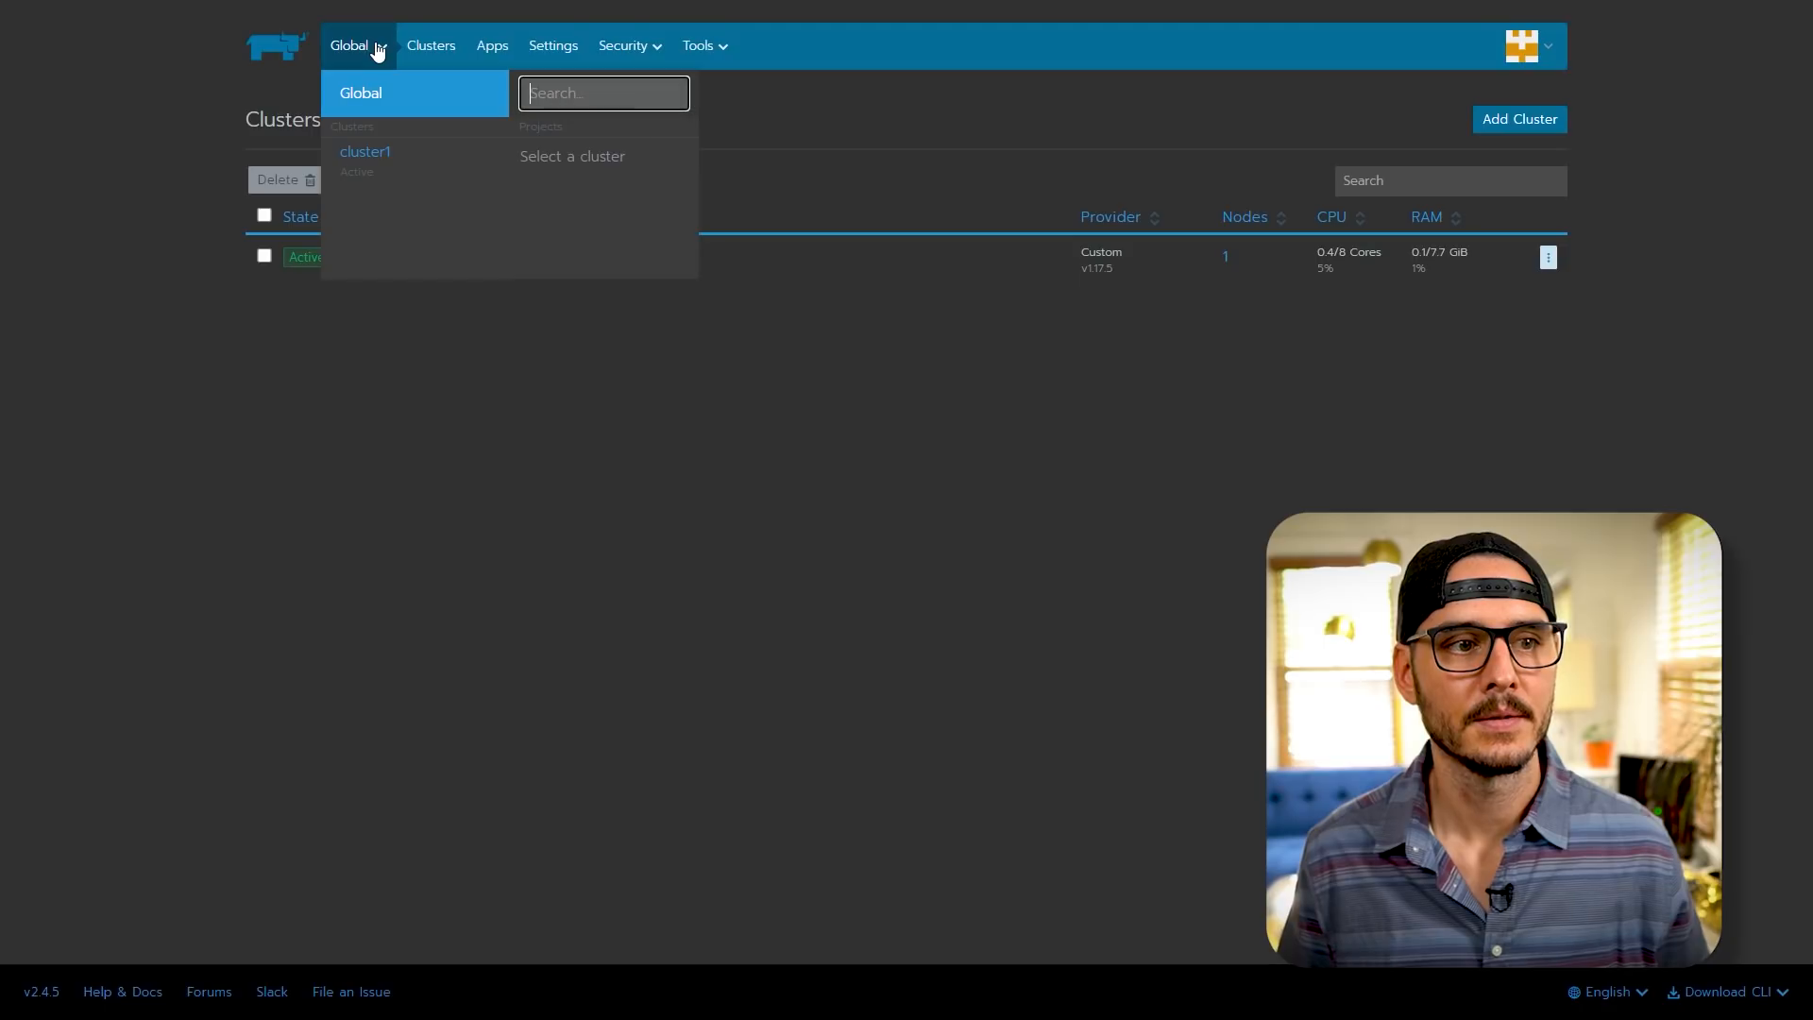
click(365, 151)
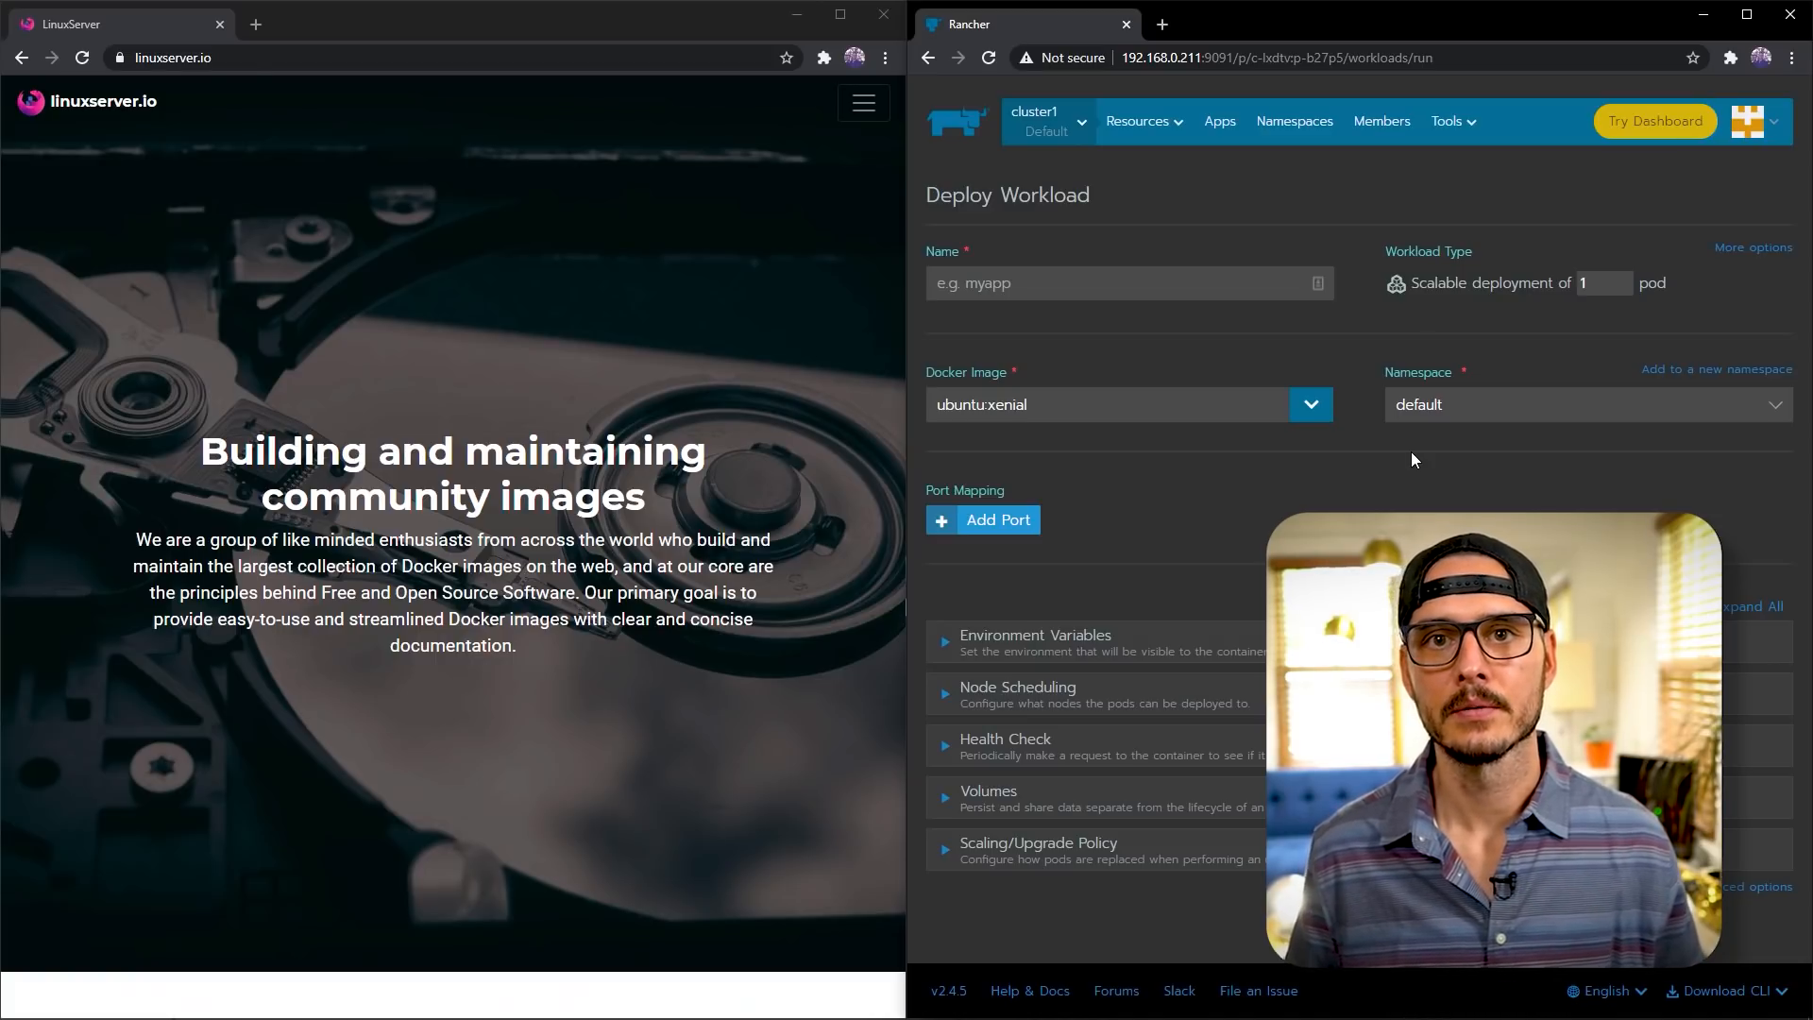
Step: Open the code-server image docs and find the docker create snippet's /config path
click(862, 103)
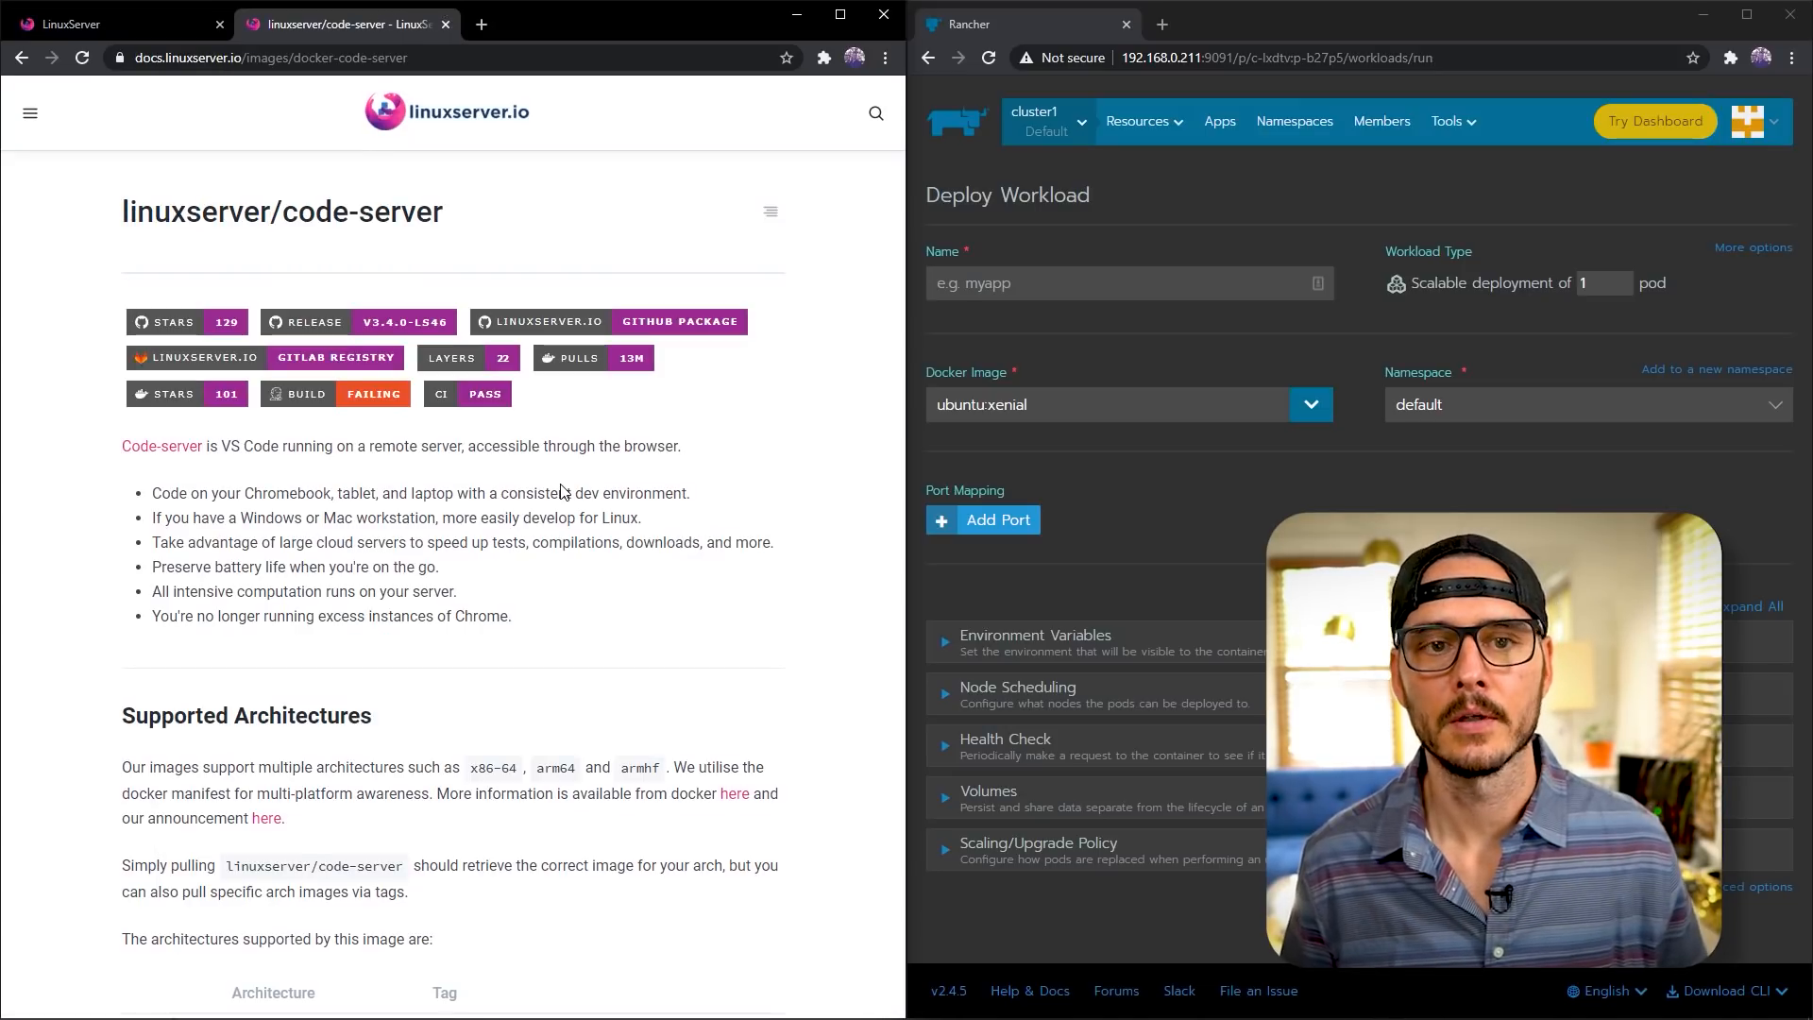
scroll(down, 3)
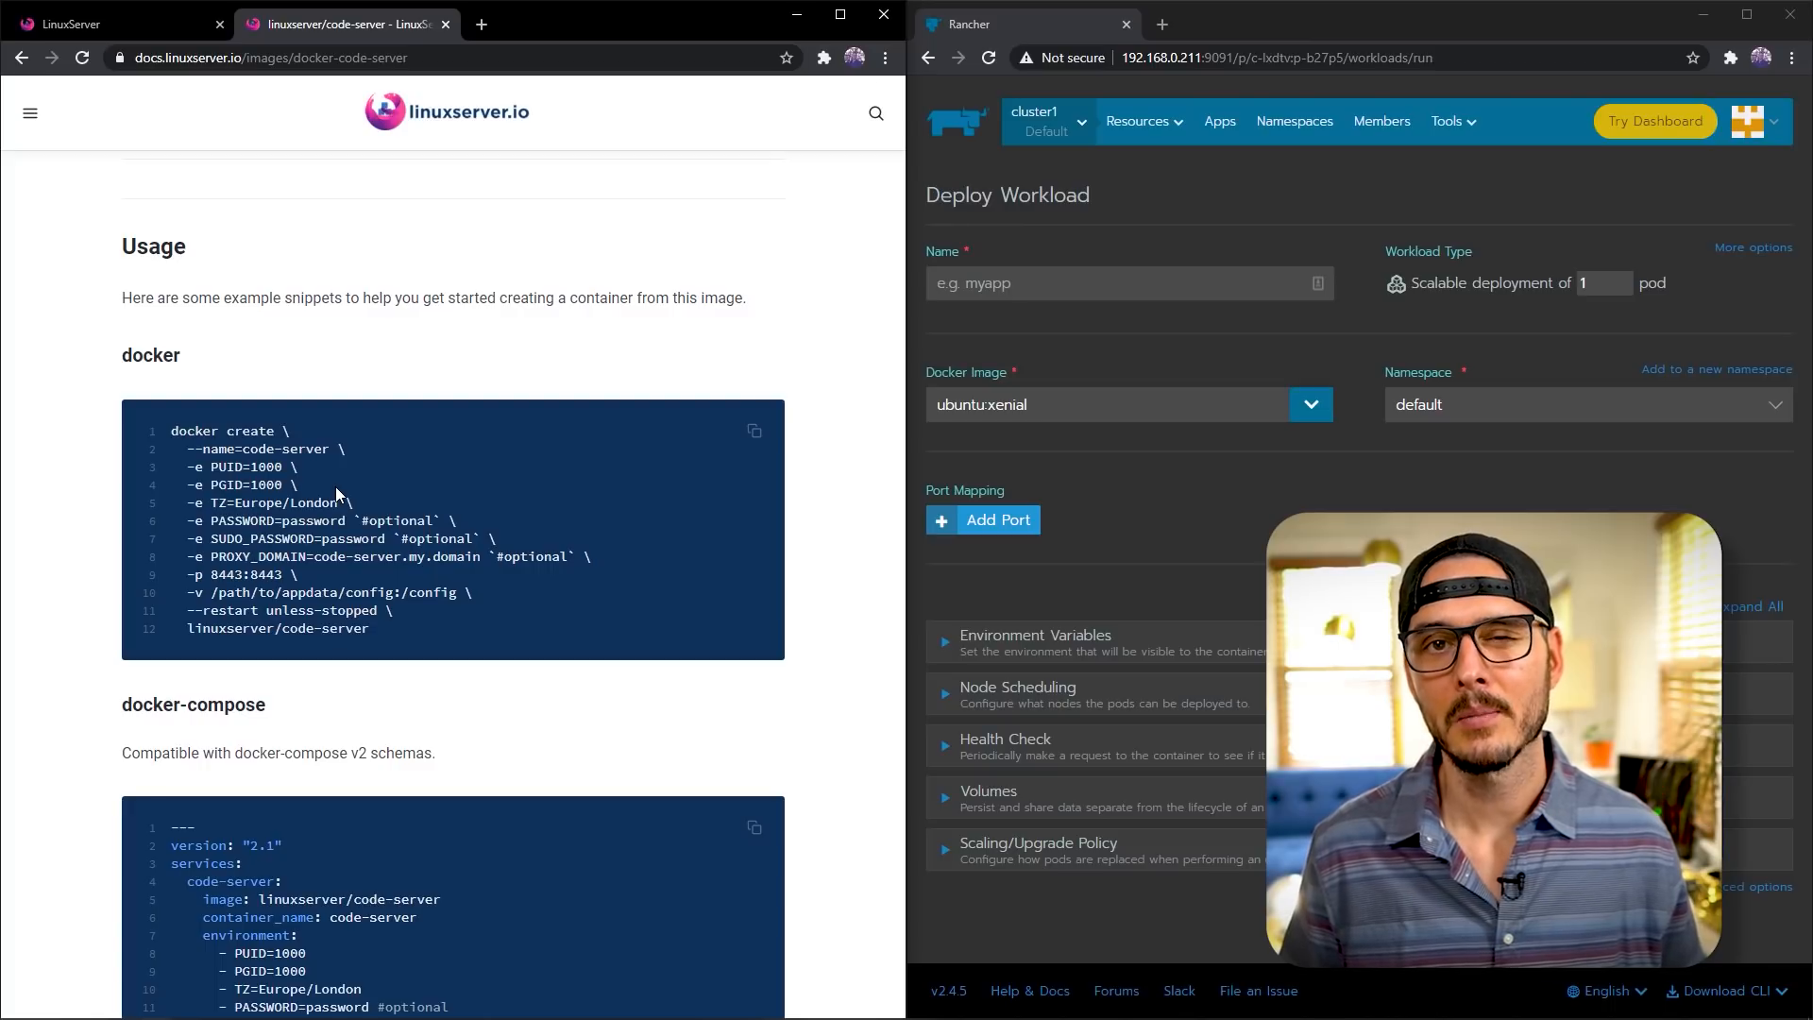
mouse_move(297, 539)
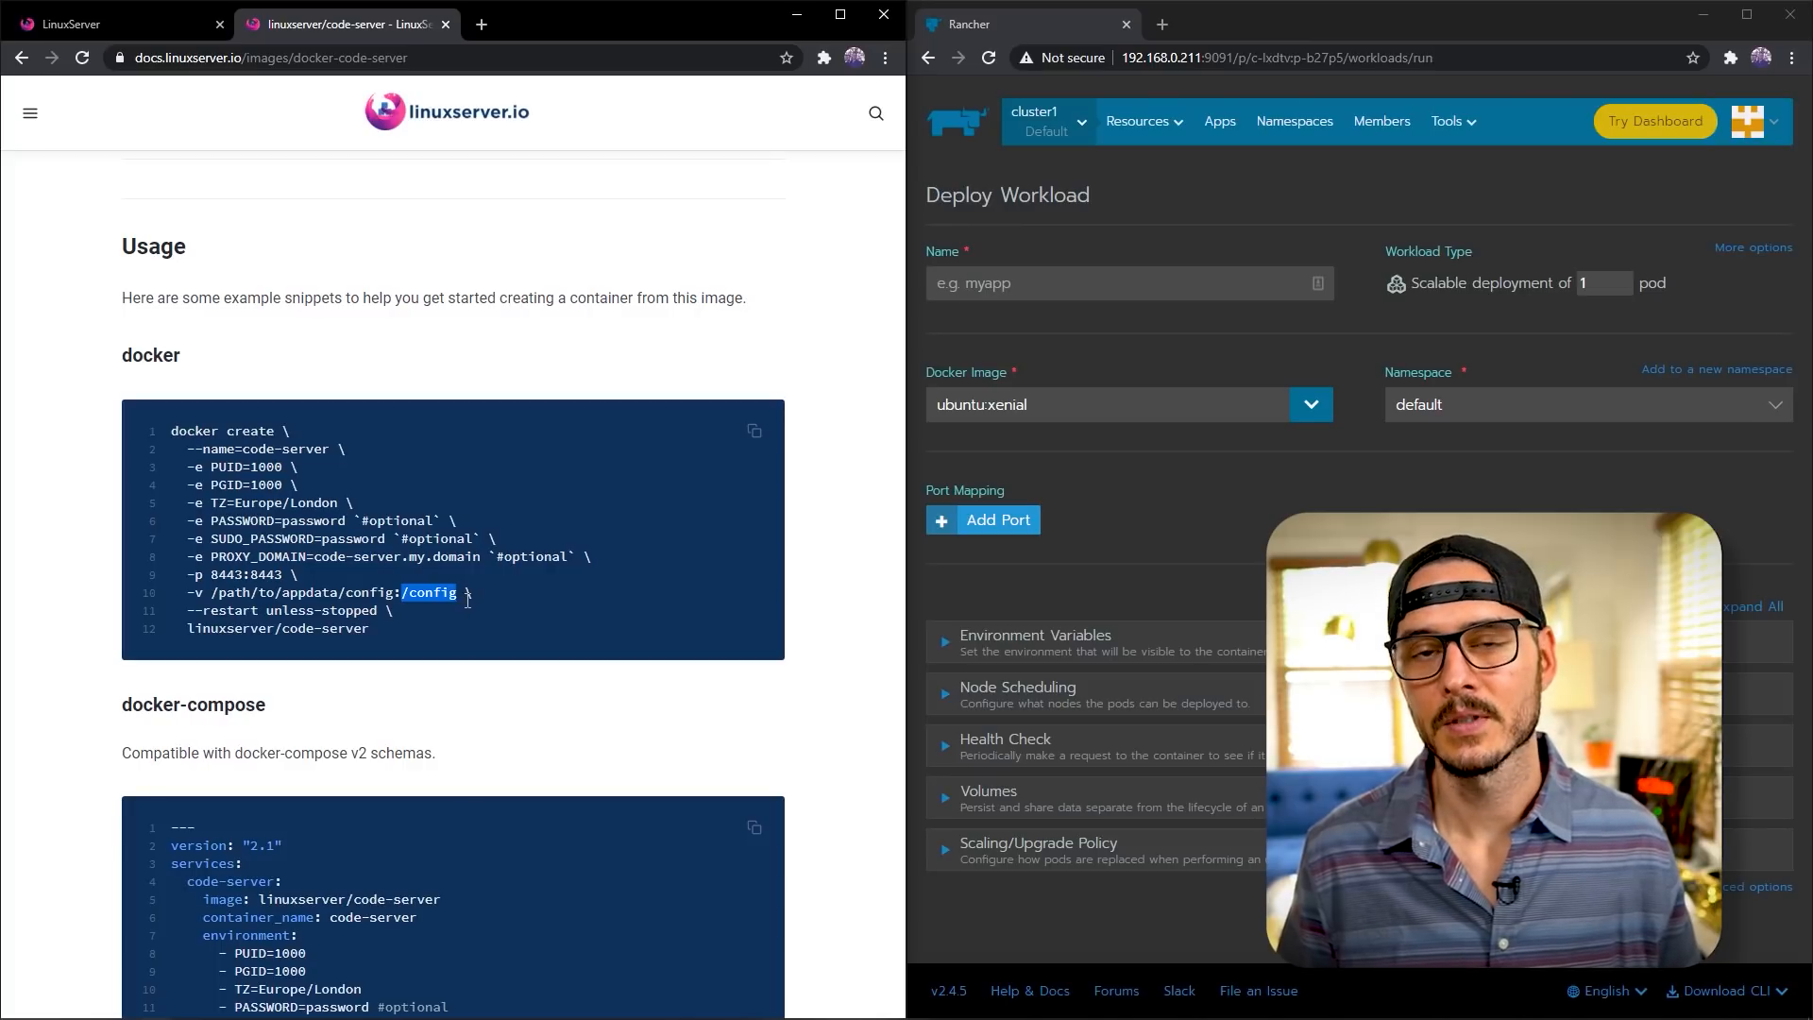
double_click(328, 628)
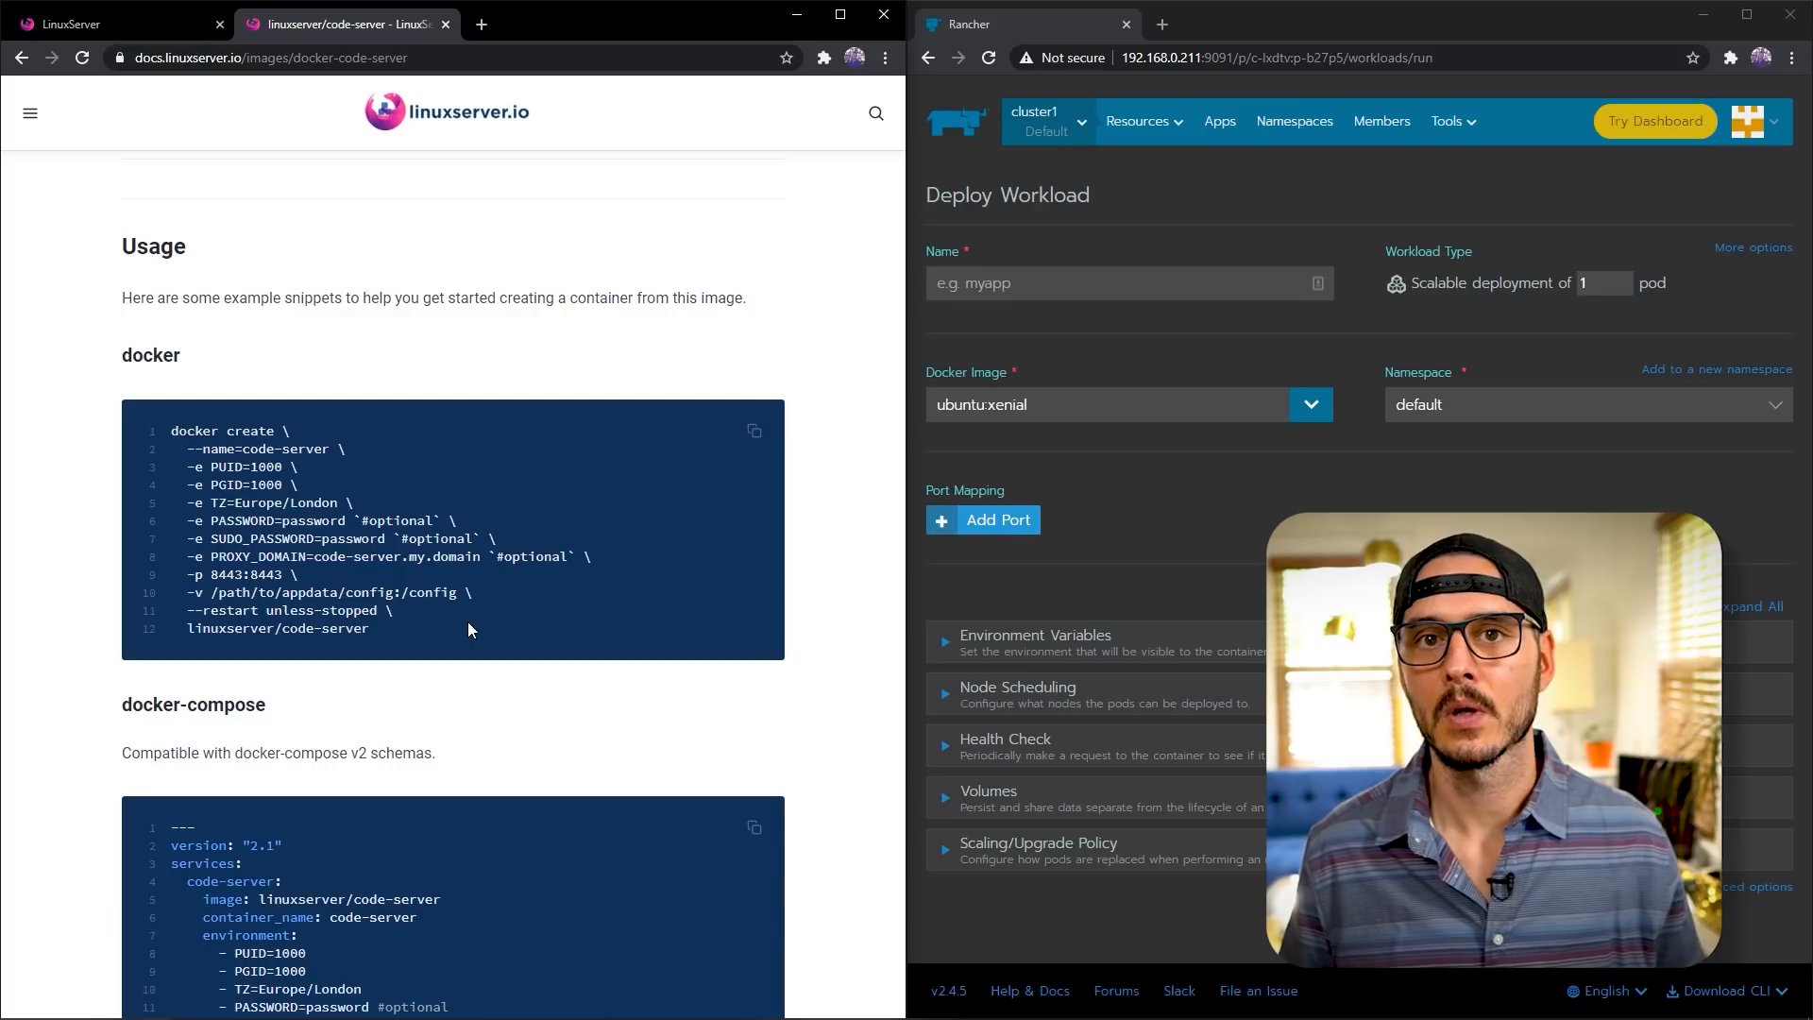
click(1128, 282)
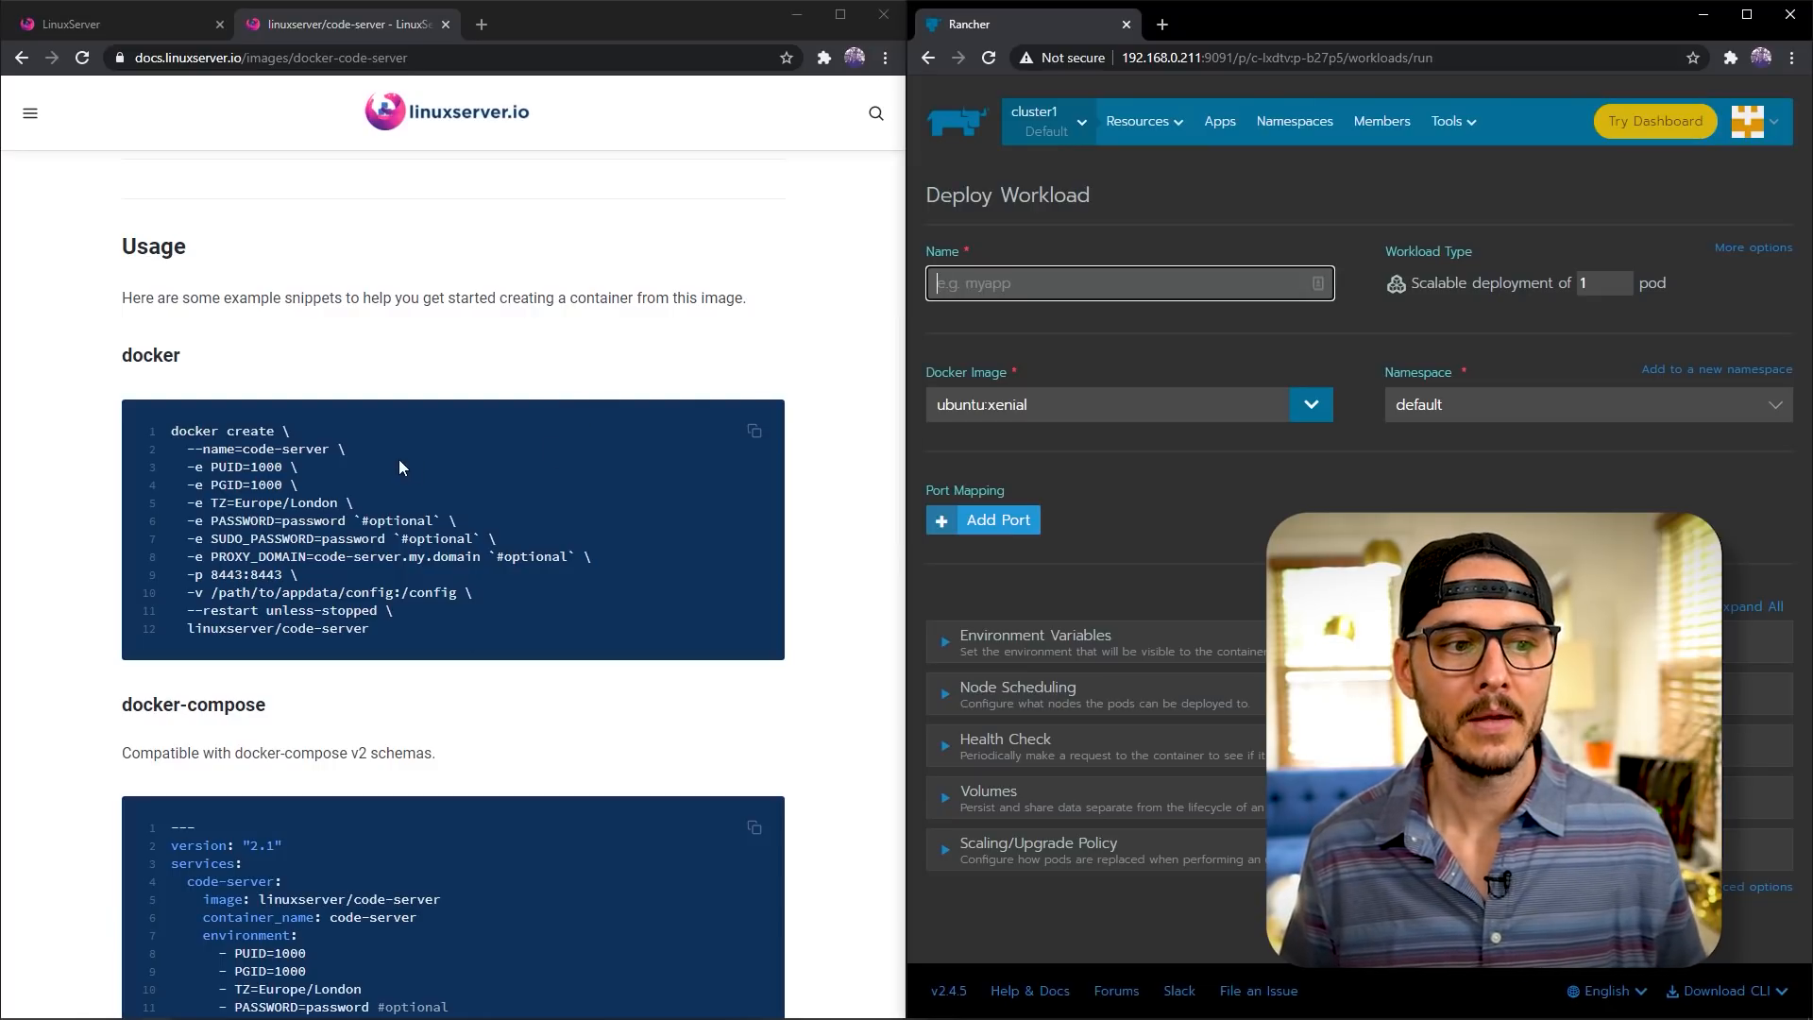
mouse_move(1439, 259)
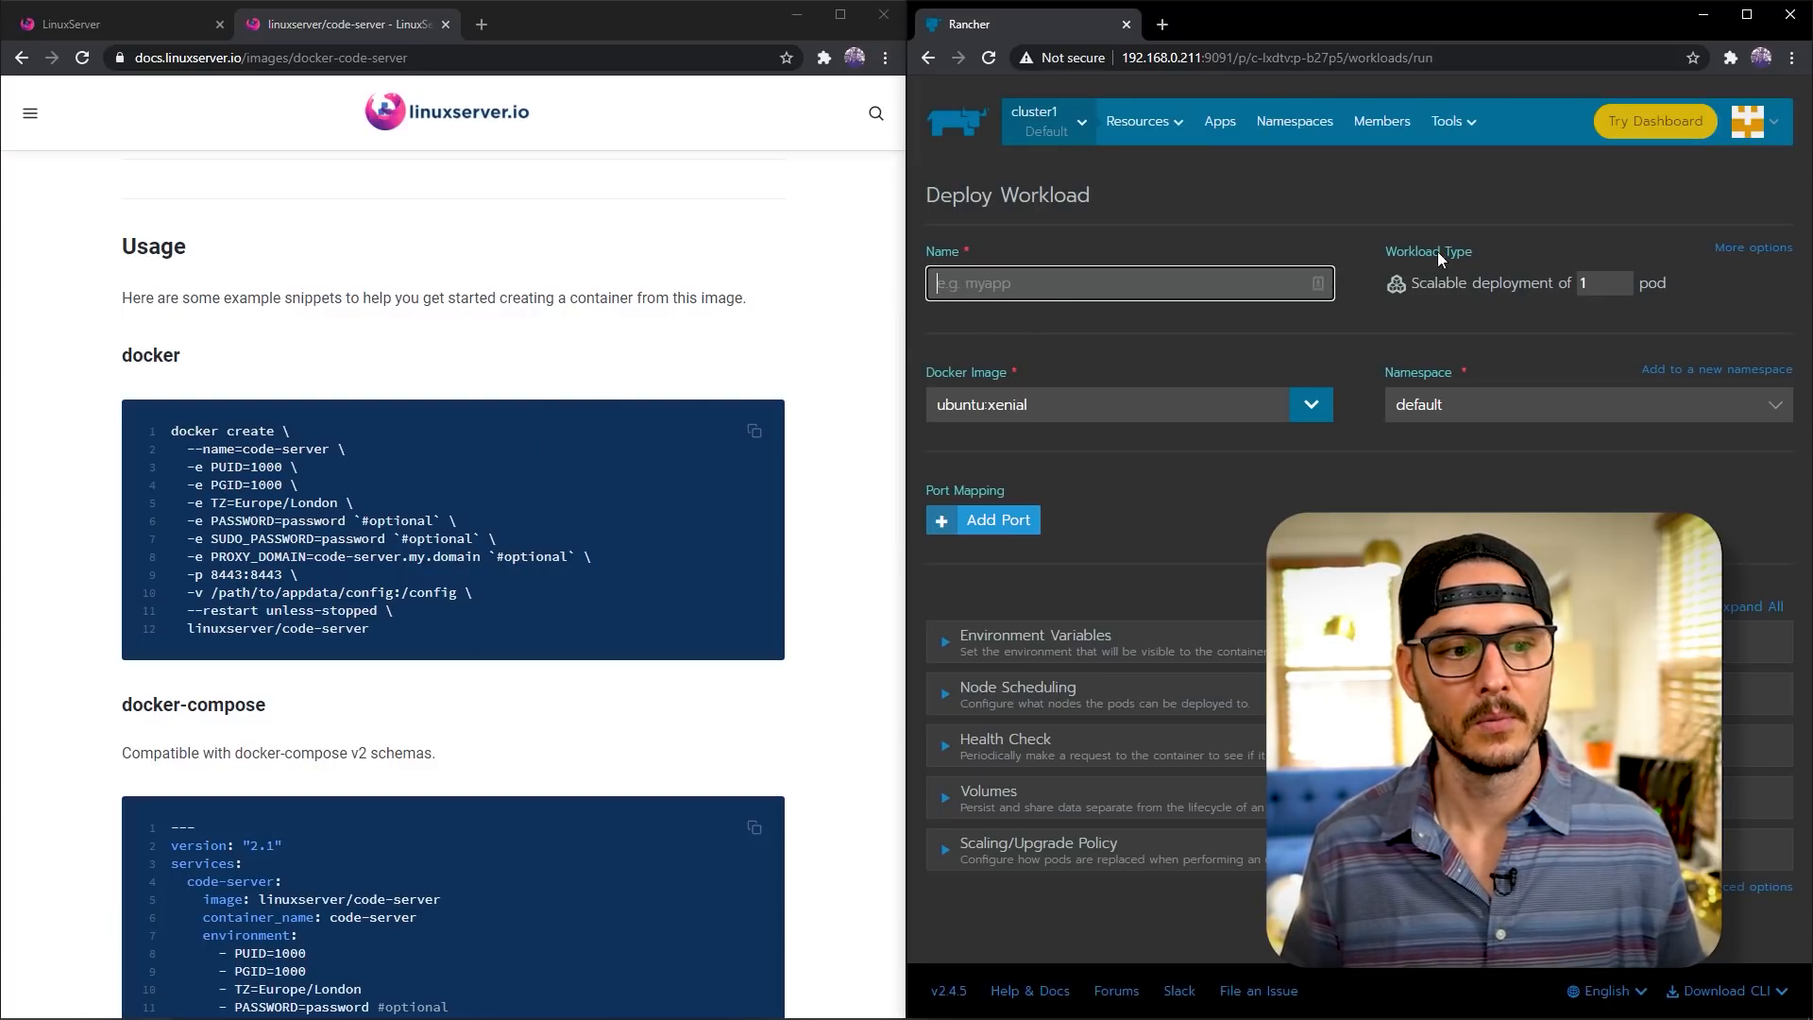
Step: Name the workload code-server and expand its Environment Variables section
text(code)
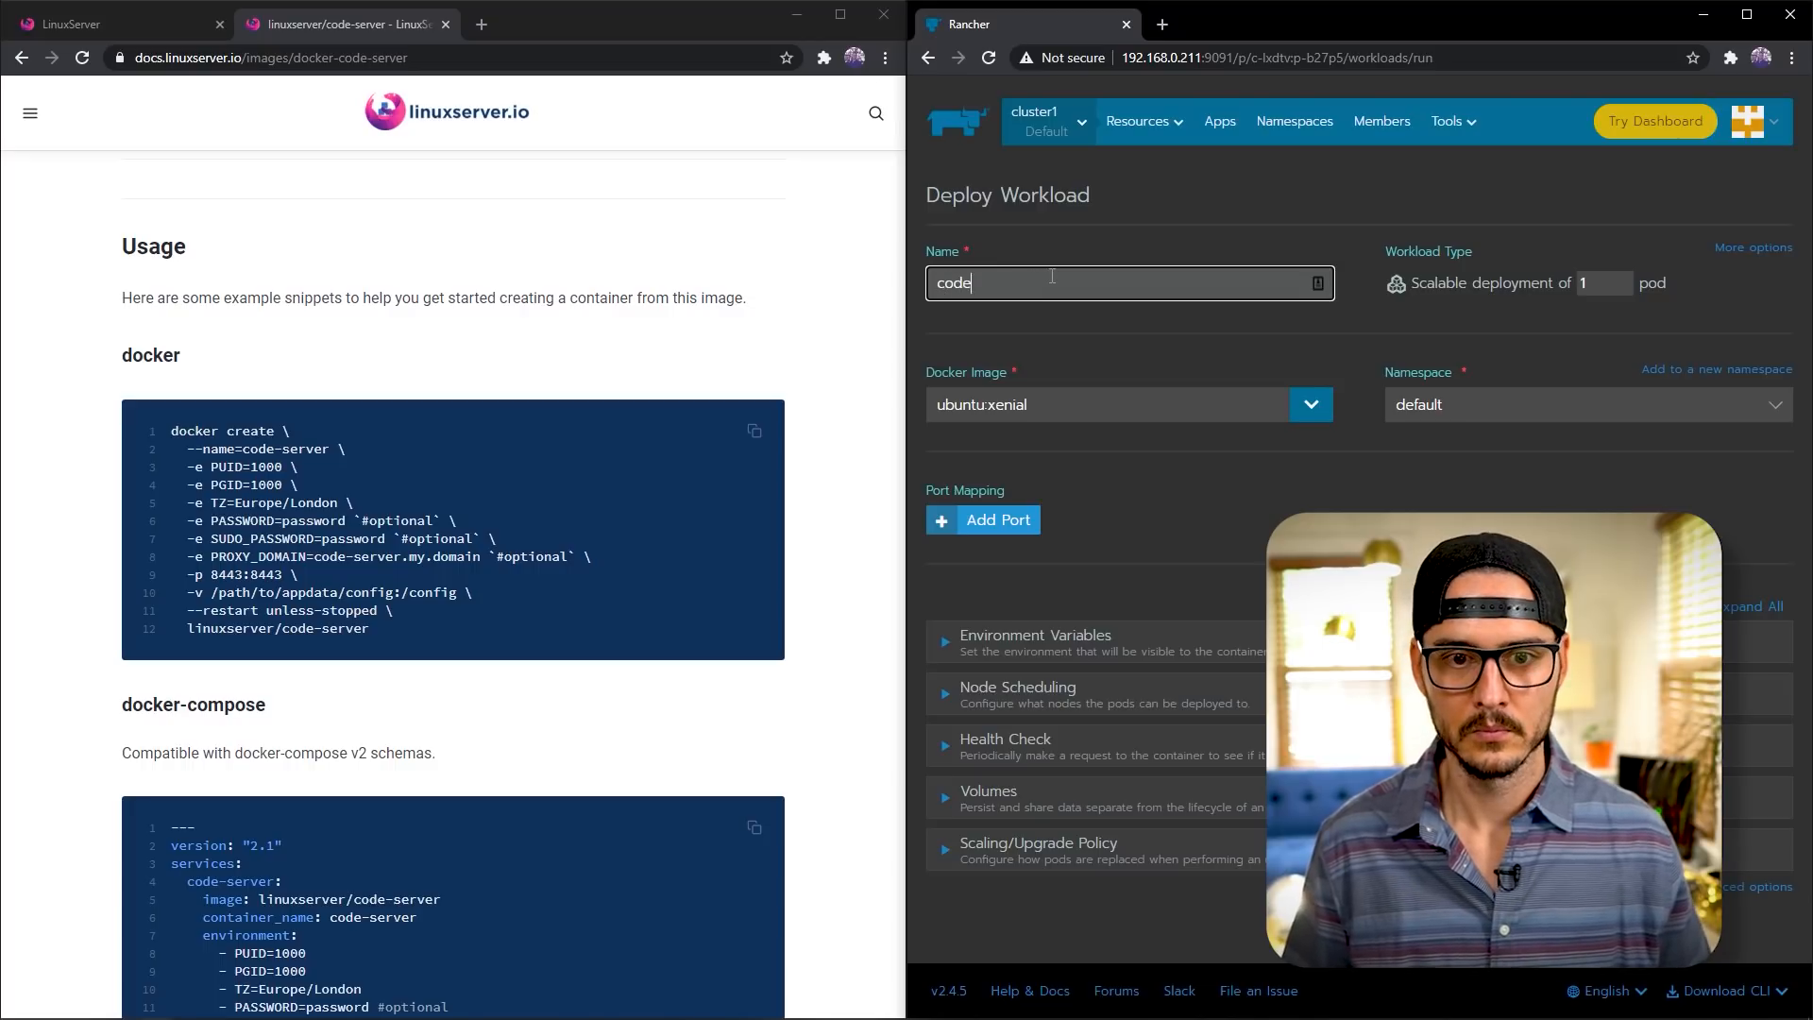
text(-server)
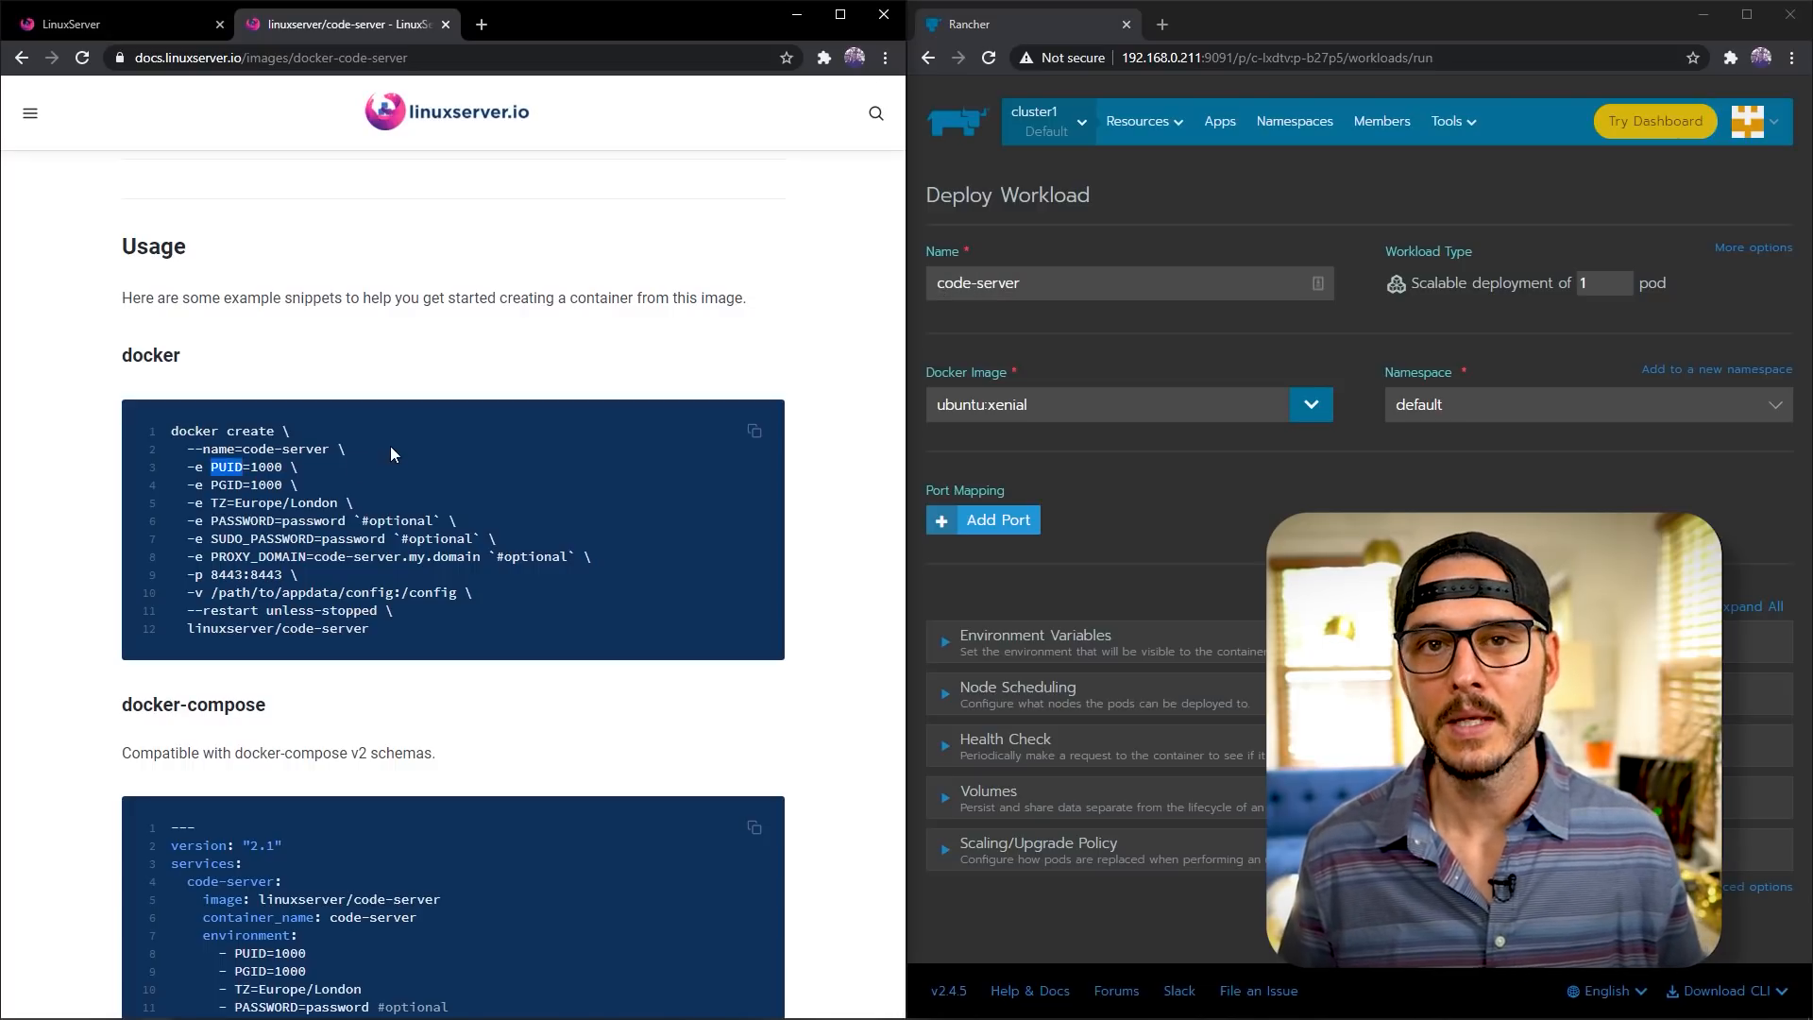
mouse_move(424, 468)
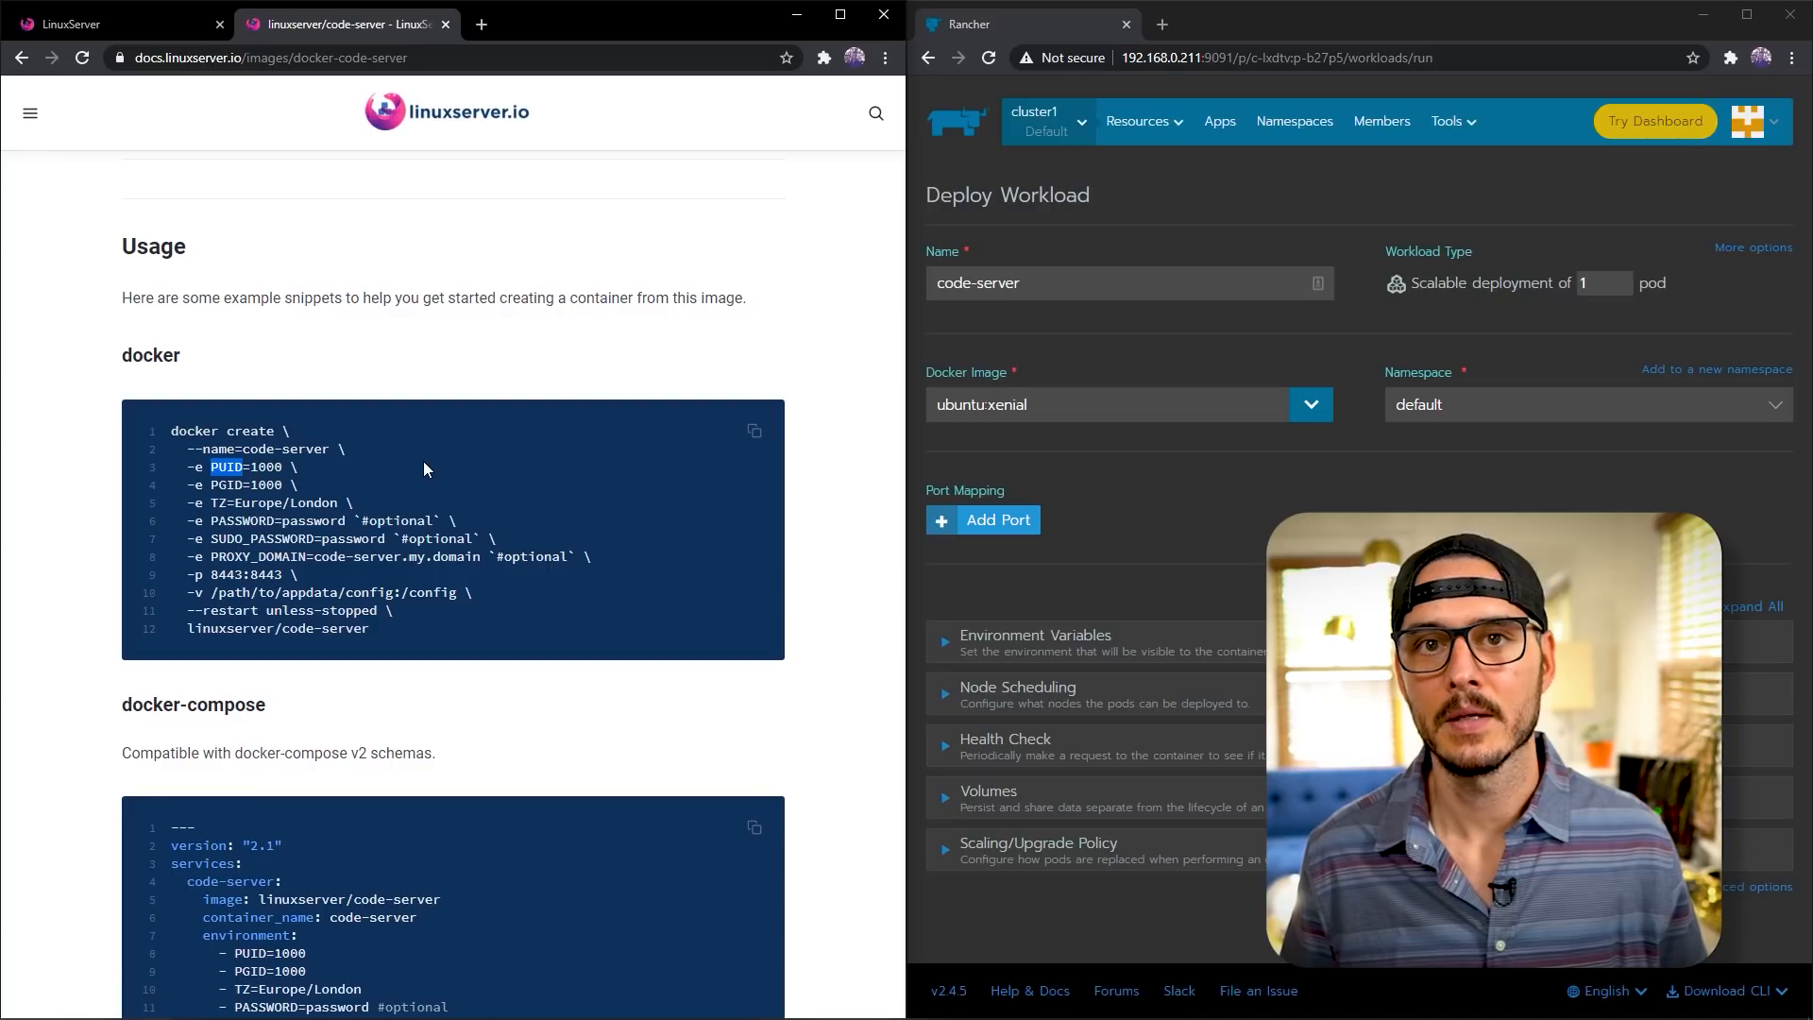
click(104, 22)
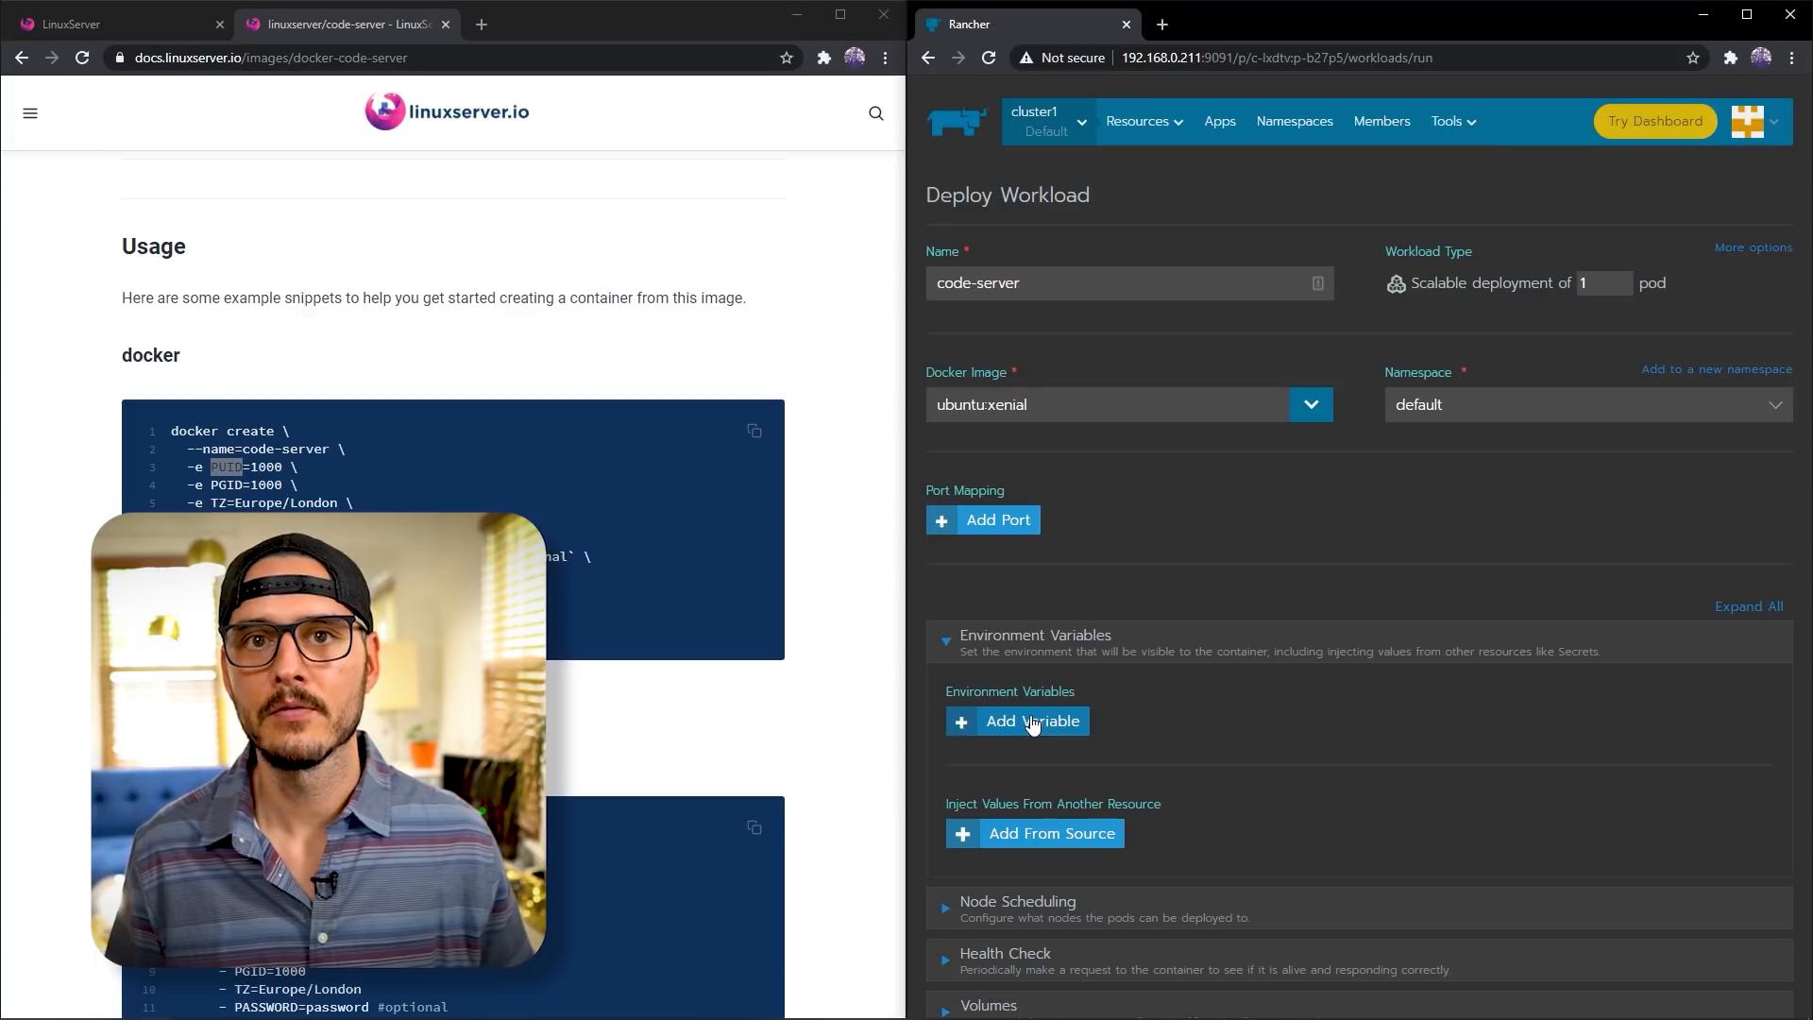
click(1031, 720)
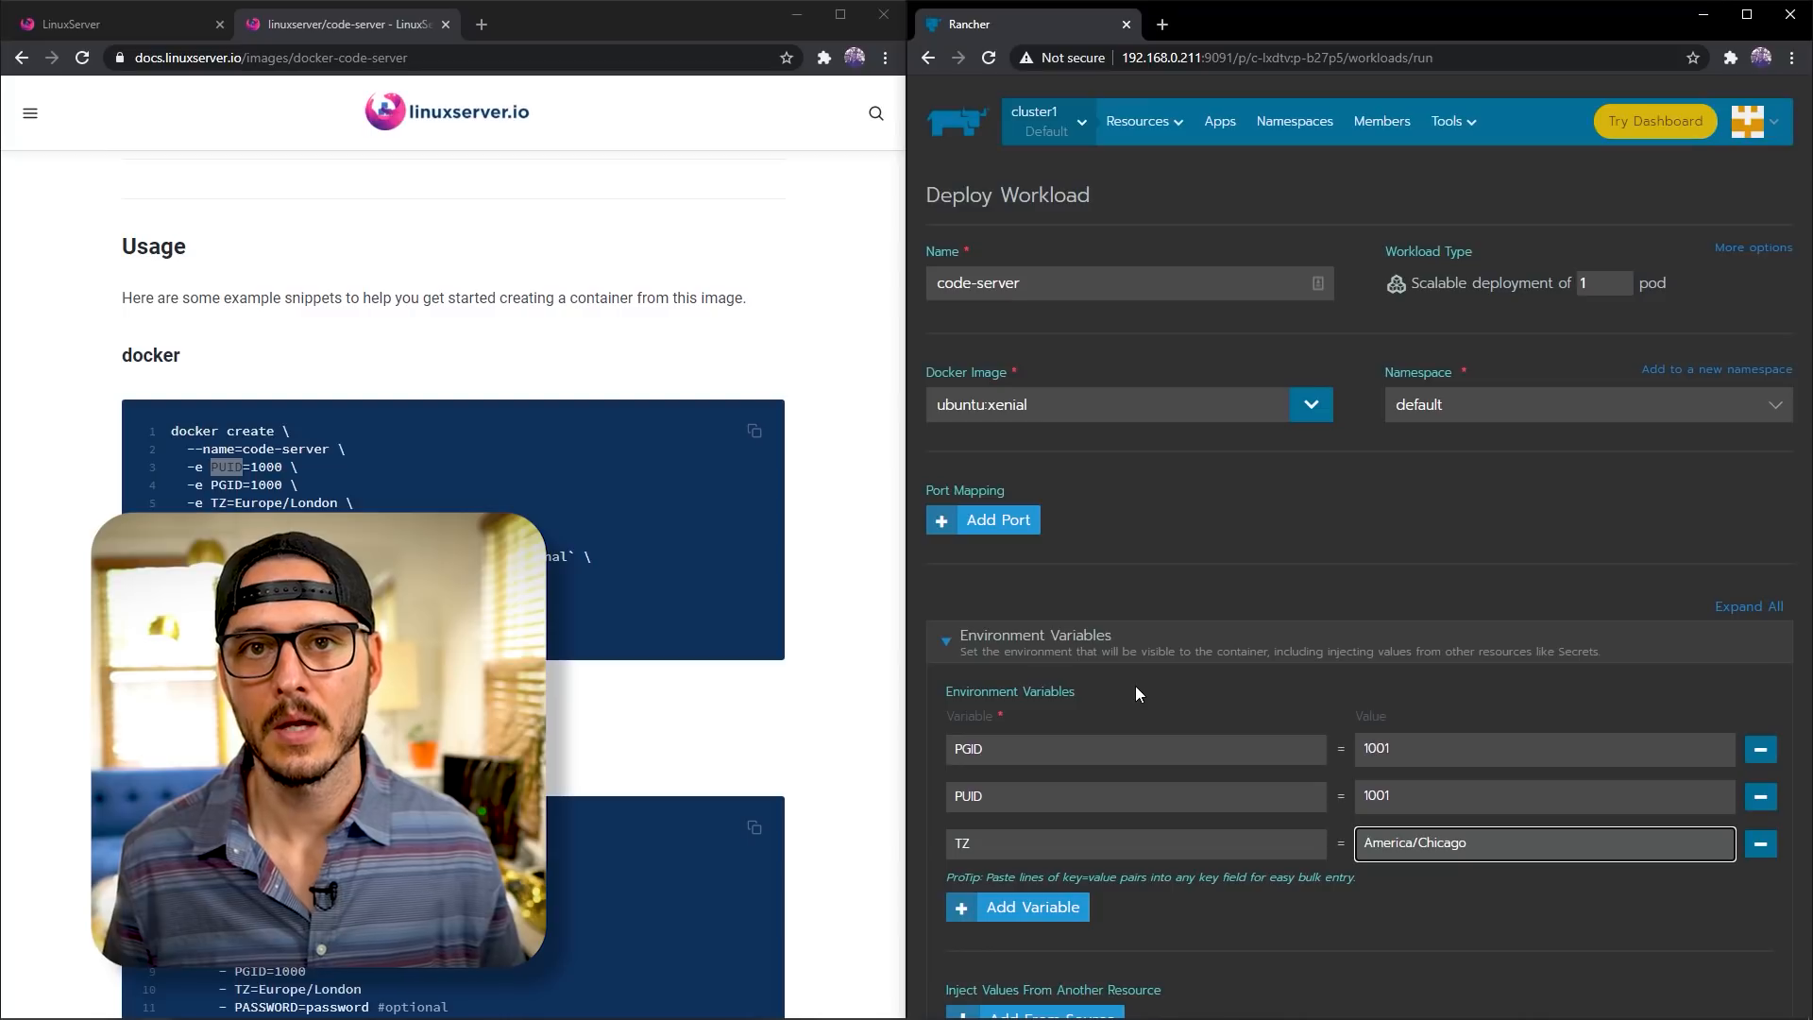
click(1030, 906)
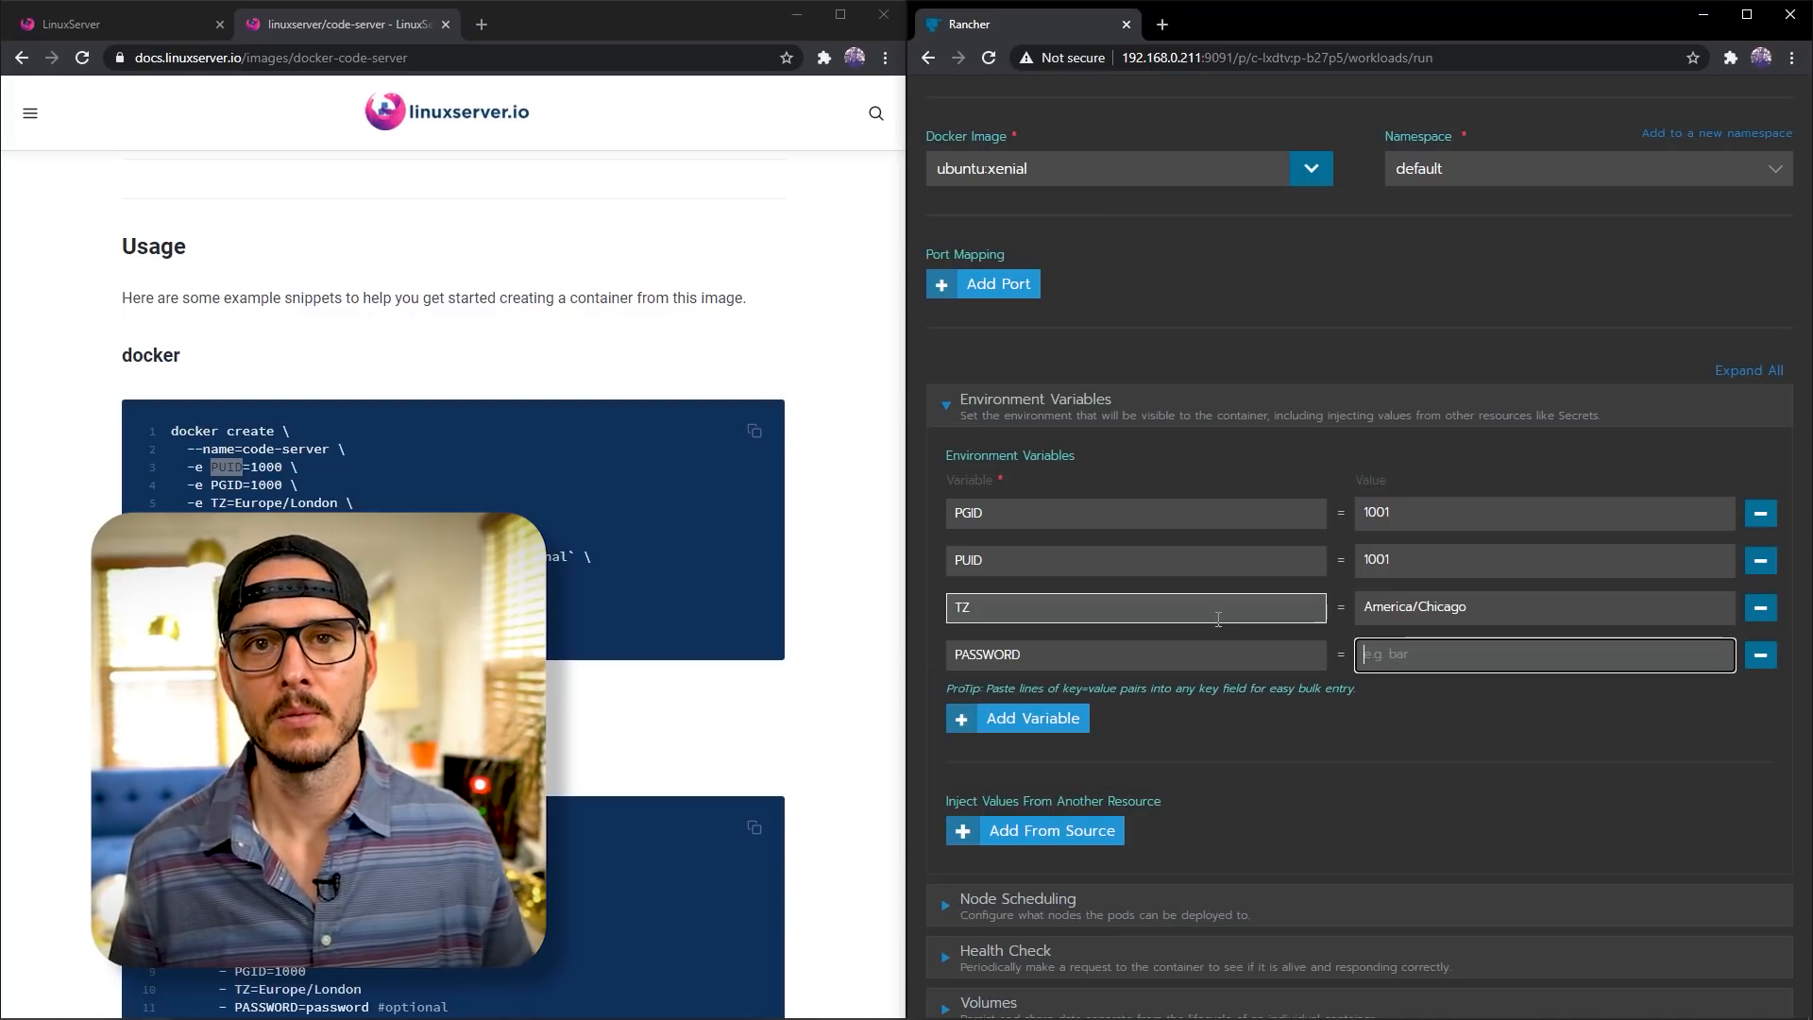
text(password)
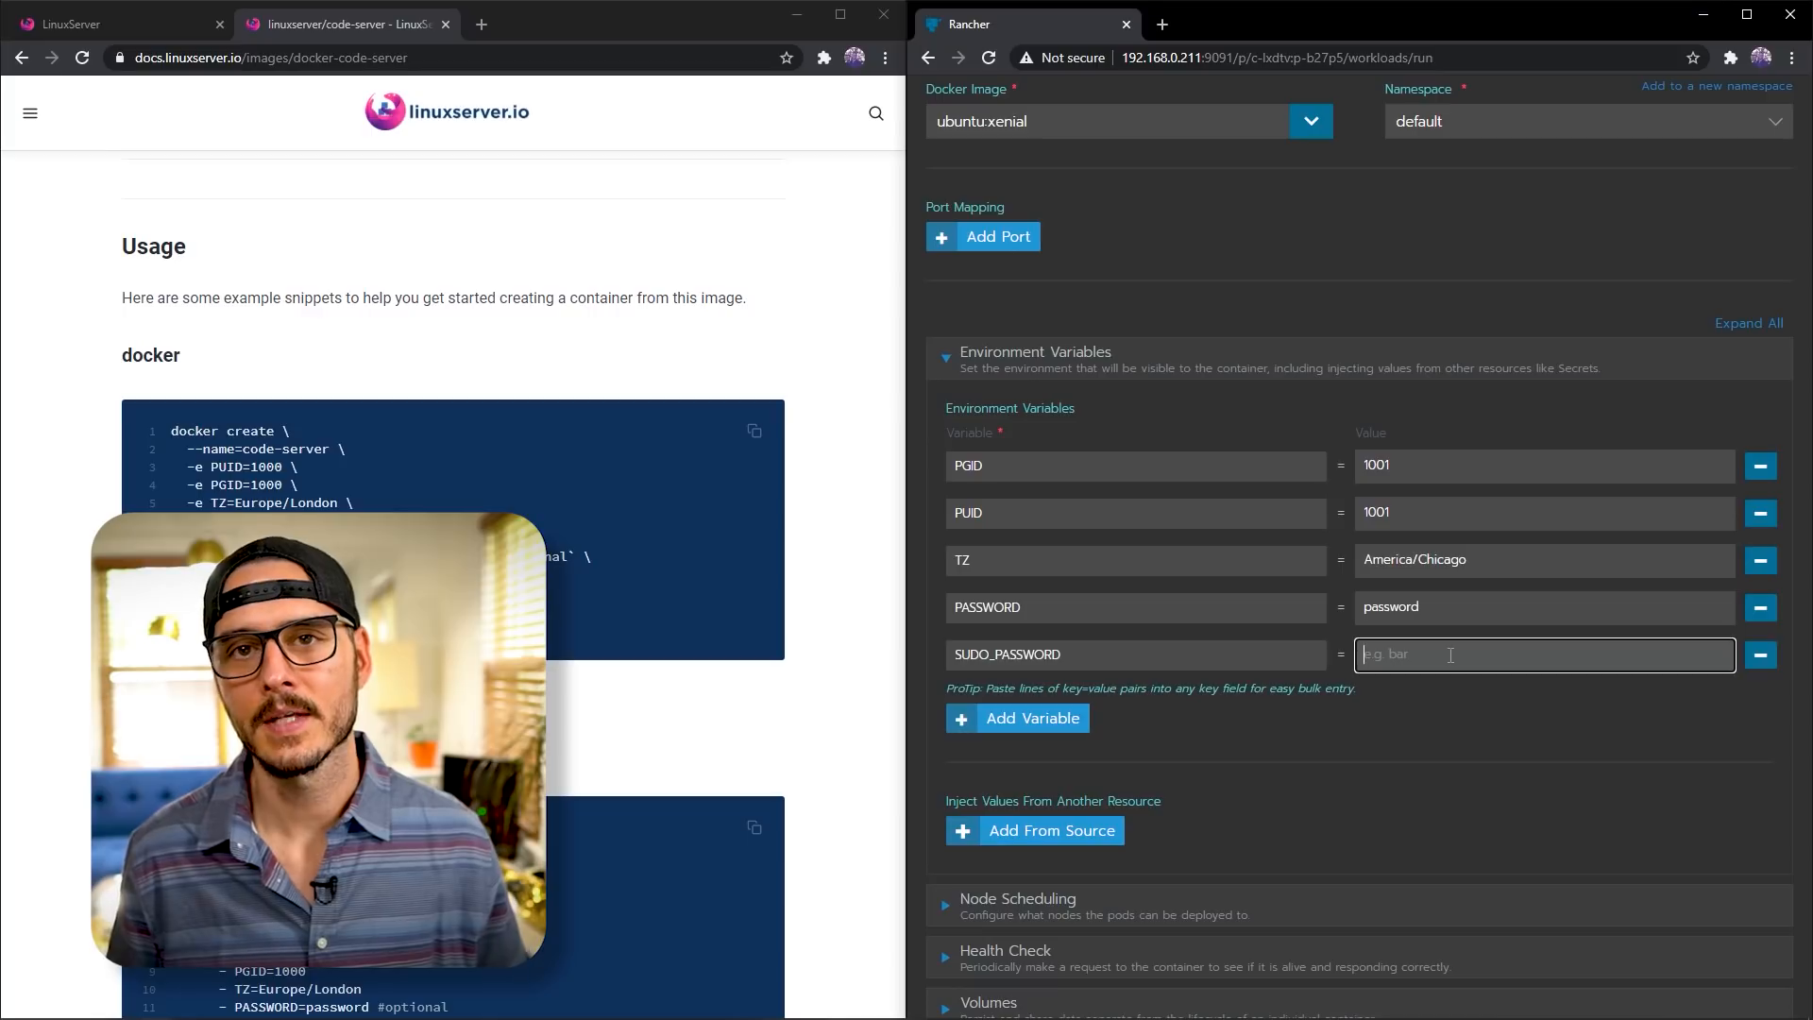
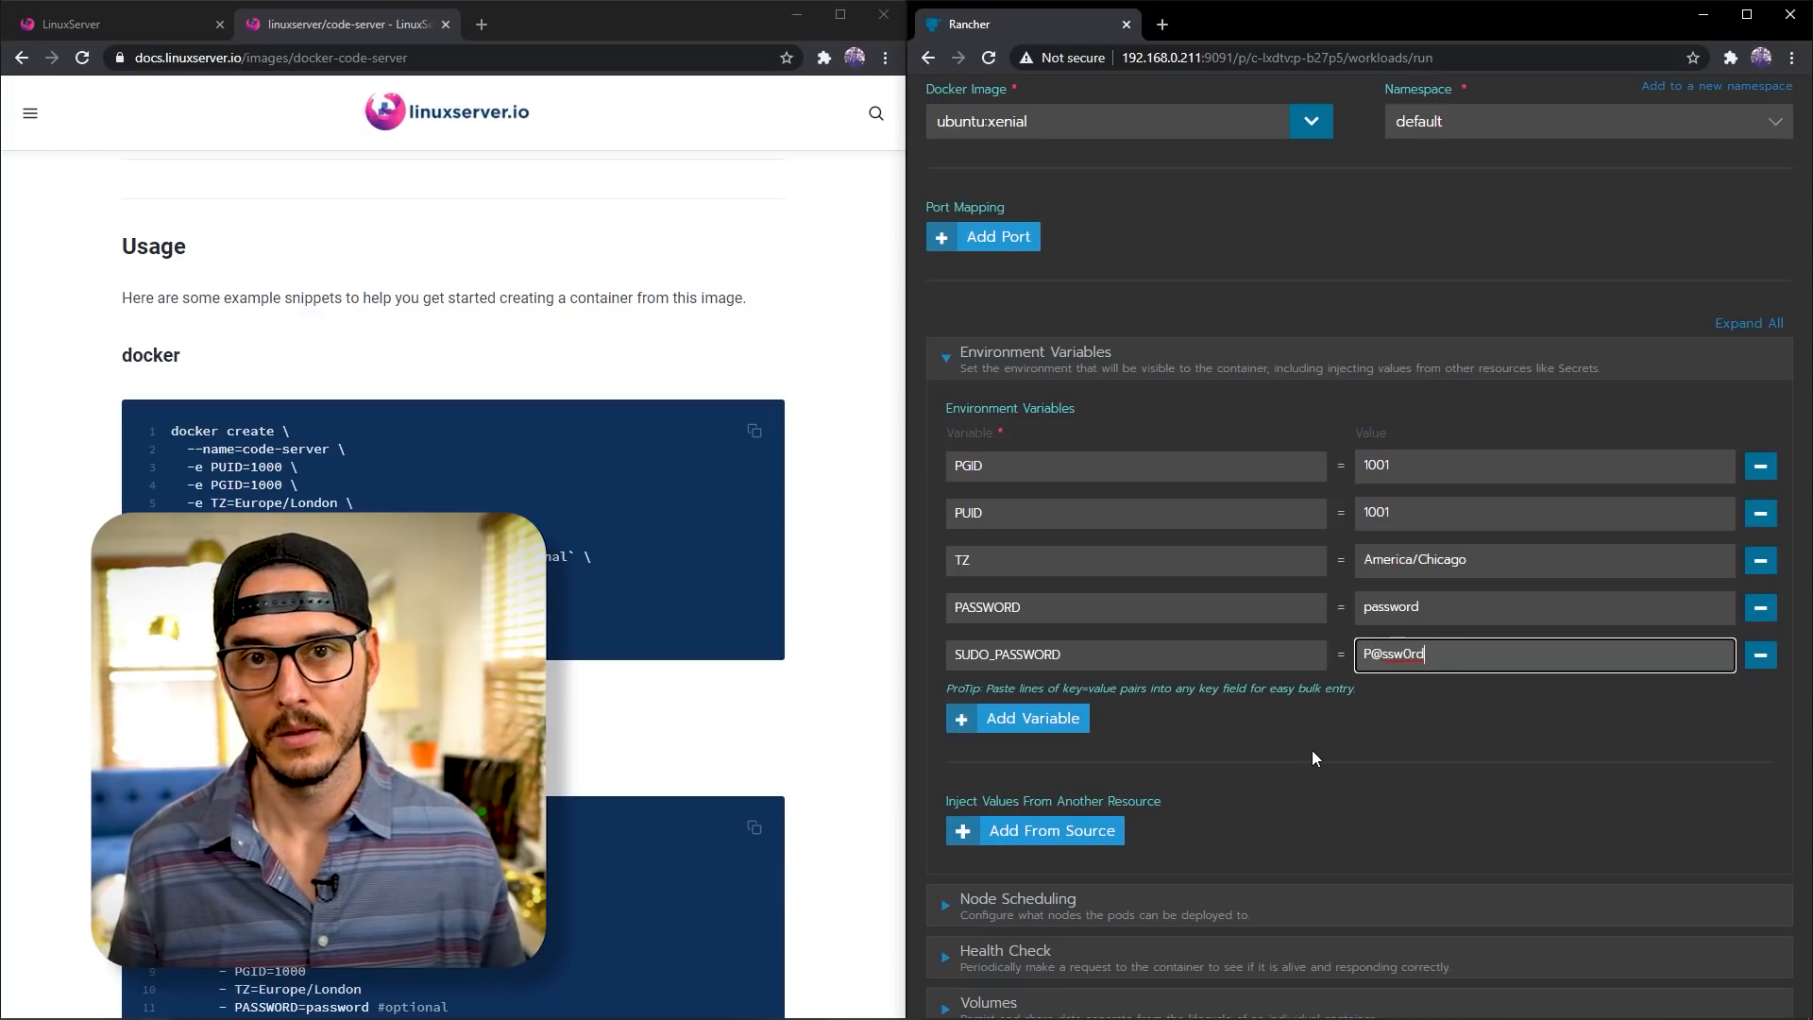
click(1133, 607)
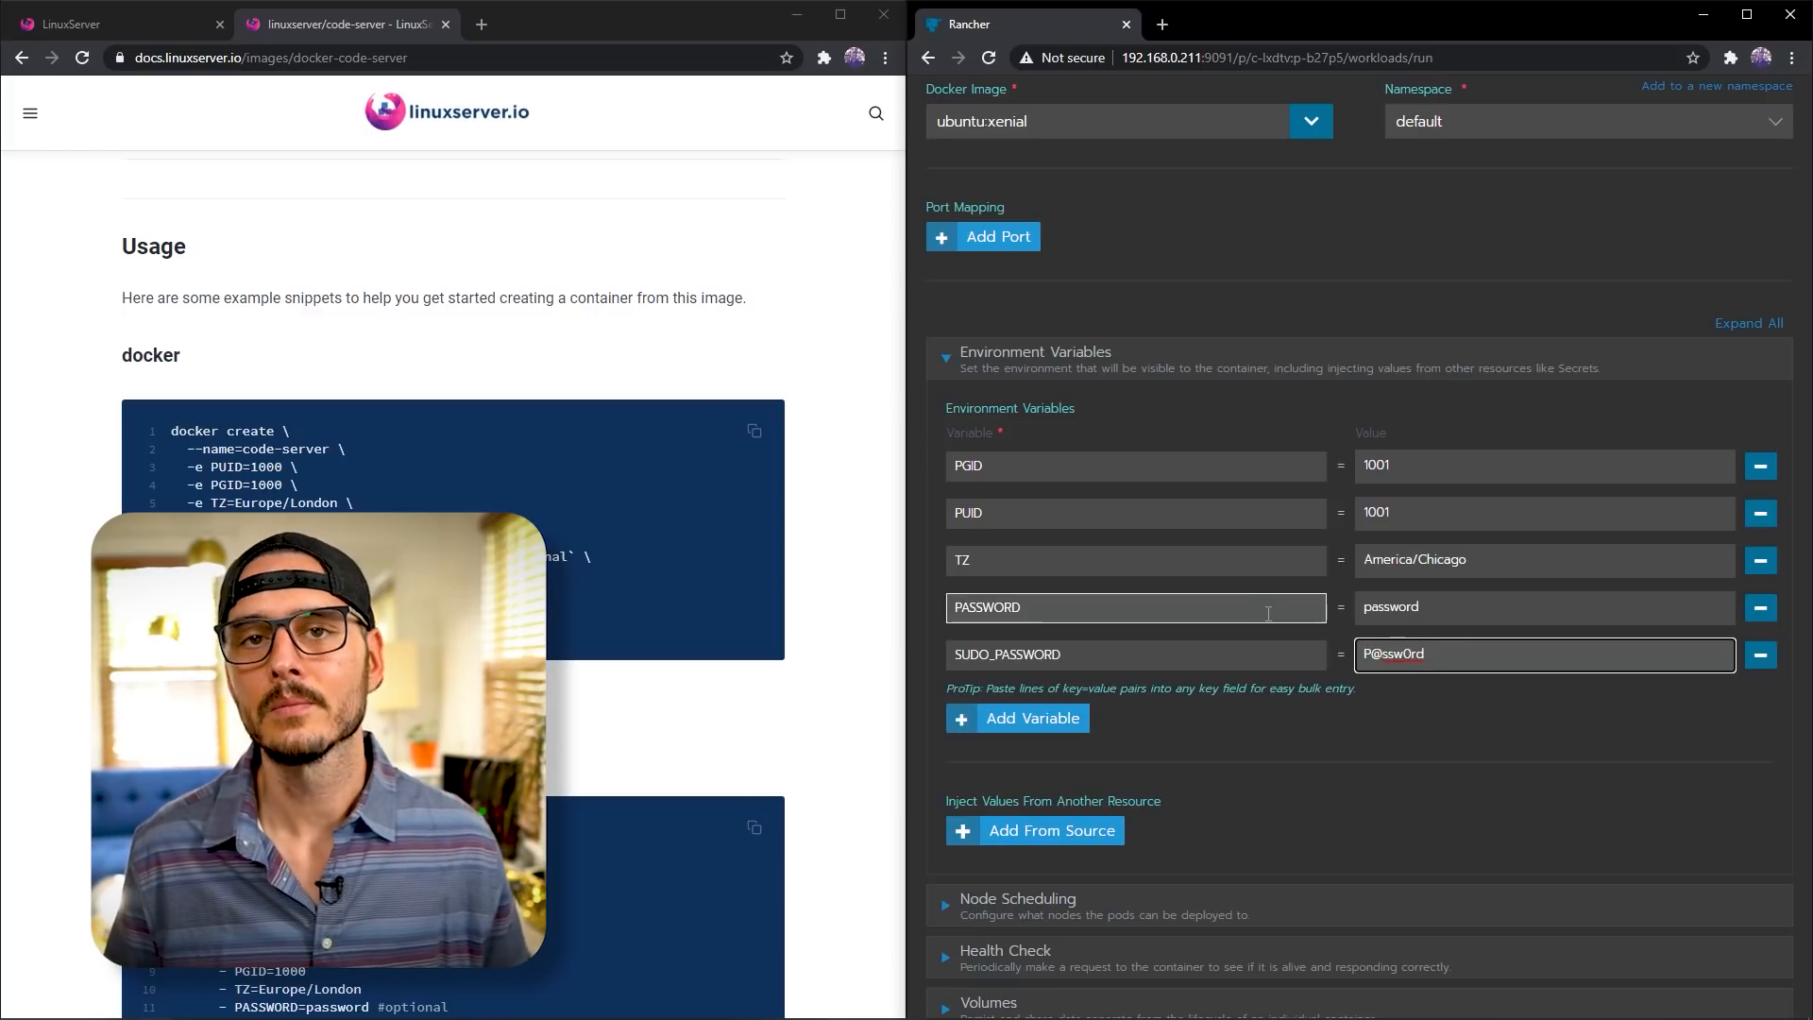
scroll(down, 3)
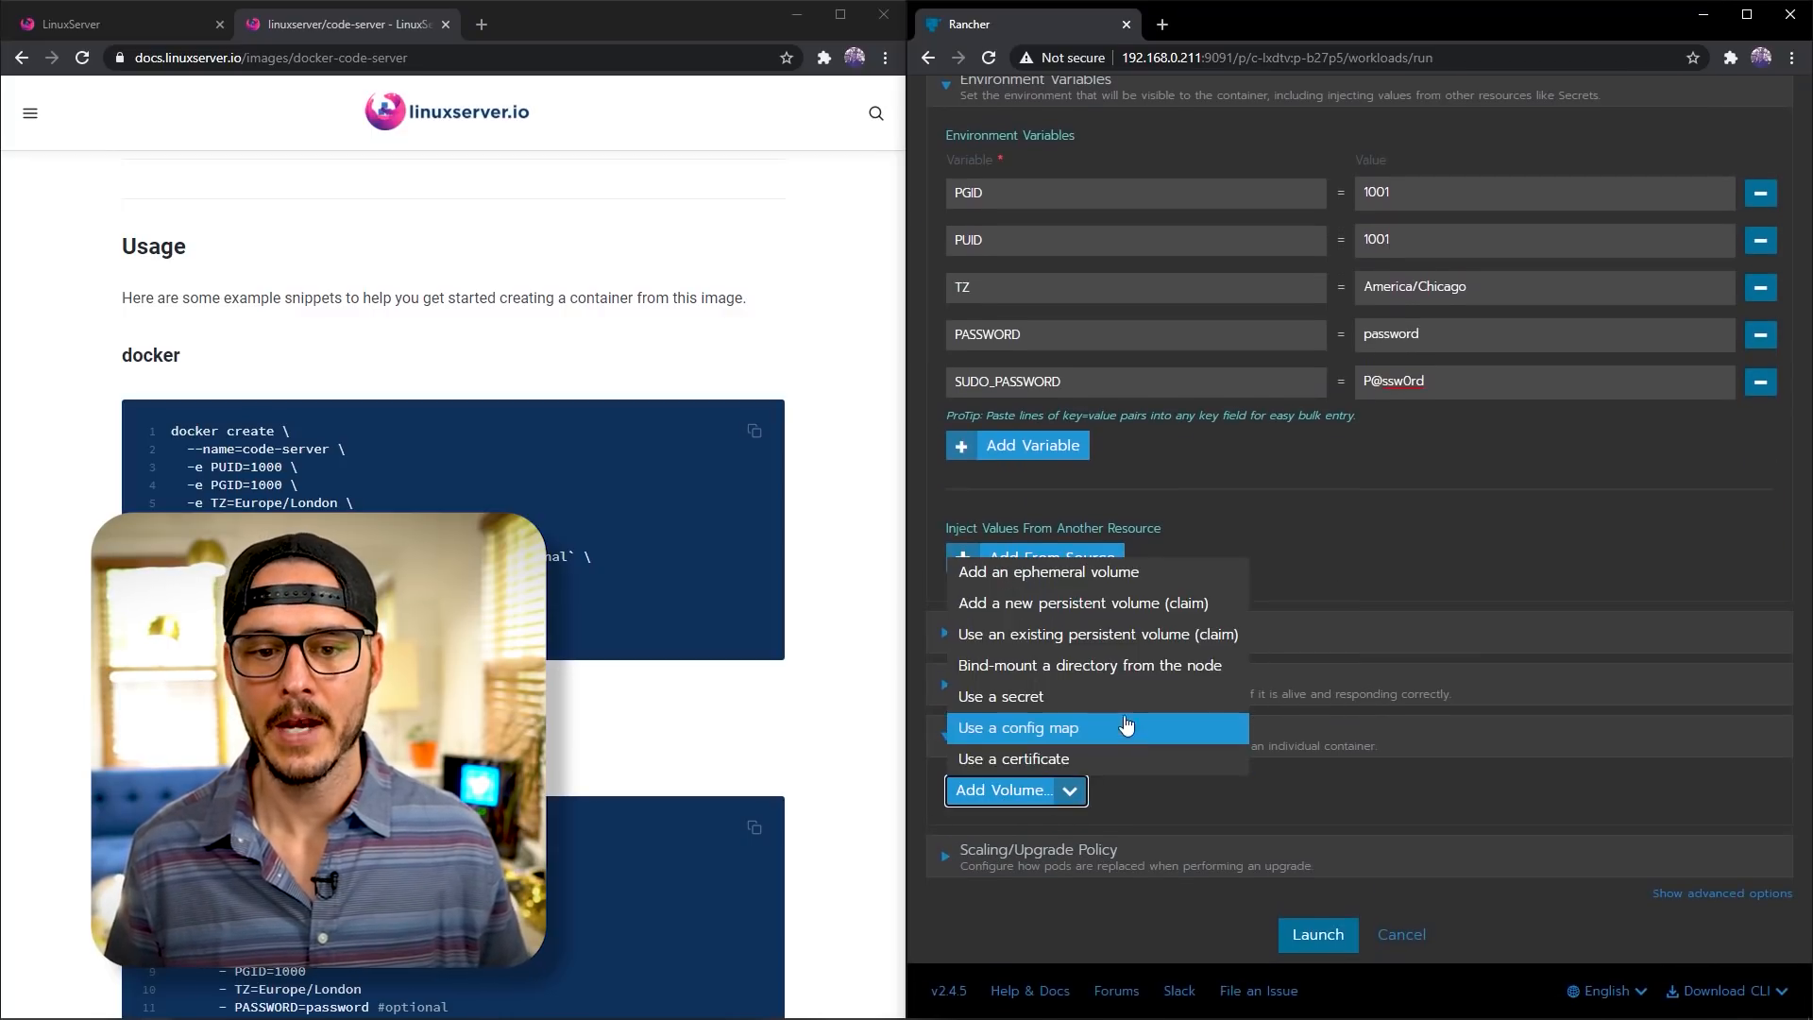
mouse_move(1099, 676)
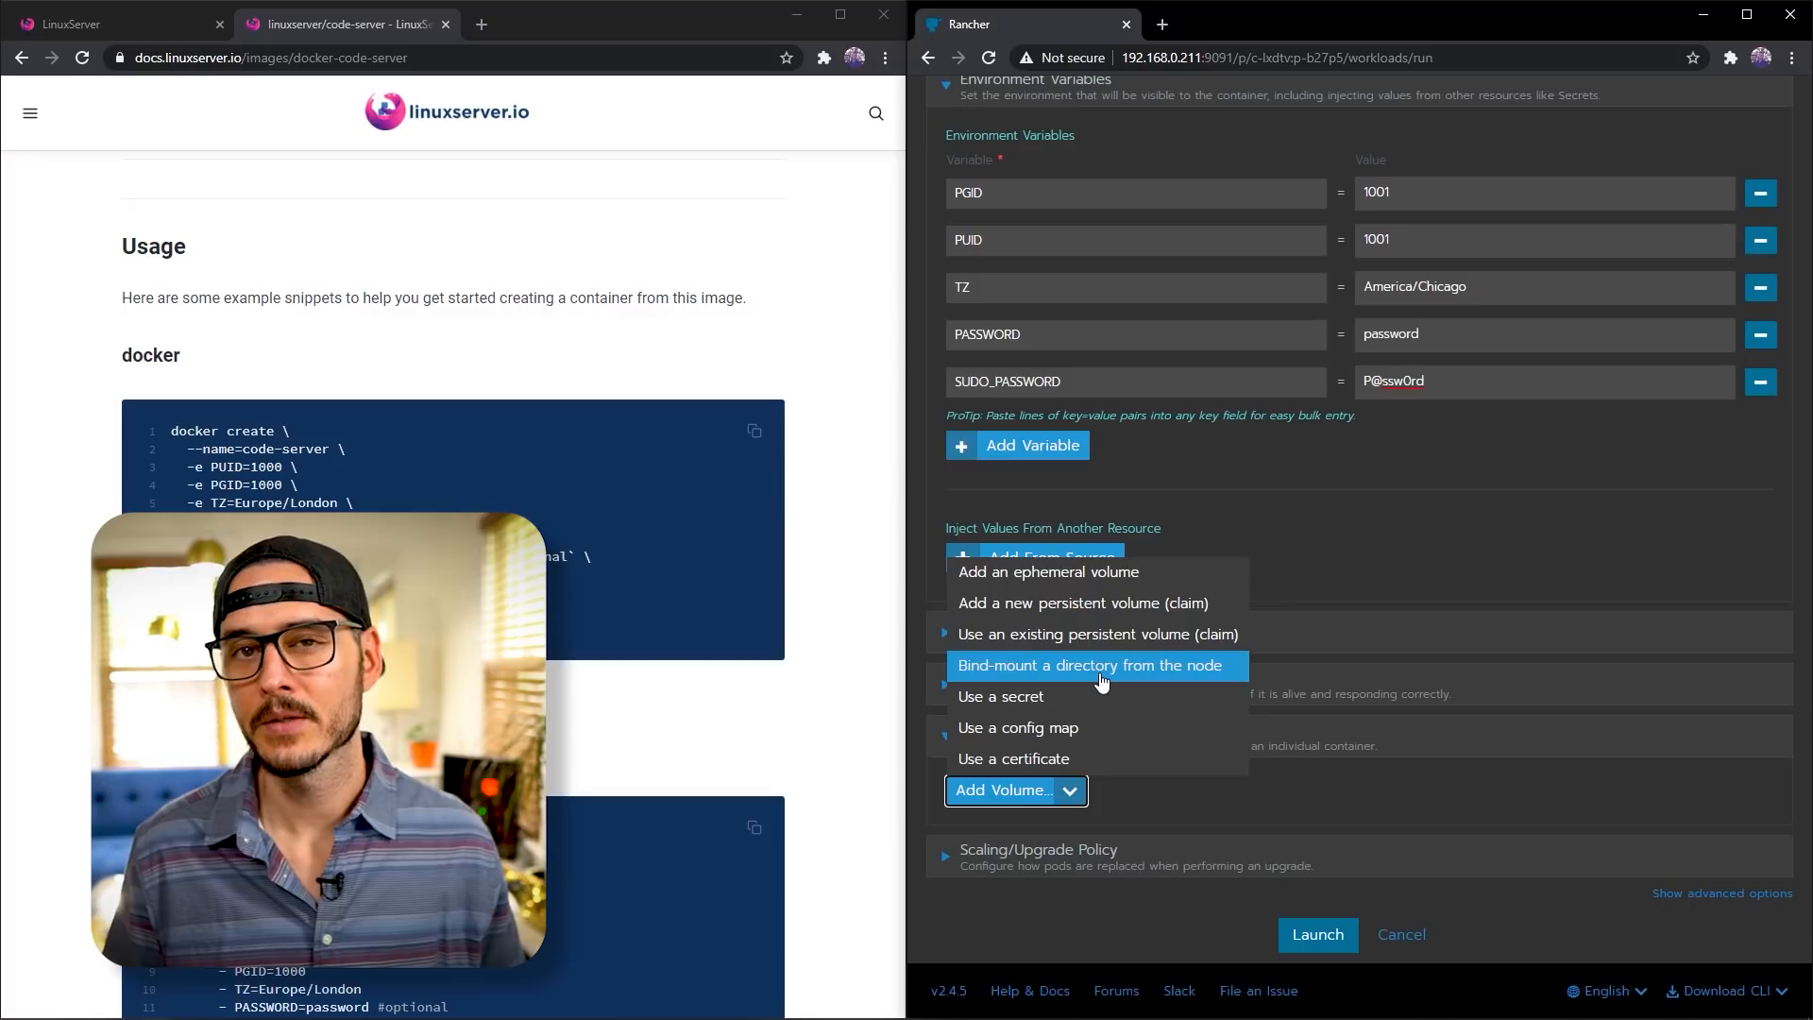
Step: Add a node-directory bind-mount volume named codeserver
click(1088, 665)
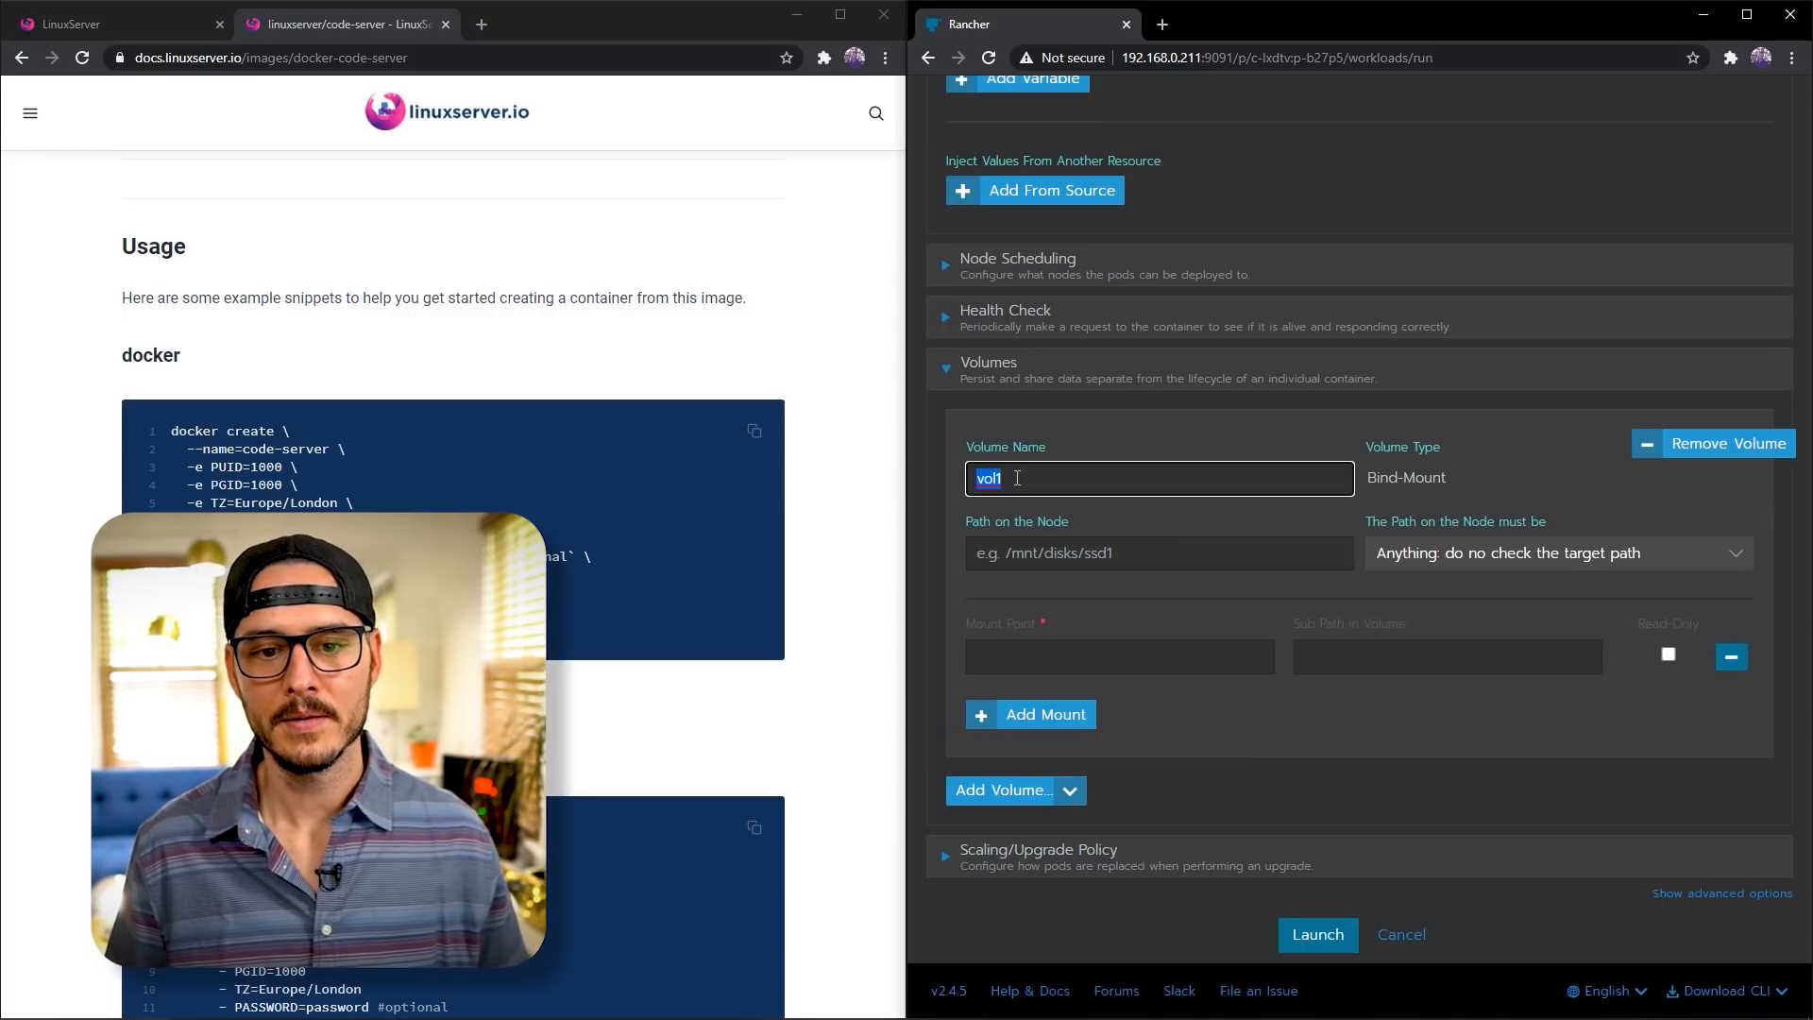
text(codeserver)
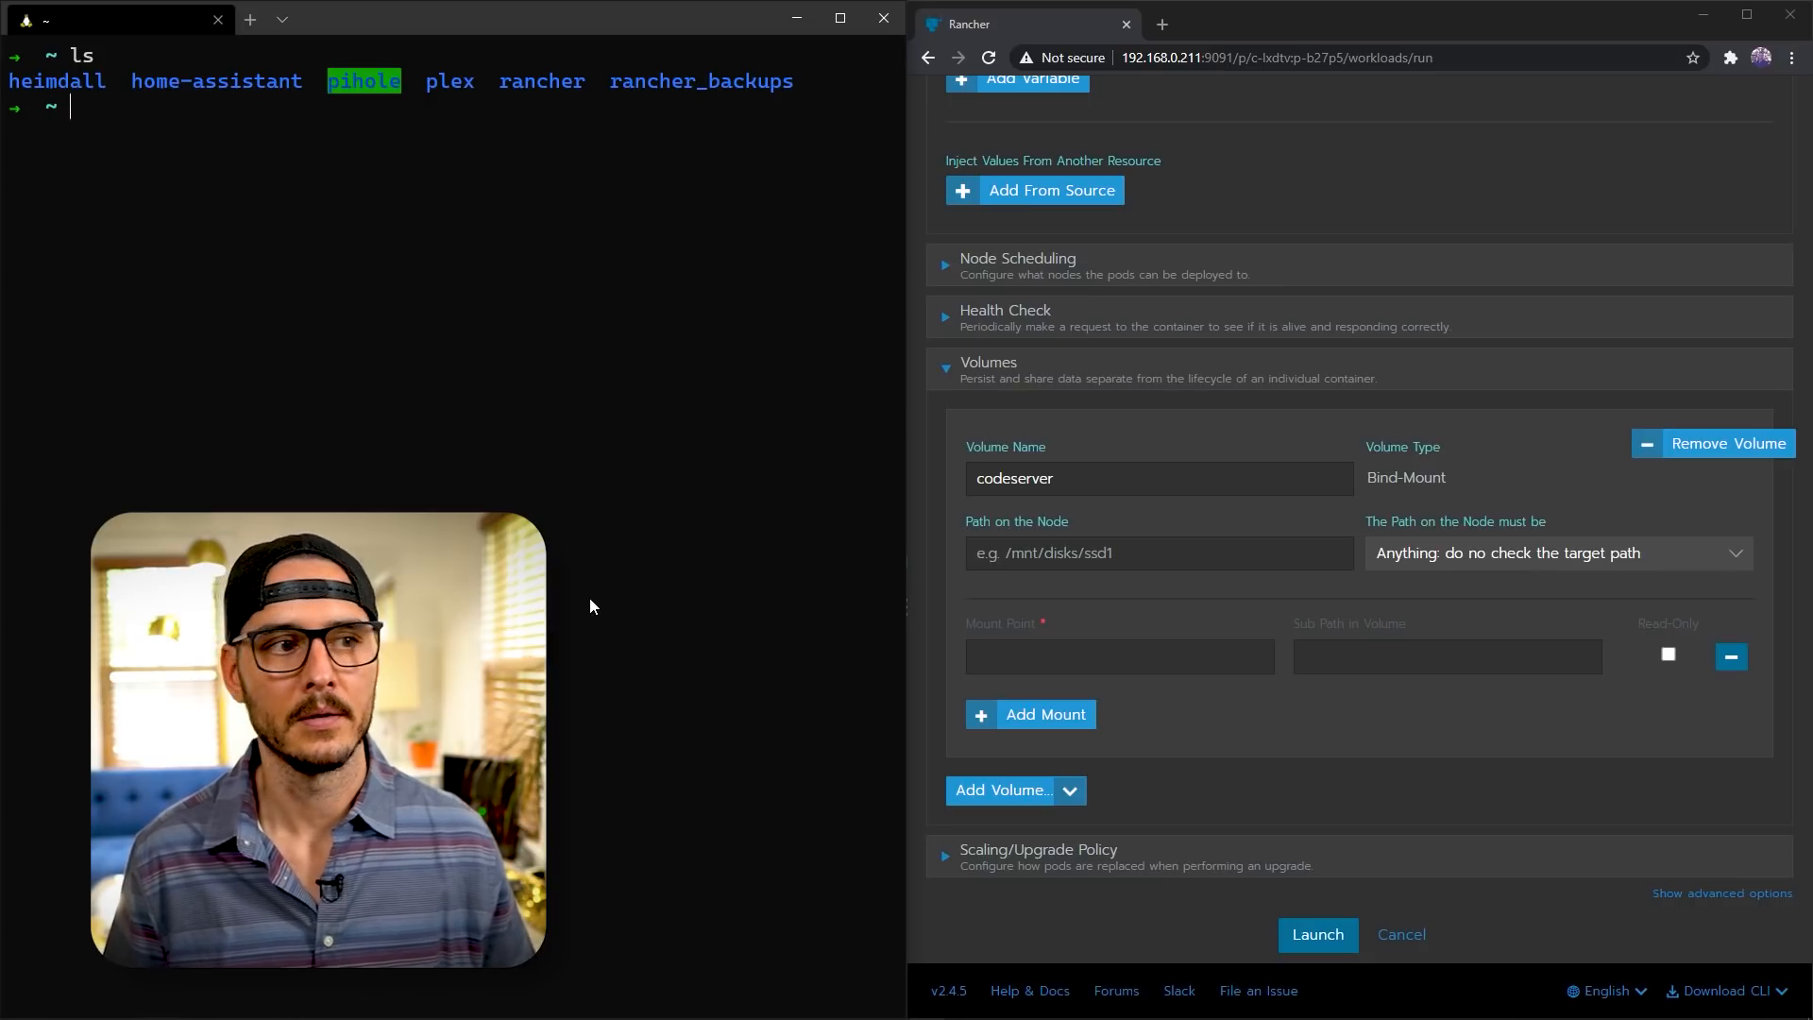
Step: Create the codeserver/config folder, giving the path /home/technotim/codeserver/config
text(mkdir codeserver)
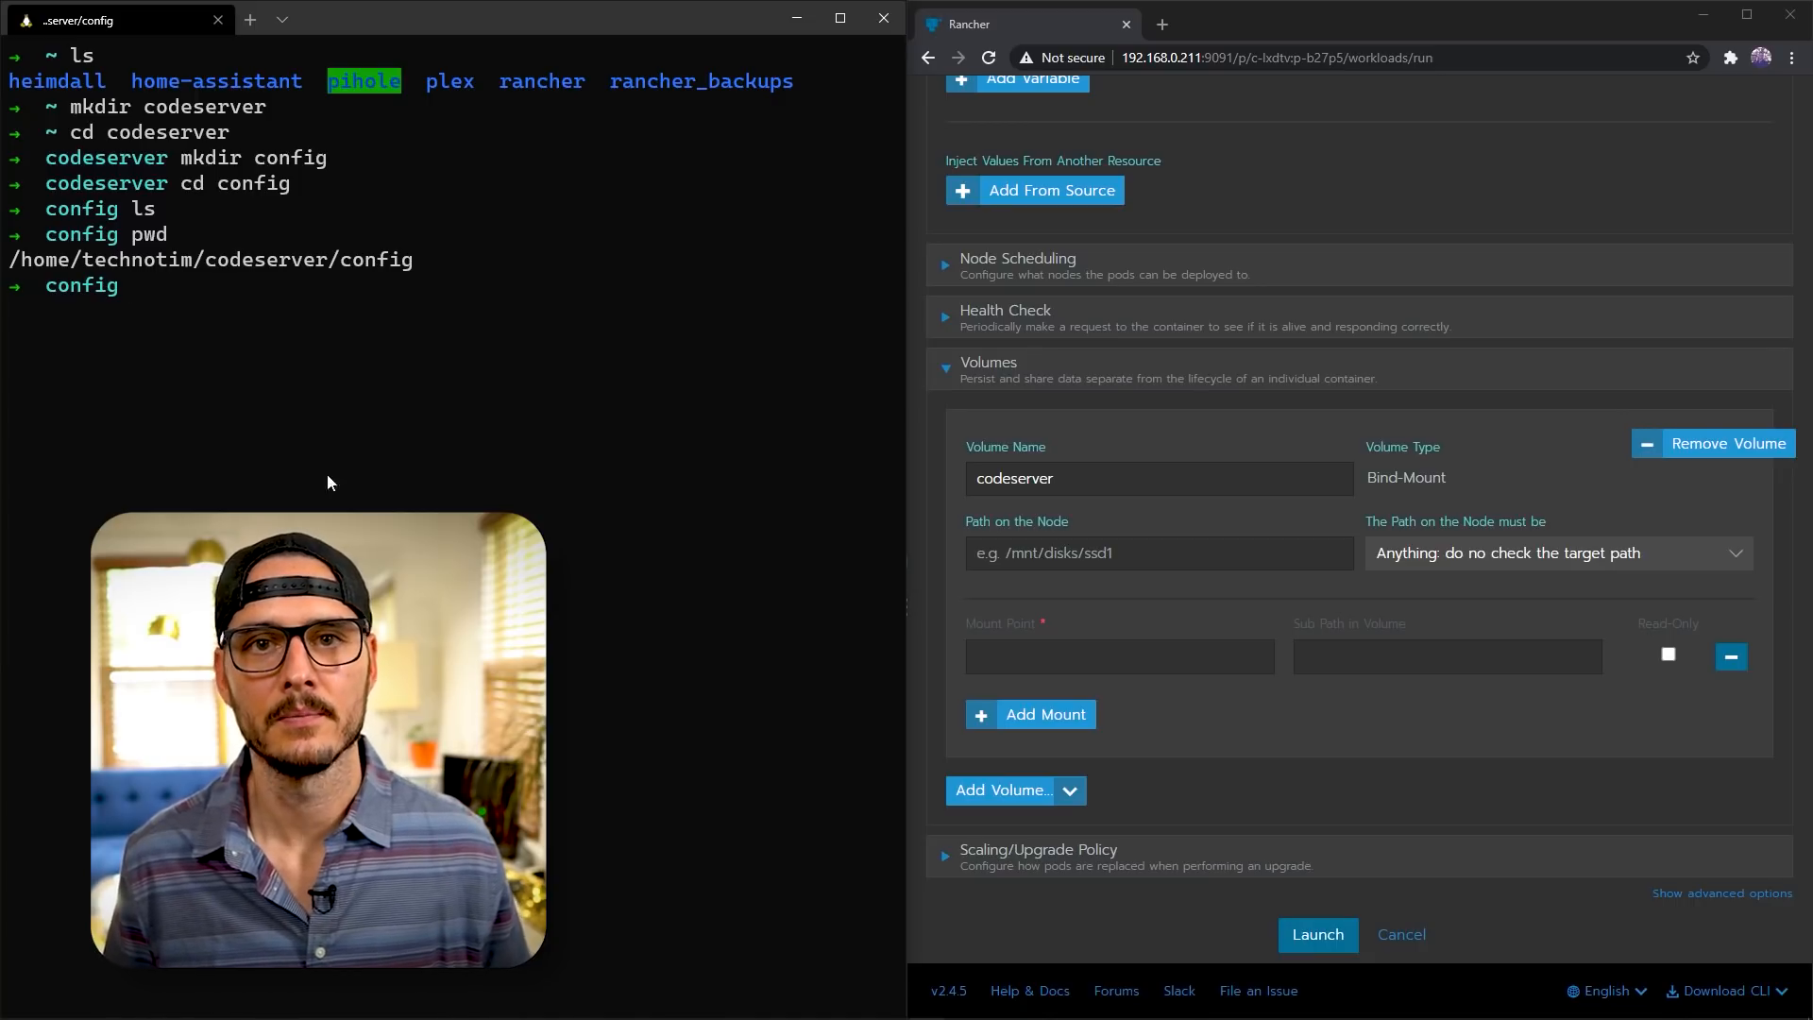
mouse_move(346, 294)
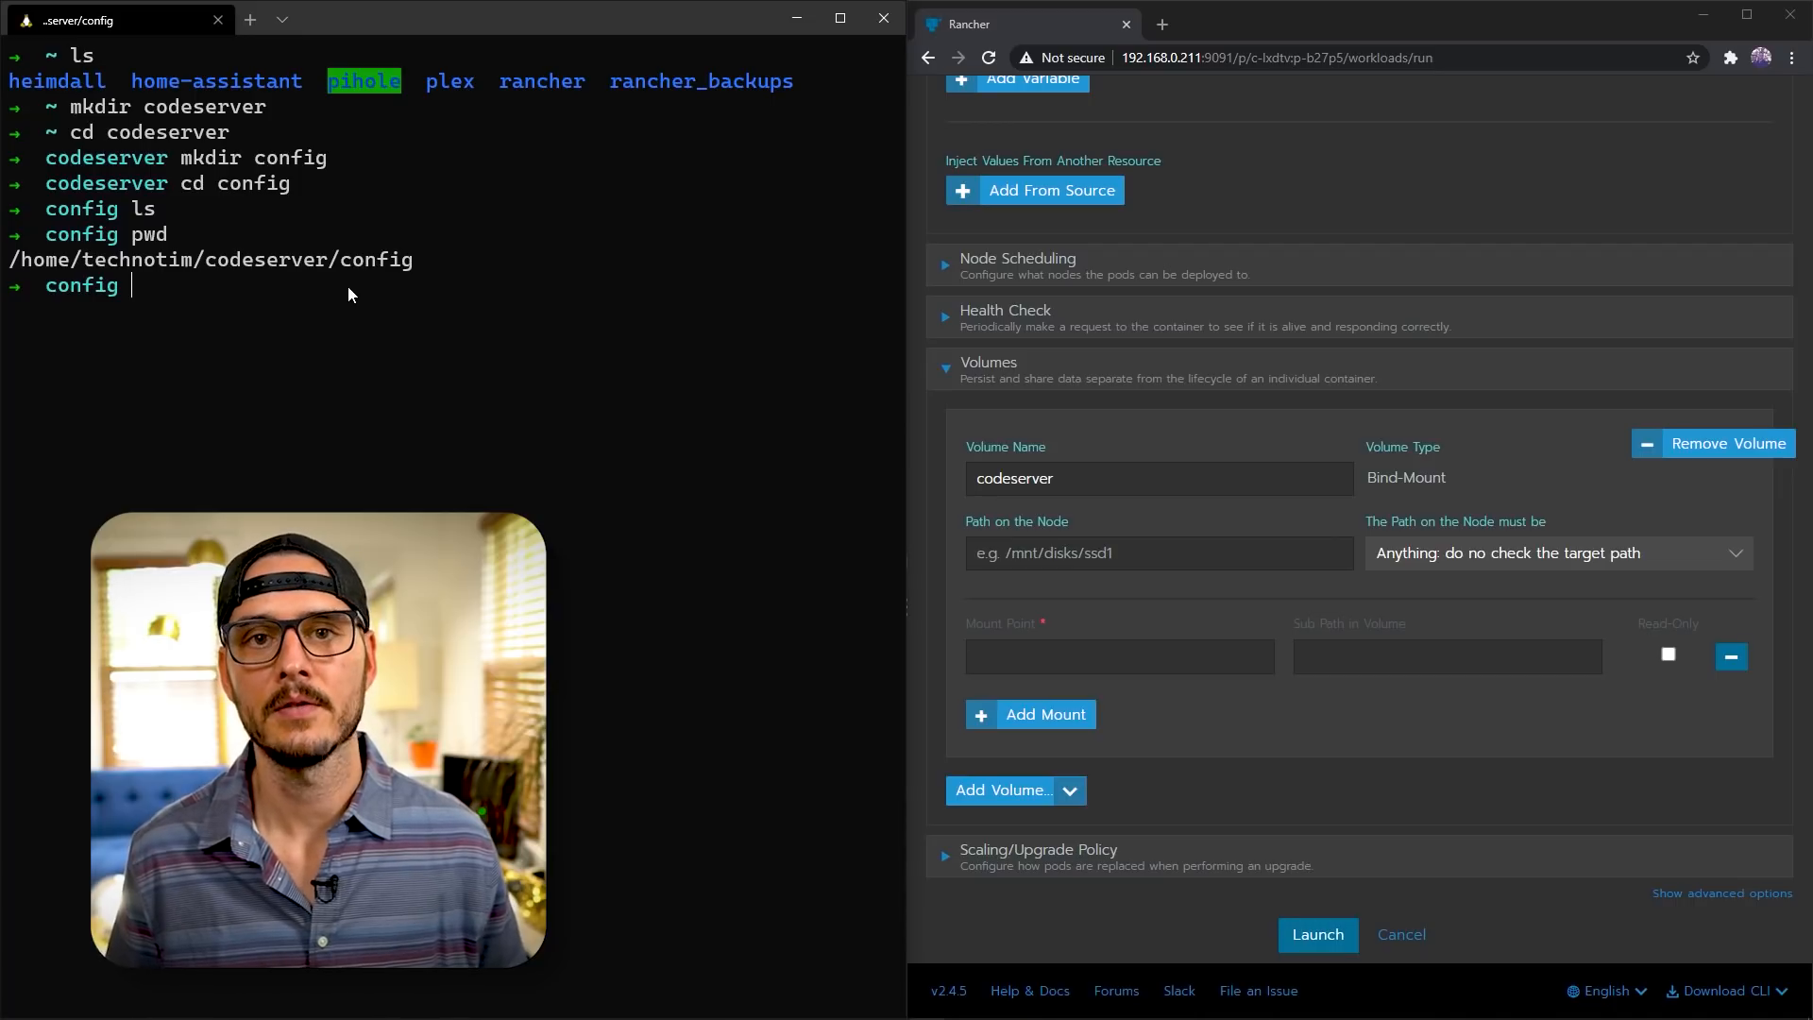
text(/home/technotim/codeserver/config)
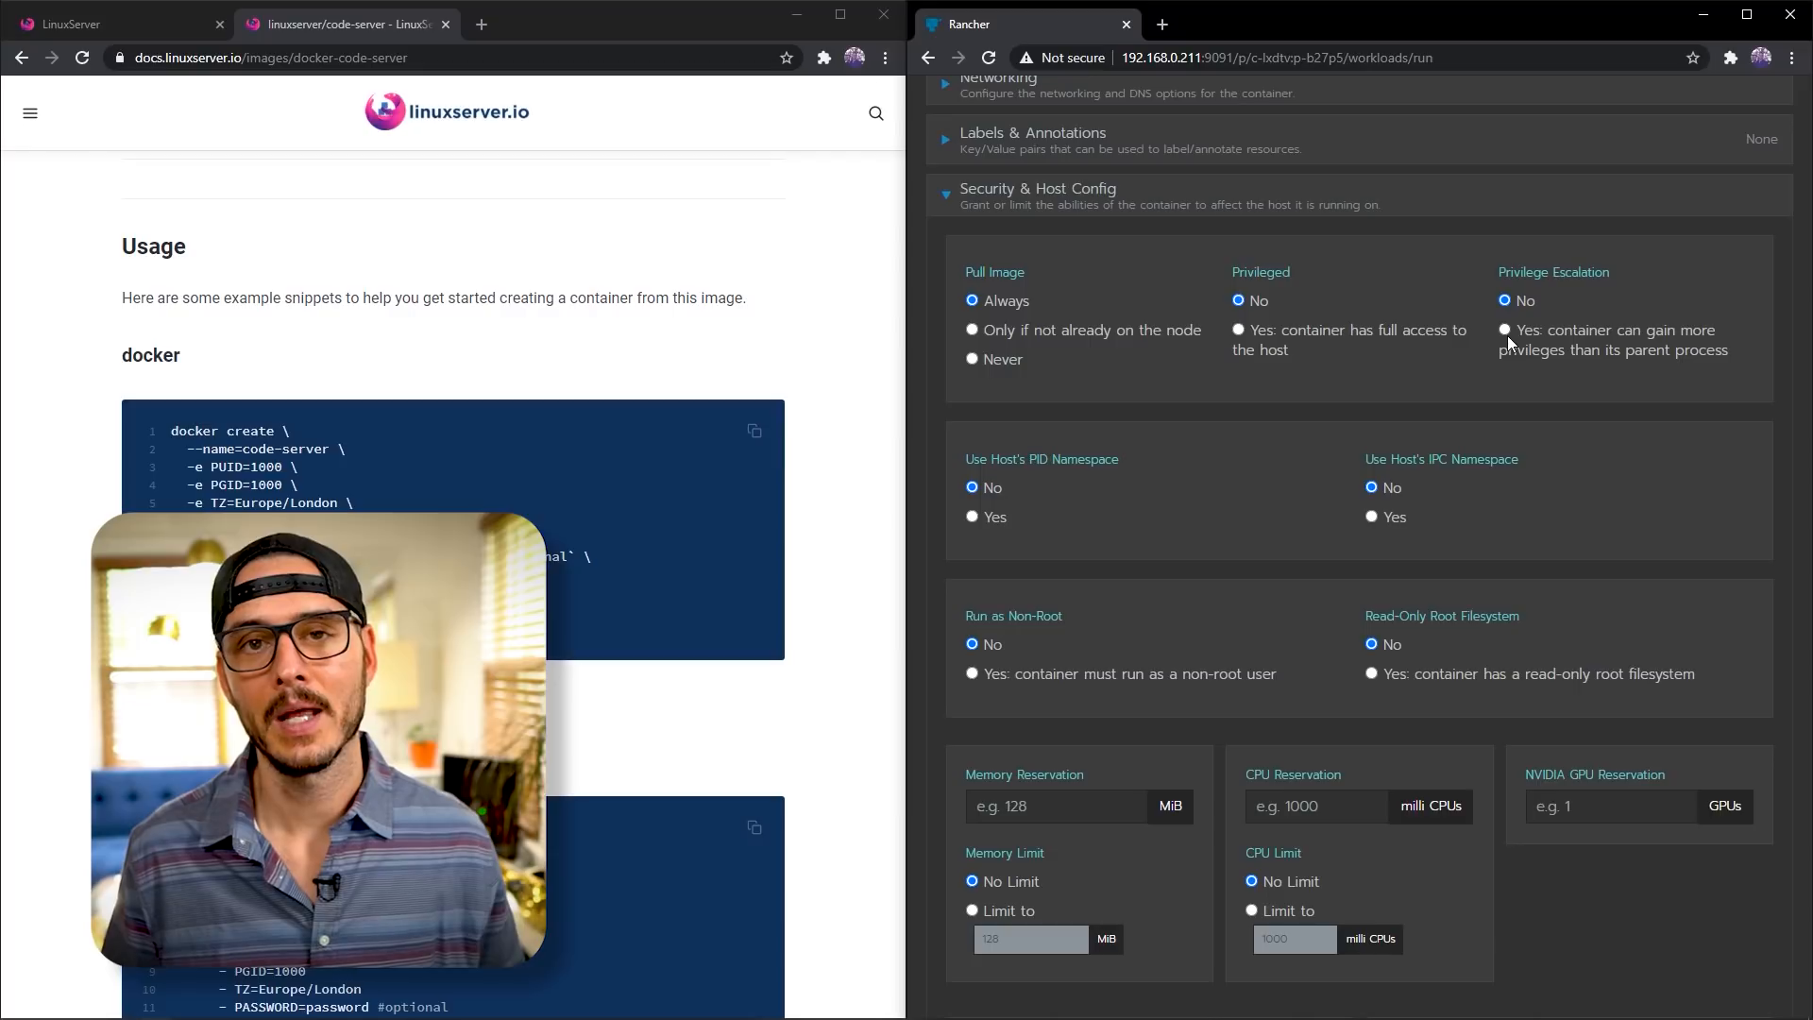
Step: Add a codeserver port mapping container port 8443 as HostPort 8443
scroll(up, 3)
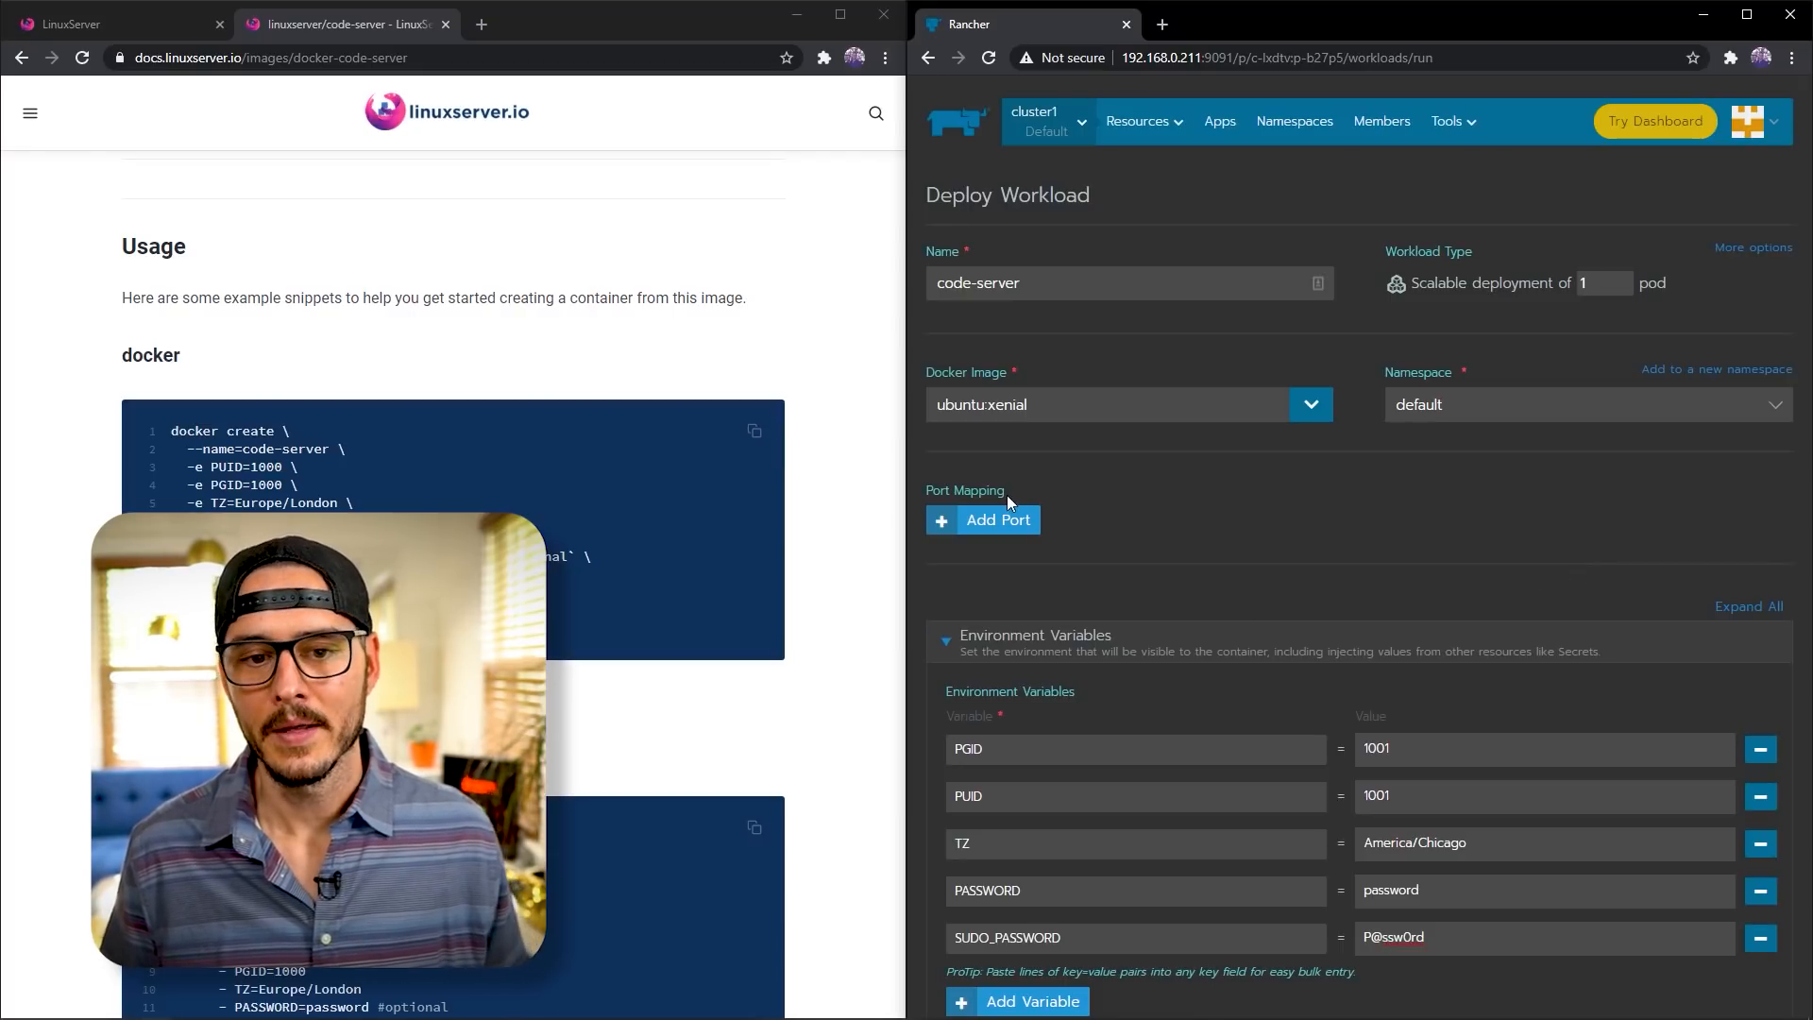
click(982, 520)
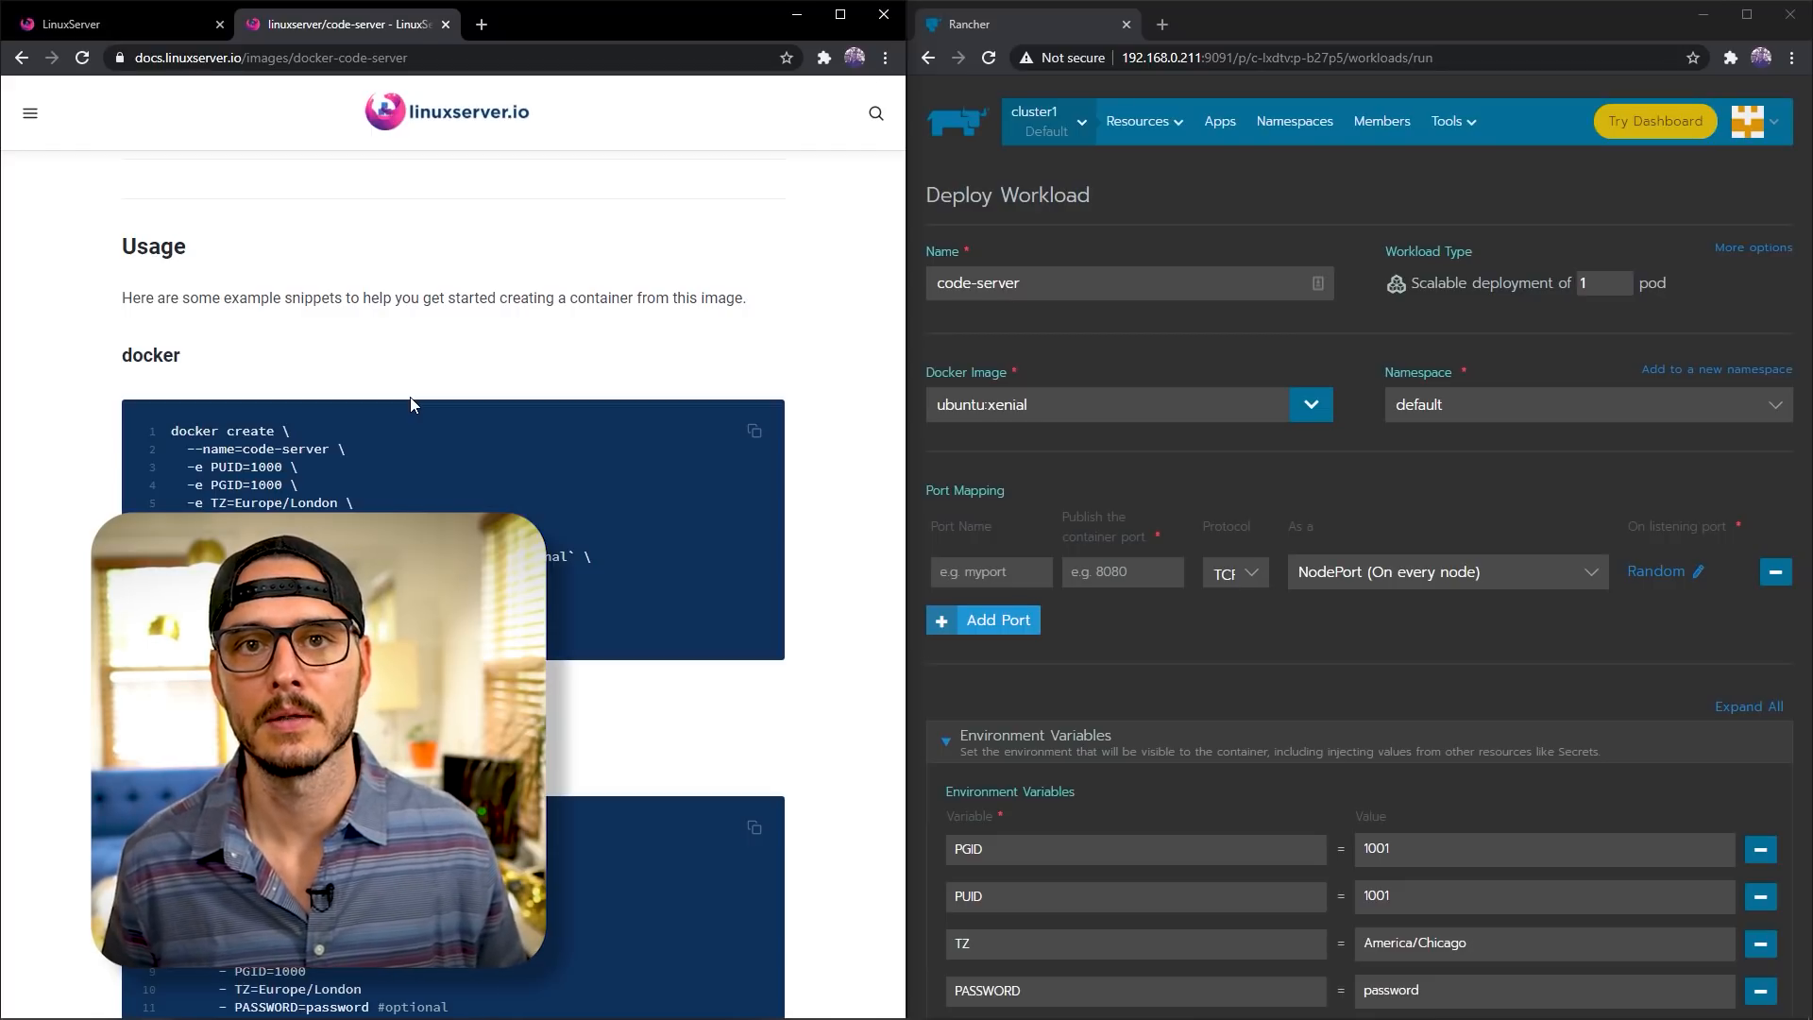
text(codeserver)
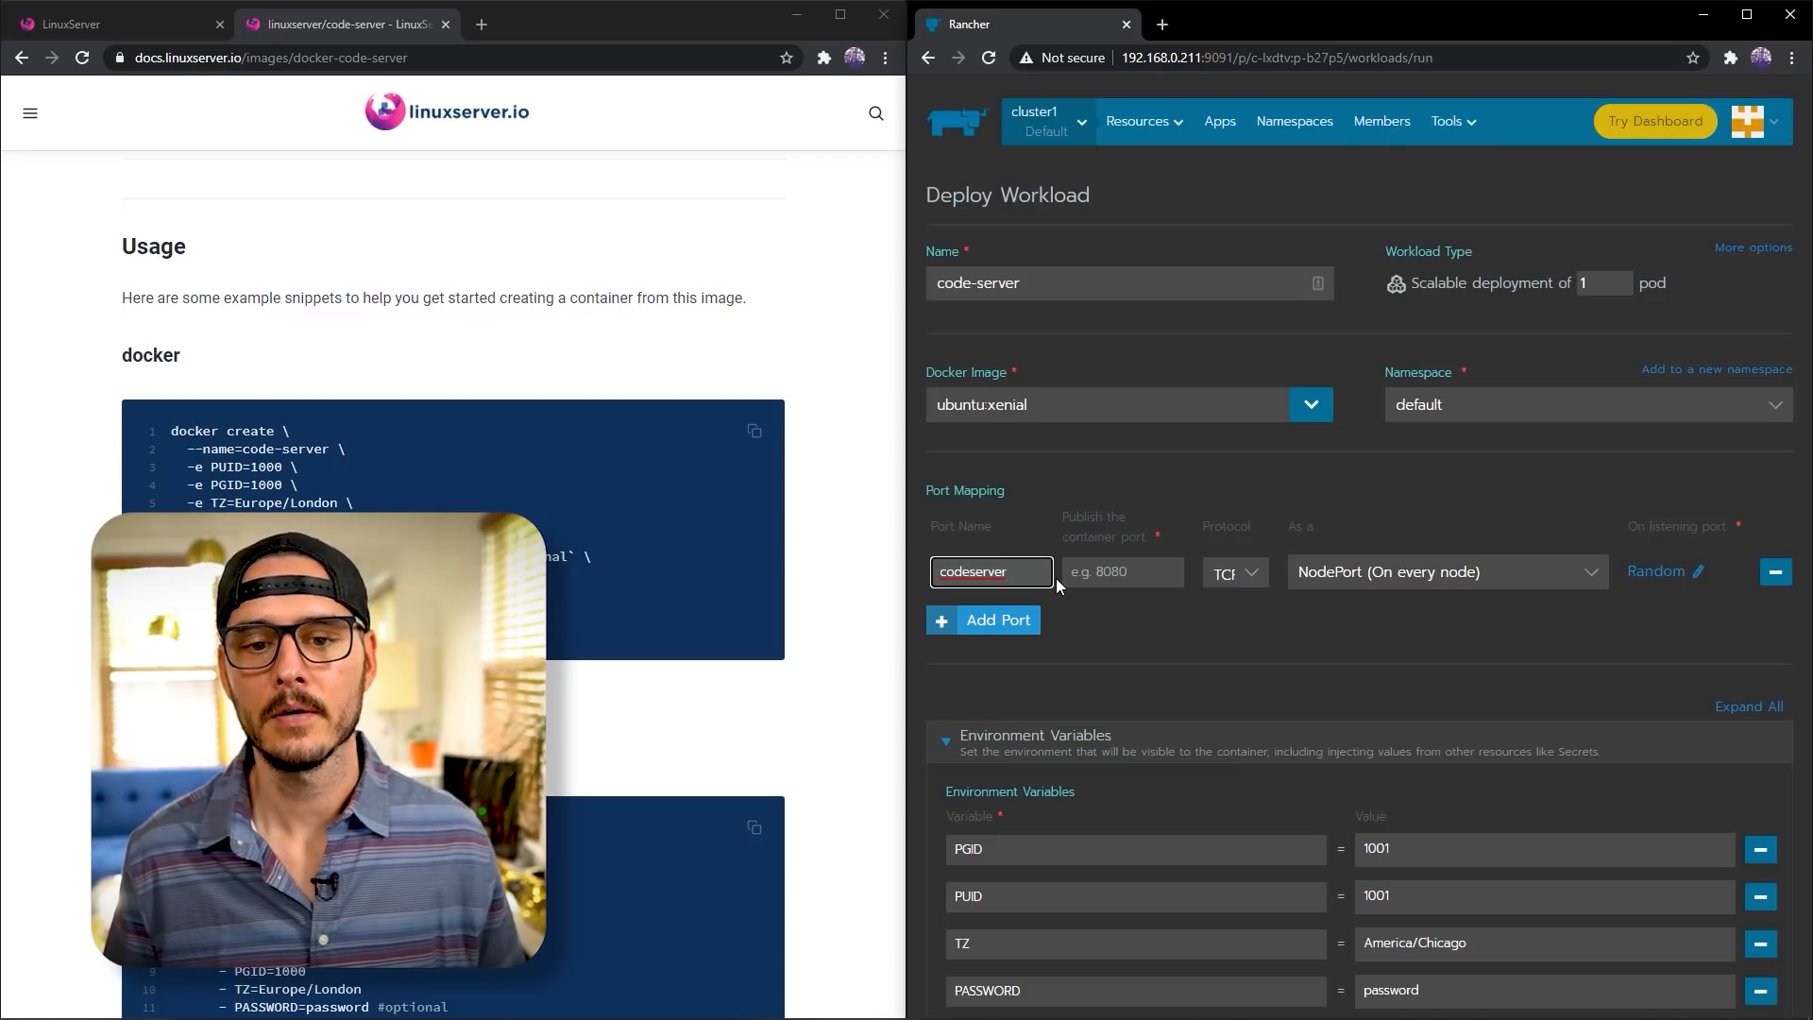
text(8443)
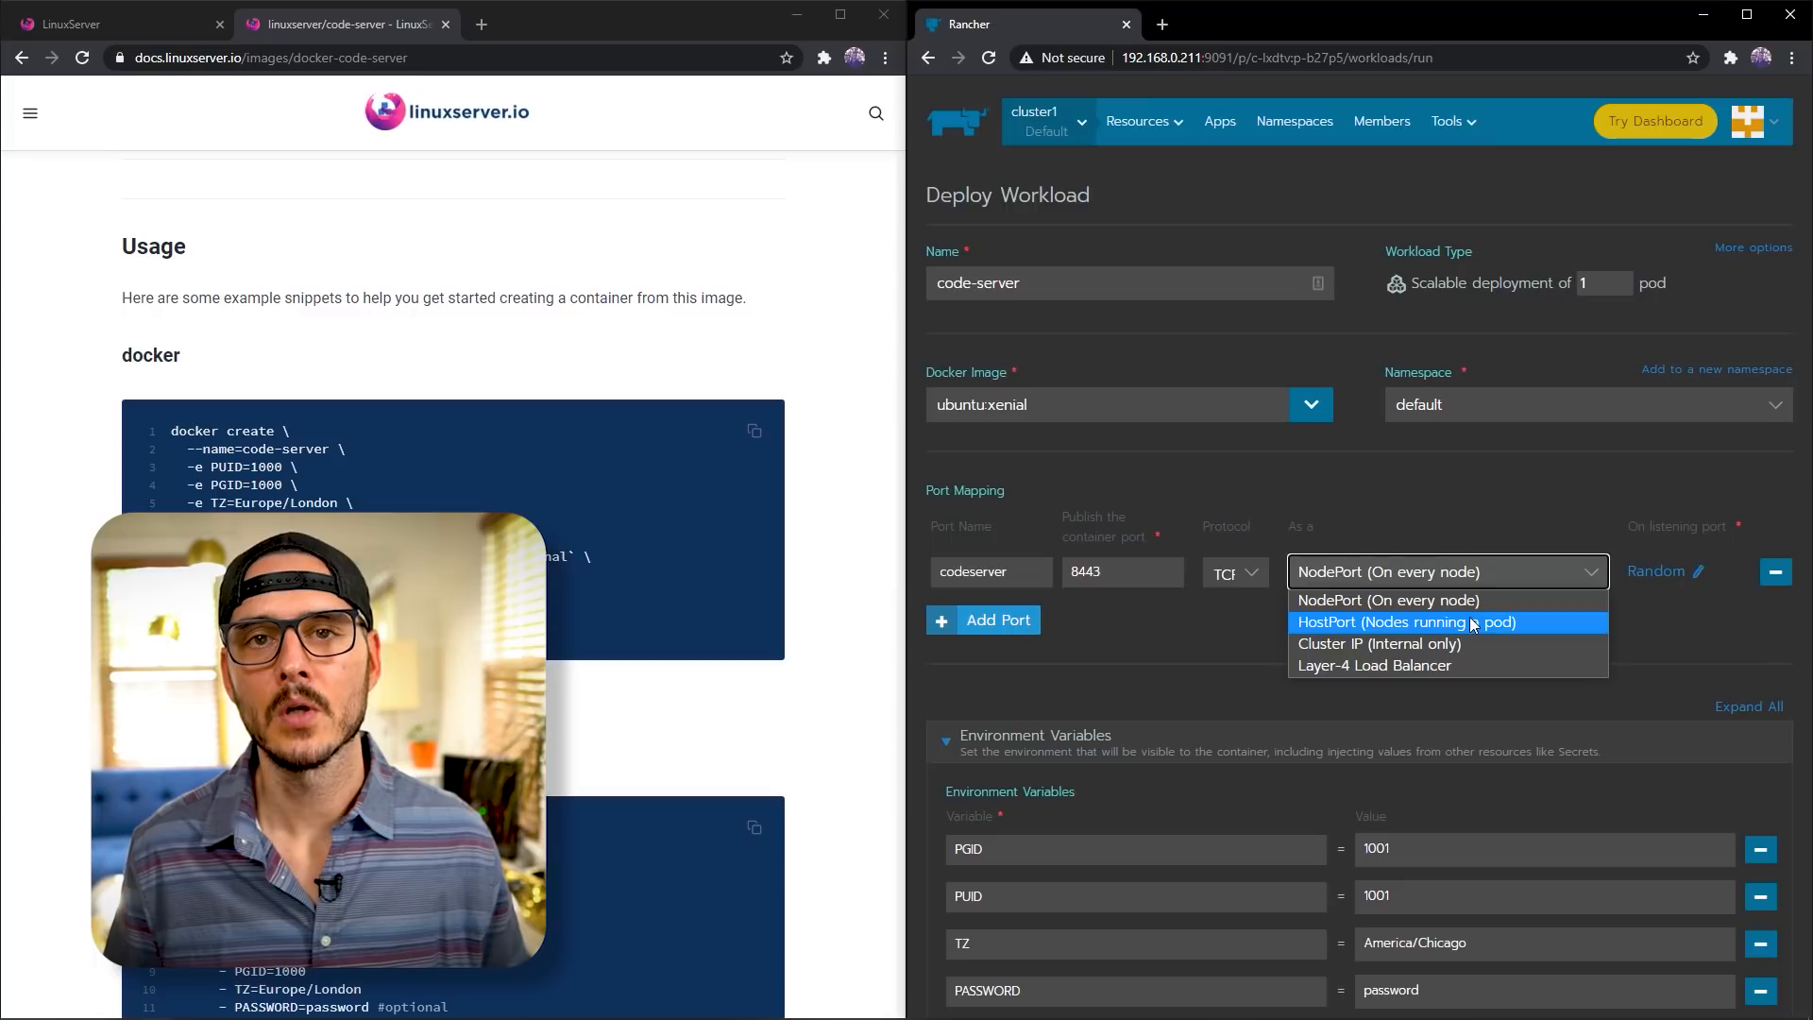
click(1405, 623)
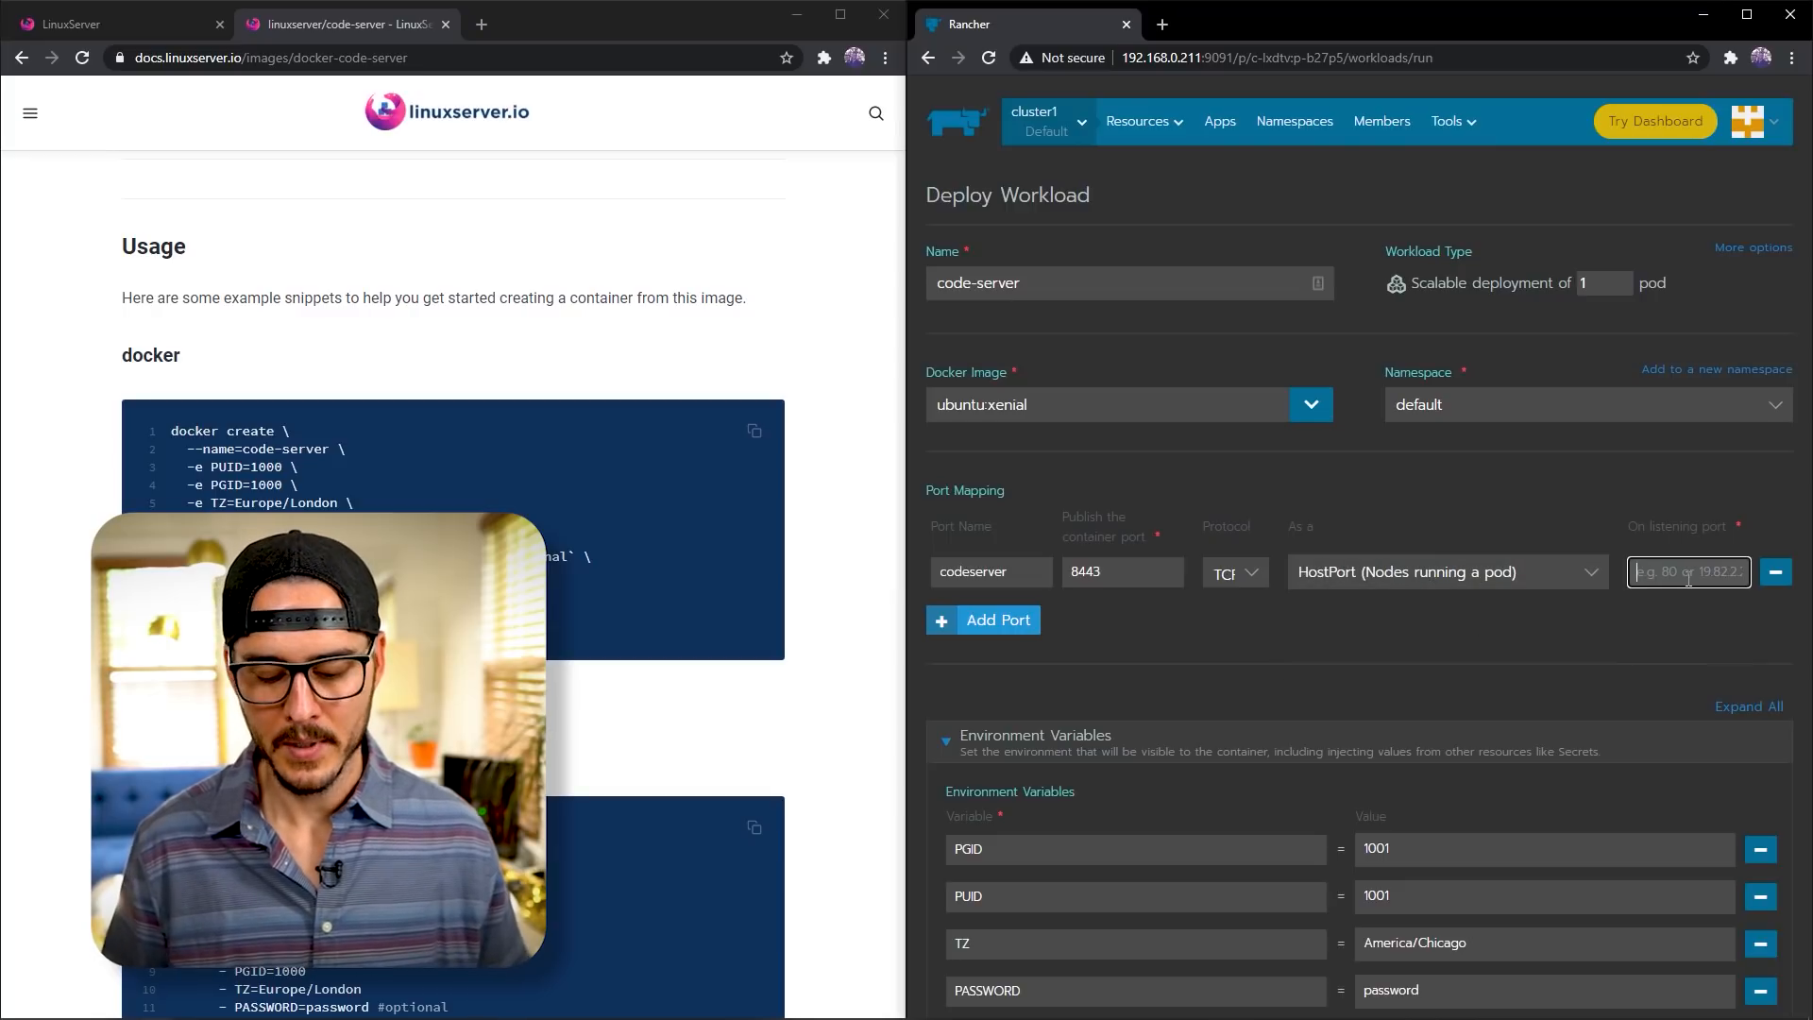
text(8443)
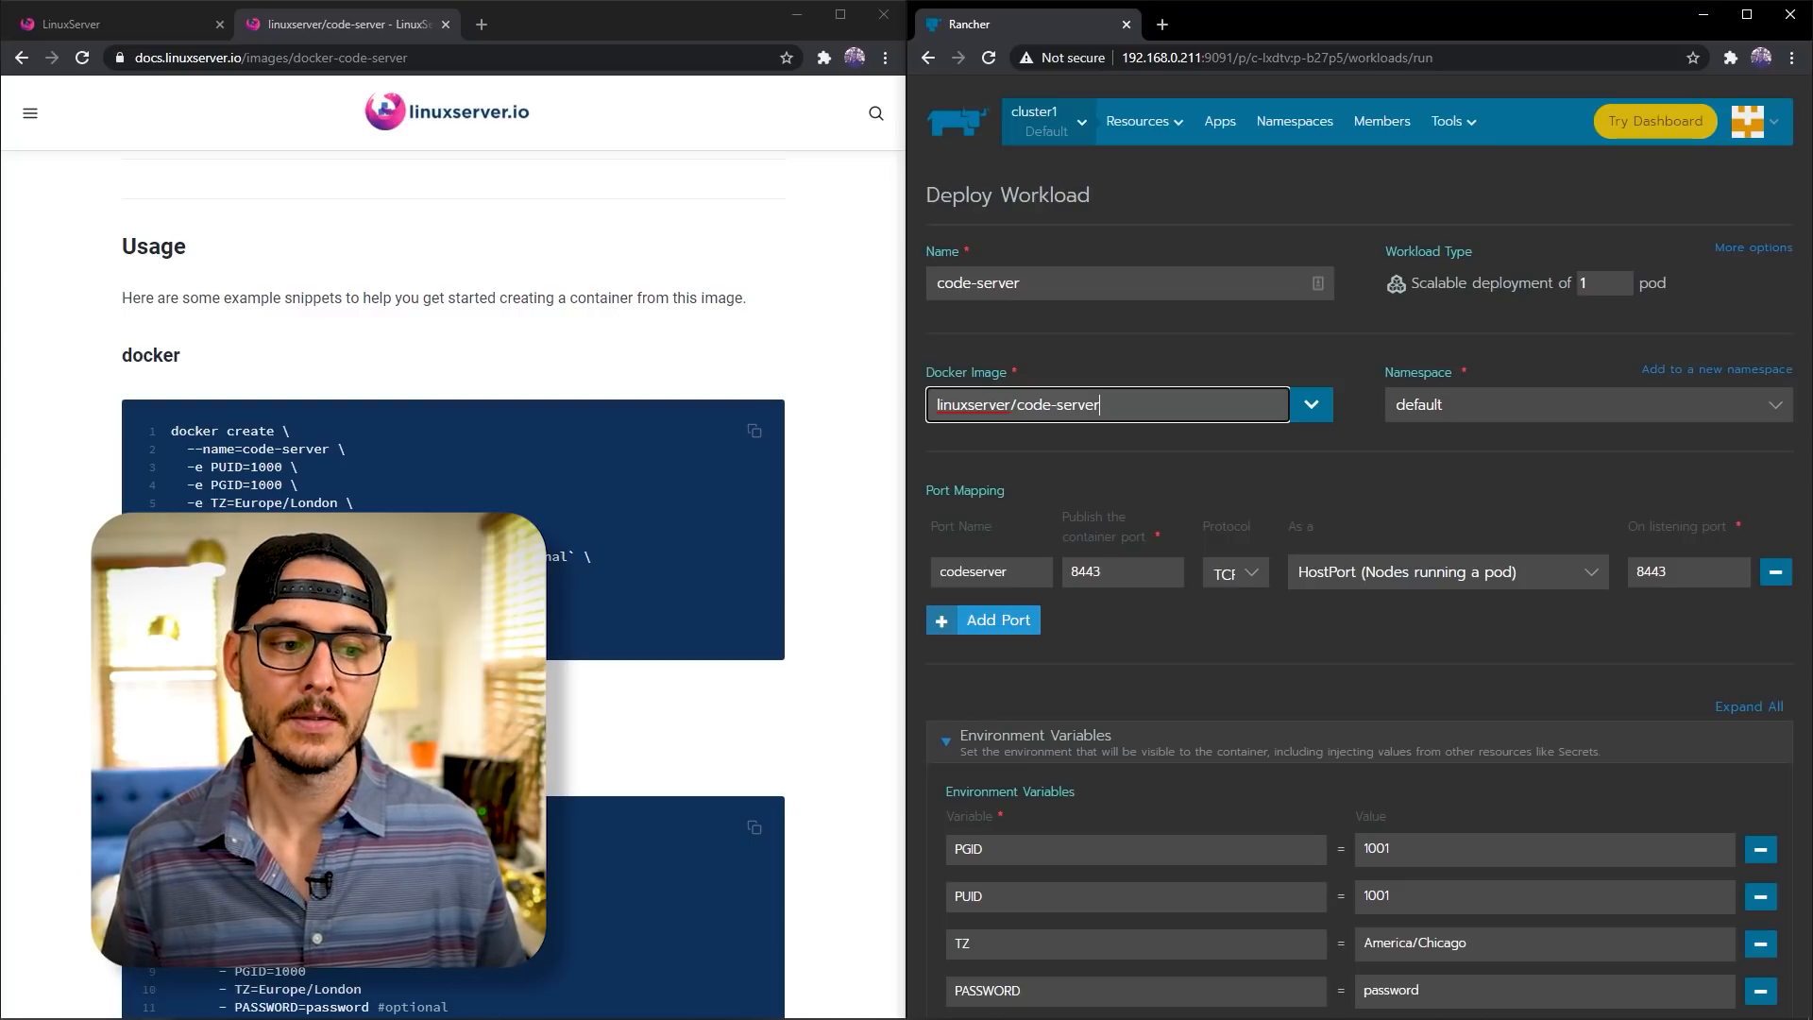
Step: Set the upgrade policy to 'Kill ALL pods, then start new' and launch code-server
scroll(down, 3)
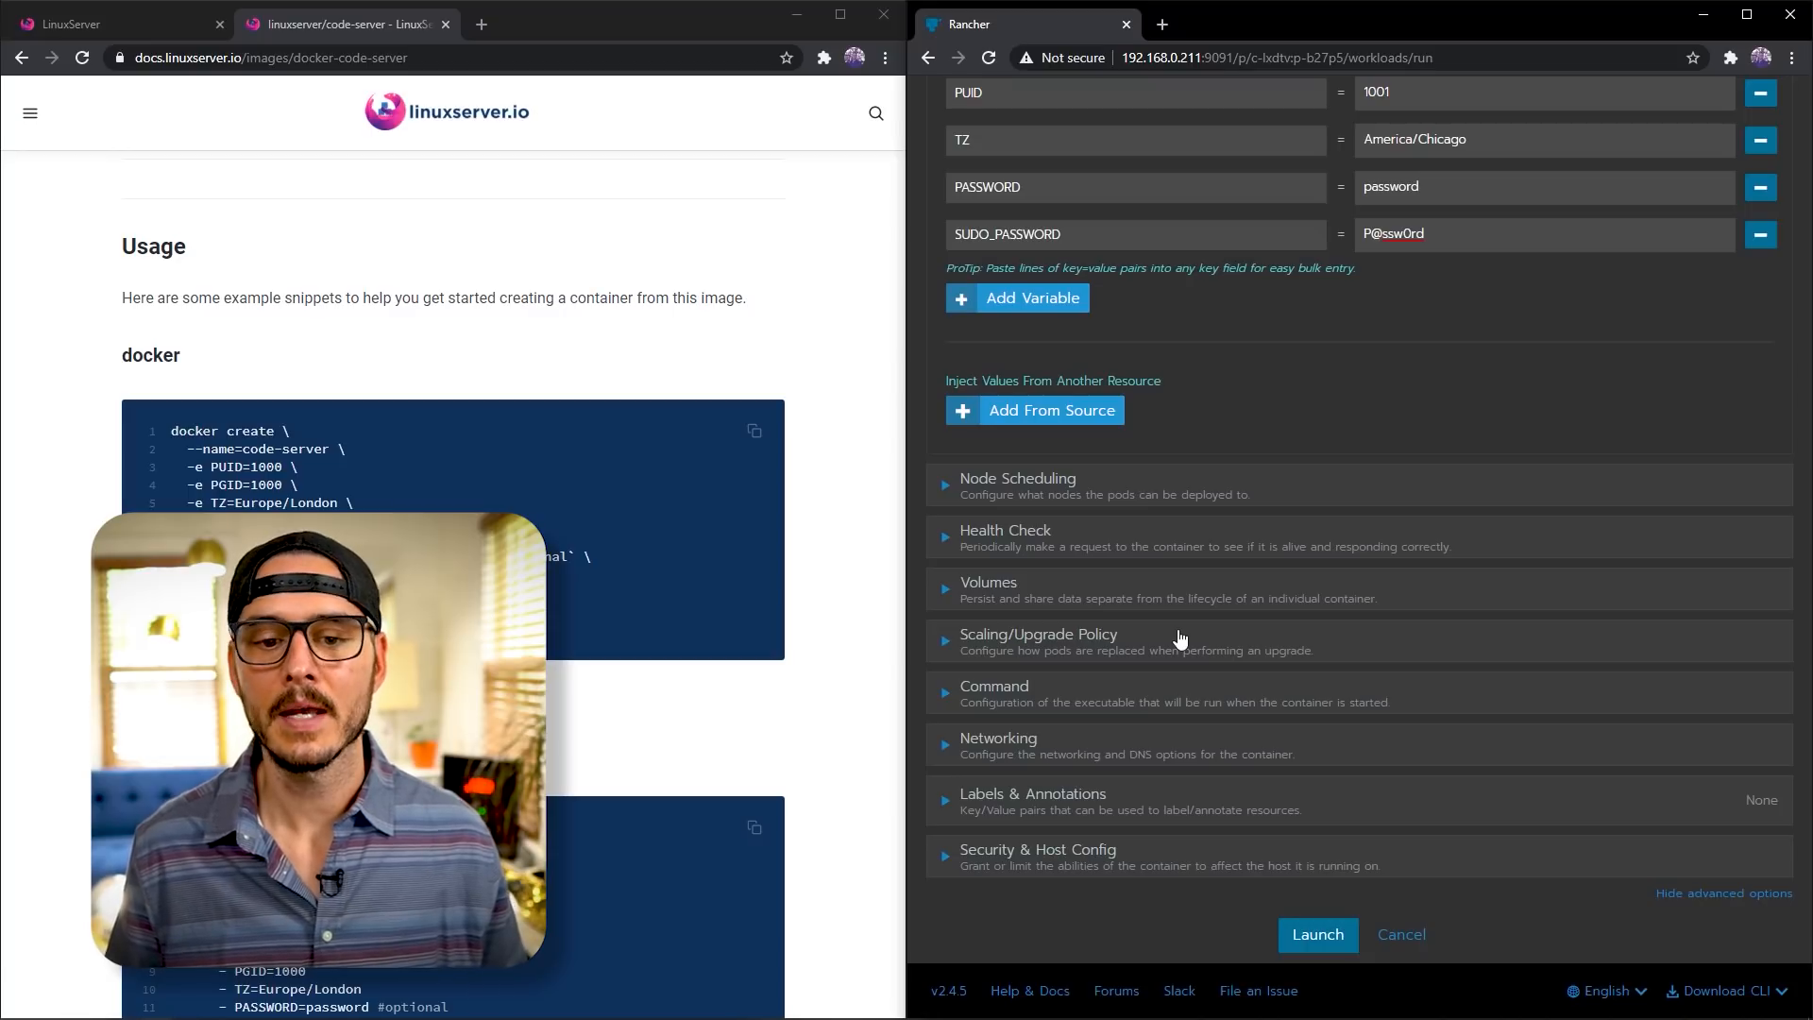
click(1037, 633)
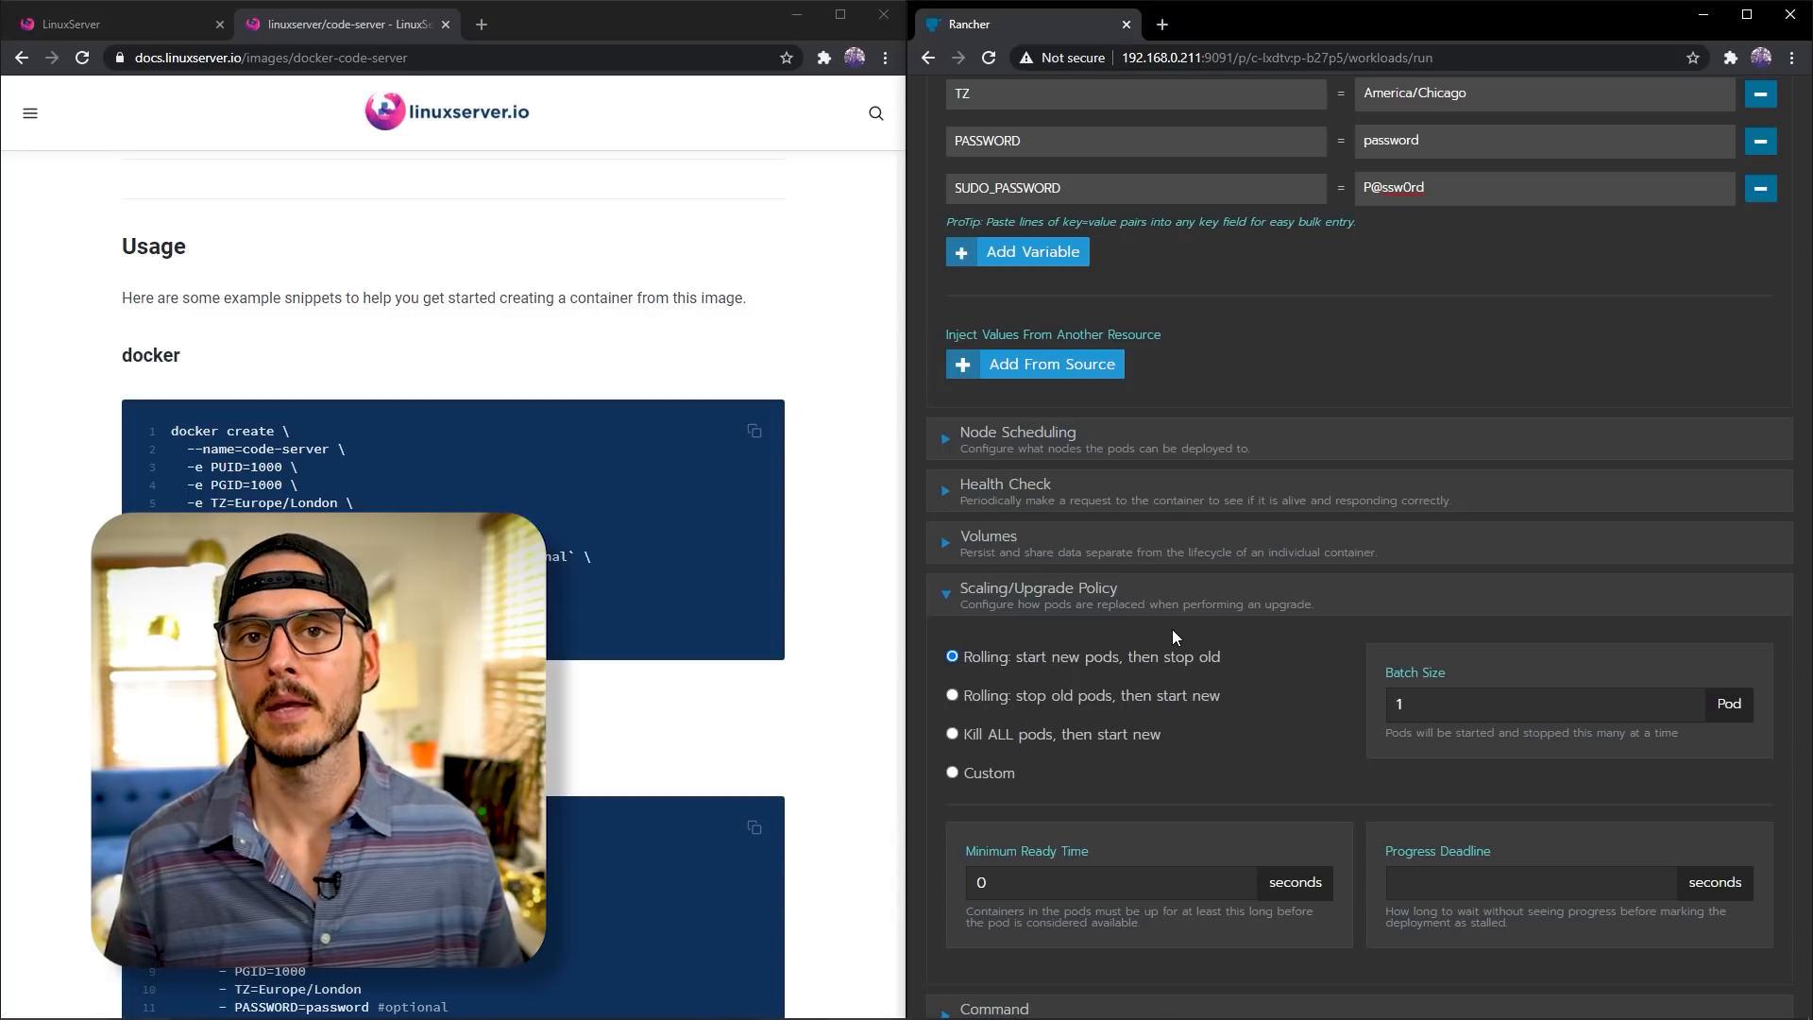
mouse_move(1085, 695)
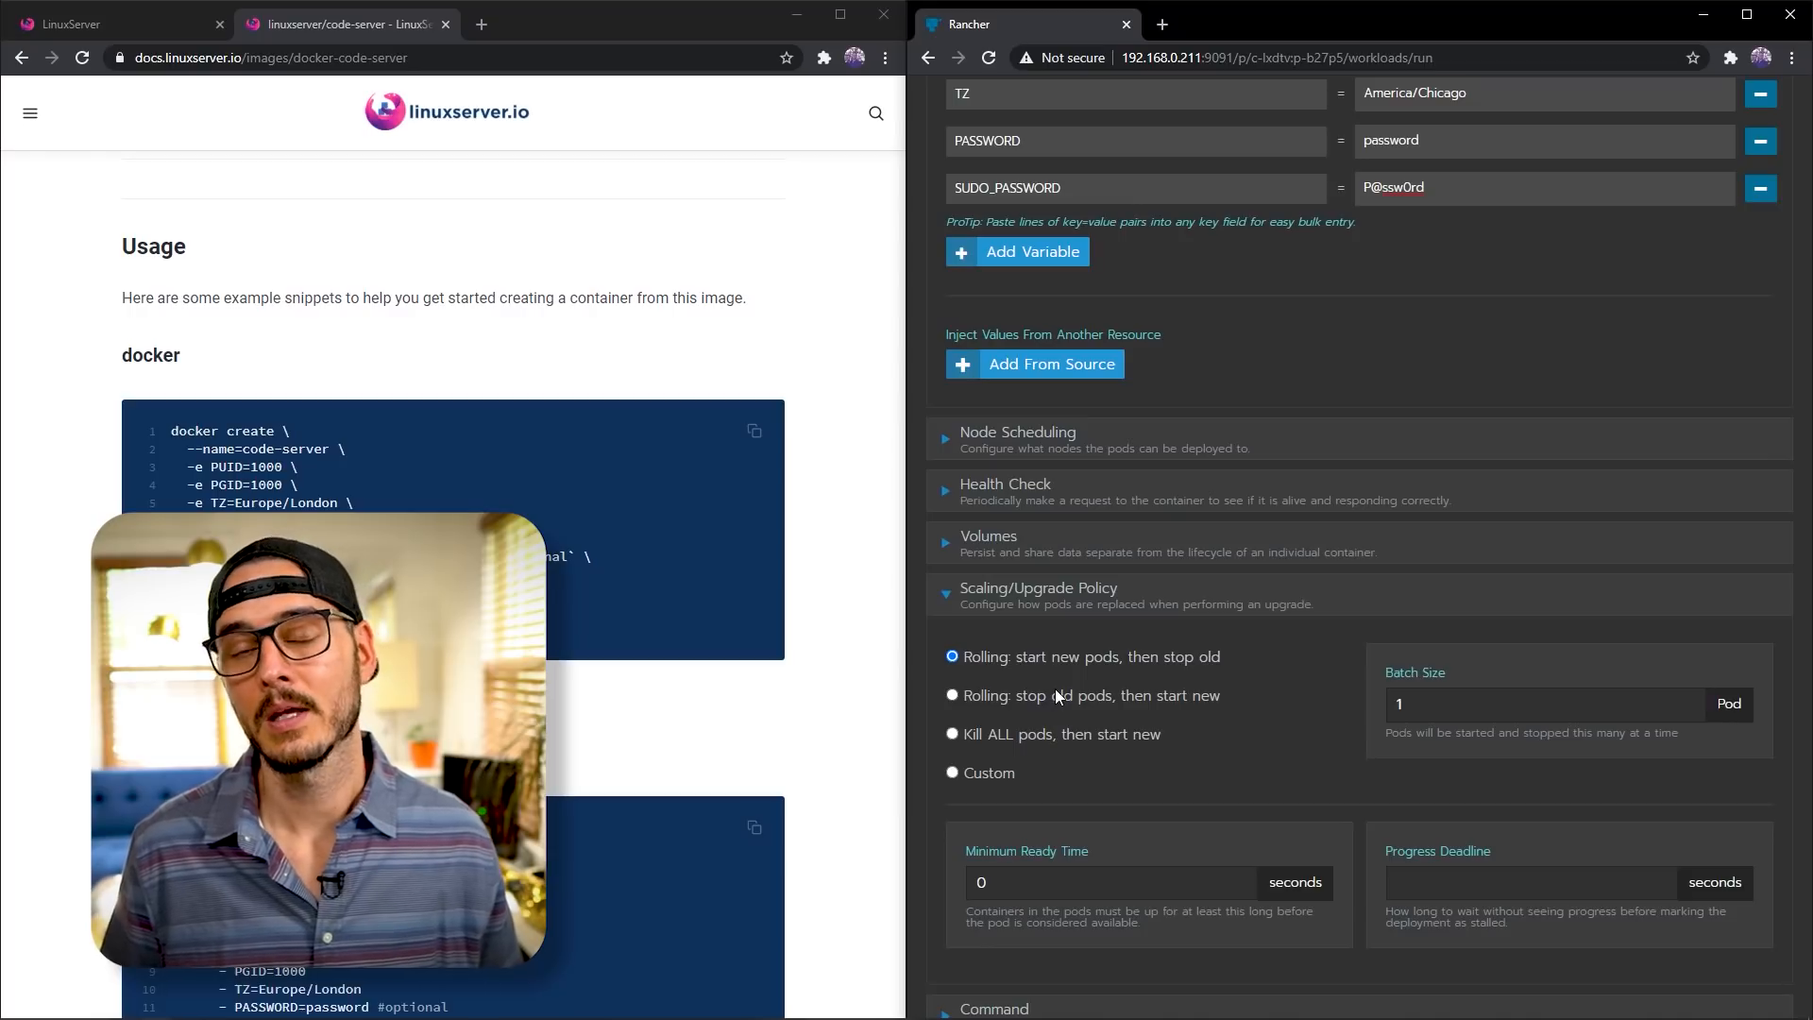
click(952, 732)
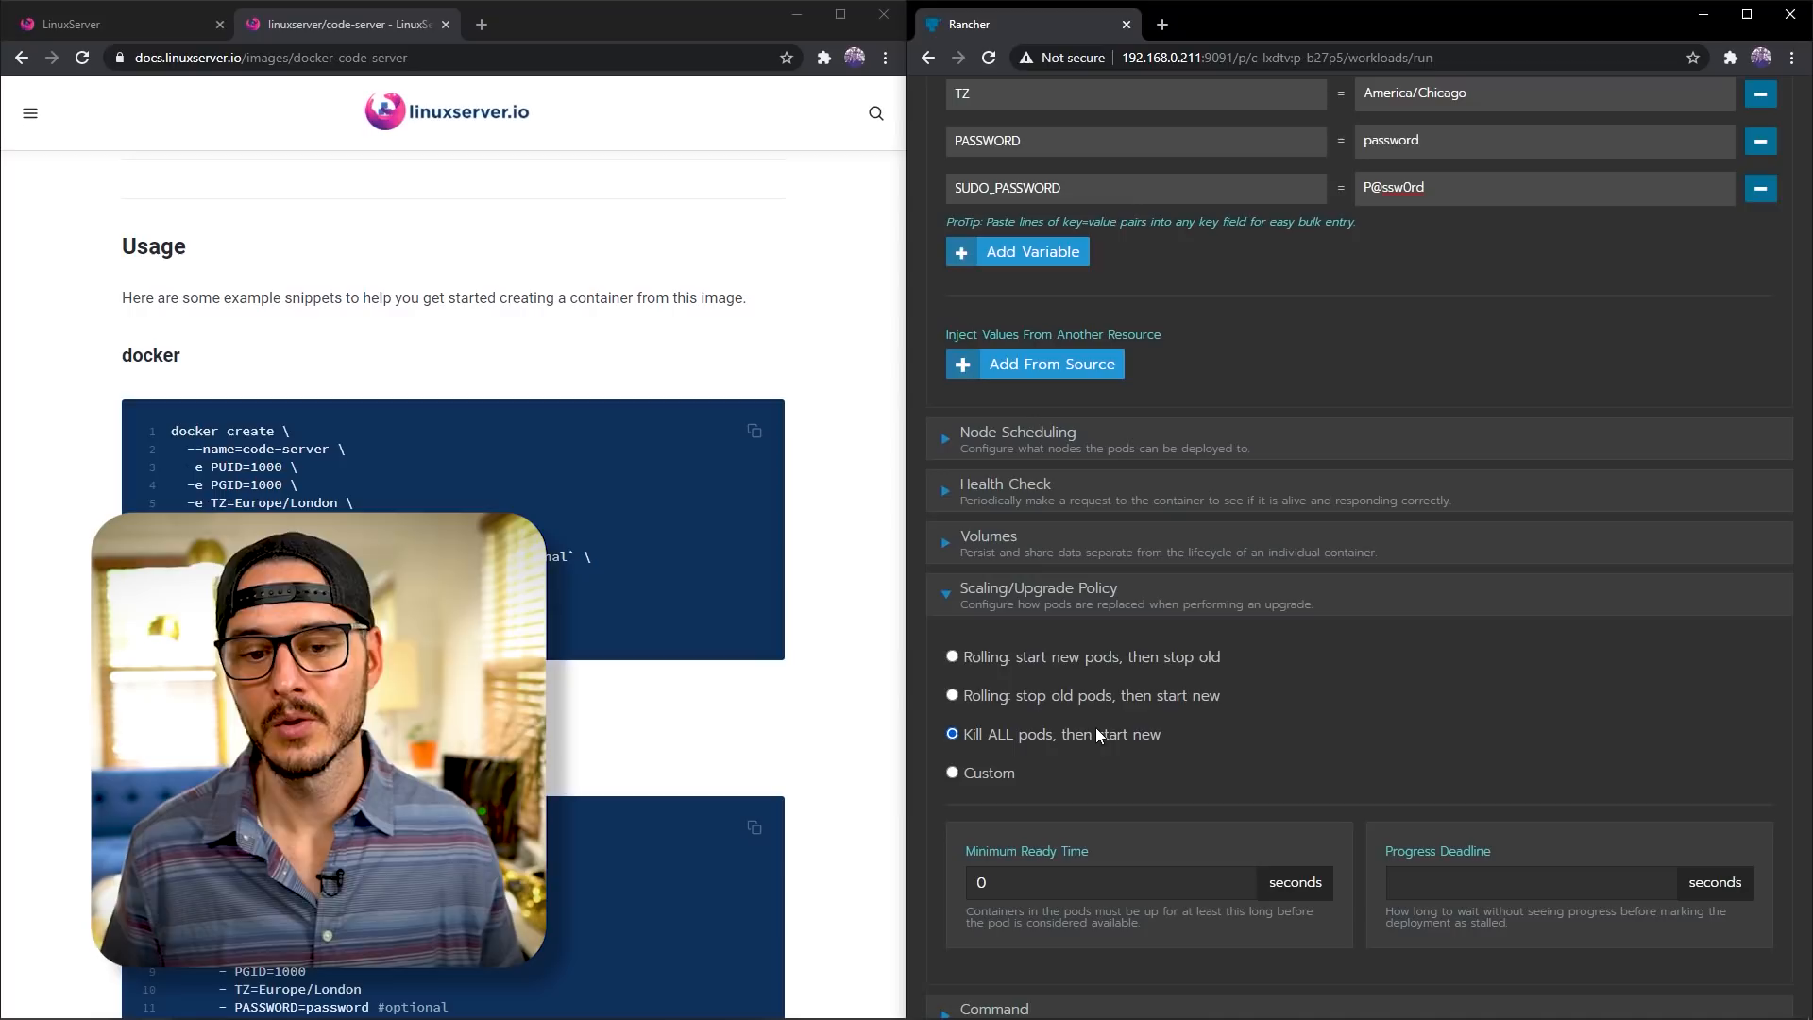
mouse_move(1104, 717)
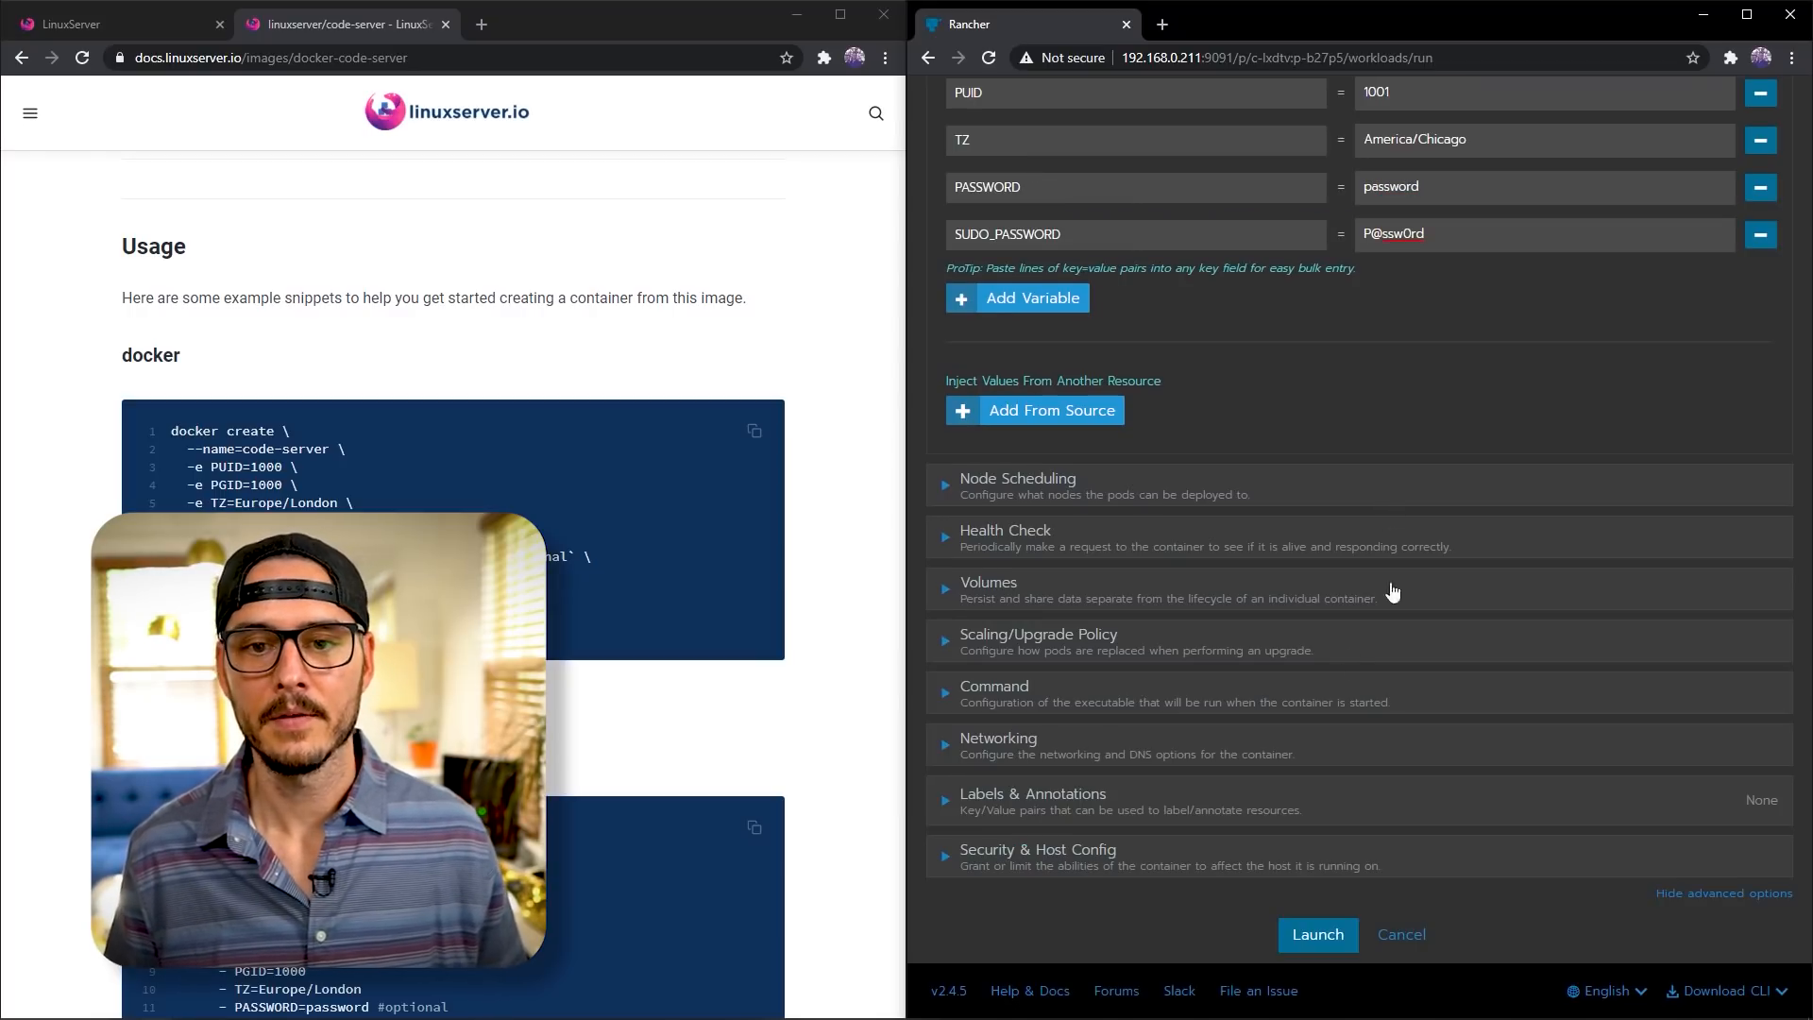
click(1315, 934)
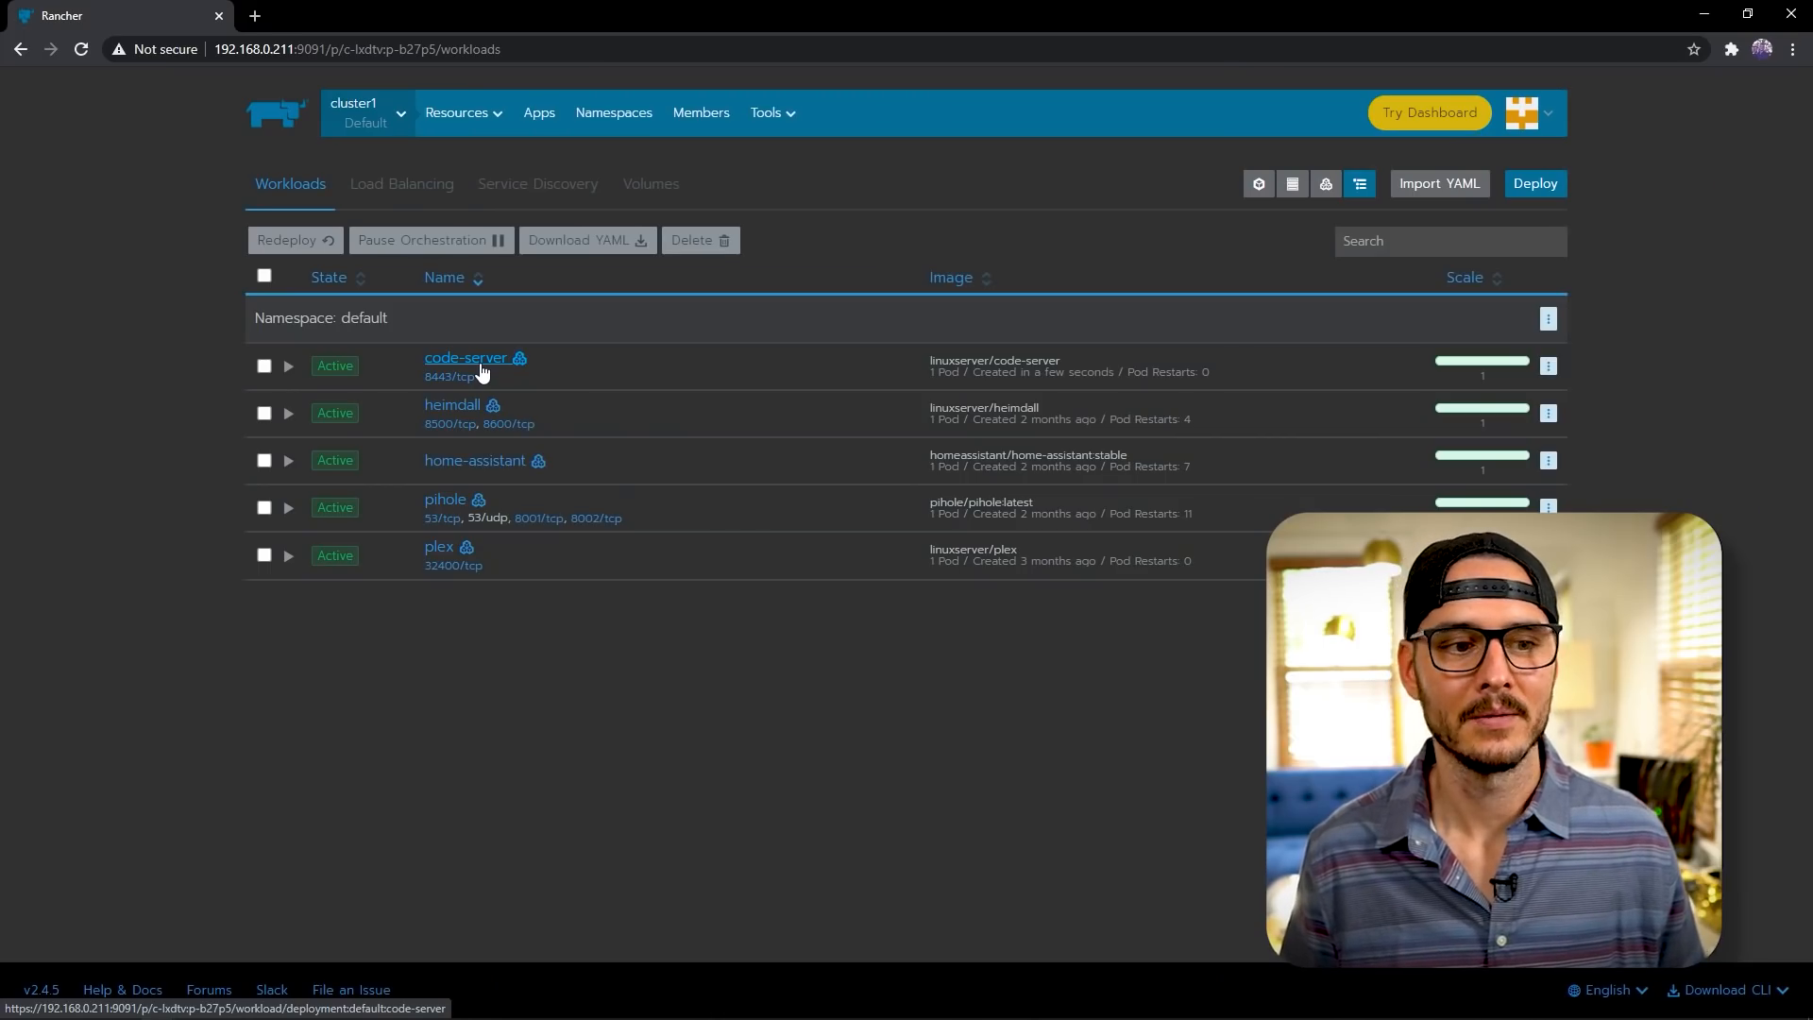
mouse_move(447, 377)
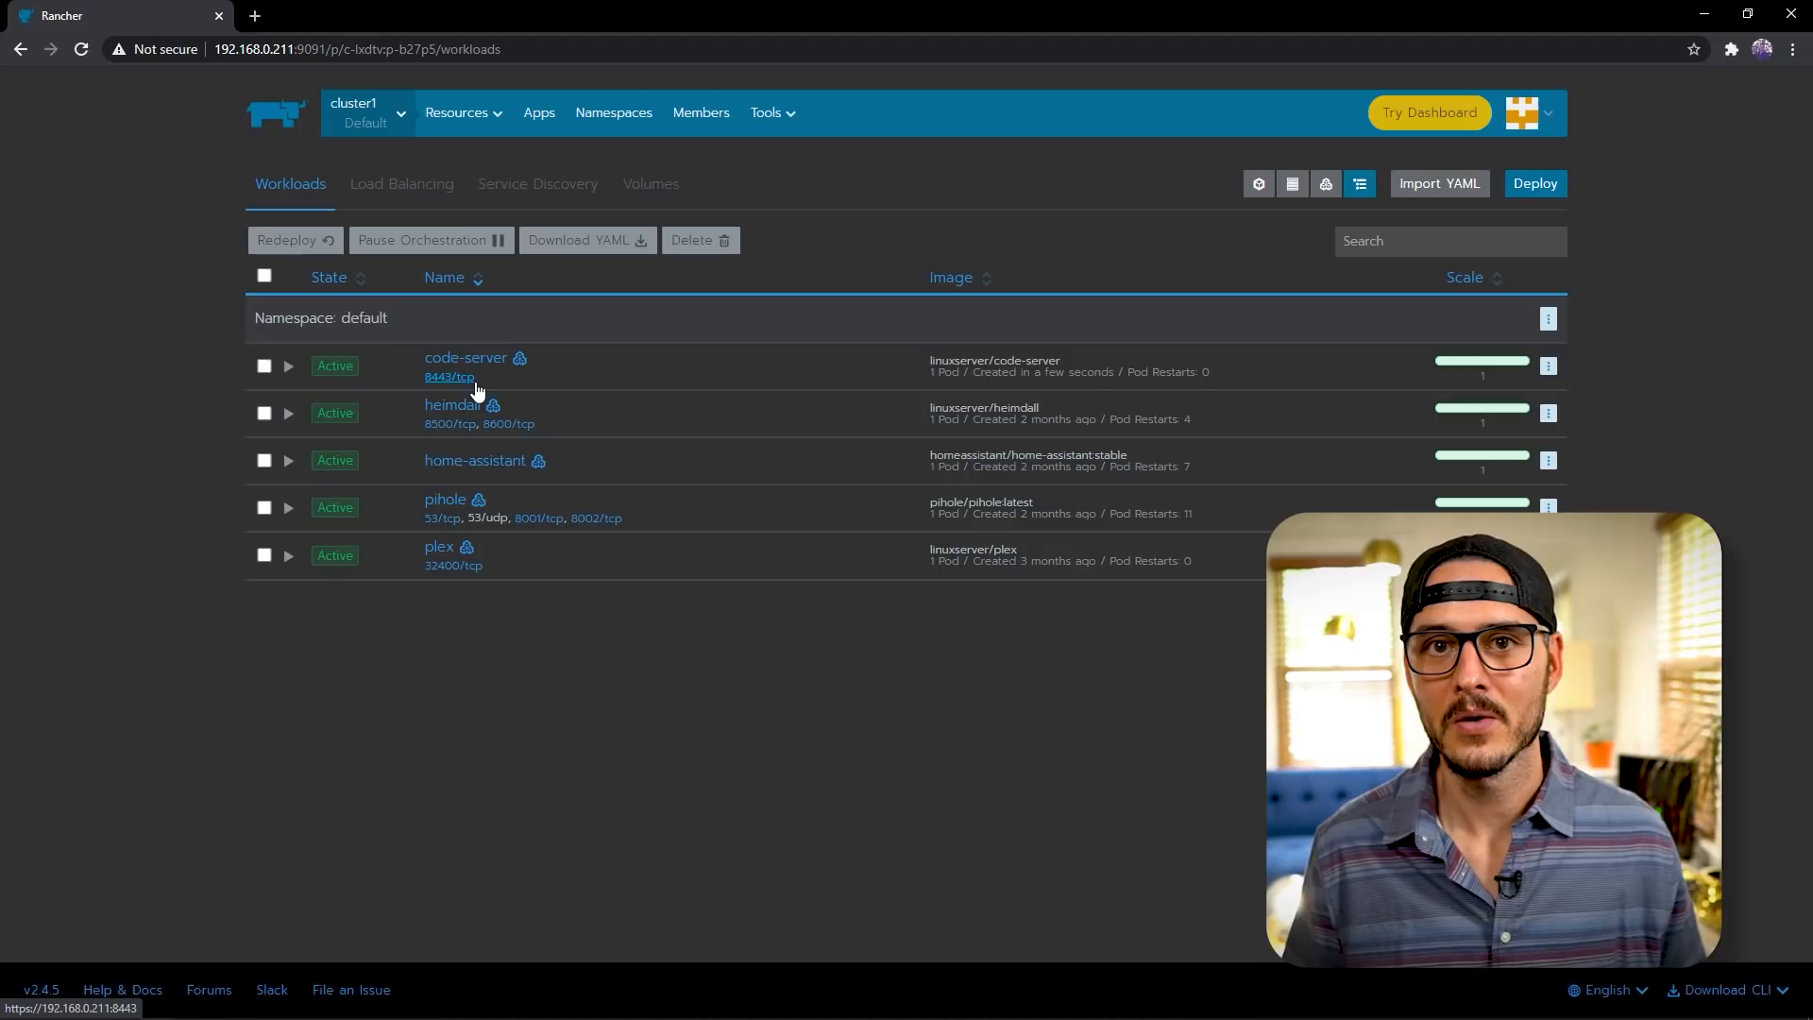
Step: Follow code-server's 8443/tcp link to reach its login page
click(464, 357)
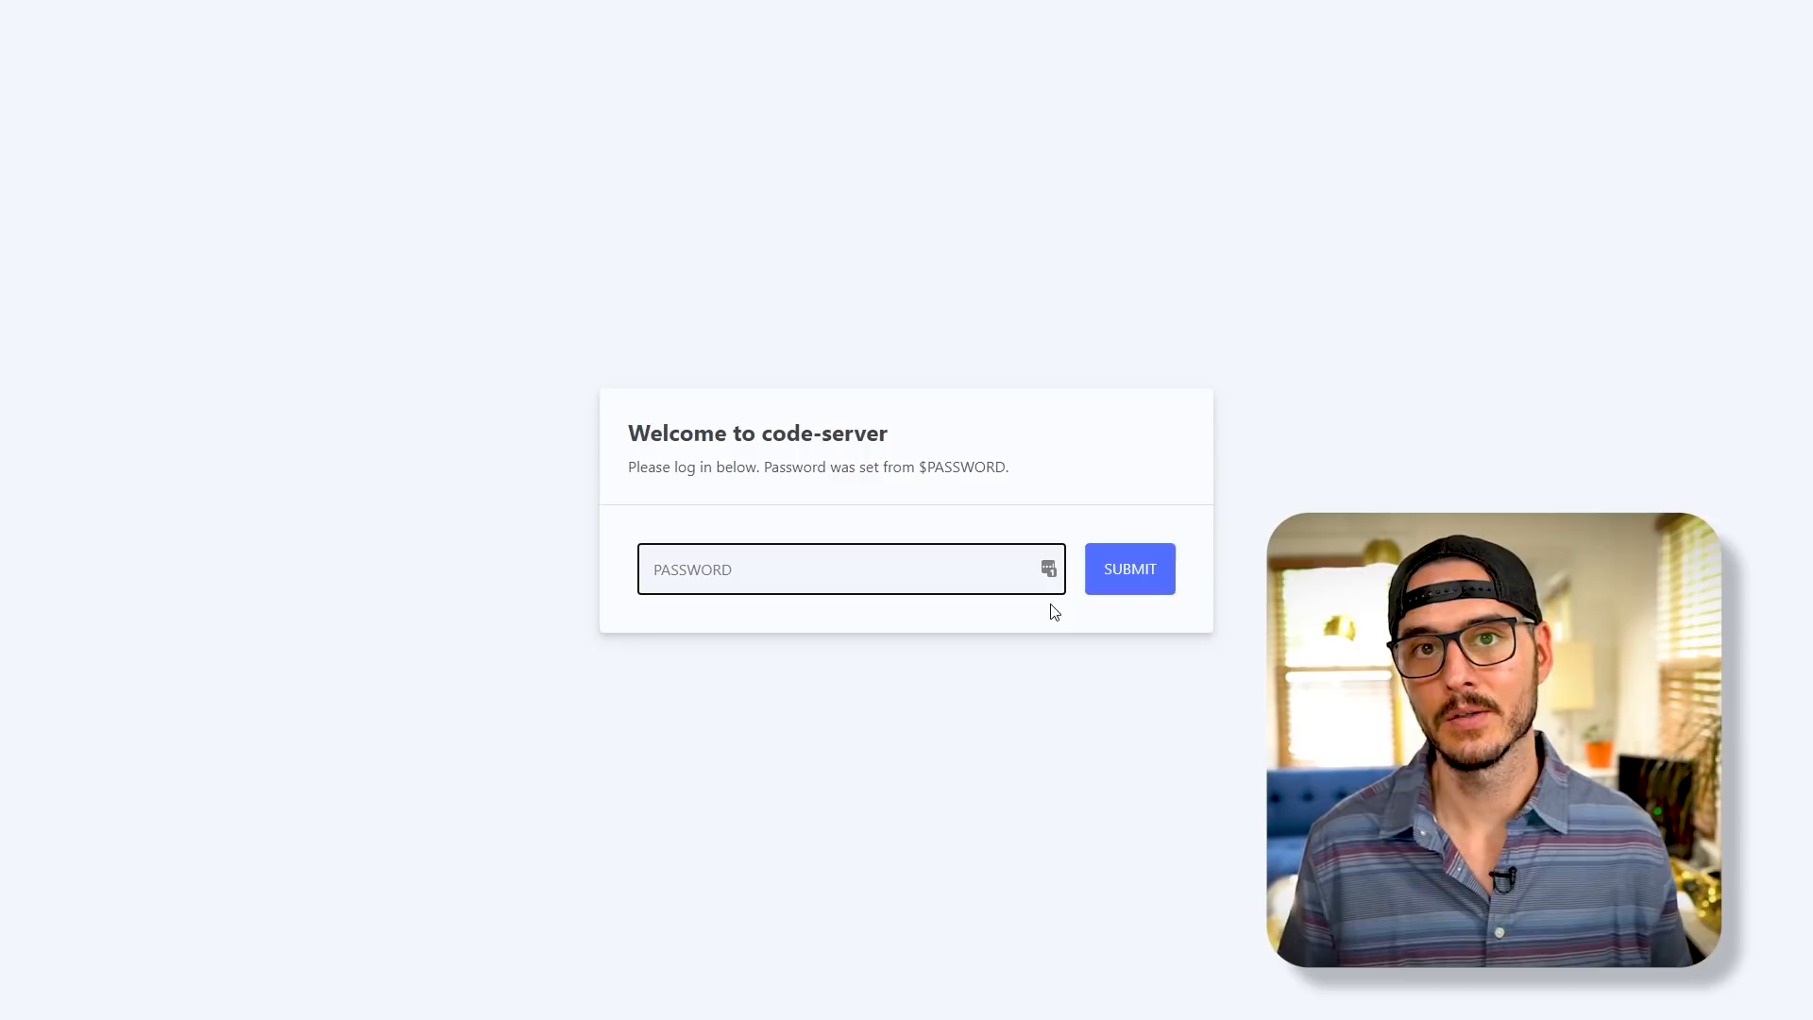
Step: Log in to code-server with the workload password and dismiss the web views notice
click(1127, 567)
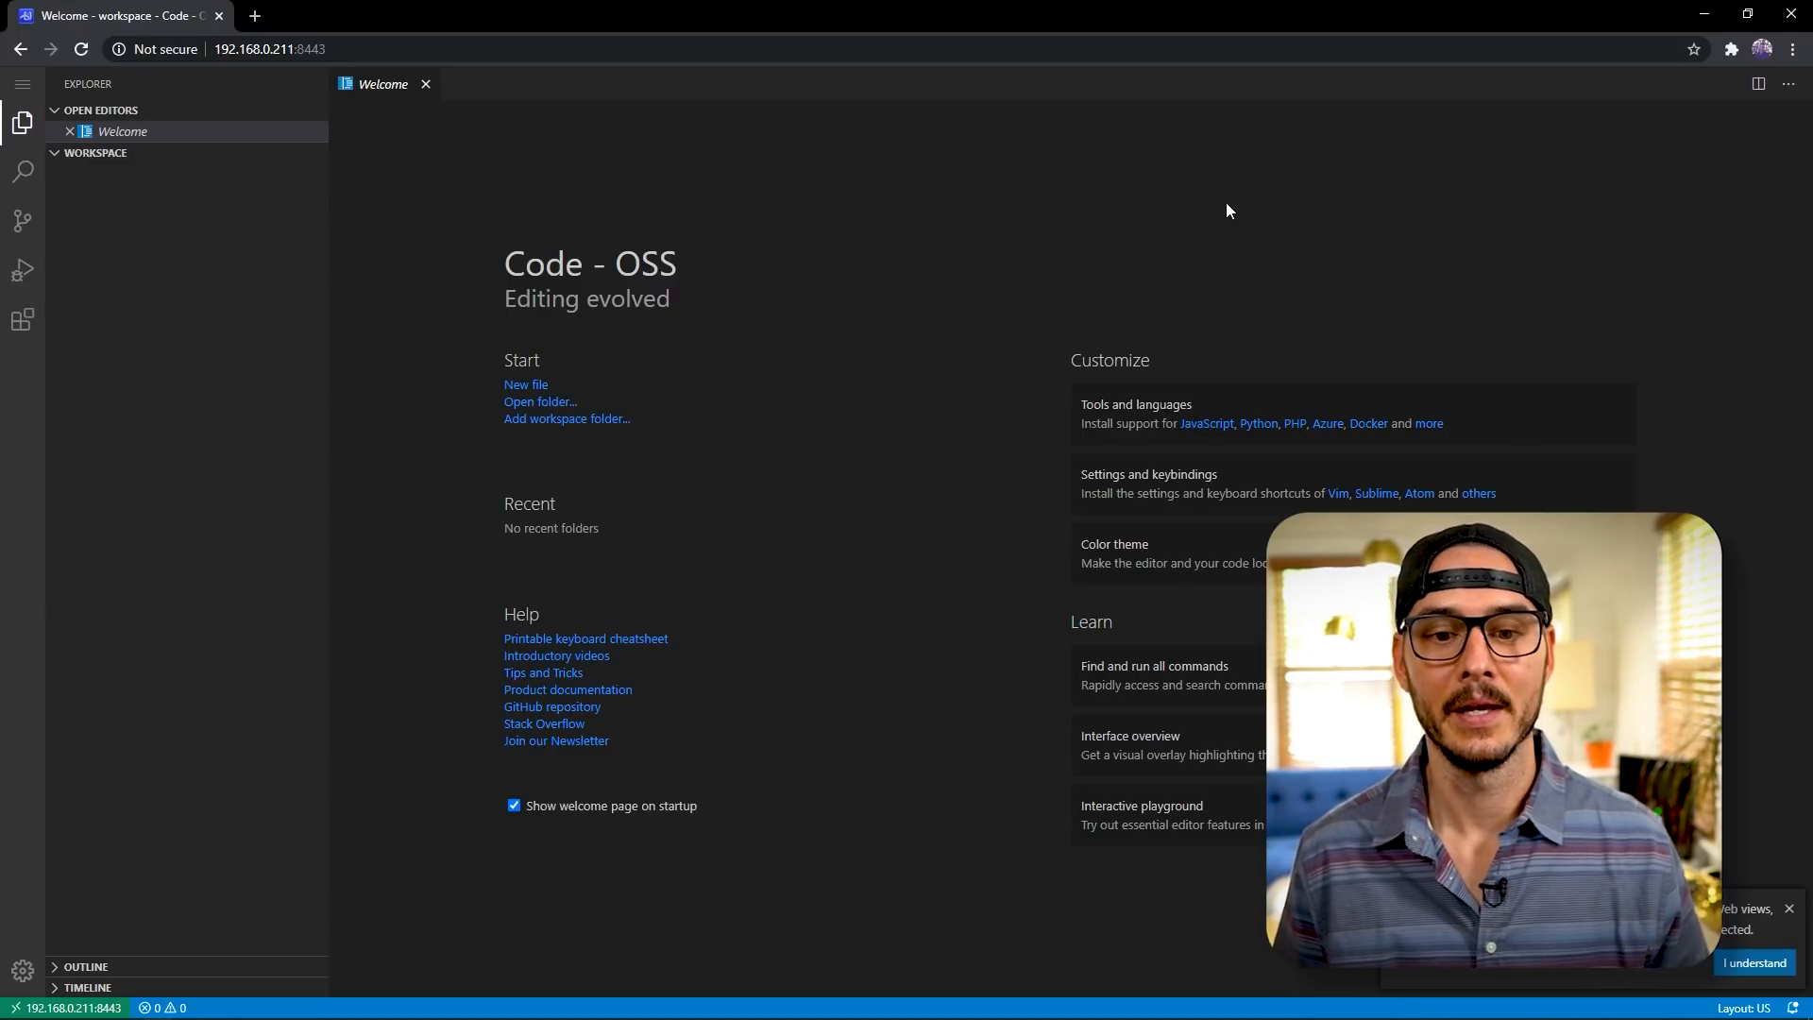
click(1753, 963)
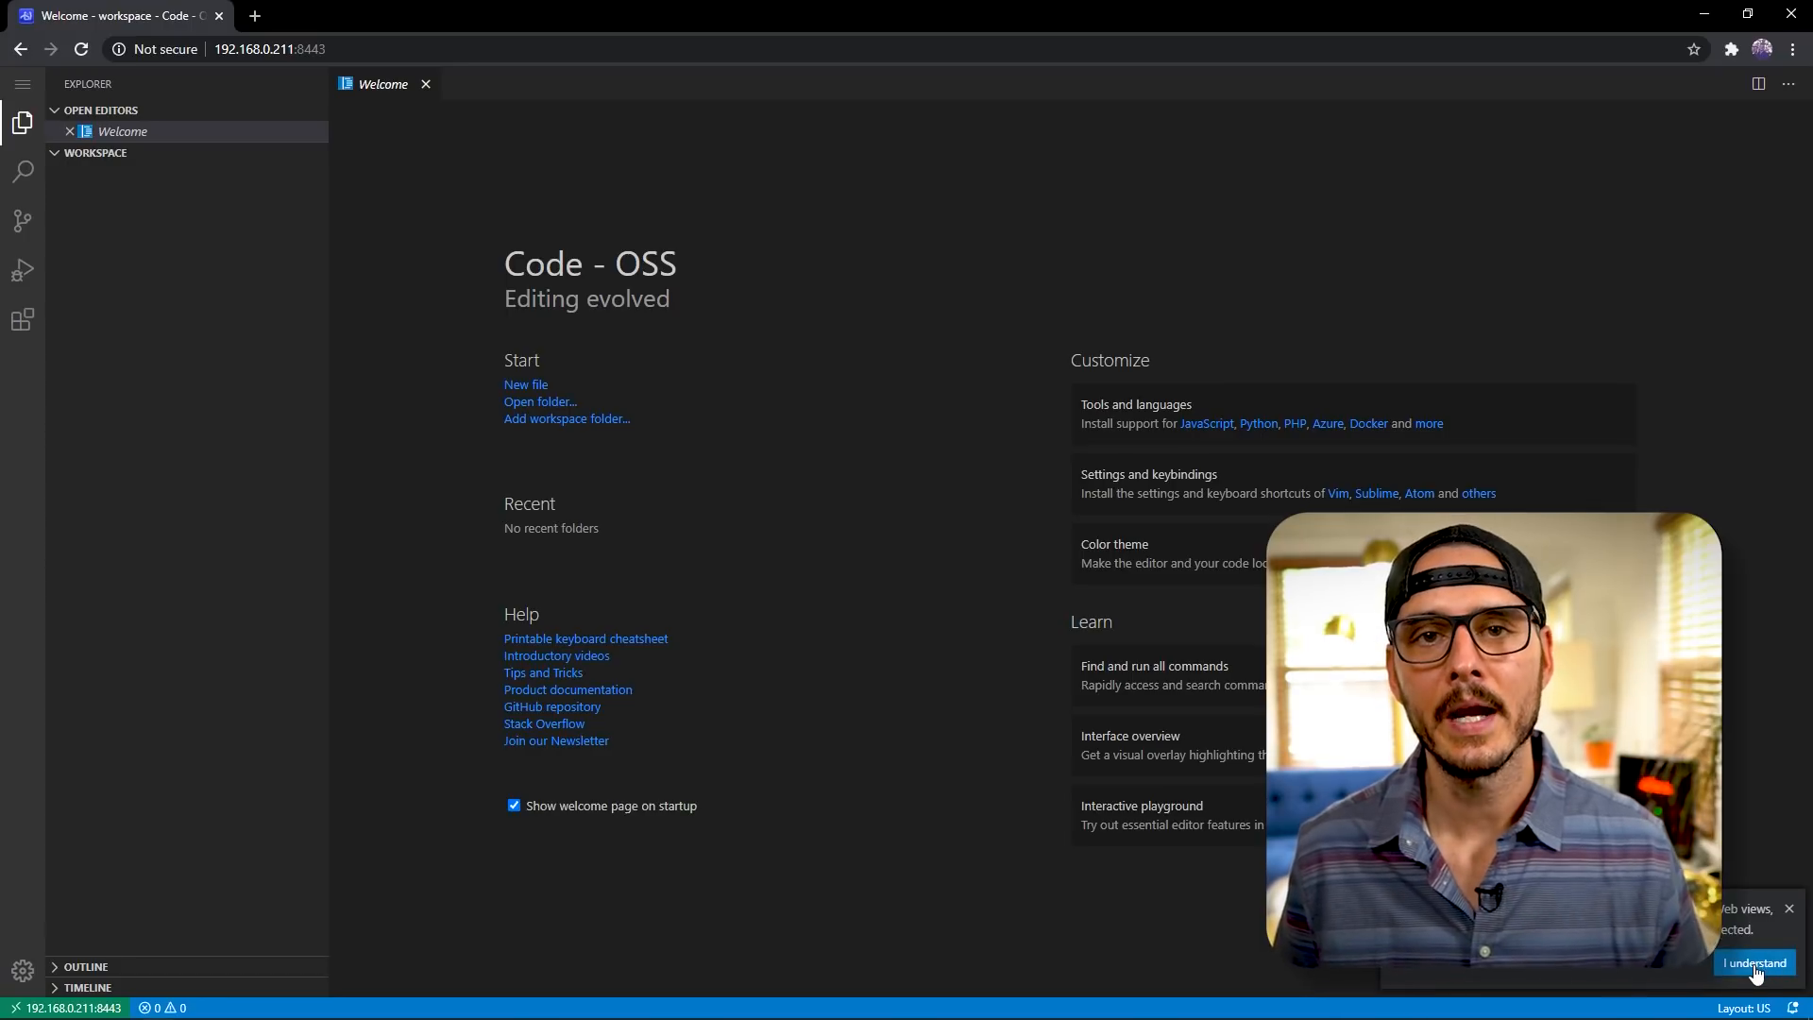
click(1752, 963)
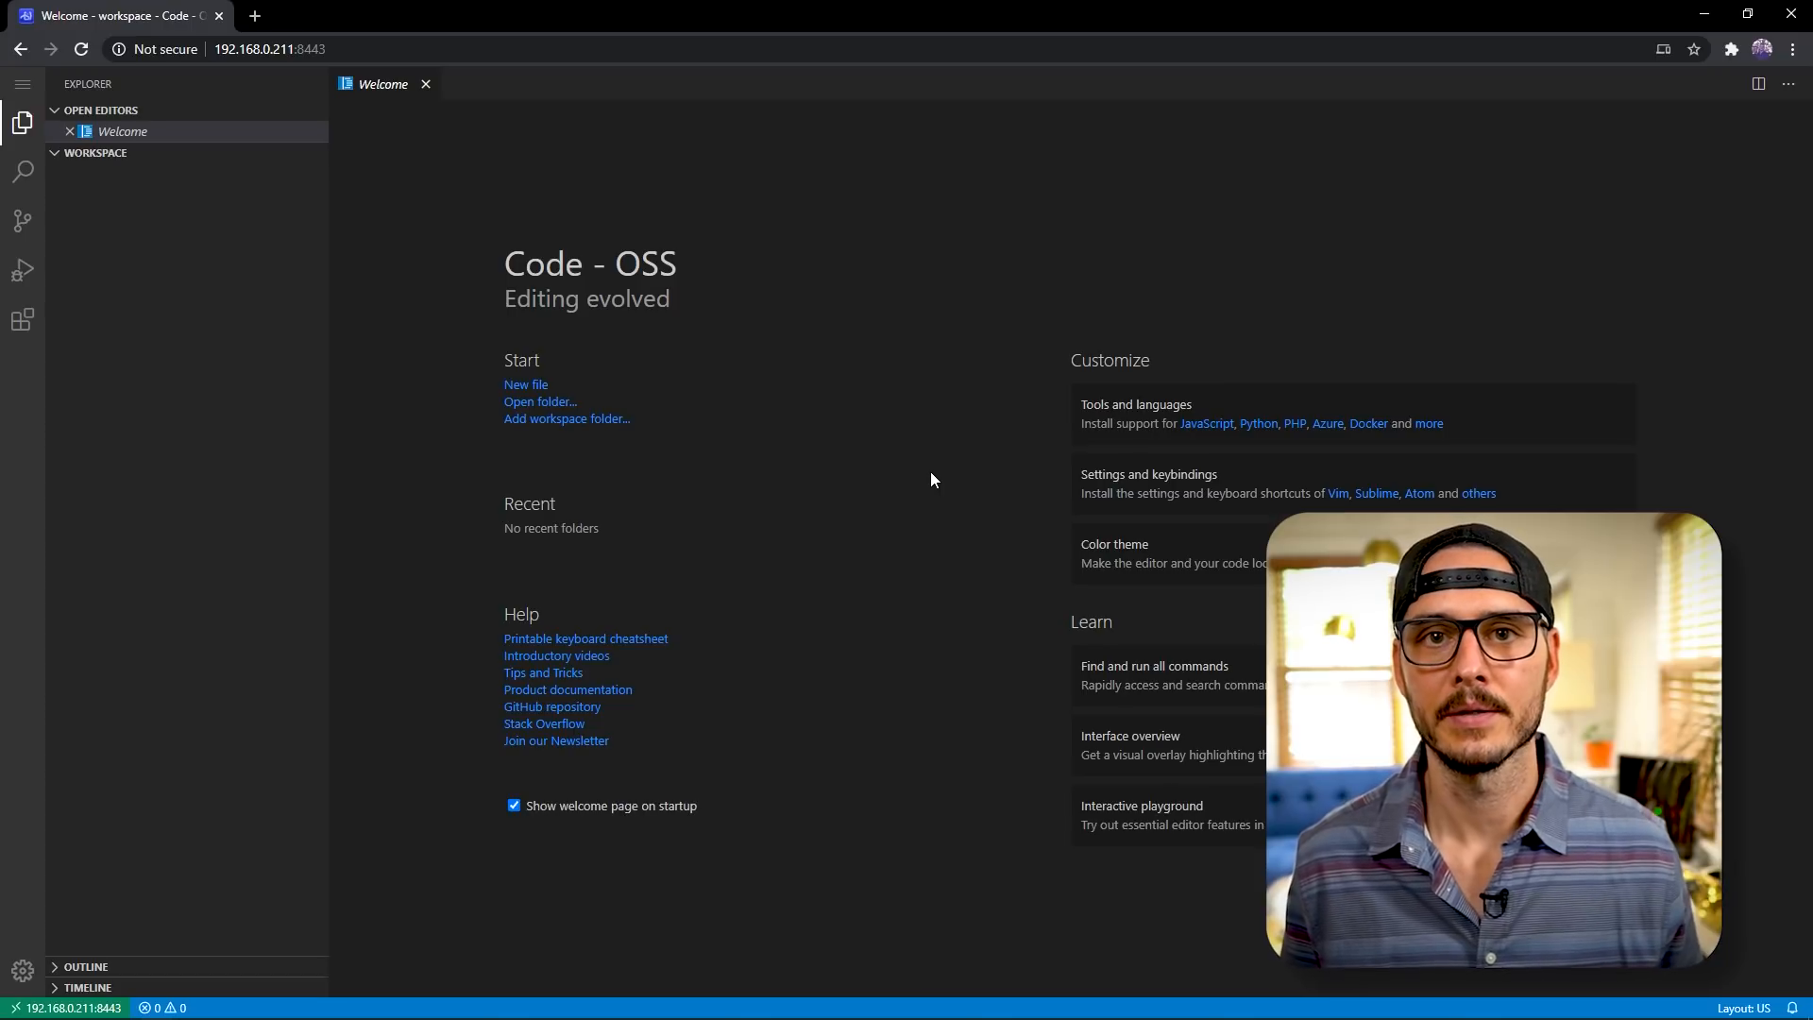
mouse_move(604, 385)
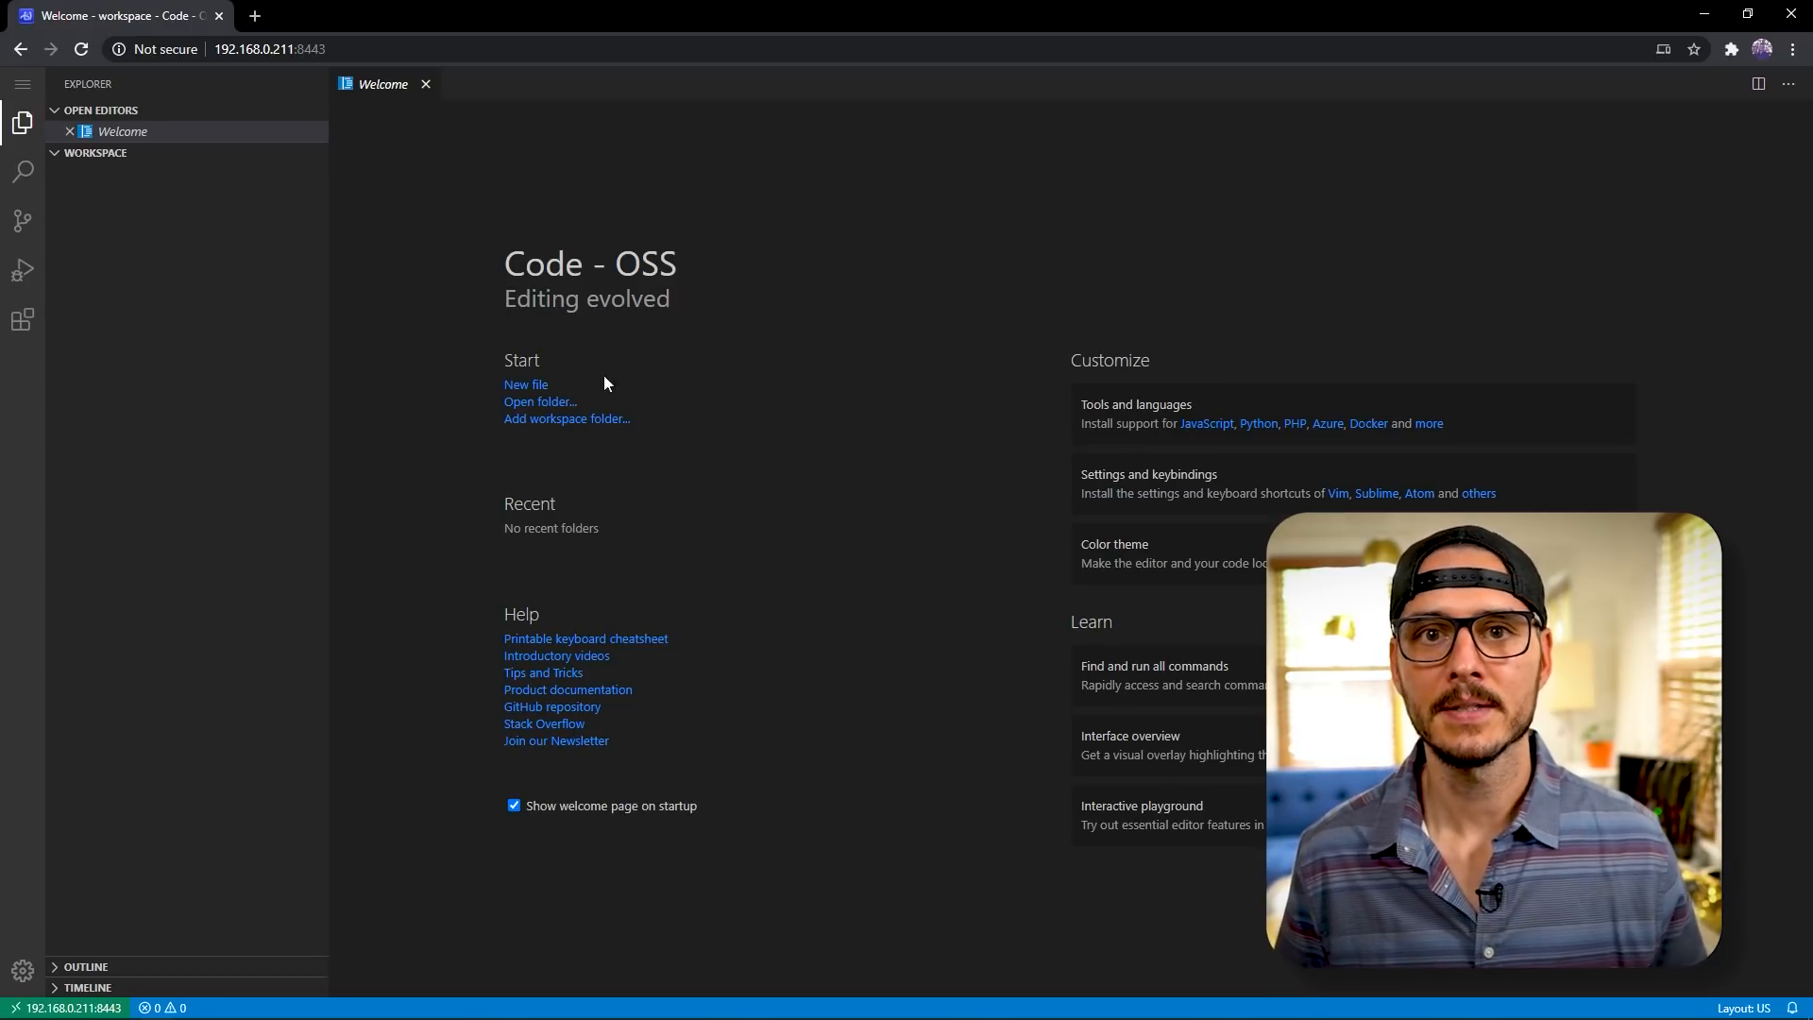
Step: Install ESLint, YAML, Code Spell Checker, GitLens and VSCode Great Icons, then reload code-server
click(21, 320)
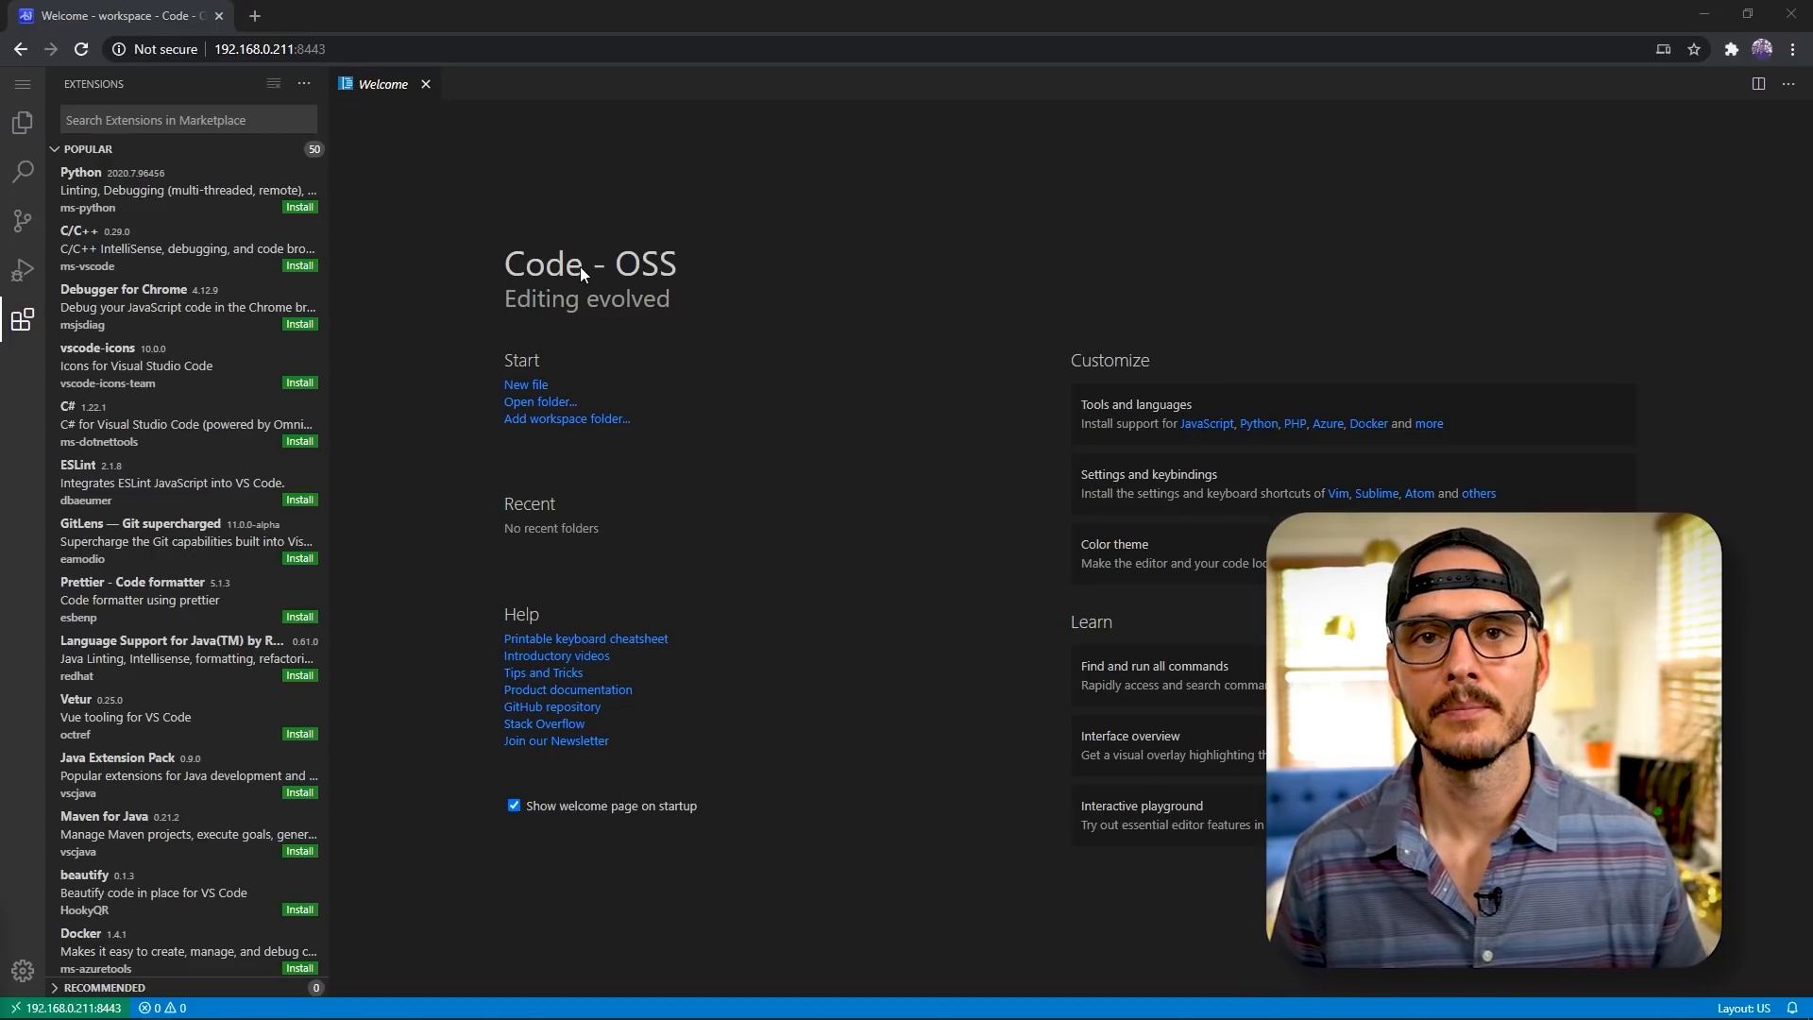
mouse_move(955, 216)
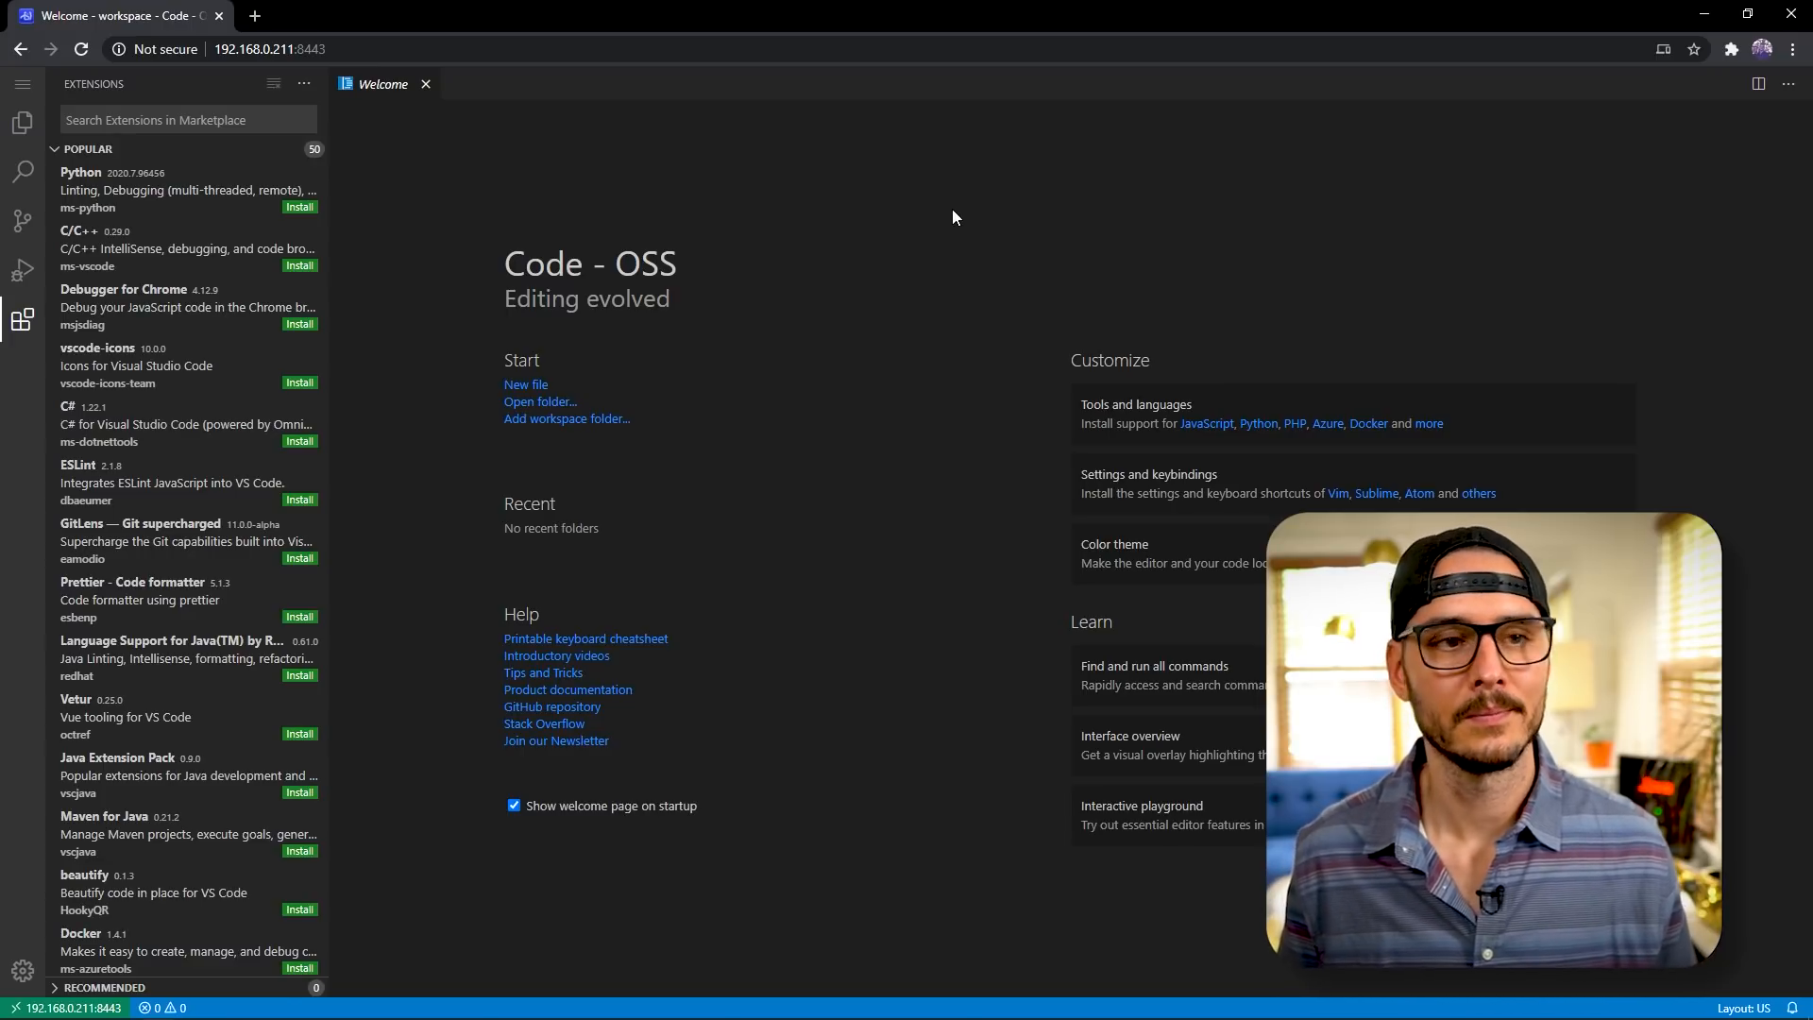
mouse_move(1171, 397)
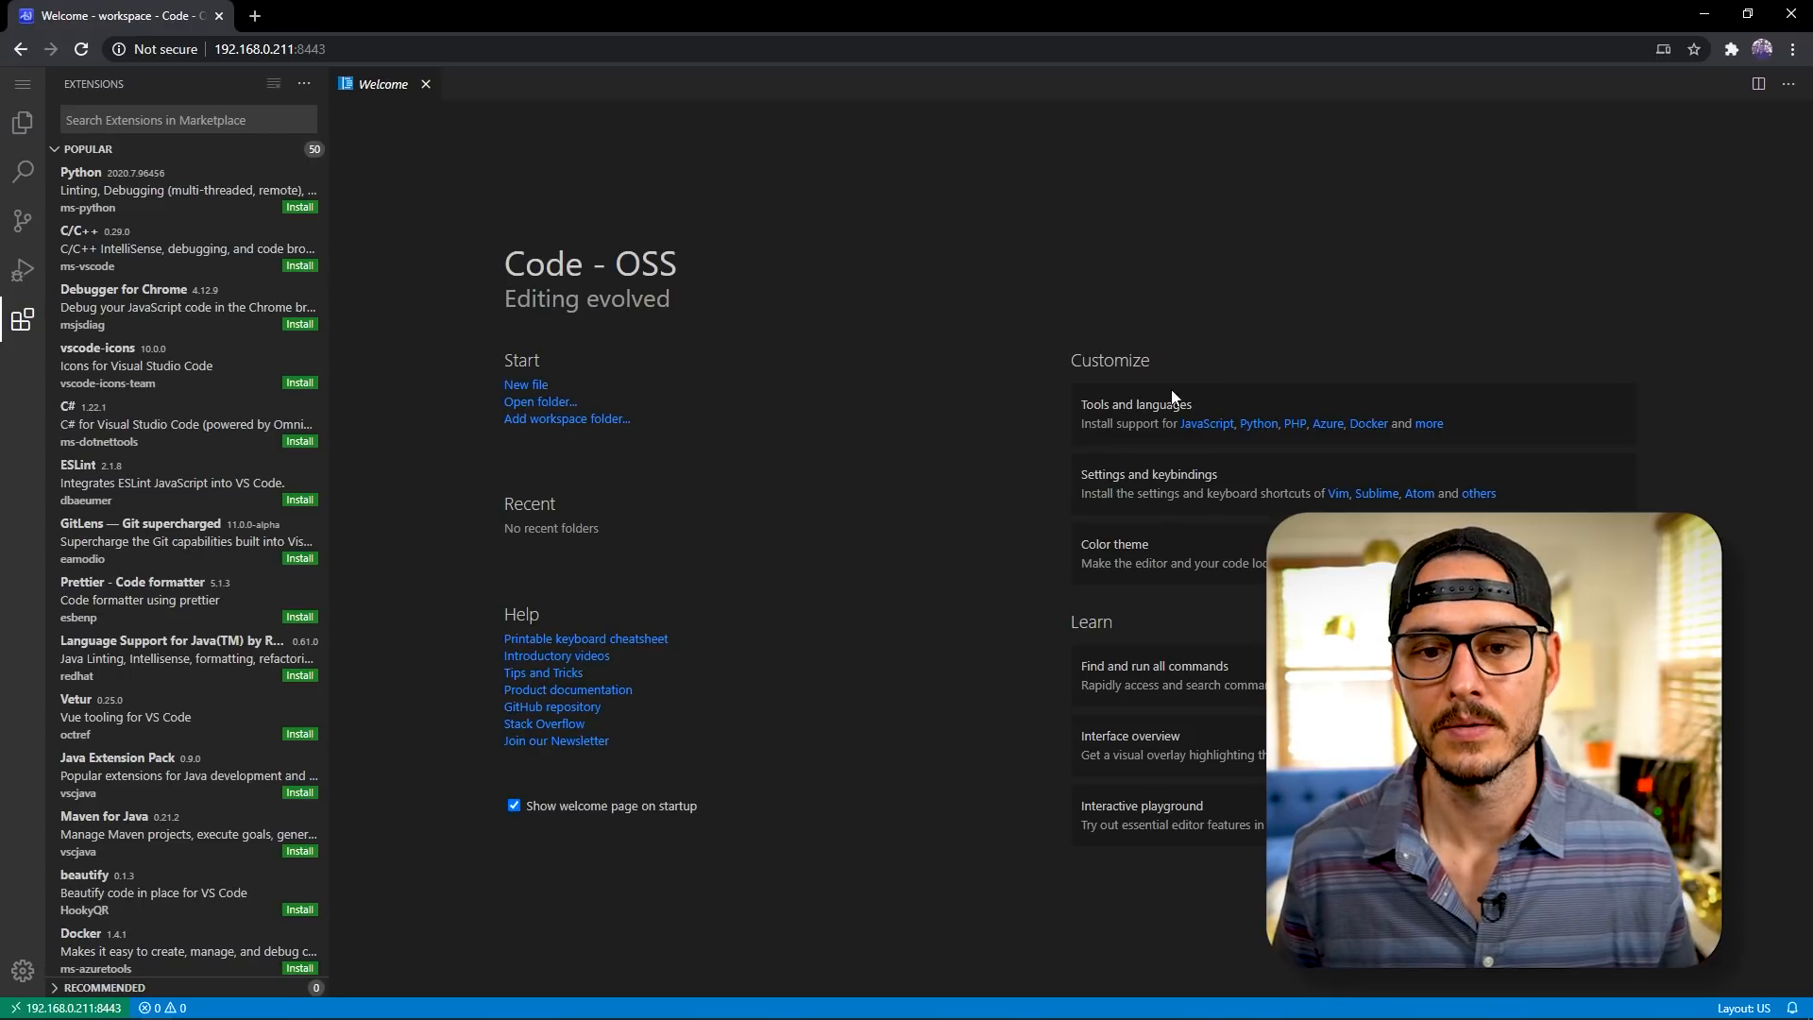
click(300, 499)
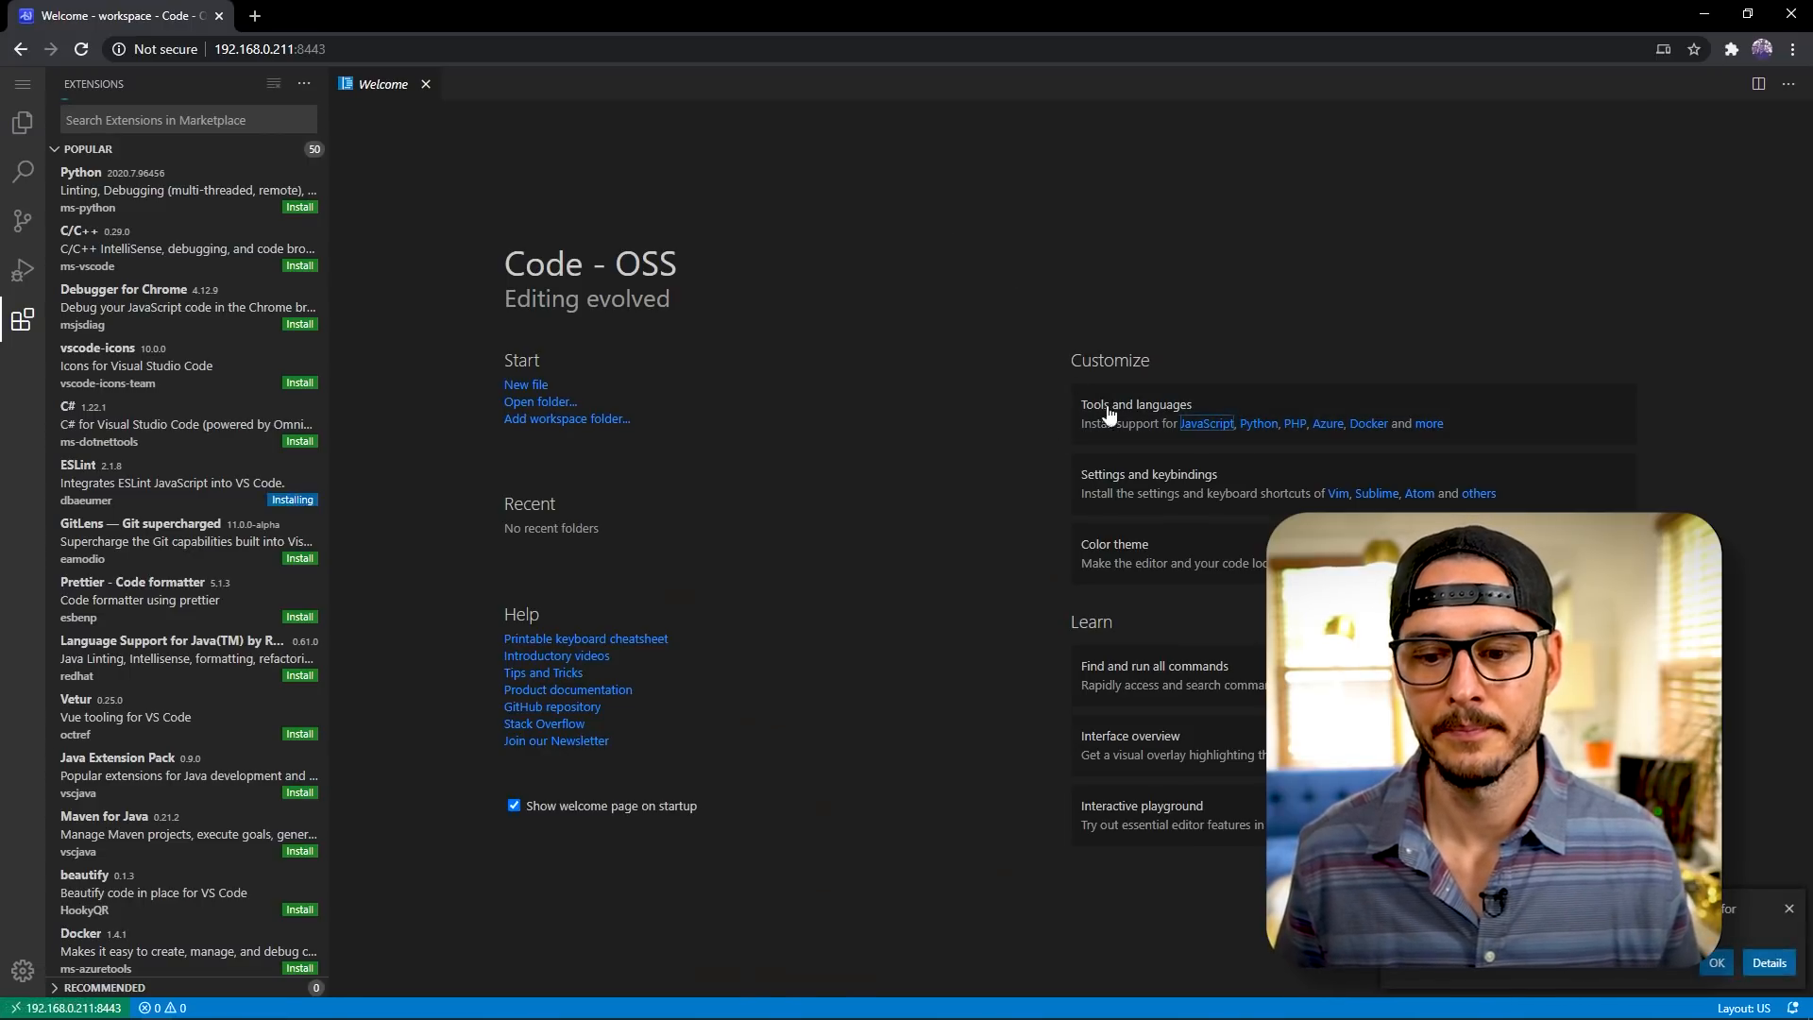
click(151, 524)
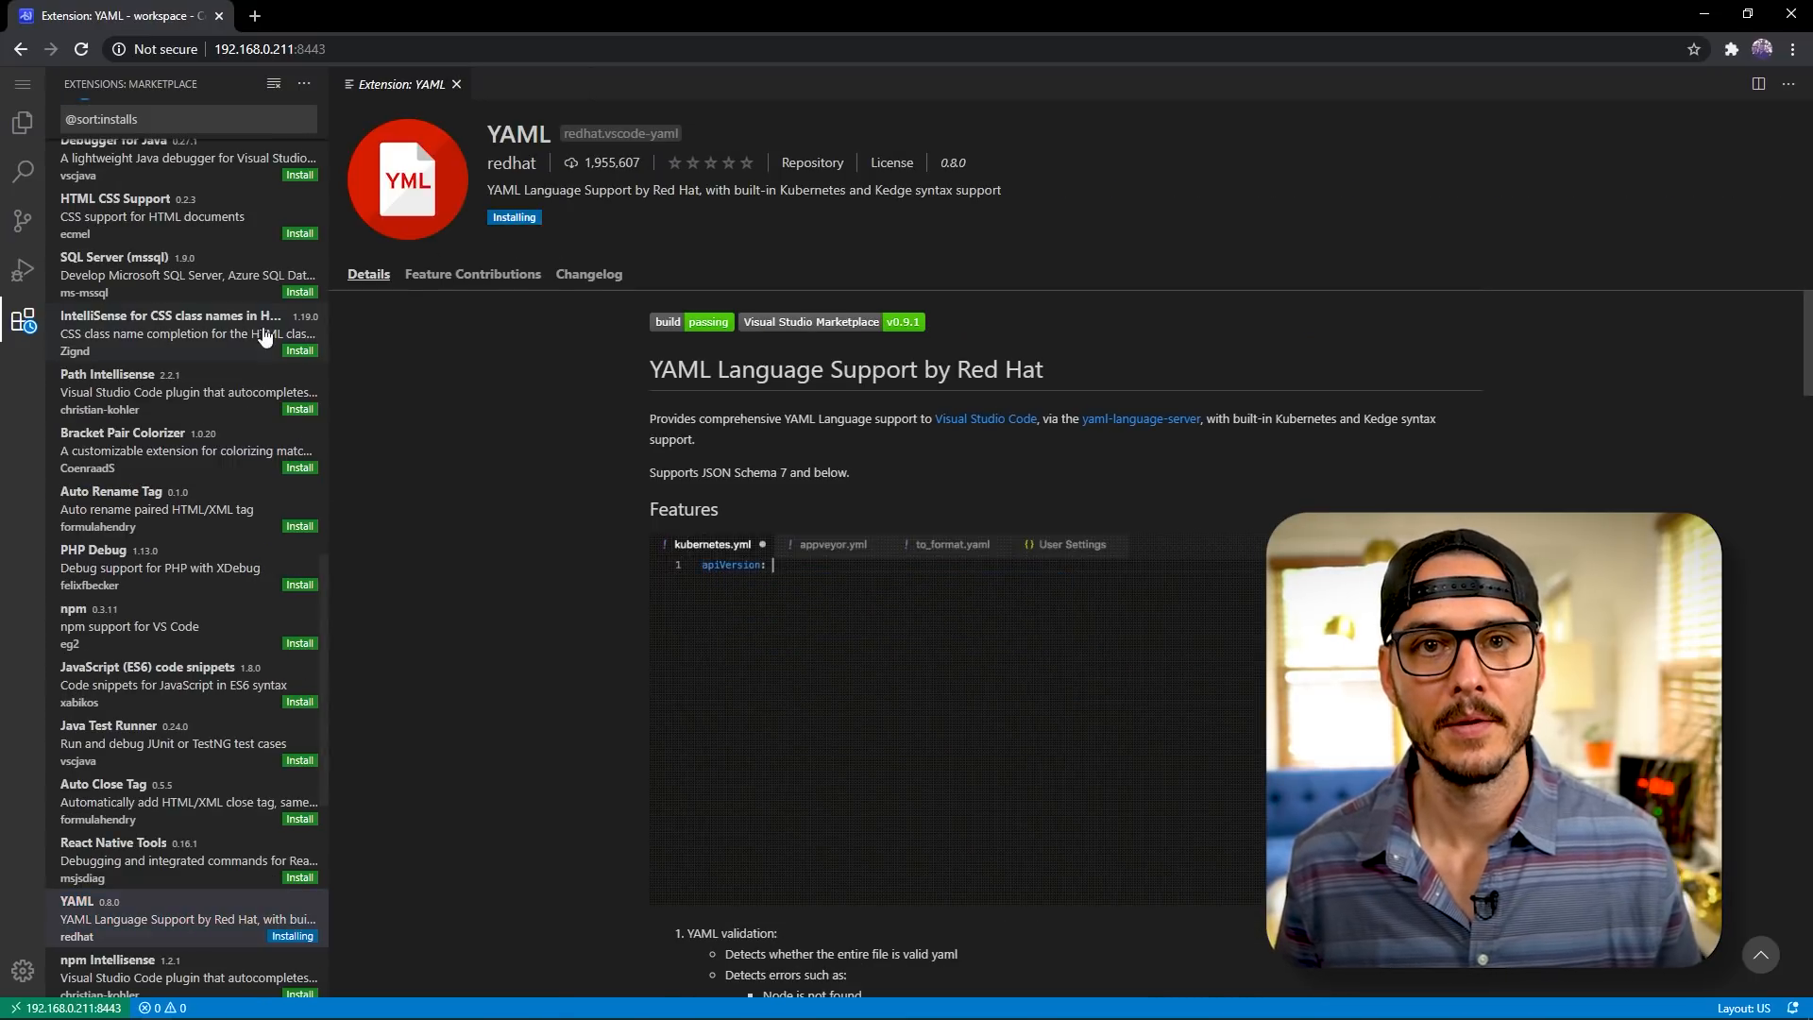
click(174, 821)
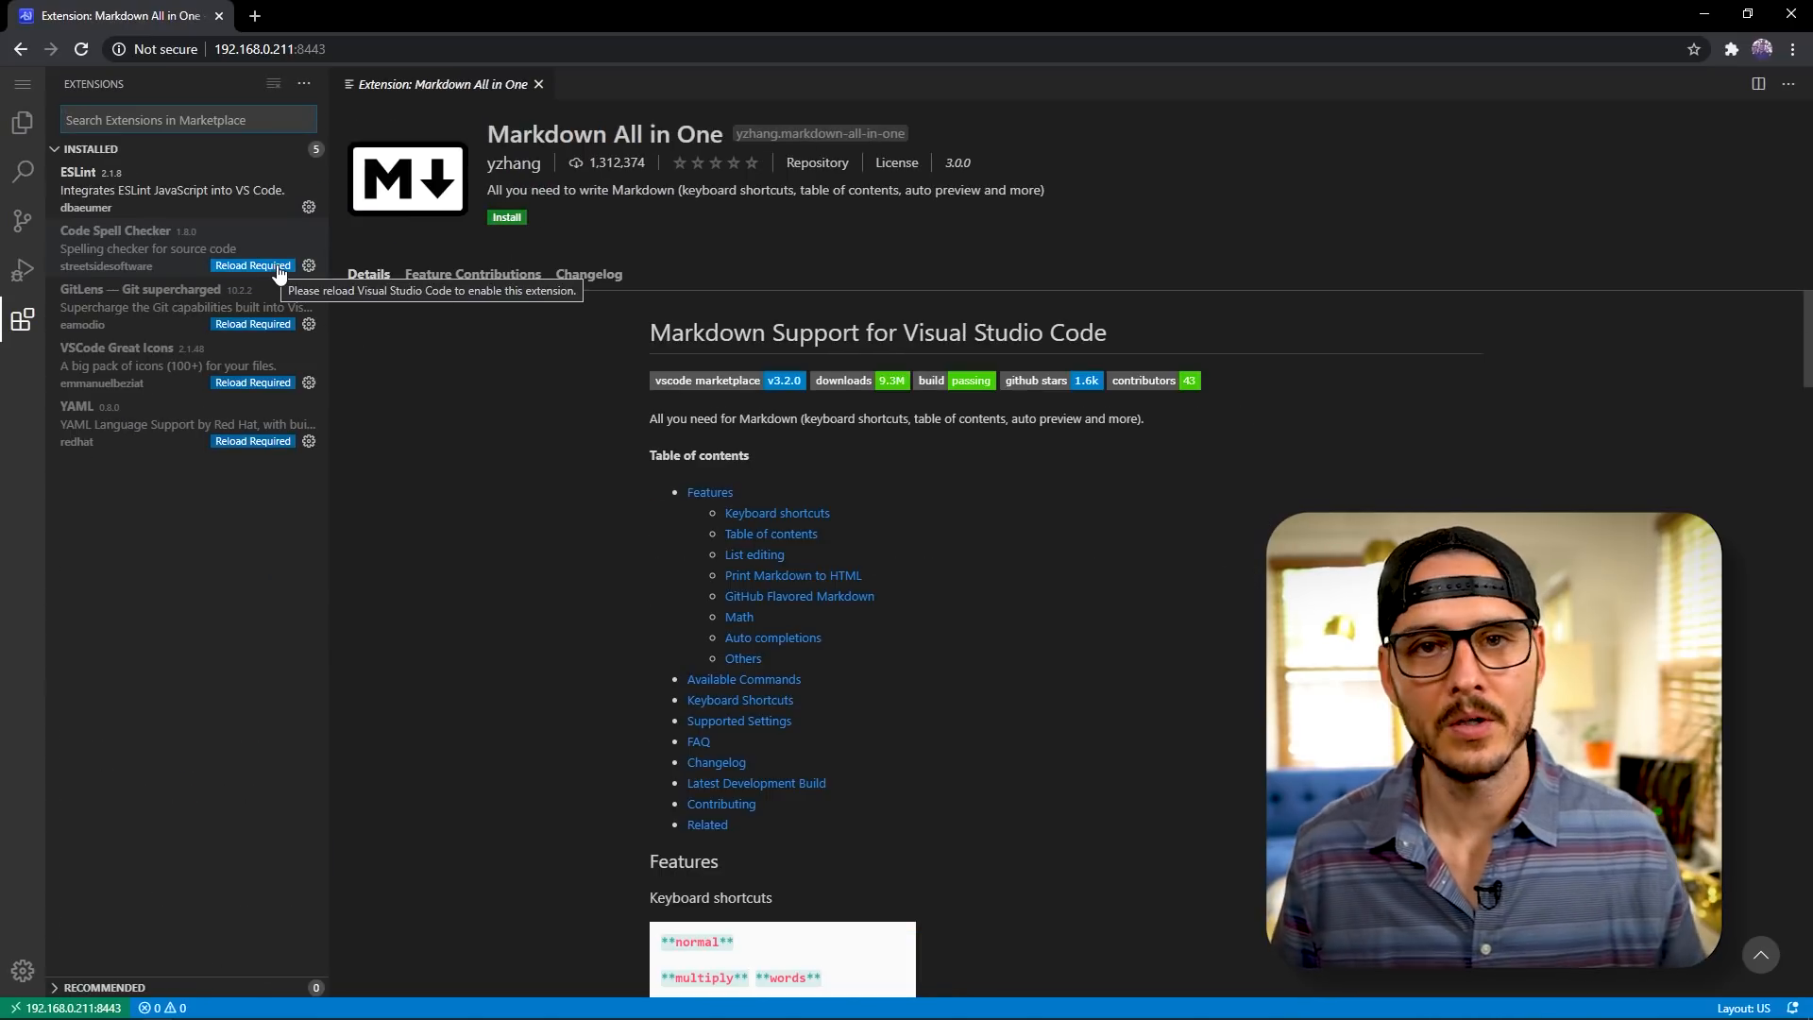
mouse_move(274, 239)
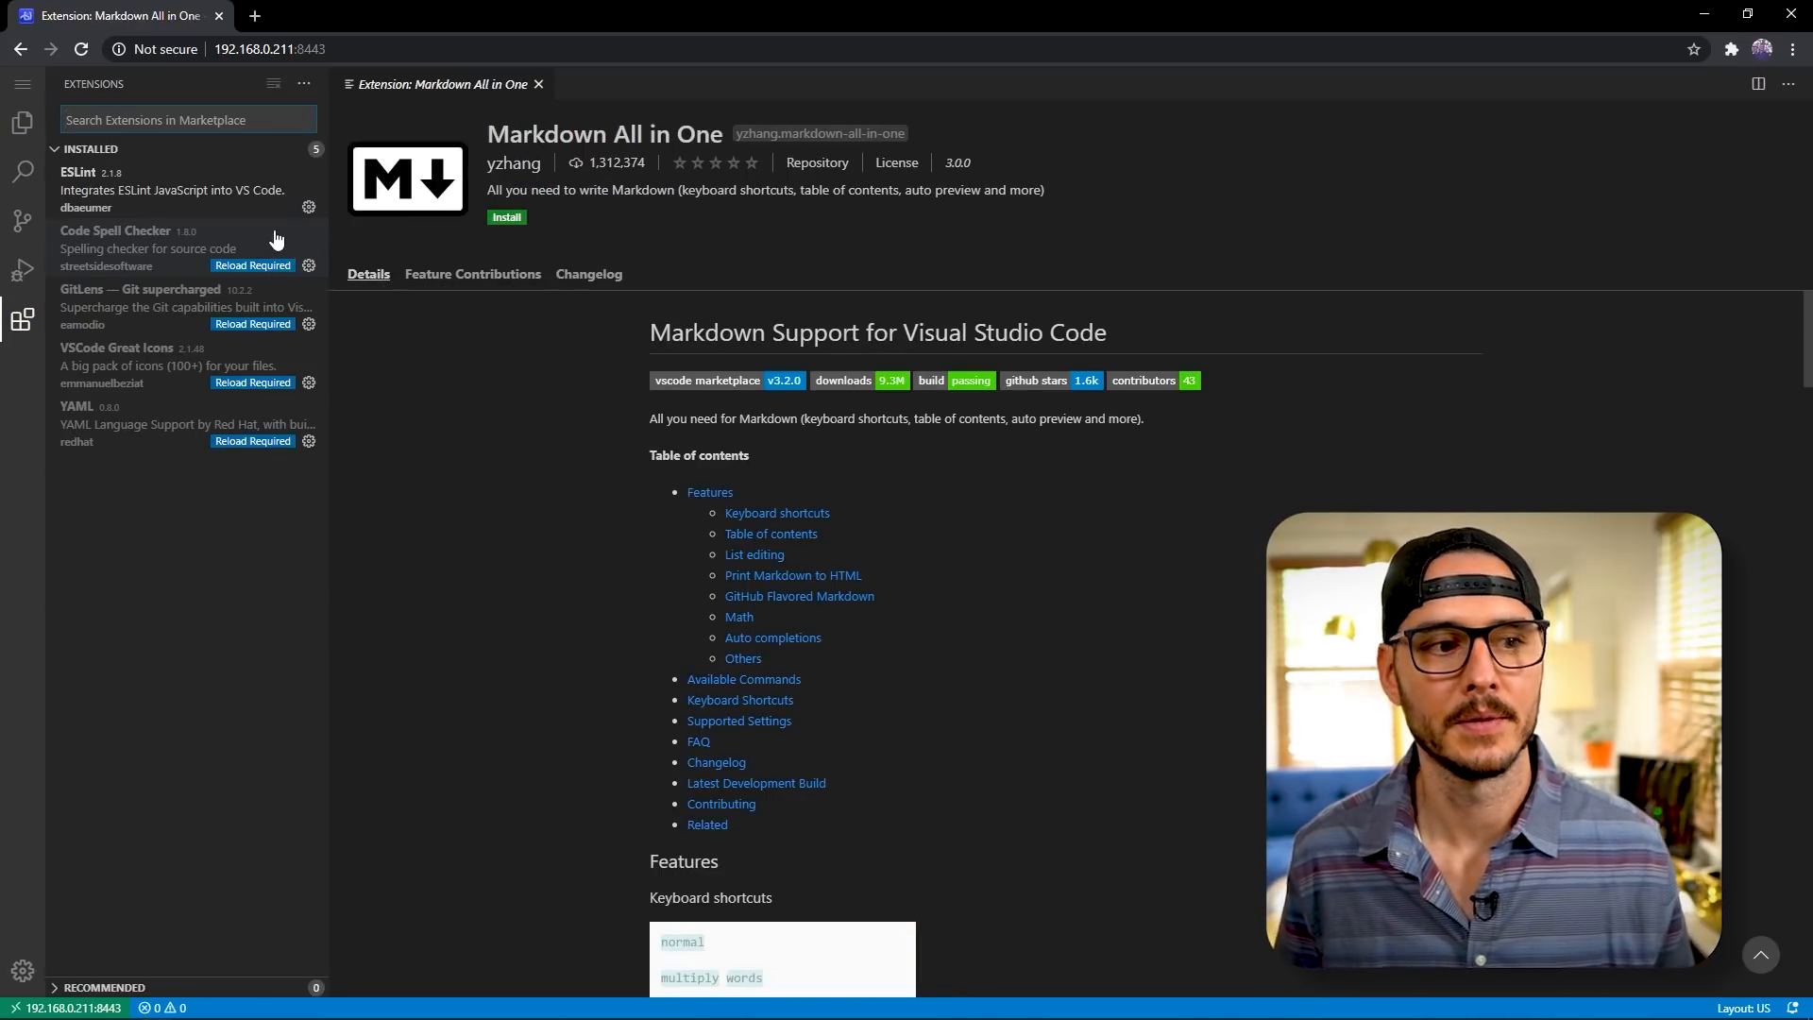
click(537, 84)
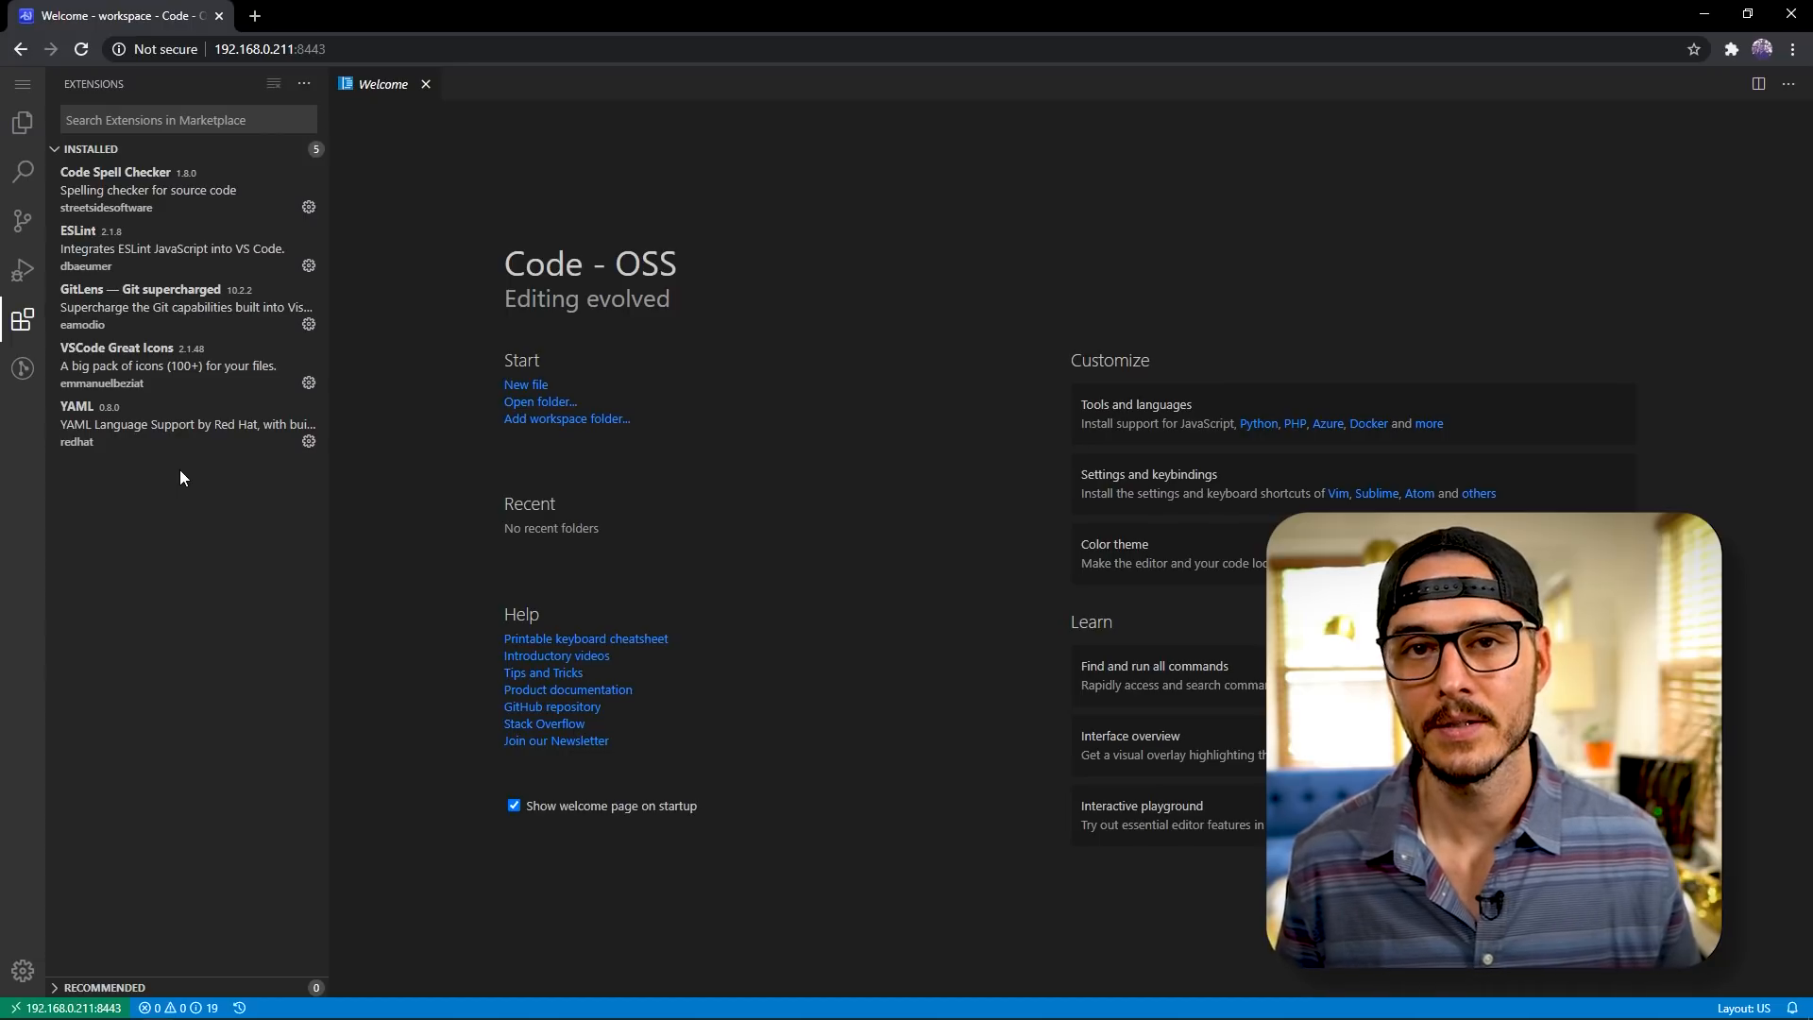
Step: Create index.js in the workspace containing const test = 'hello';
click(21, 84)
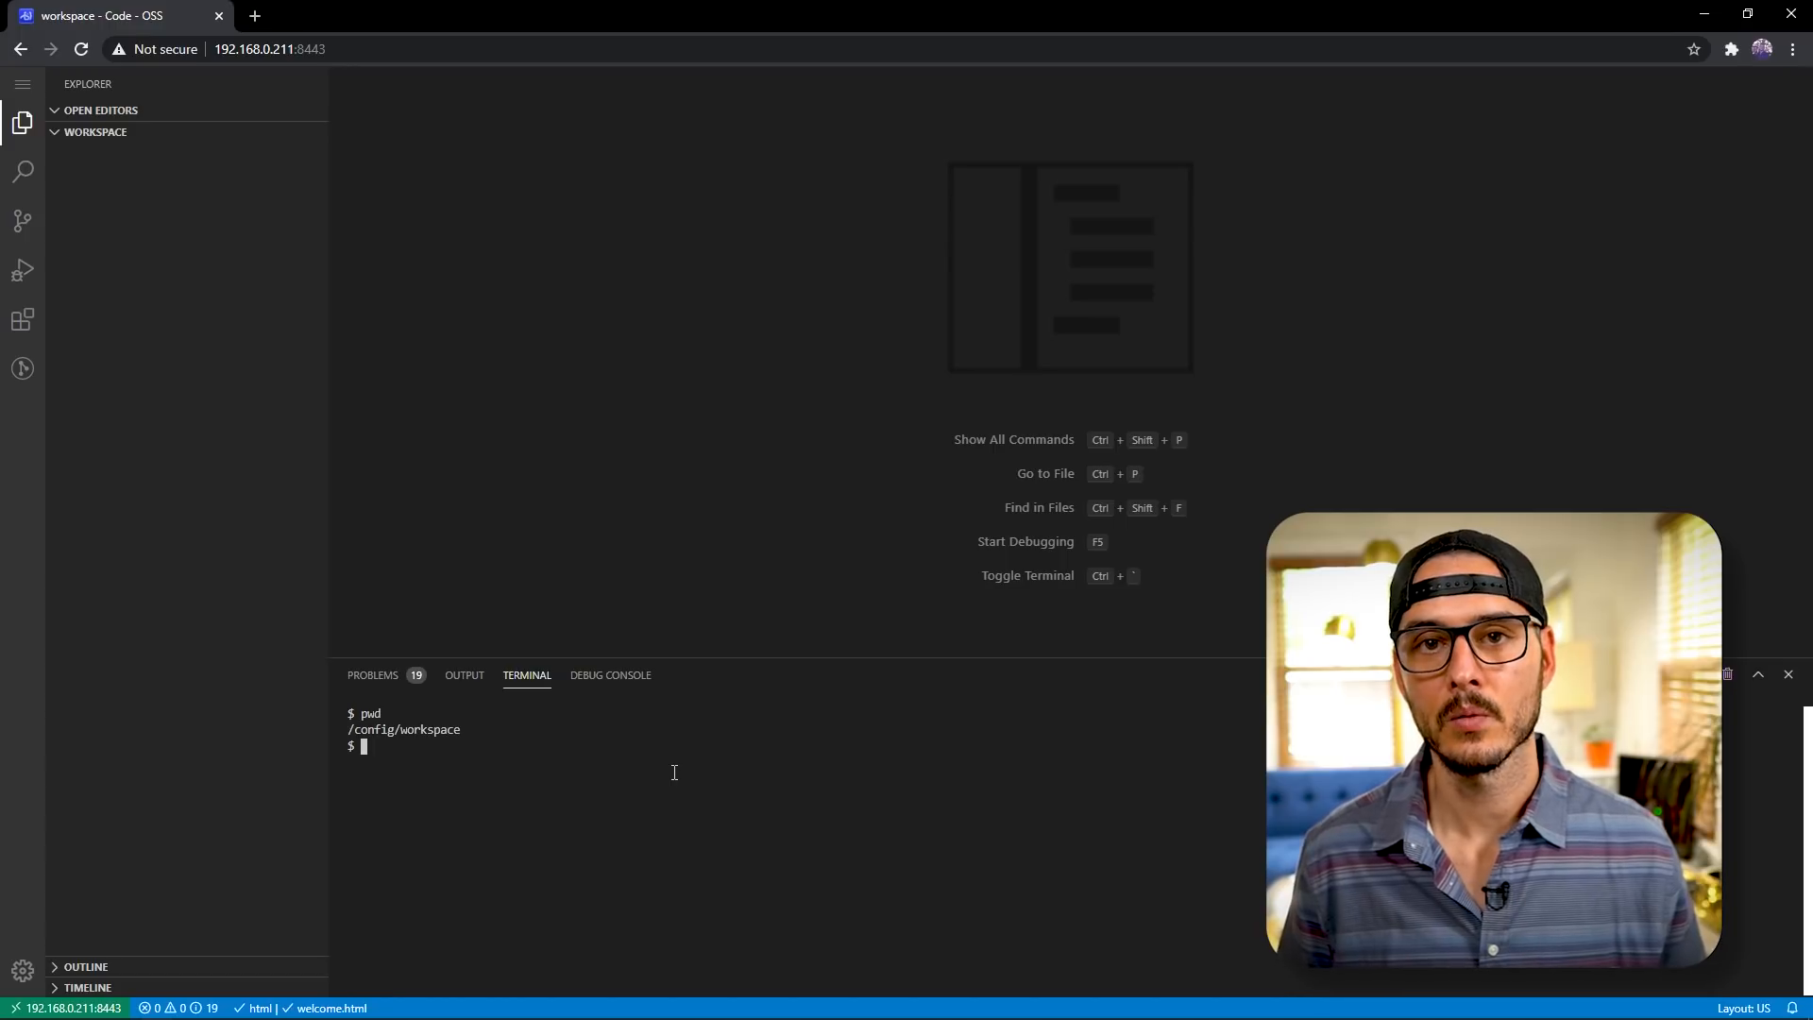
click(236, 132)
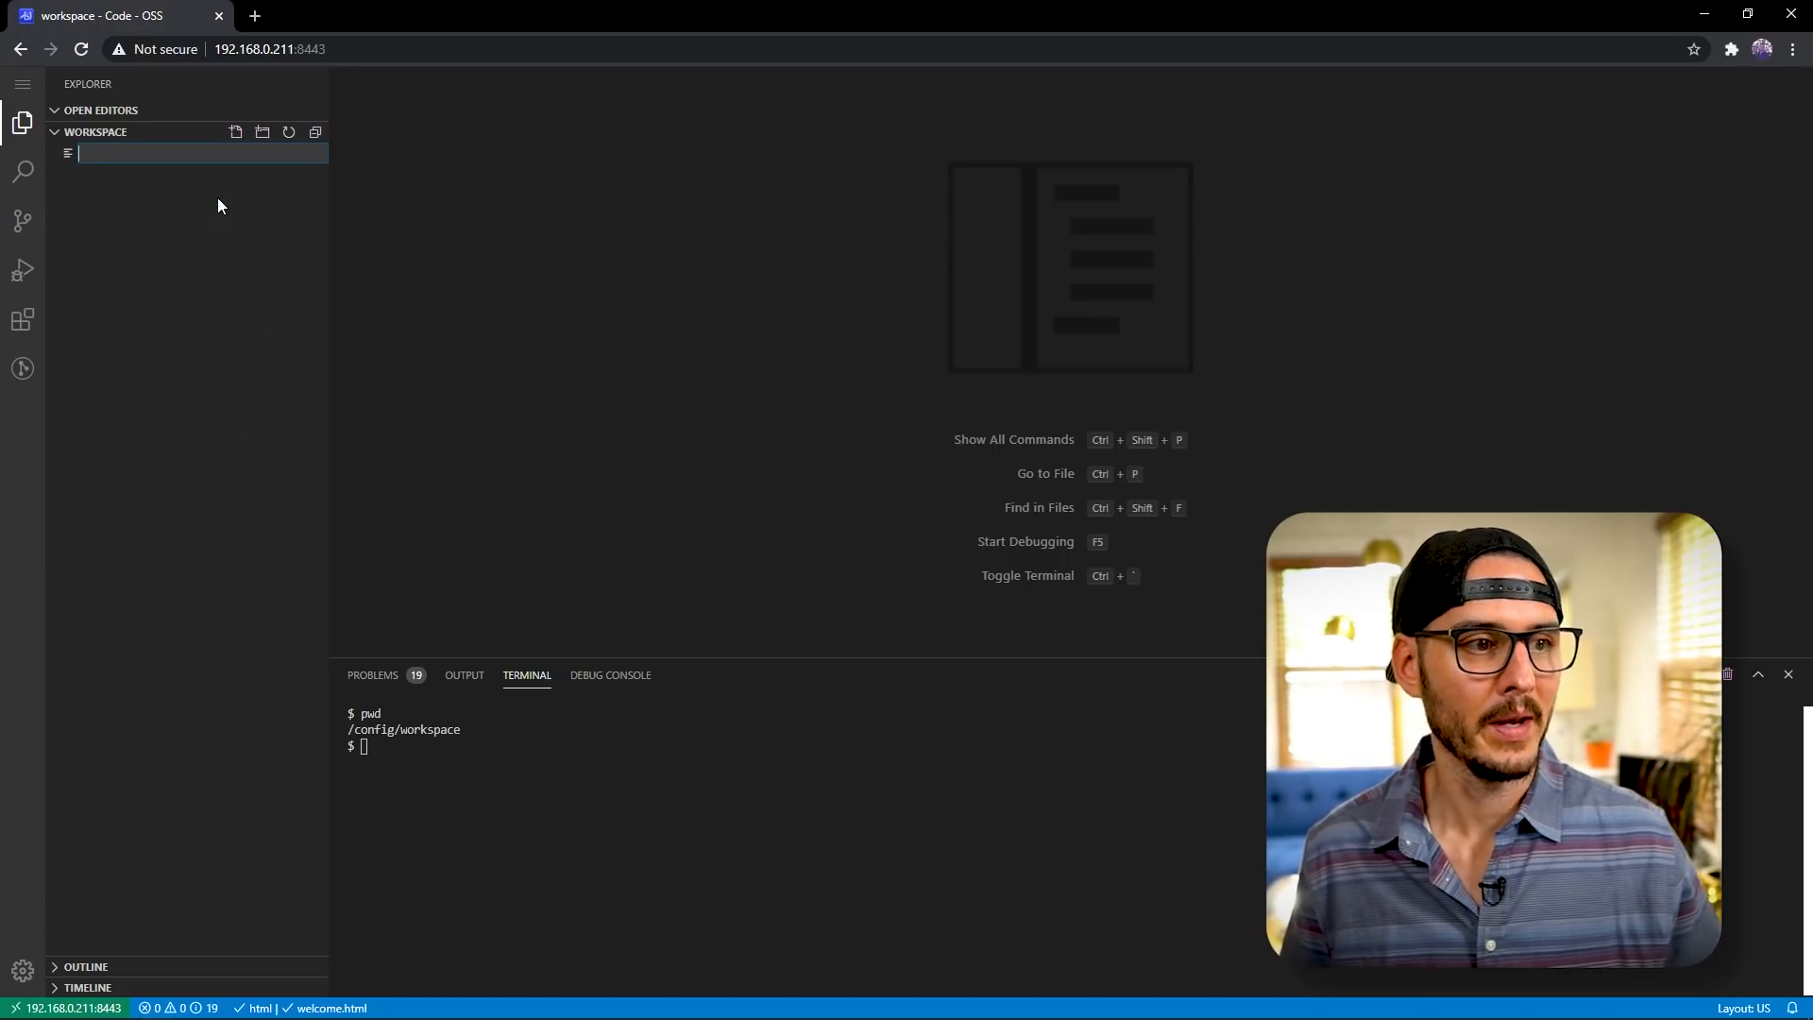
text(index.)
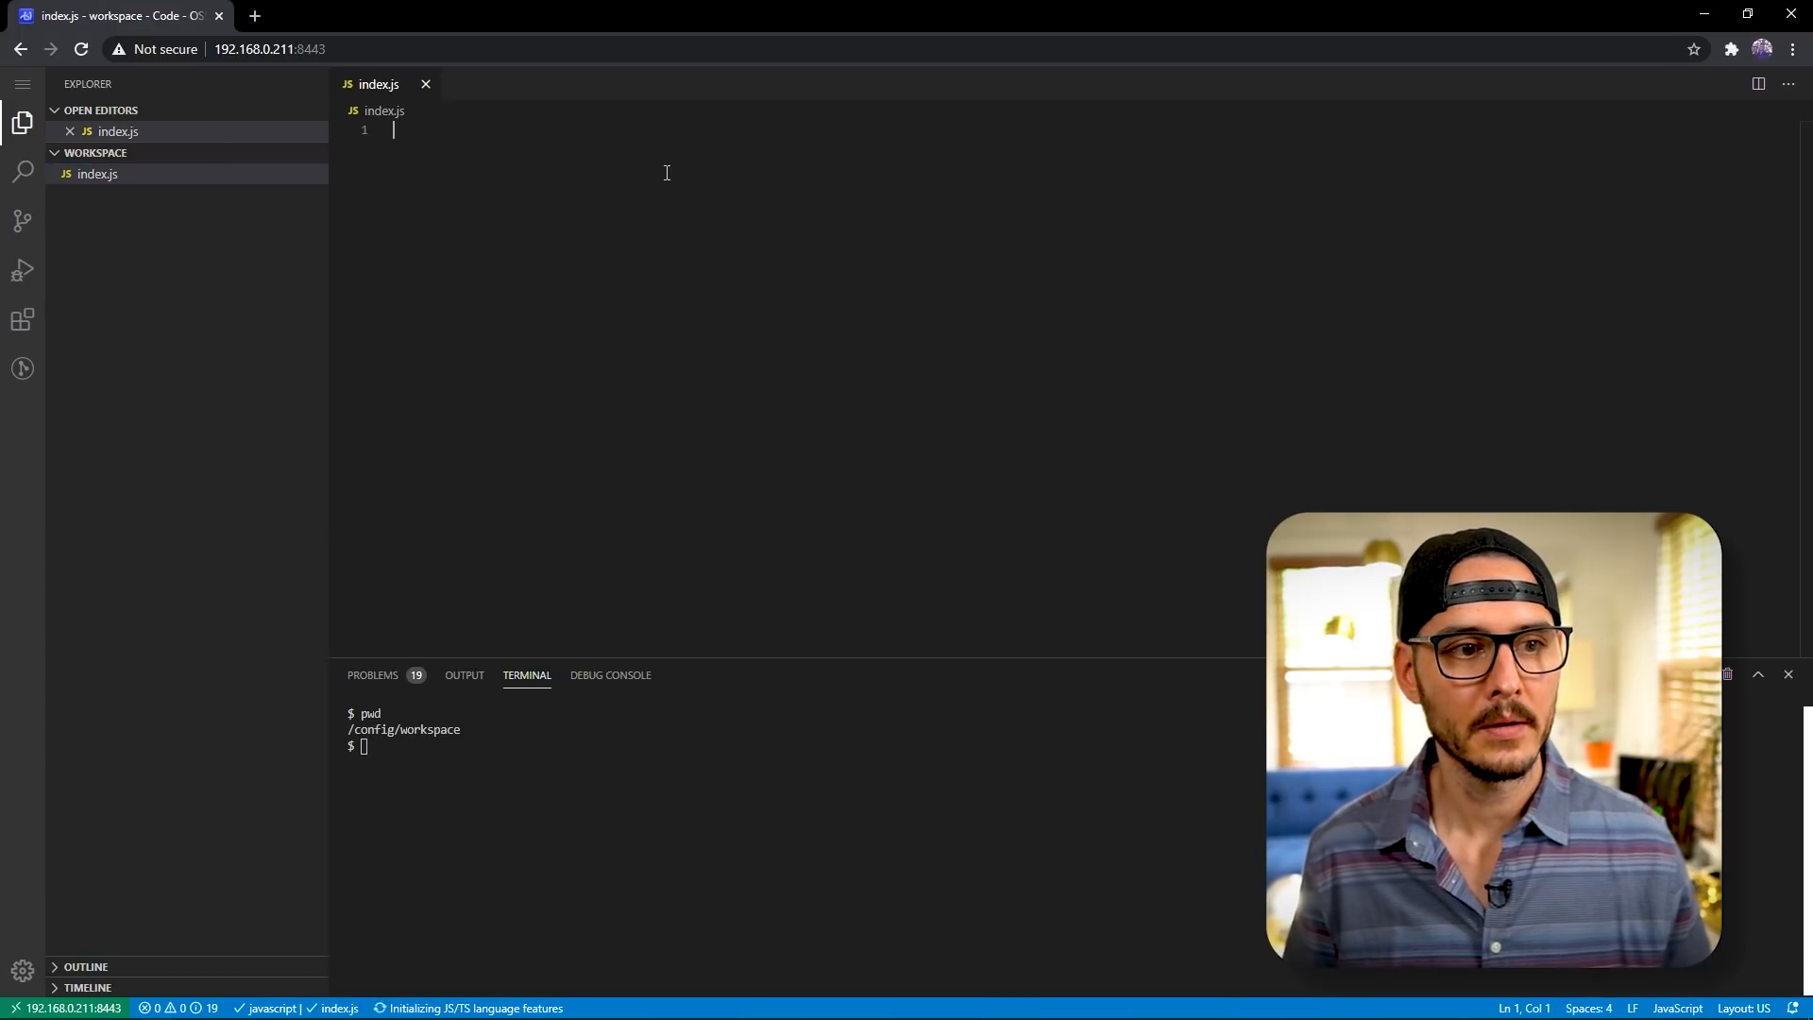
text(const test =)
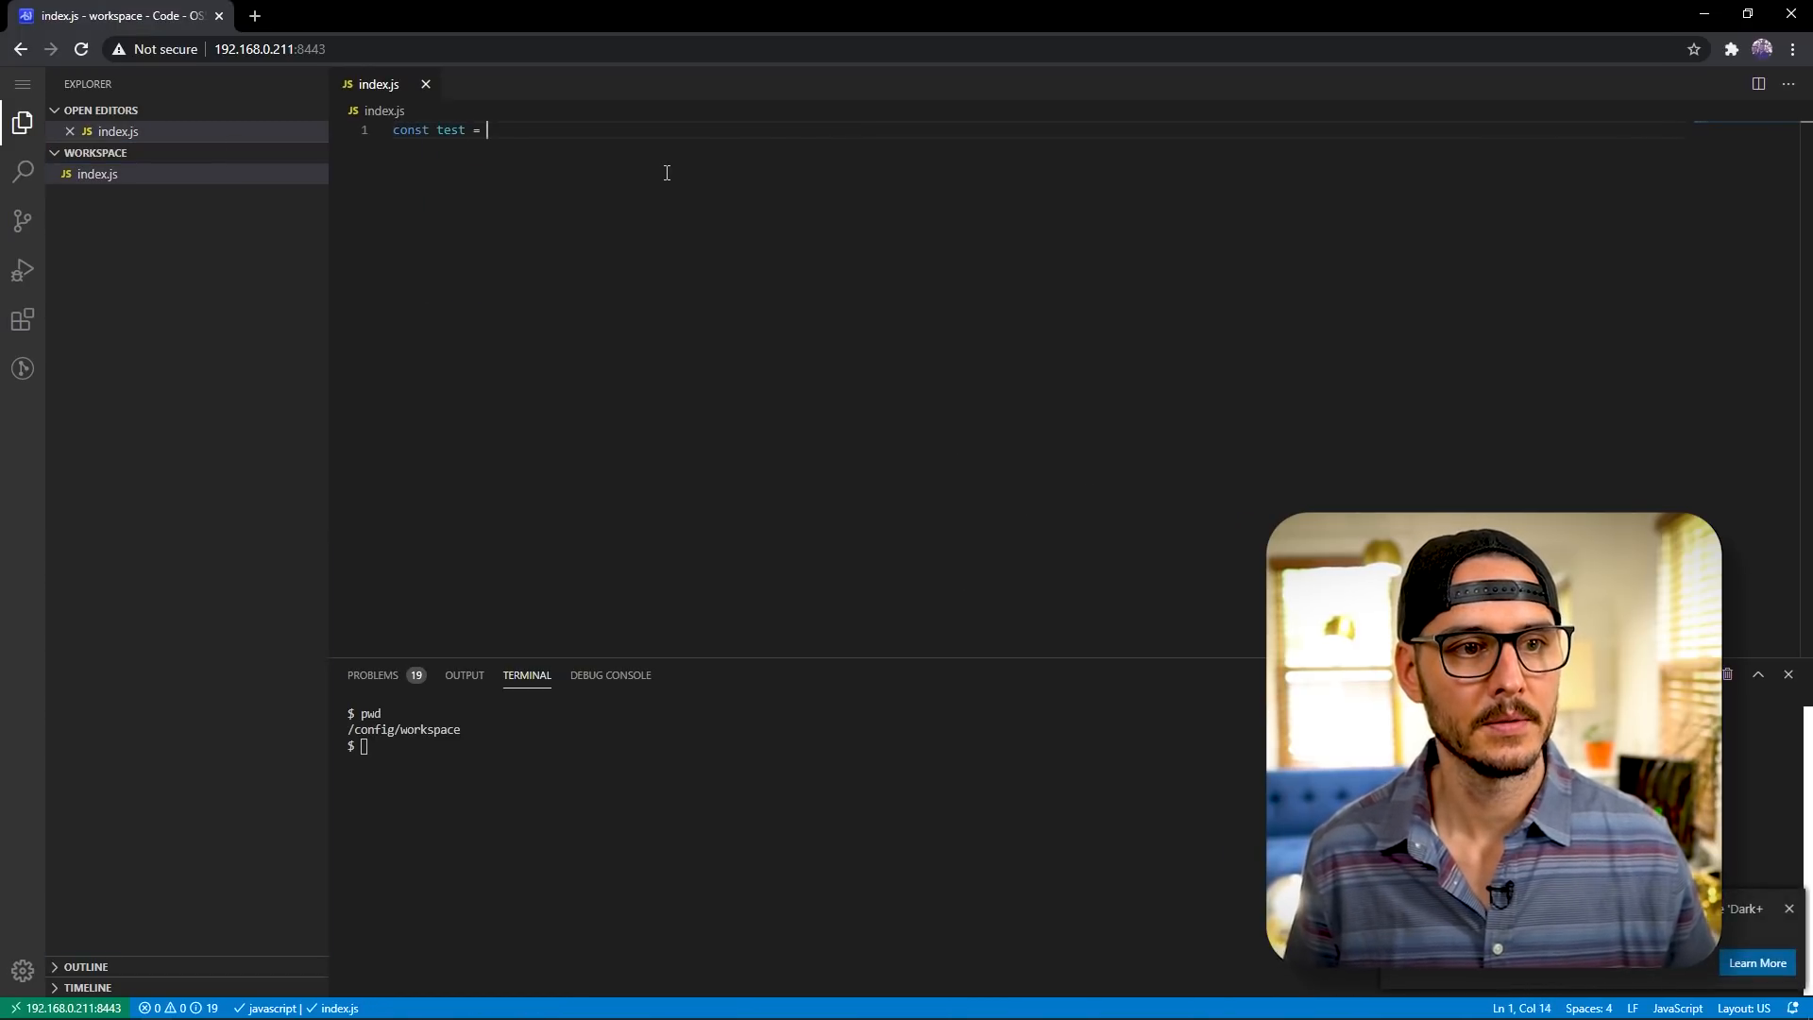
text('hello';)
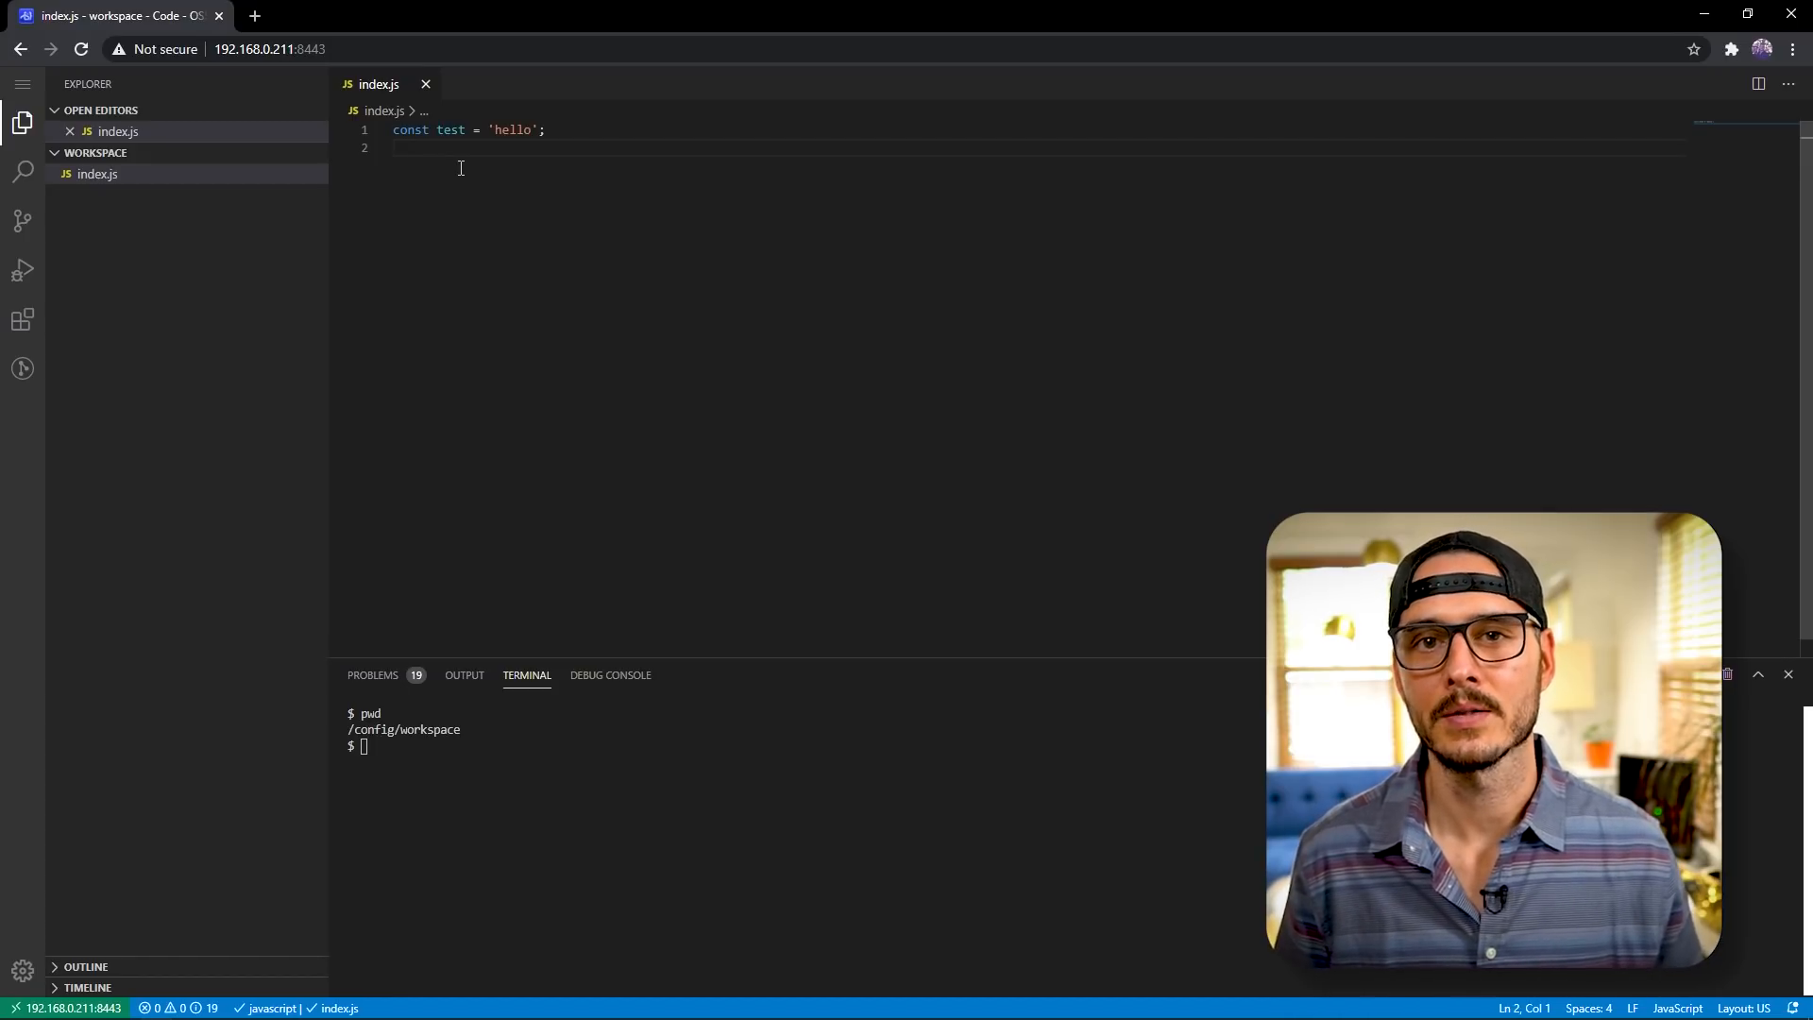
click(399, 148)
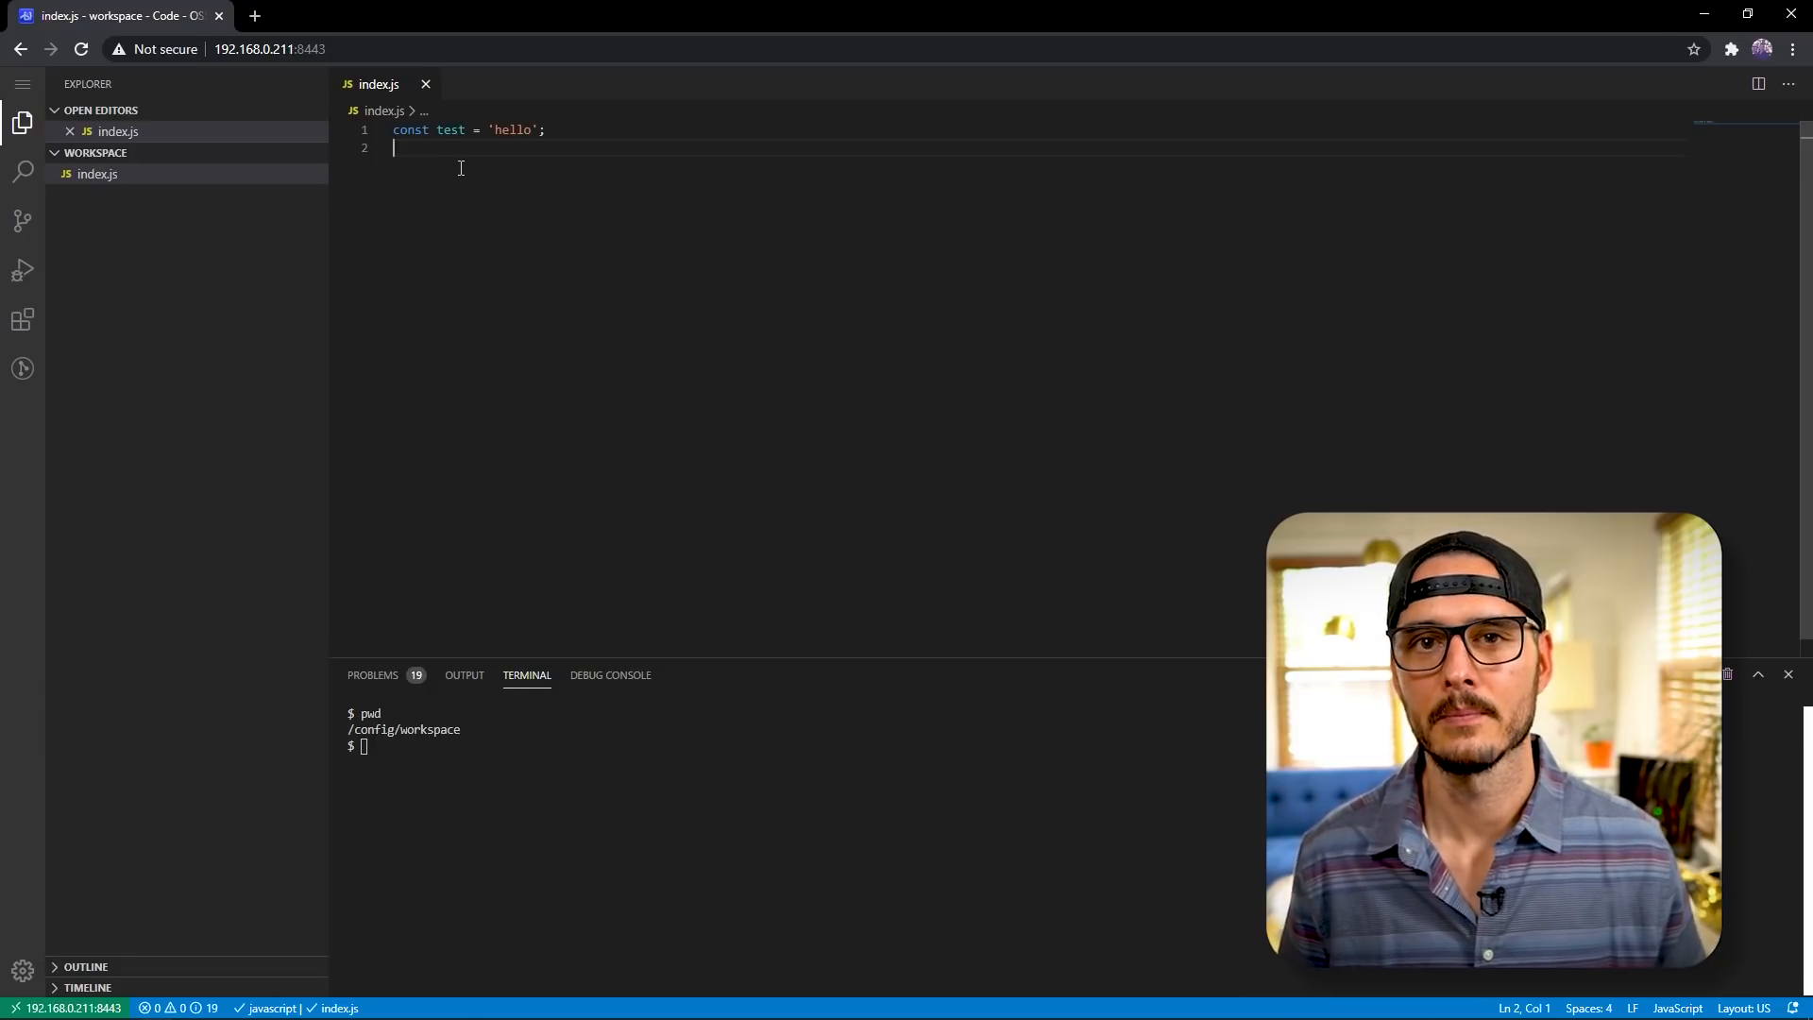
Step: Set git user.name 'Mona Lisa' and user.email, then run ssh-keygen for an RSA key
text(git config --global user.name "Mona Lisa")
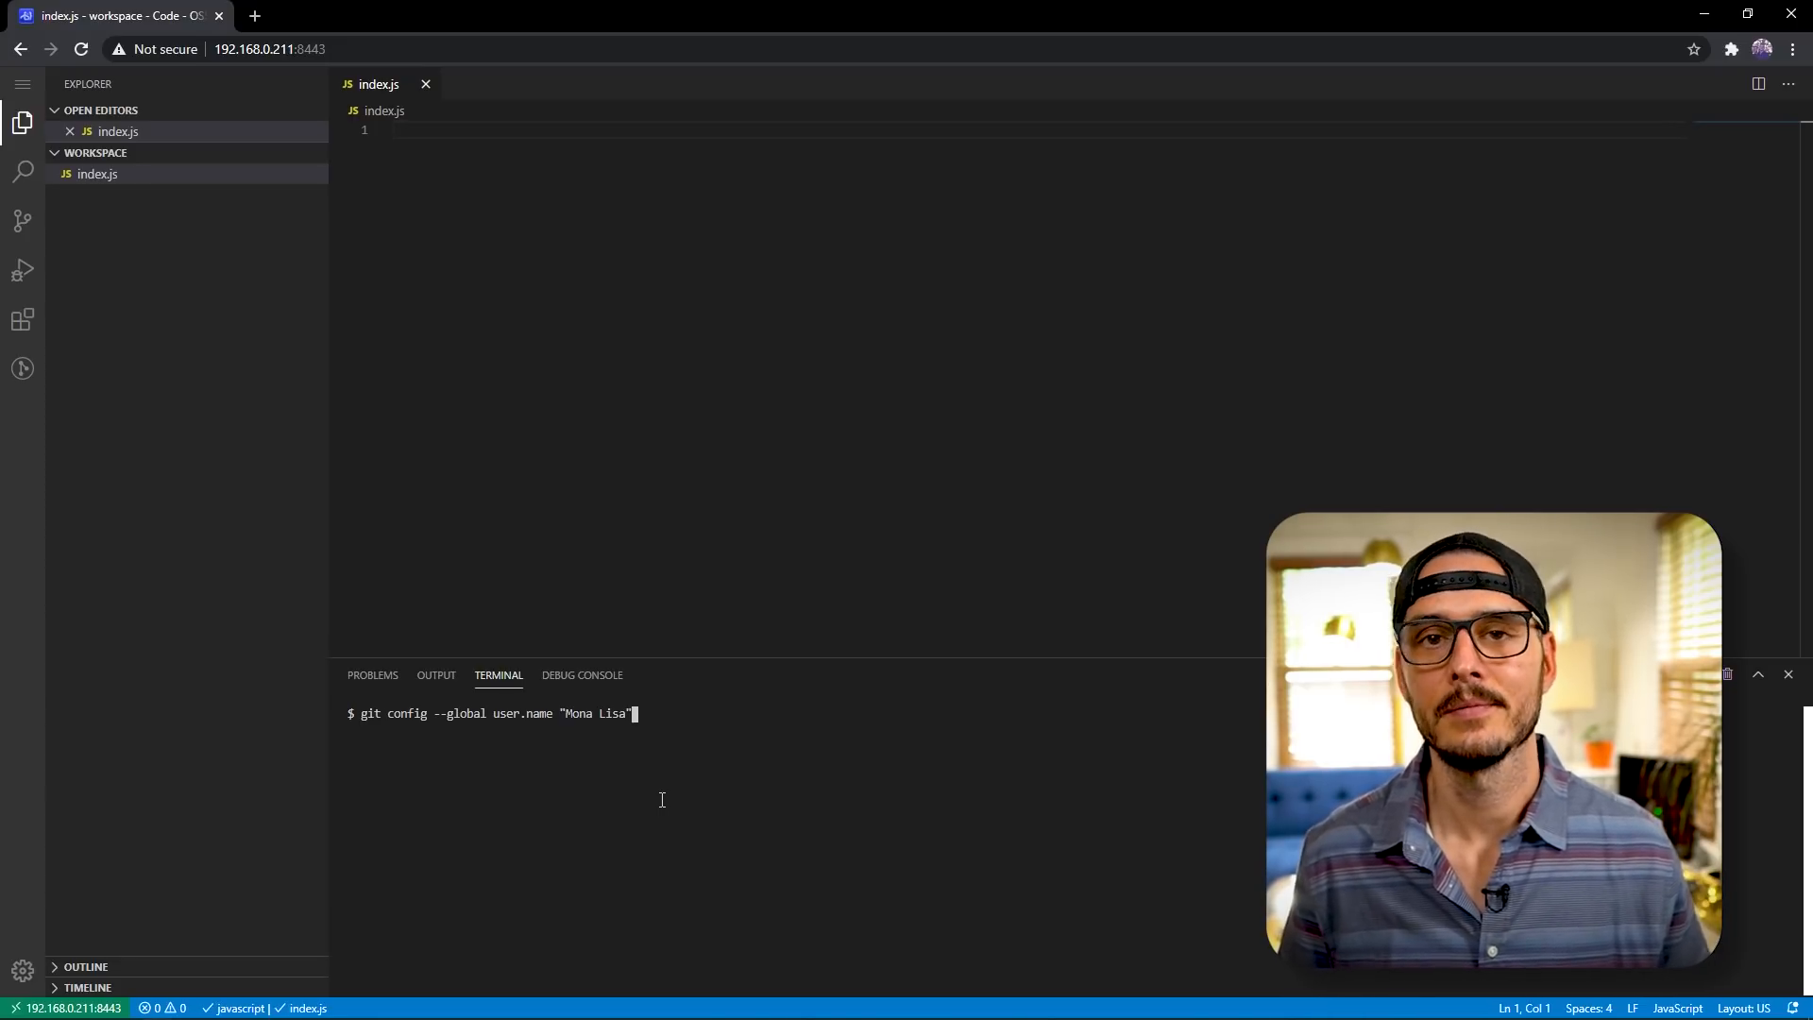
text(git config --global user.email "email@example.com")
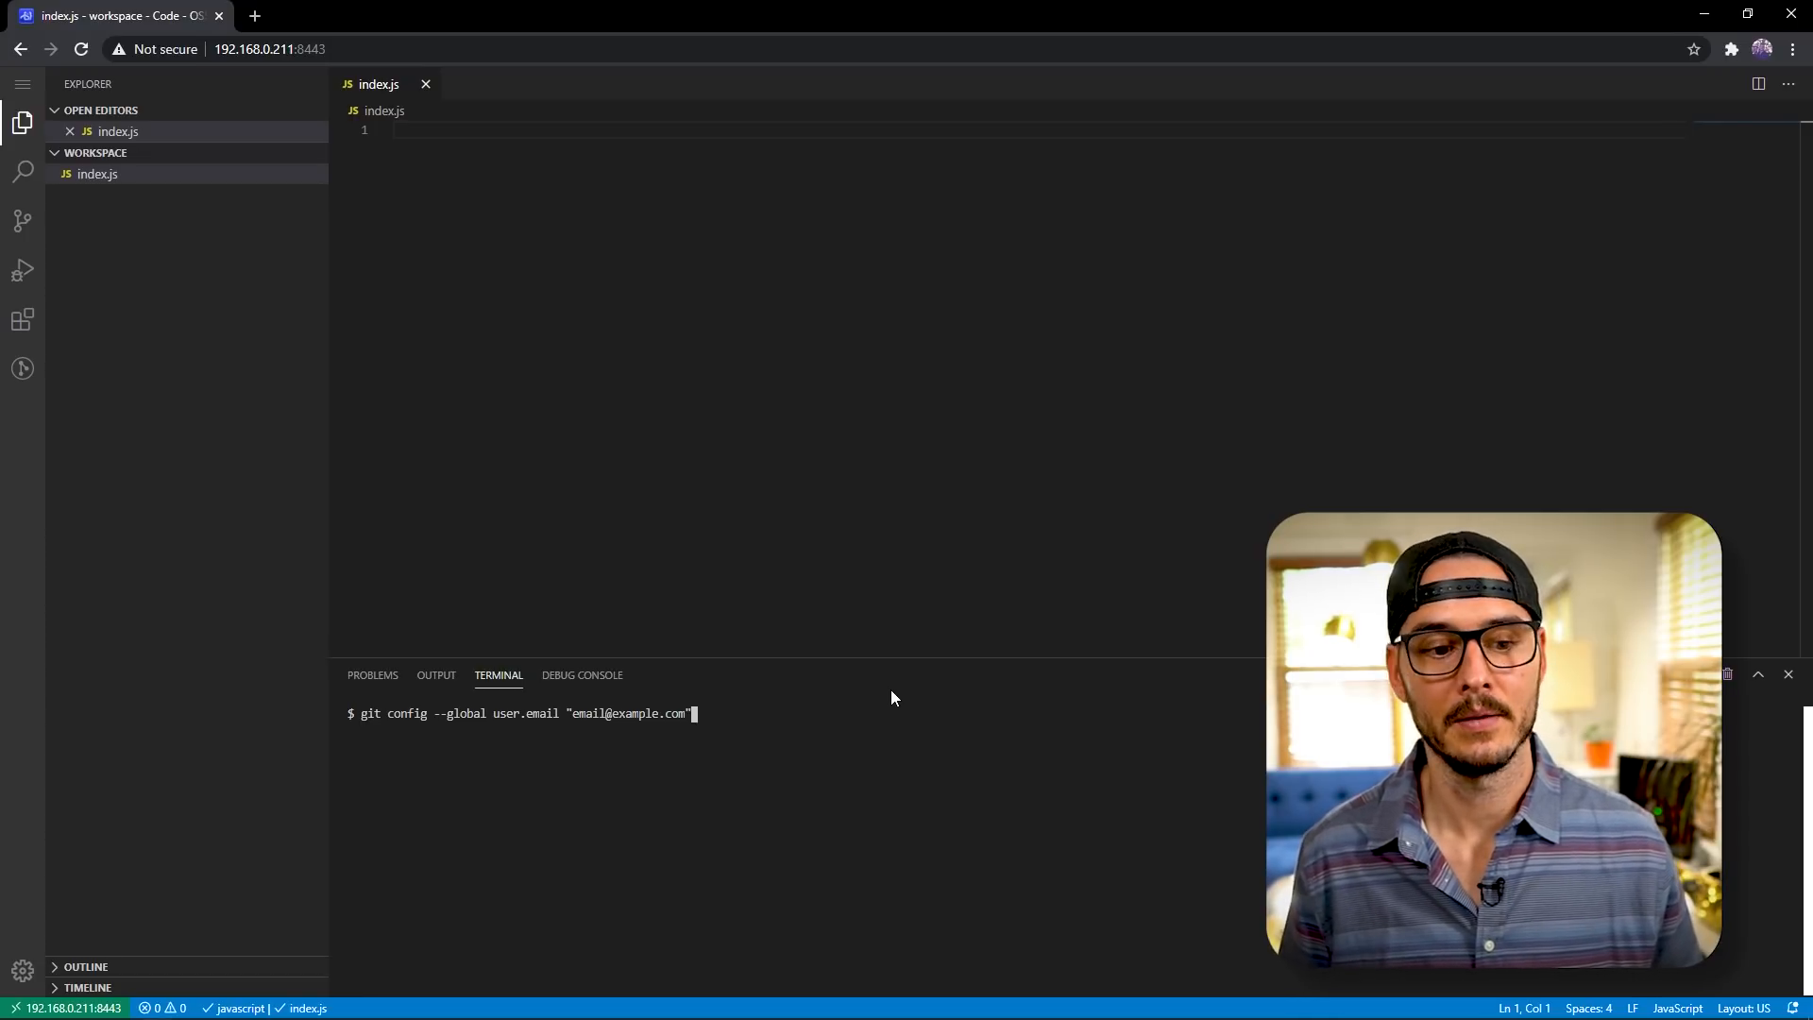
text(ssh-keygen -t rsa -C "your_email@example.com")
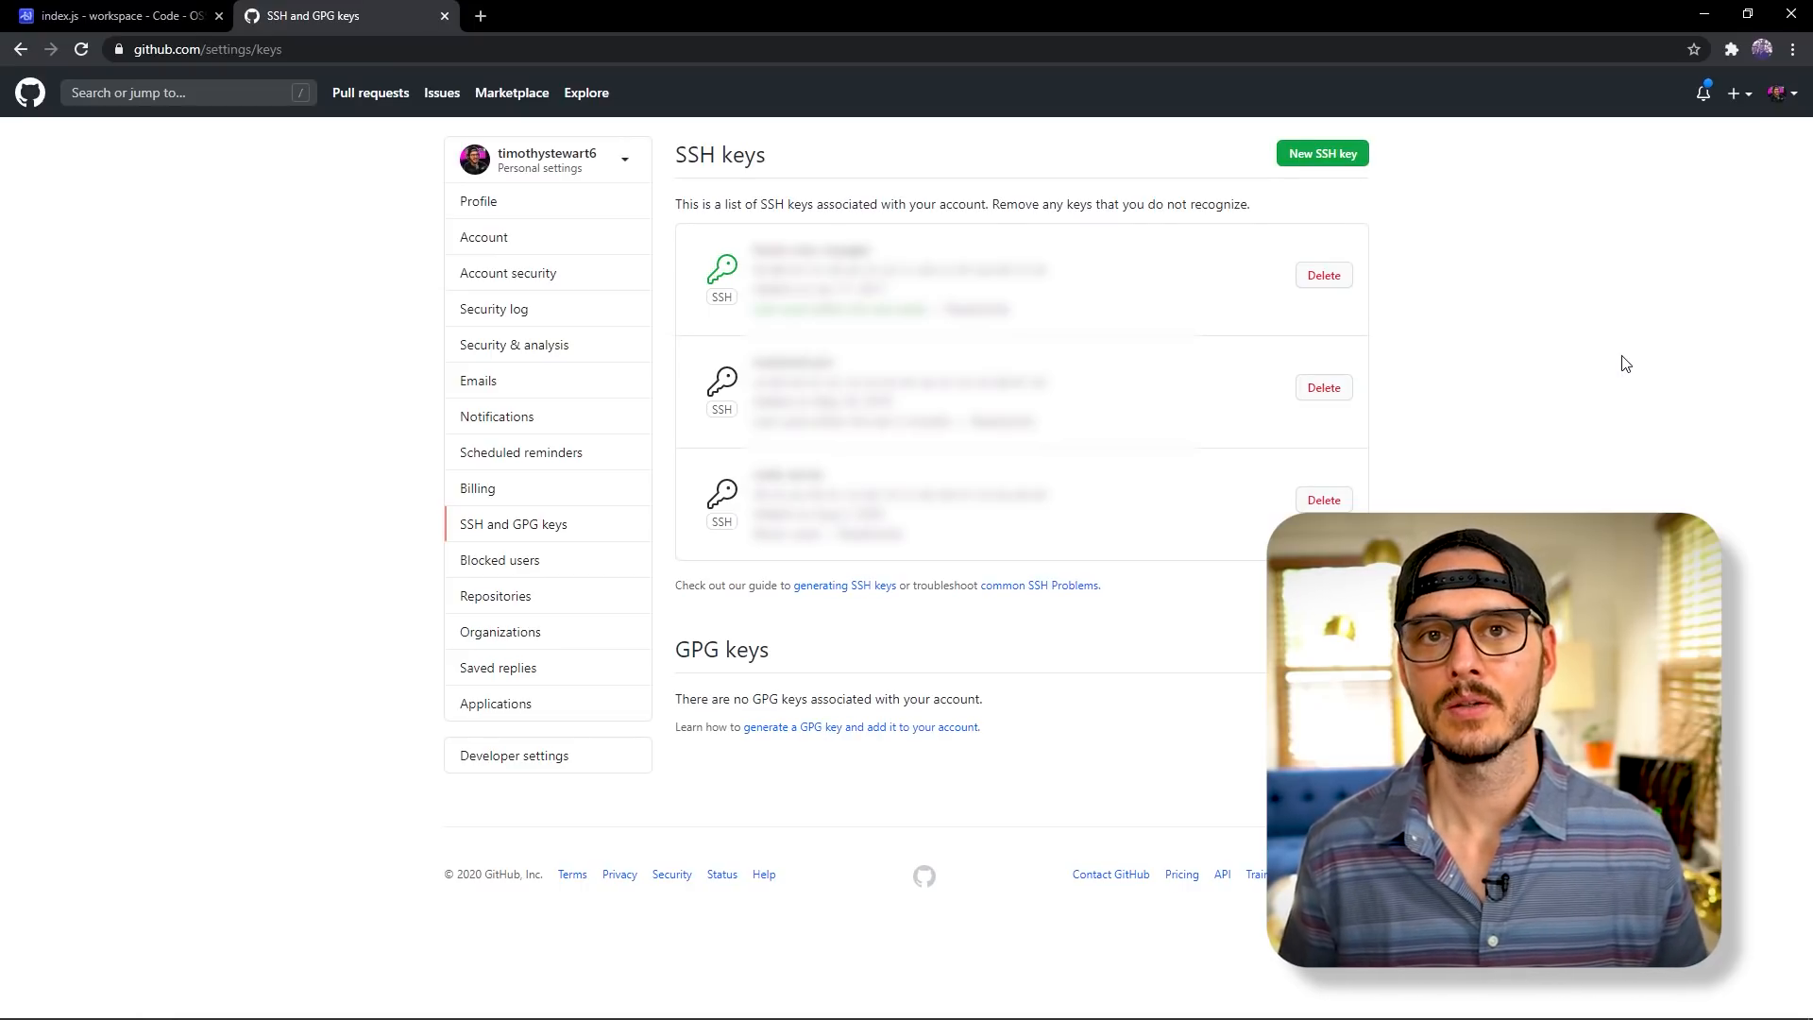
mouse_move(1644, 182)
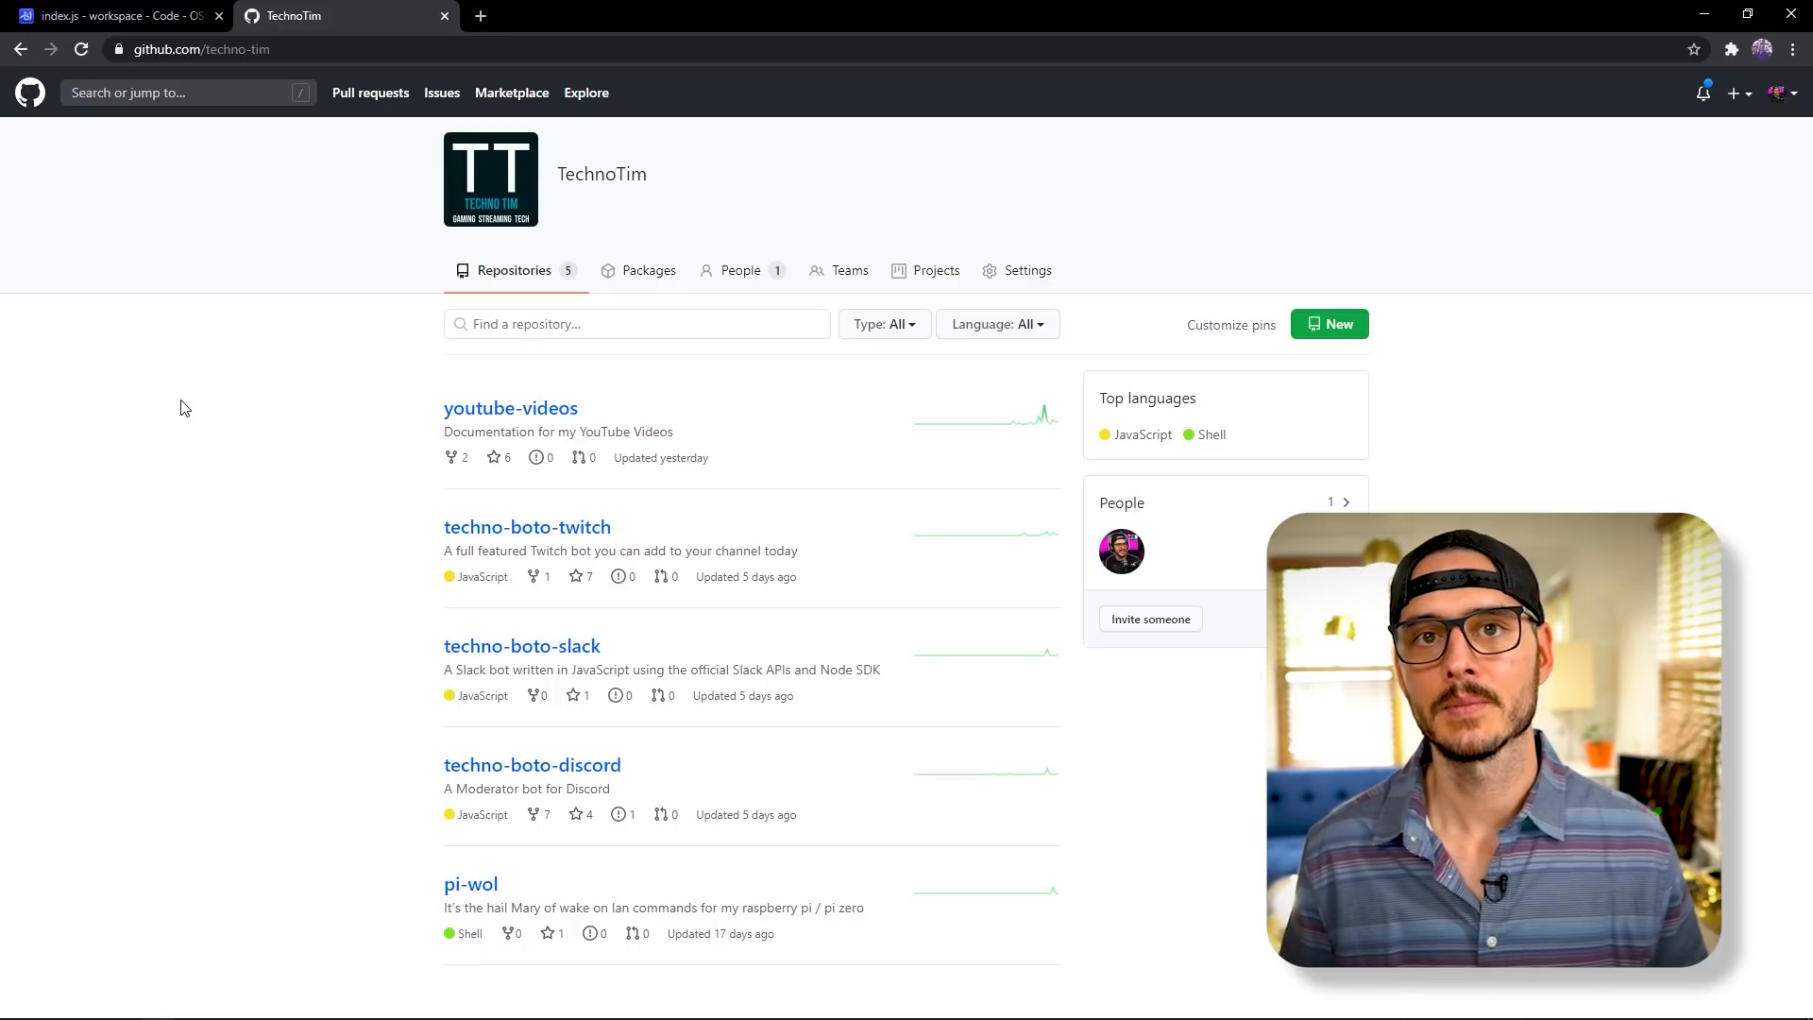
mouse_move(532, 764)
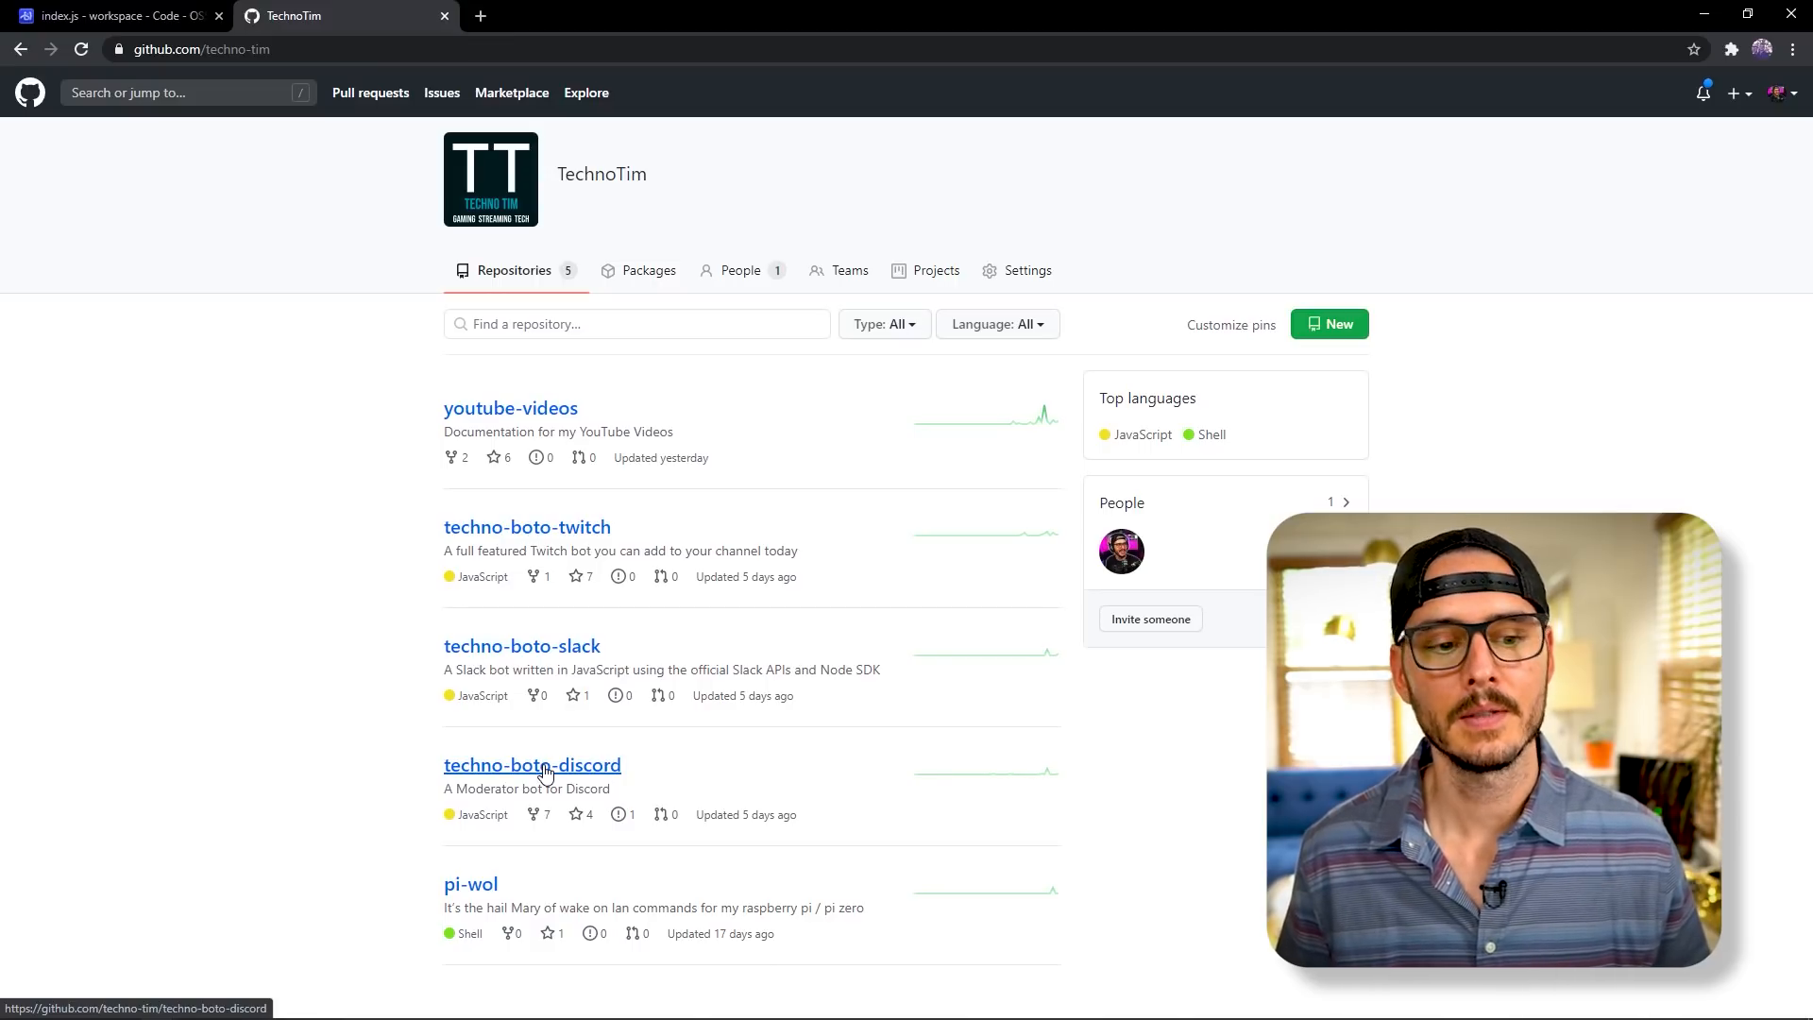
Step: Open the techno-boto-discord repository on GitHub and copy its SSH clone URL
click(532, 764)
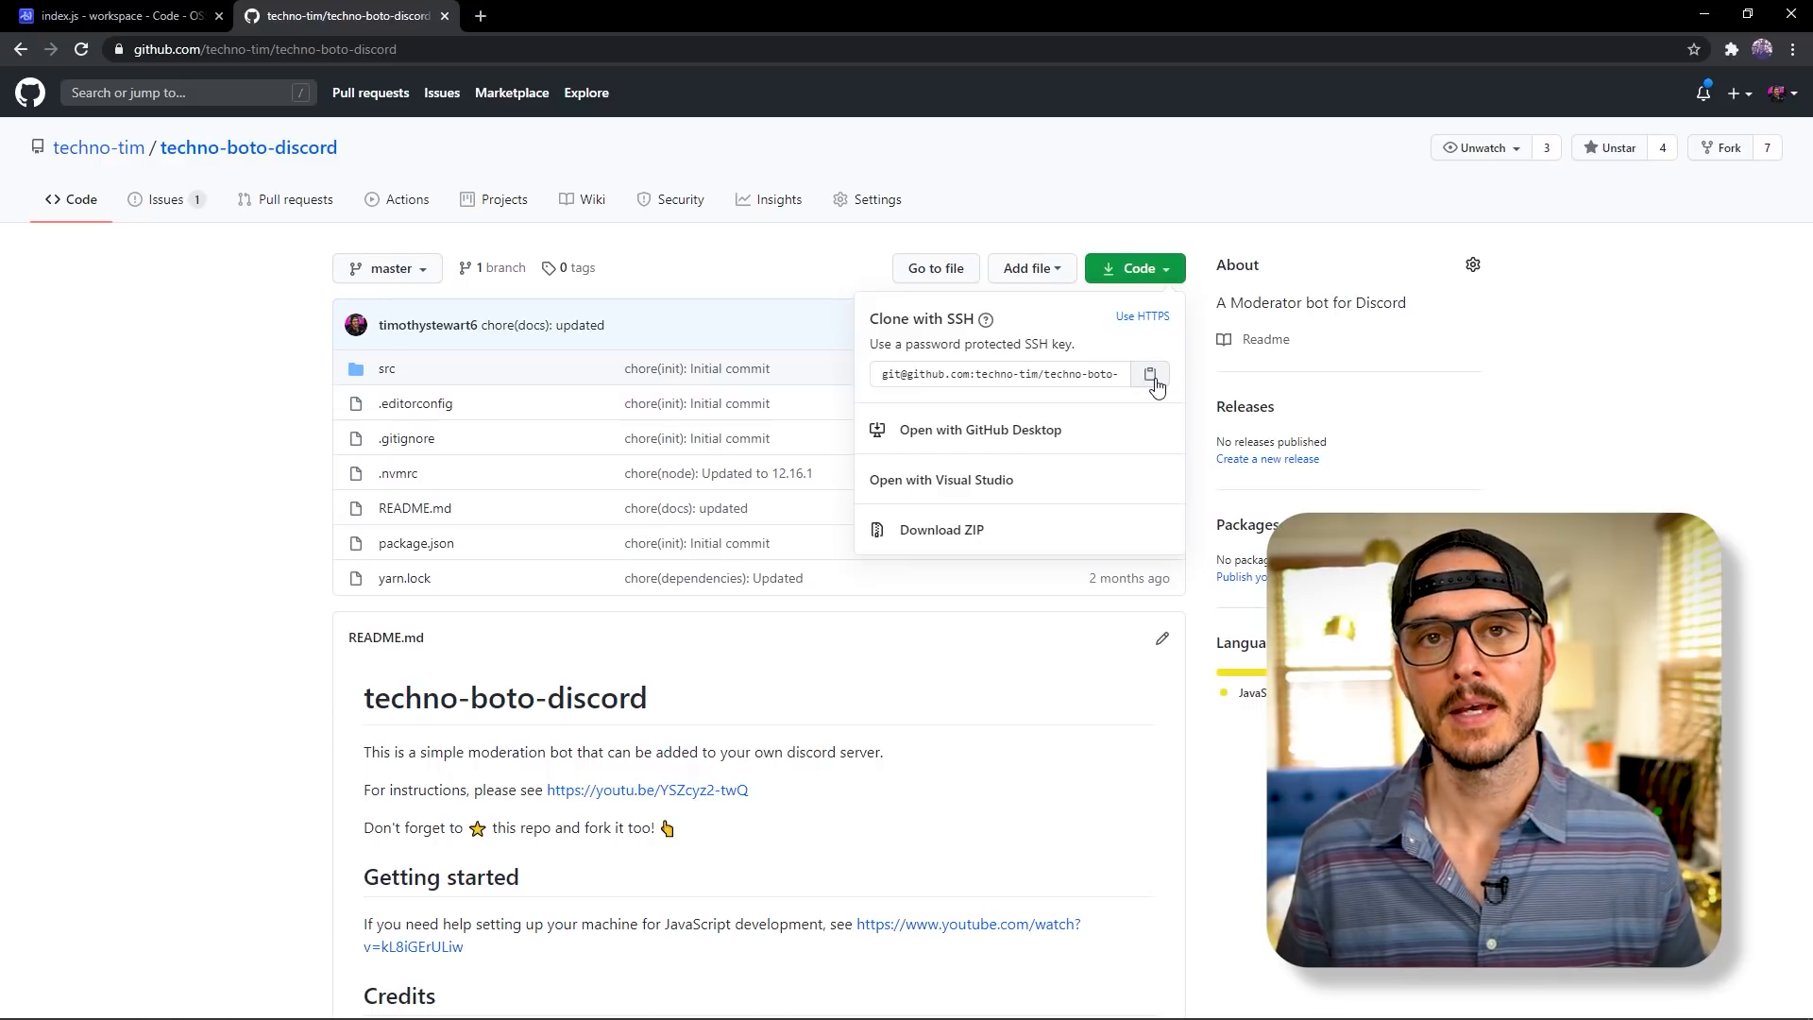
click(110, 15)
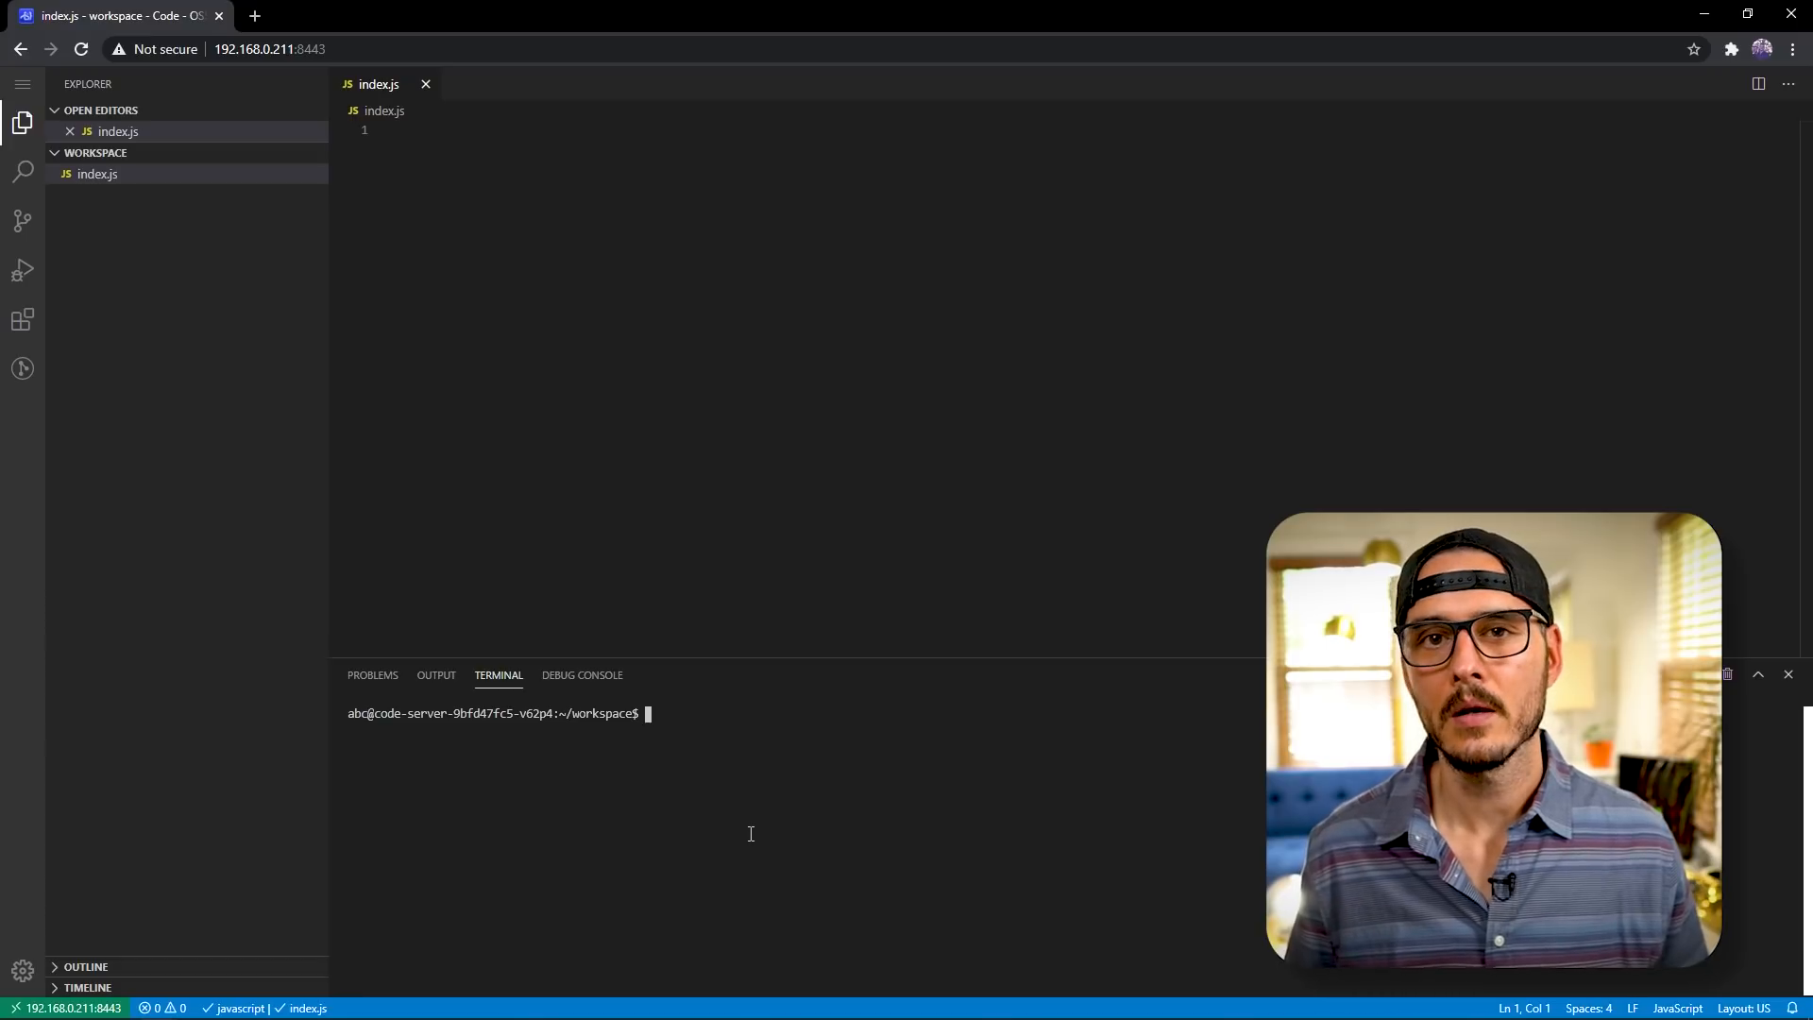
text(git)
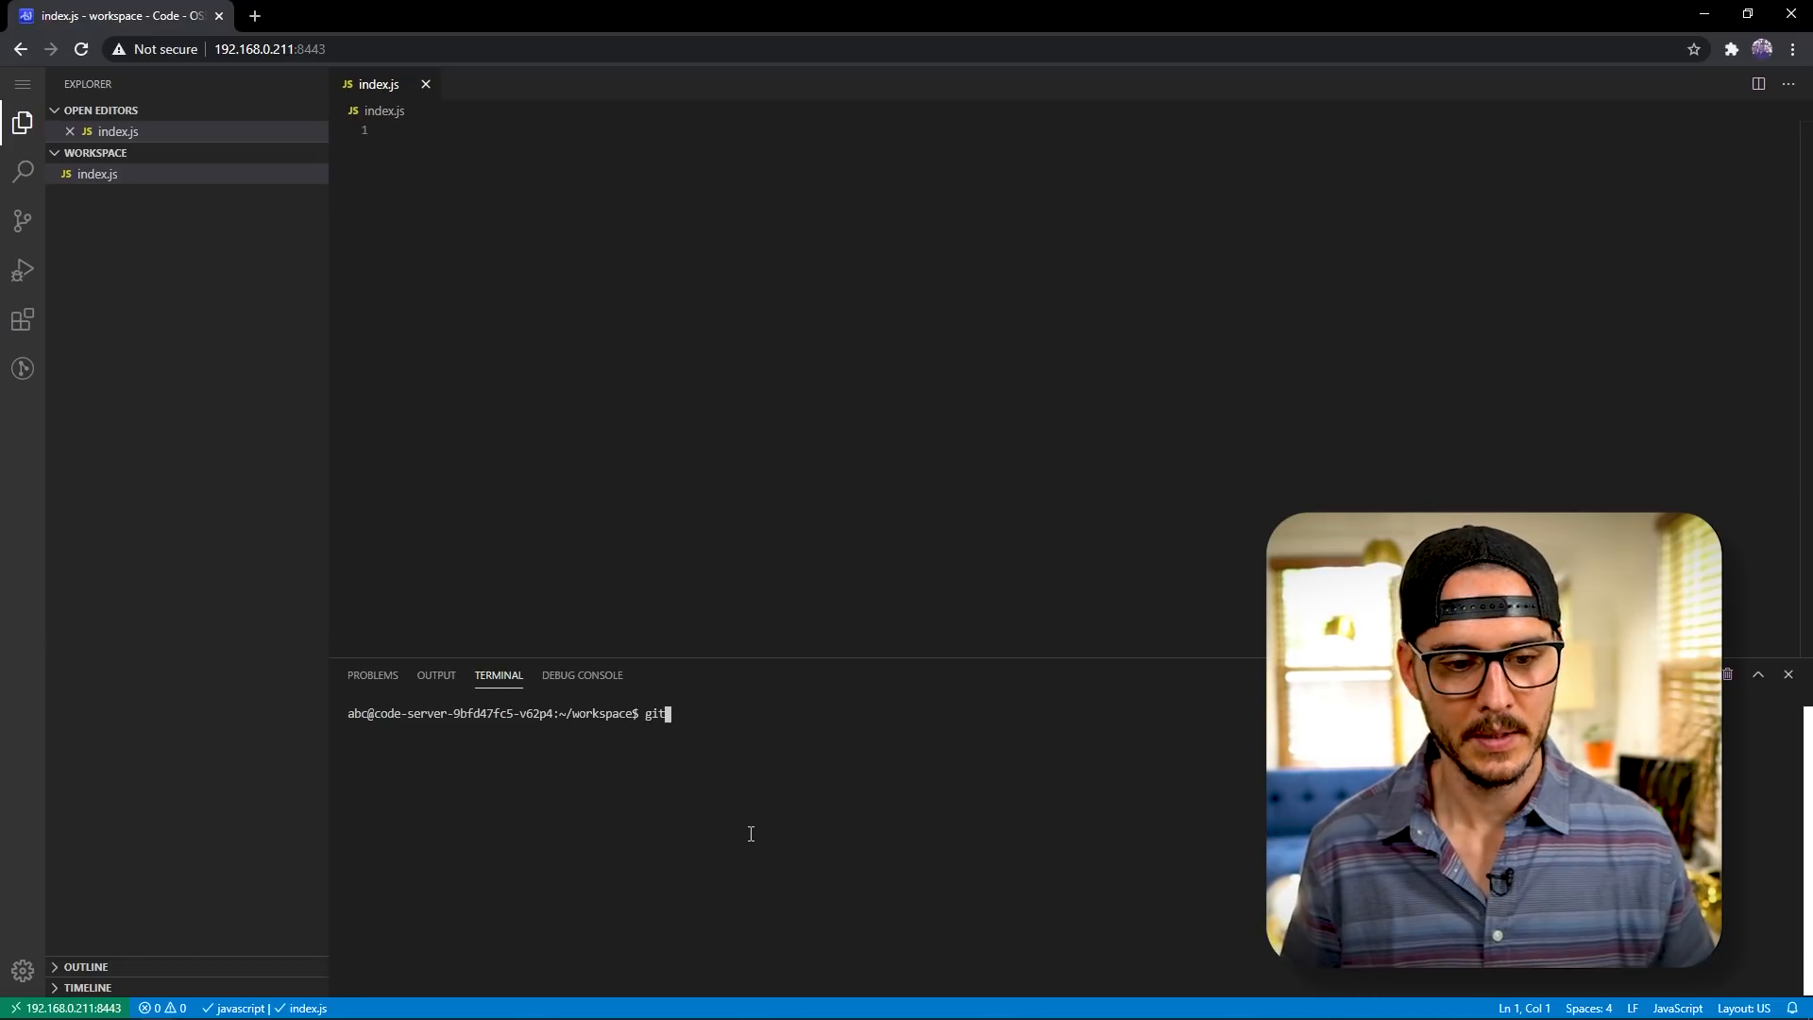
text(clone git@github.com:techno-tim/techno-boto-discord.git)
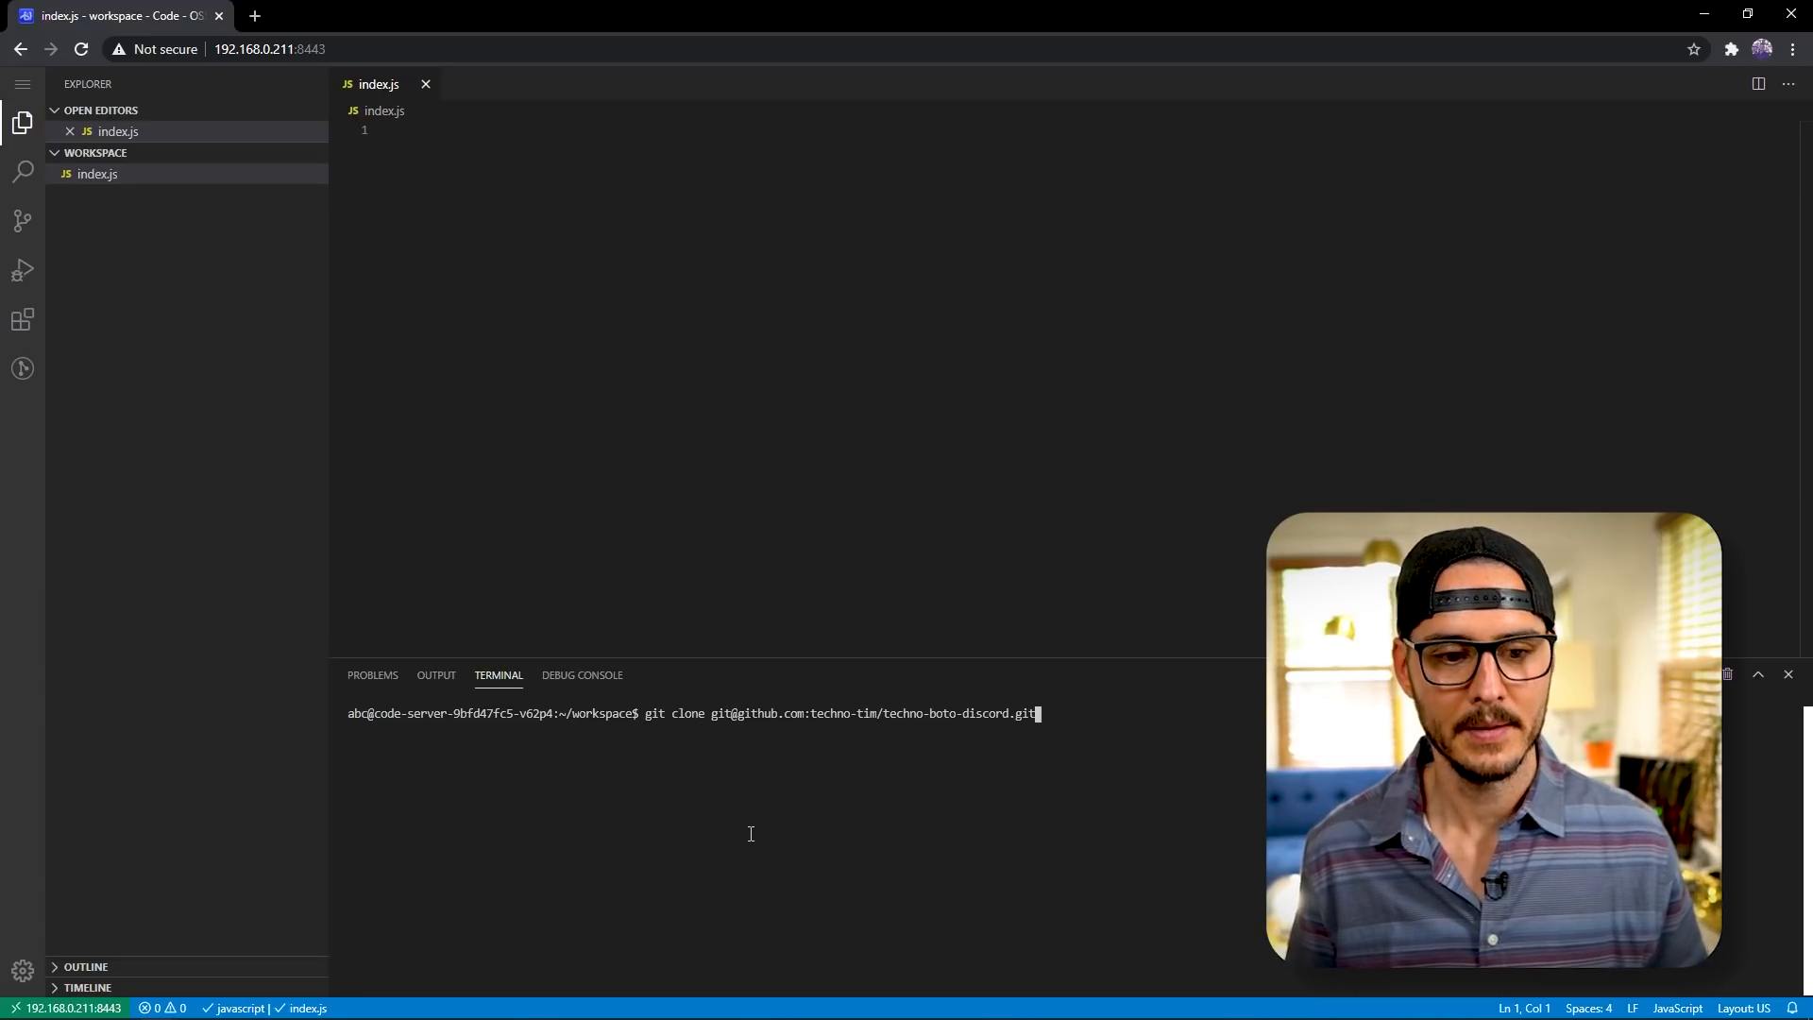
key(Return)
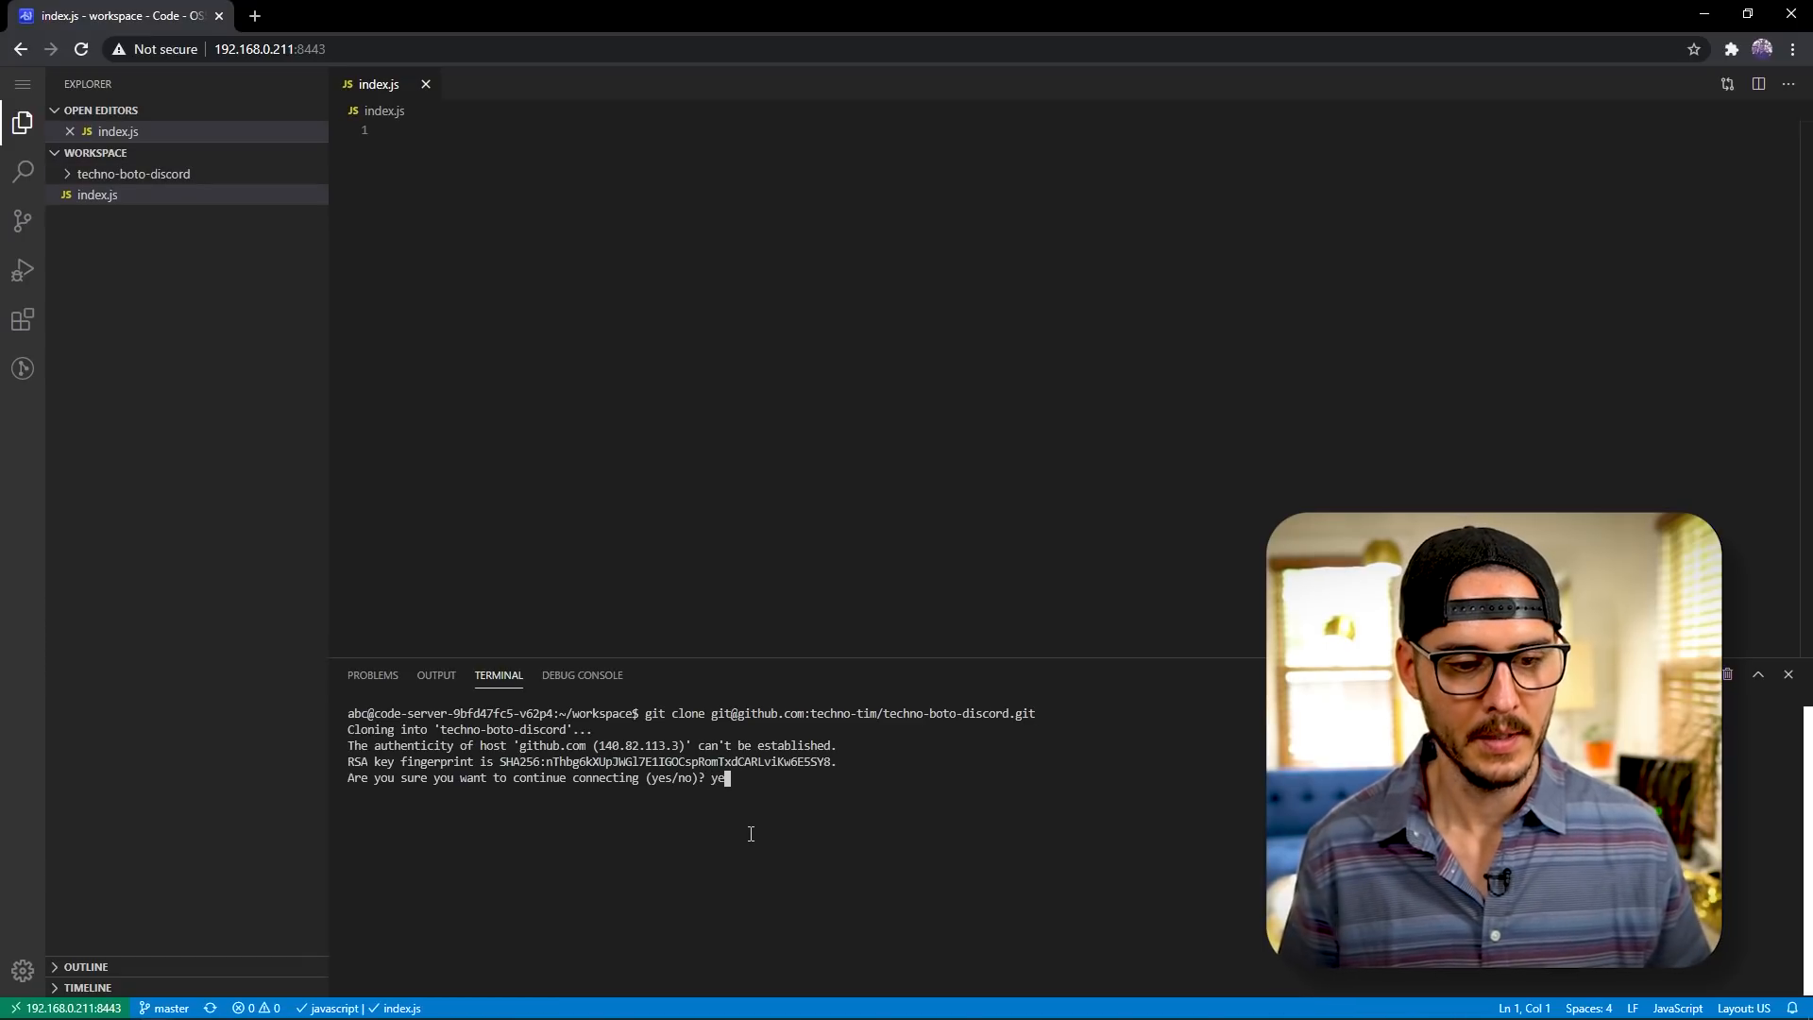
key(Return)
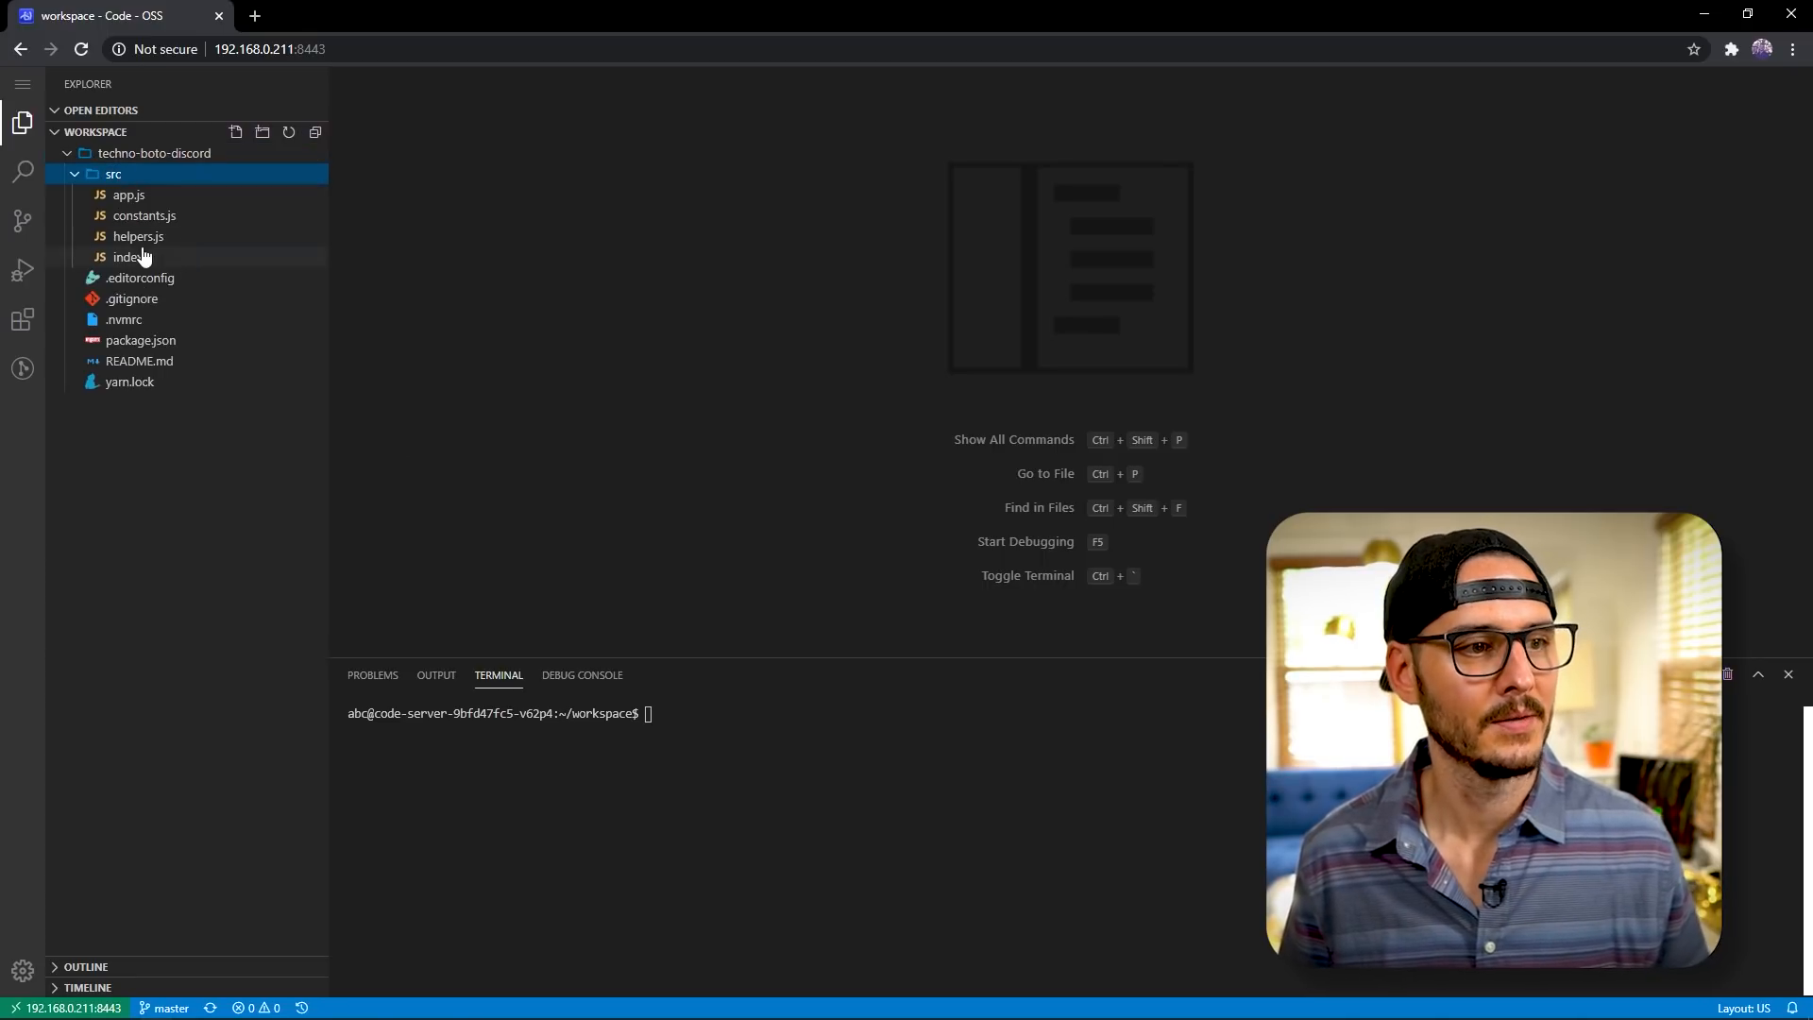
click(134, 257)
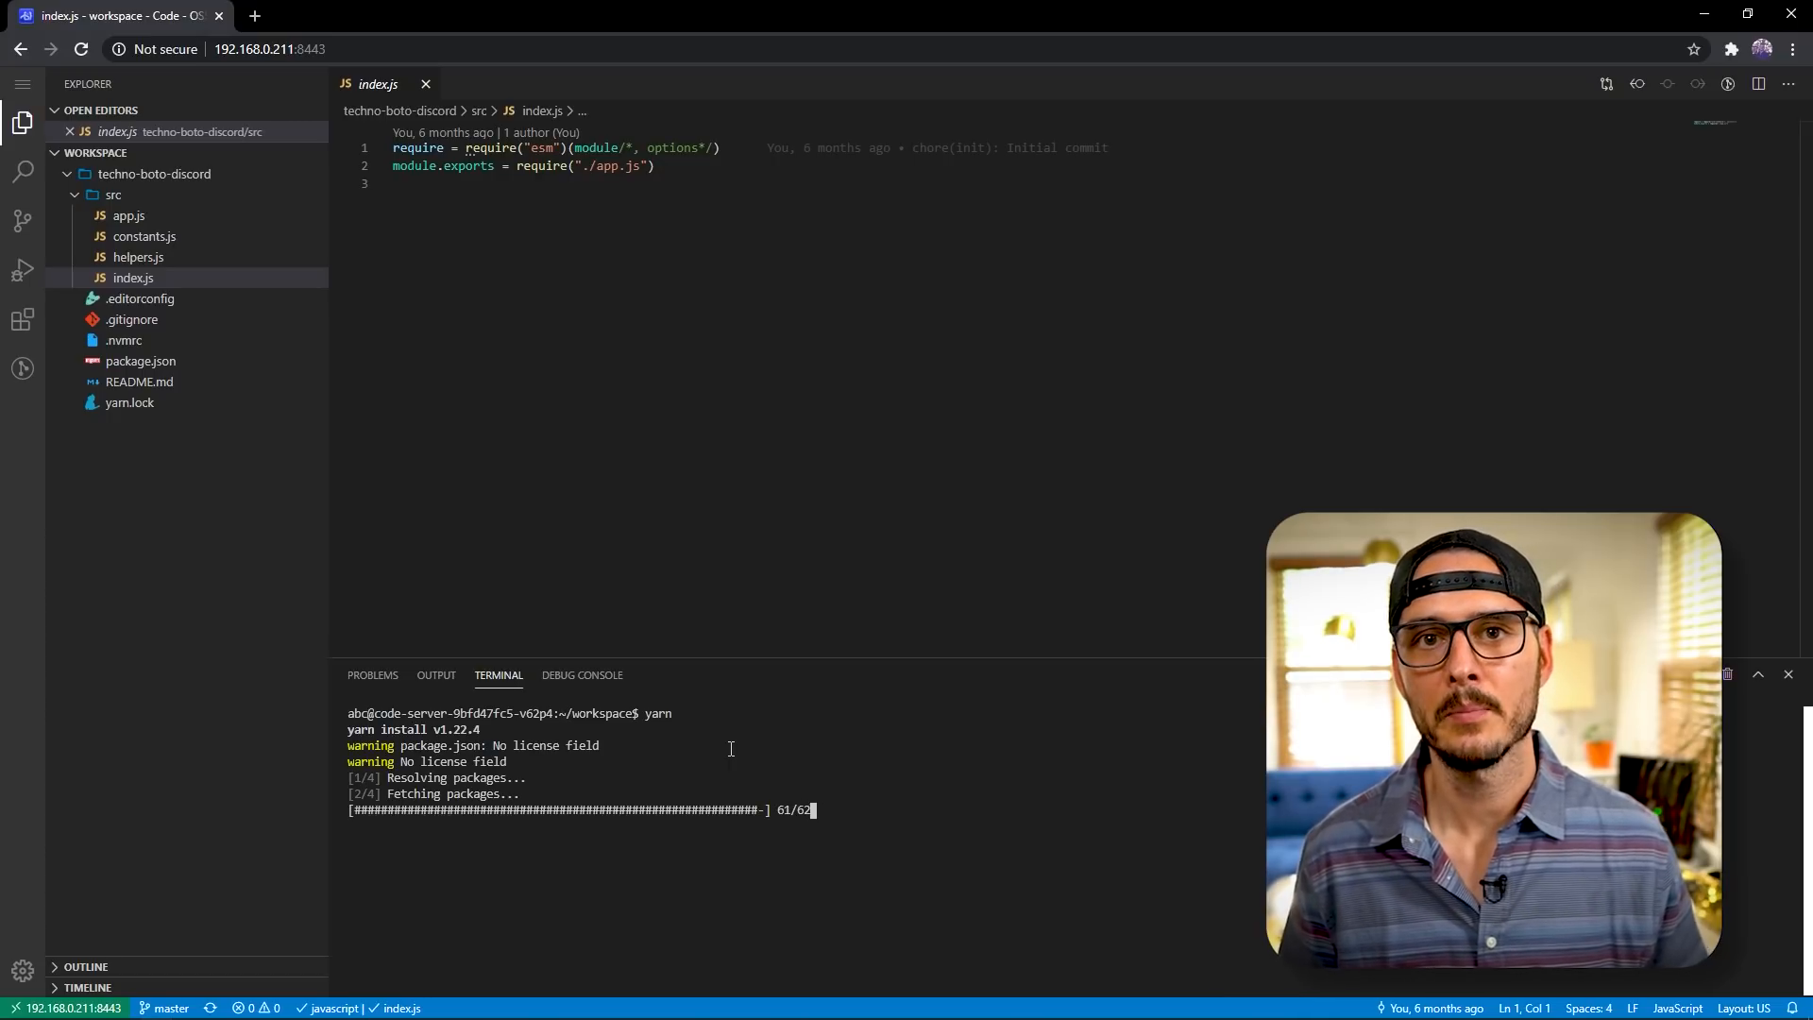
Step: Open the project's package.json once yarn finishes installing dependencies
click(139, 360)
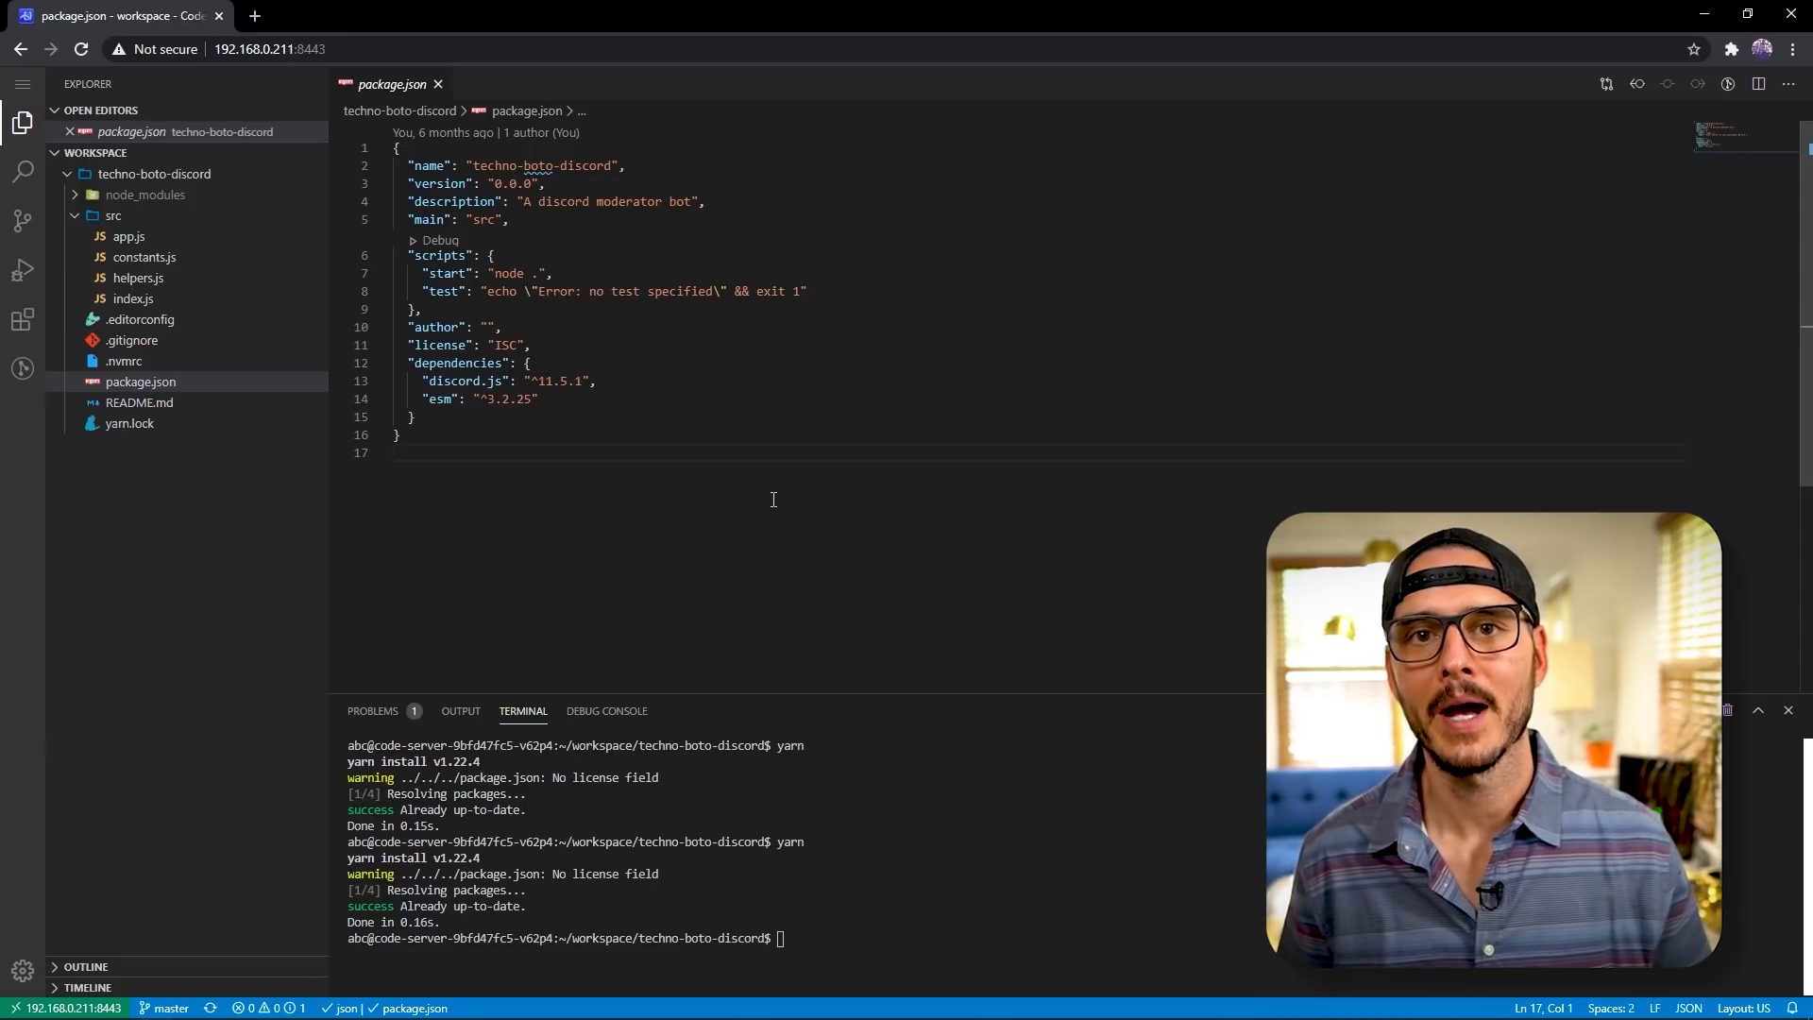
Step: Add Jest as a dev dependency and change the package.json test script to jest
text(yarn add)
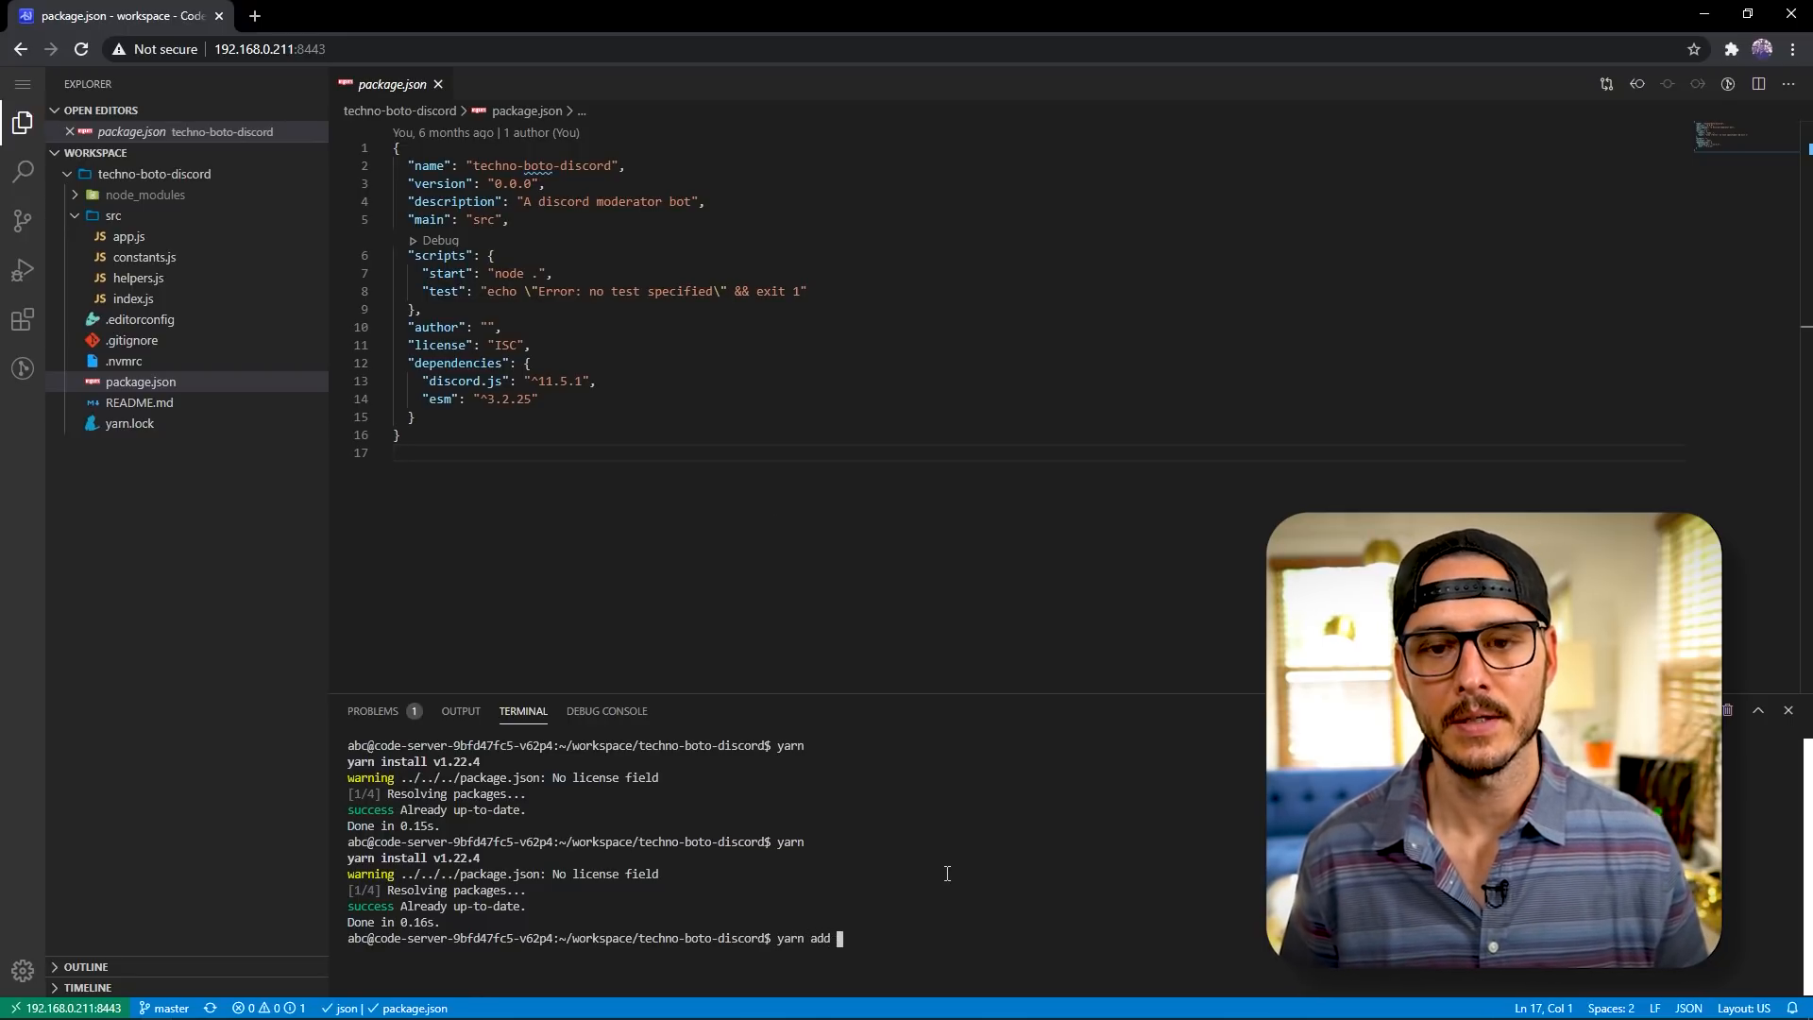
text(jest -)
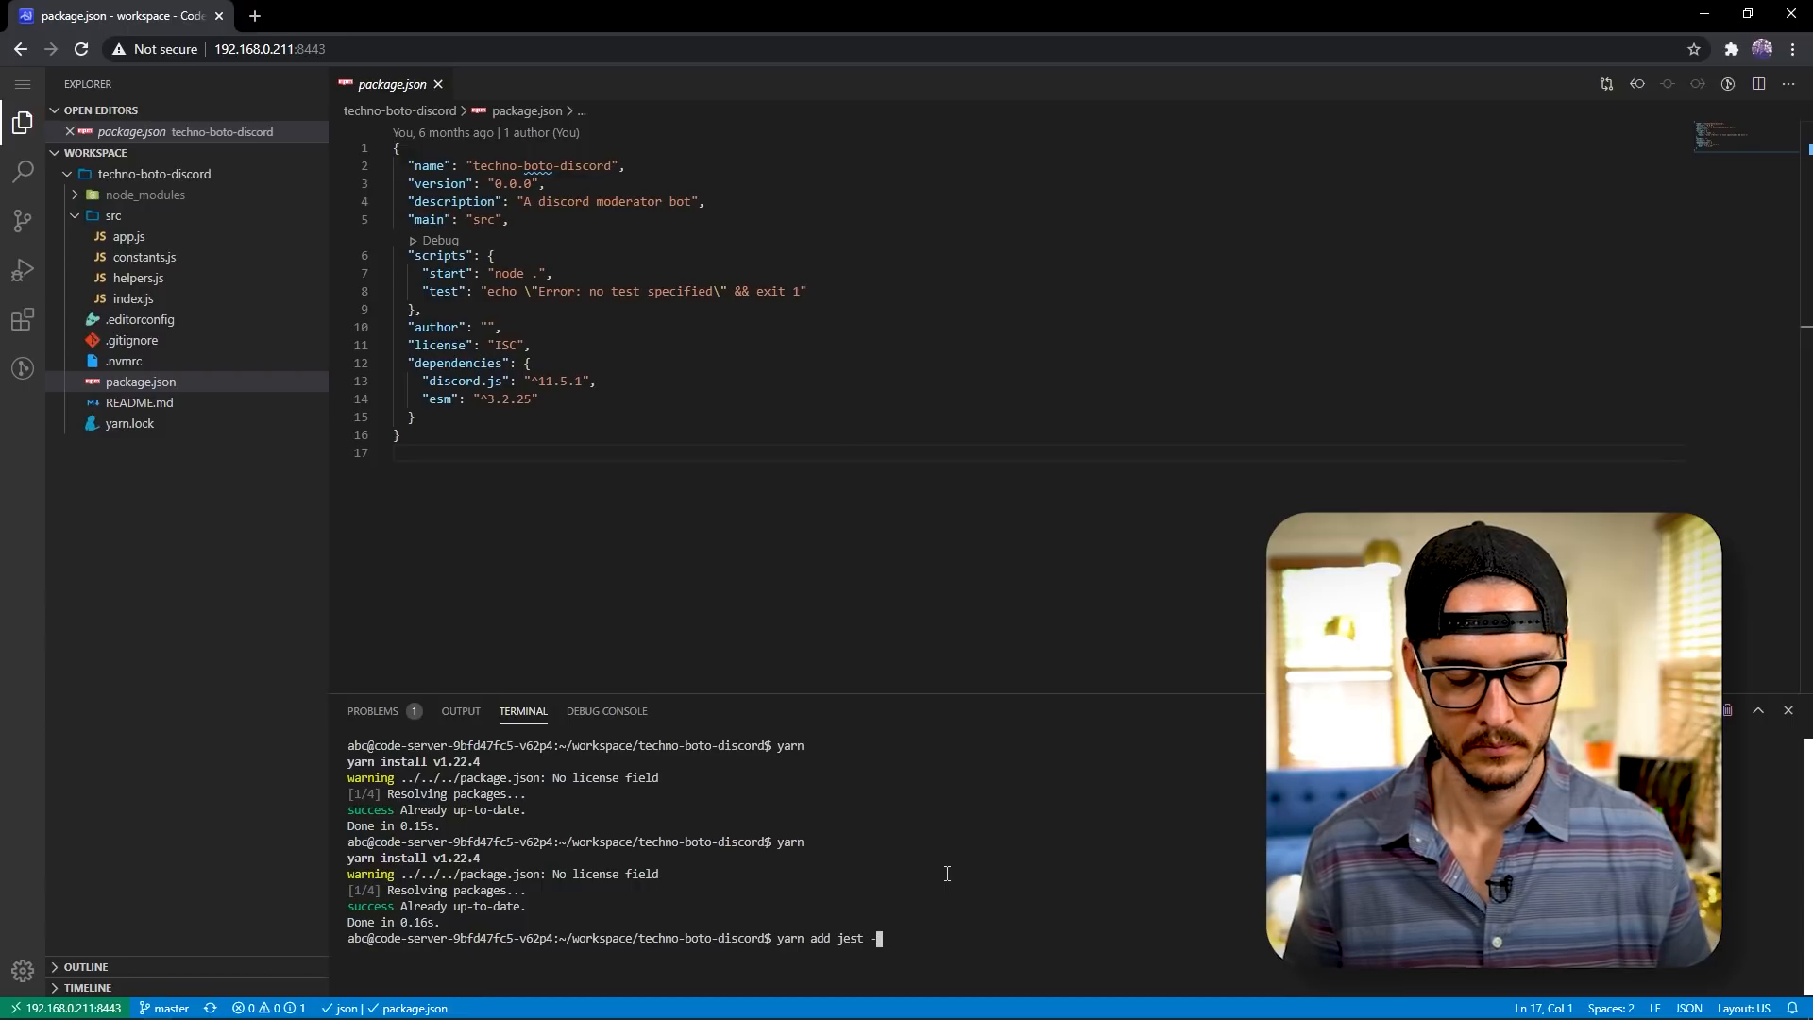
key(Return)
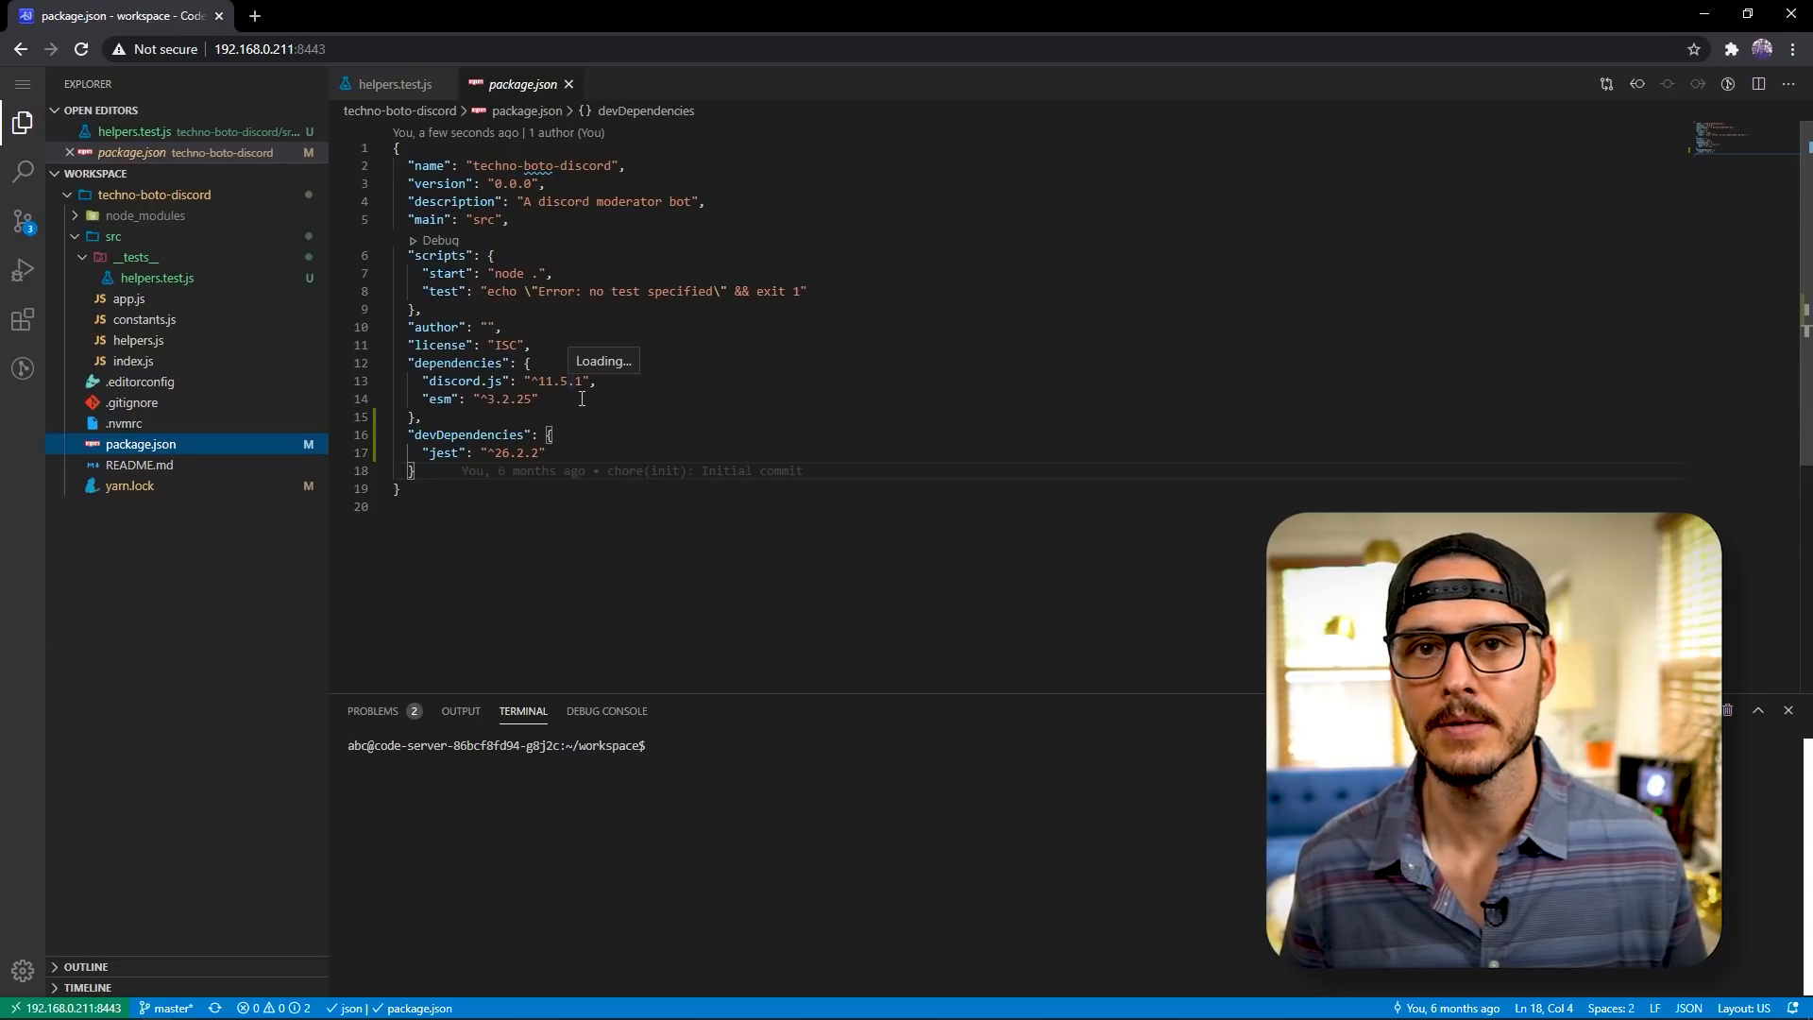
click(555, 292)
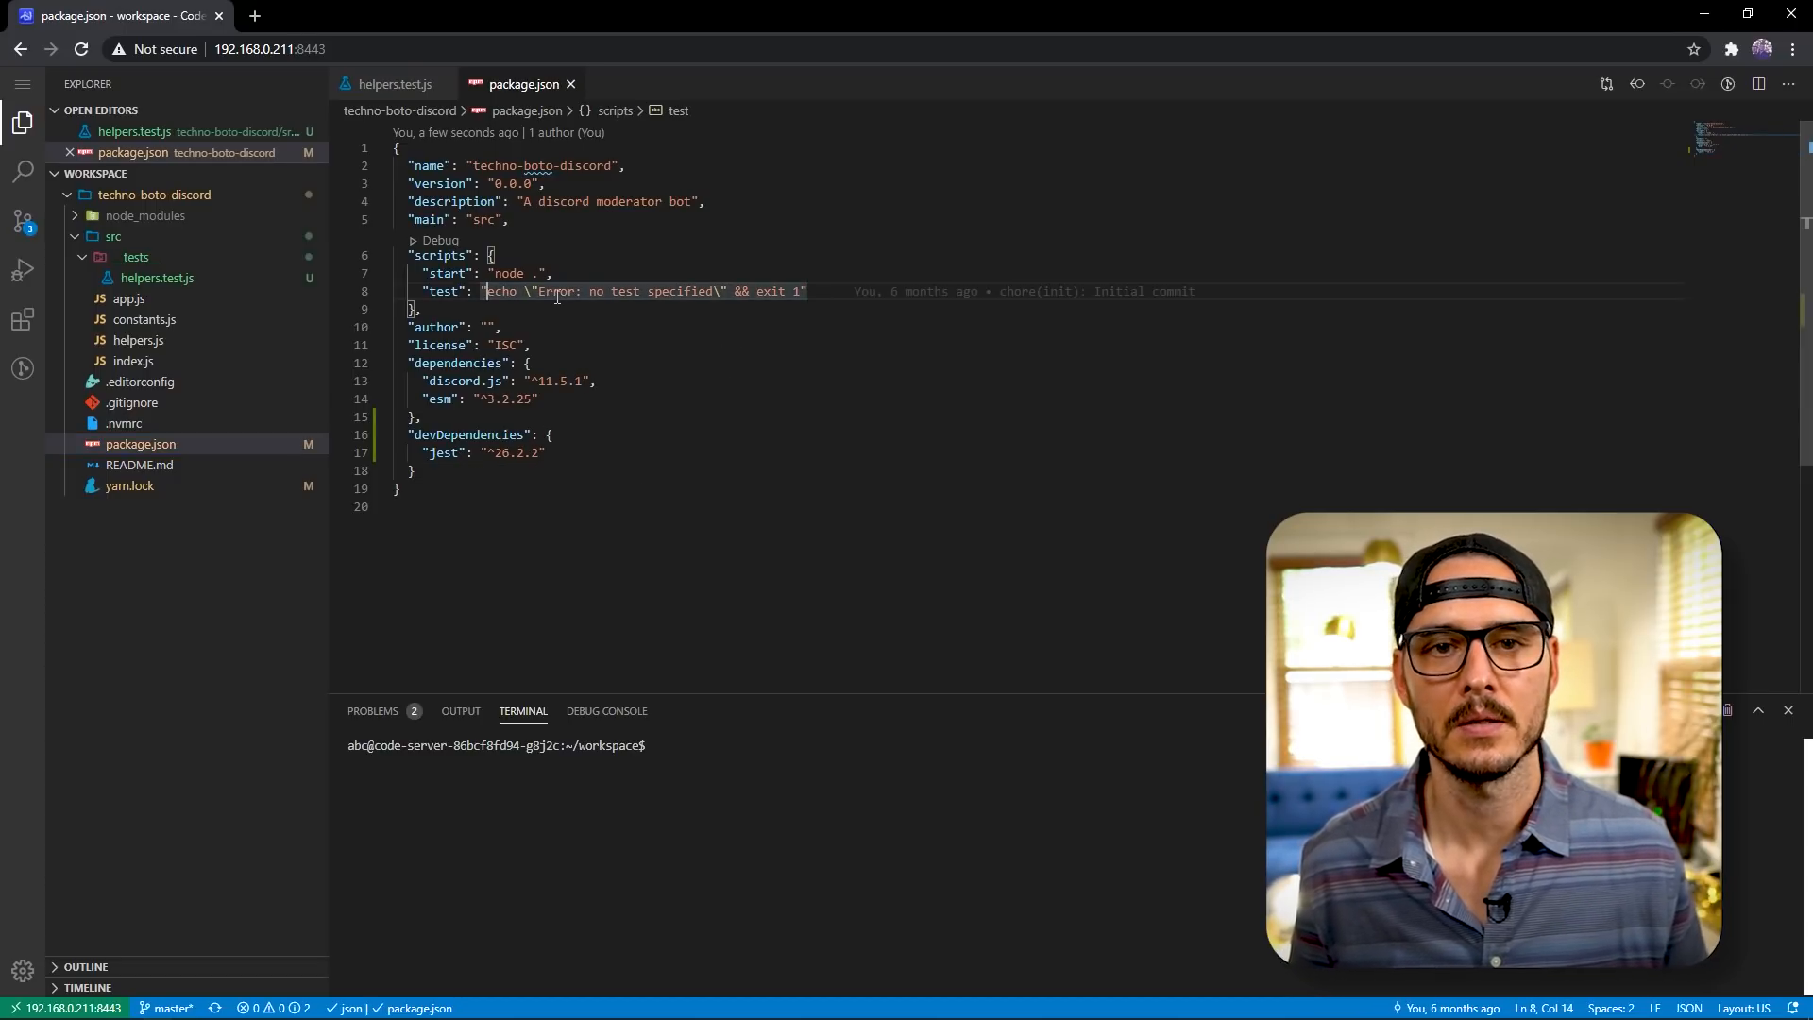
text(jest-esm-transformer',)
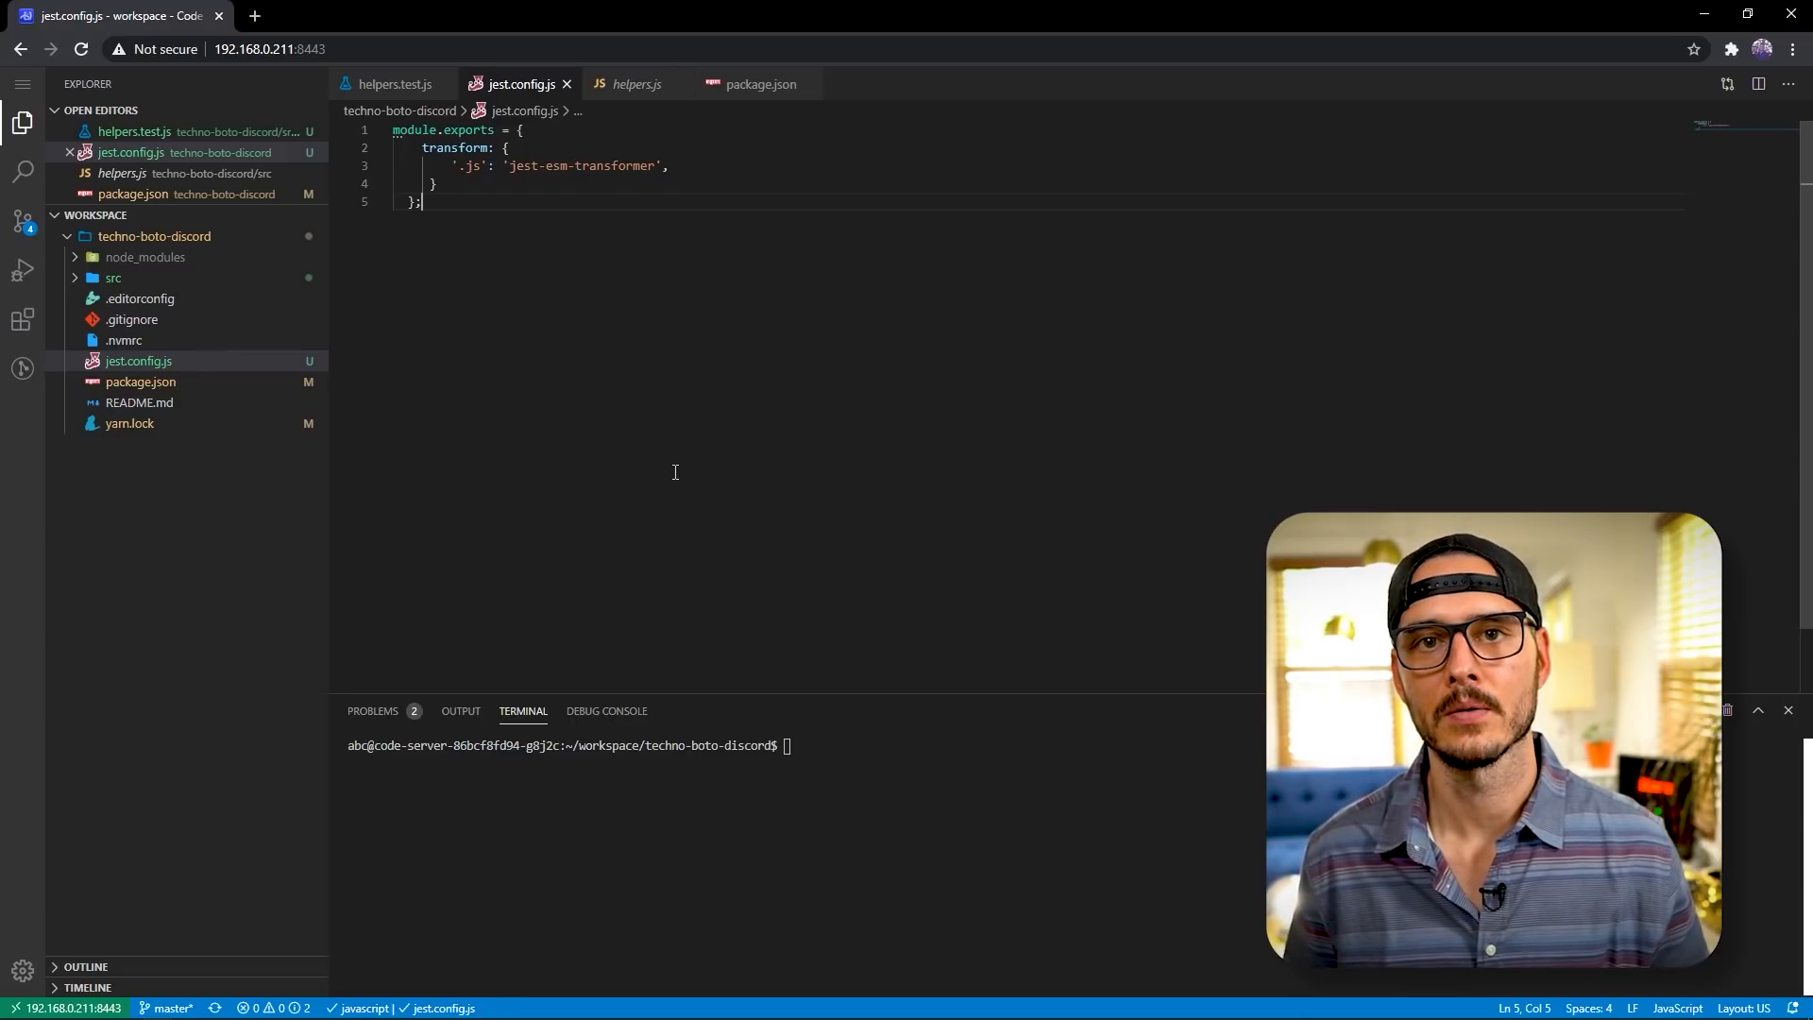
Step: Add jest-esm-transformer as a dev dependency and run yarn test so all six tests pass
text(yarn add jest-esm-transformer --dev)
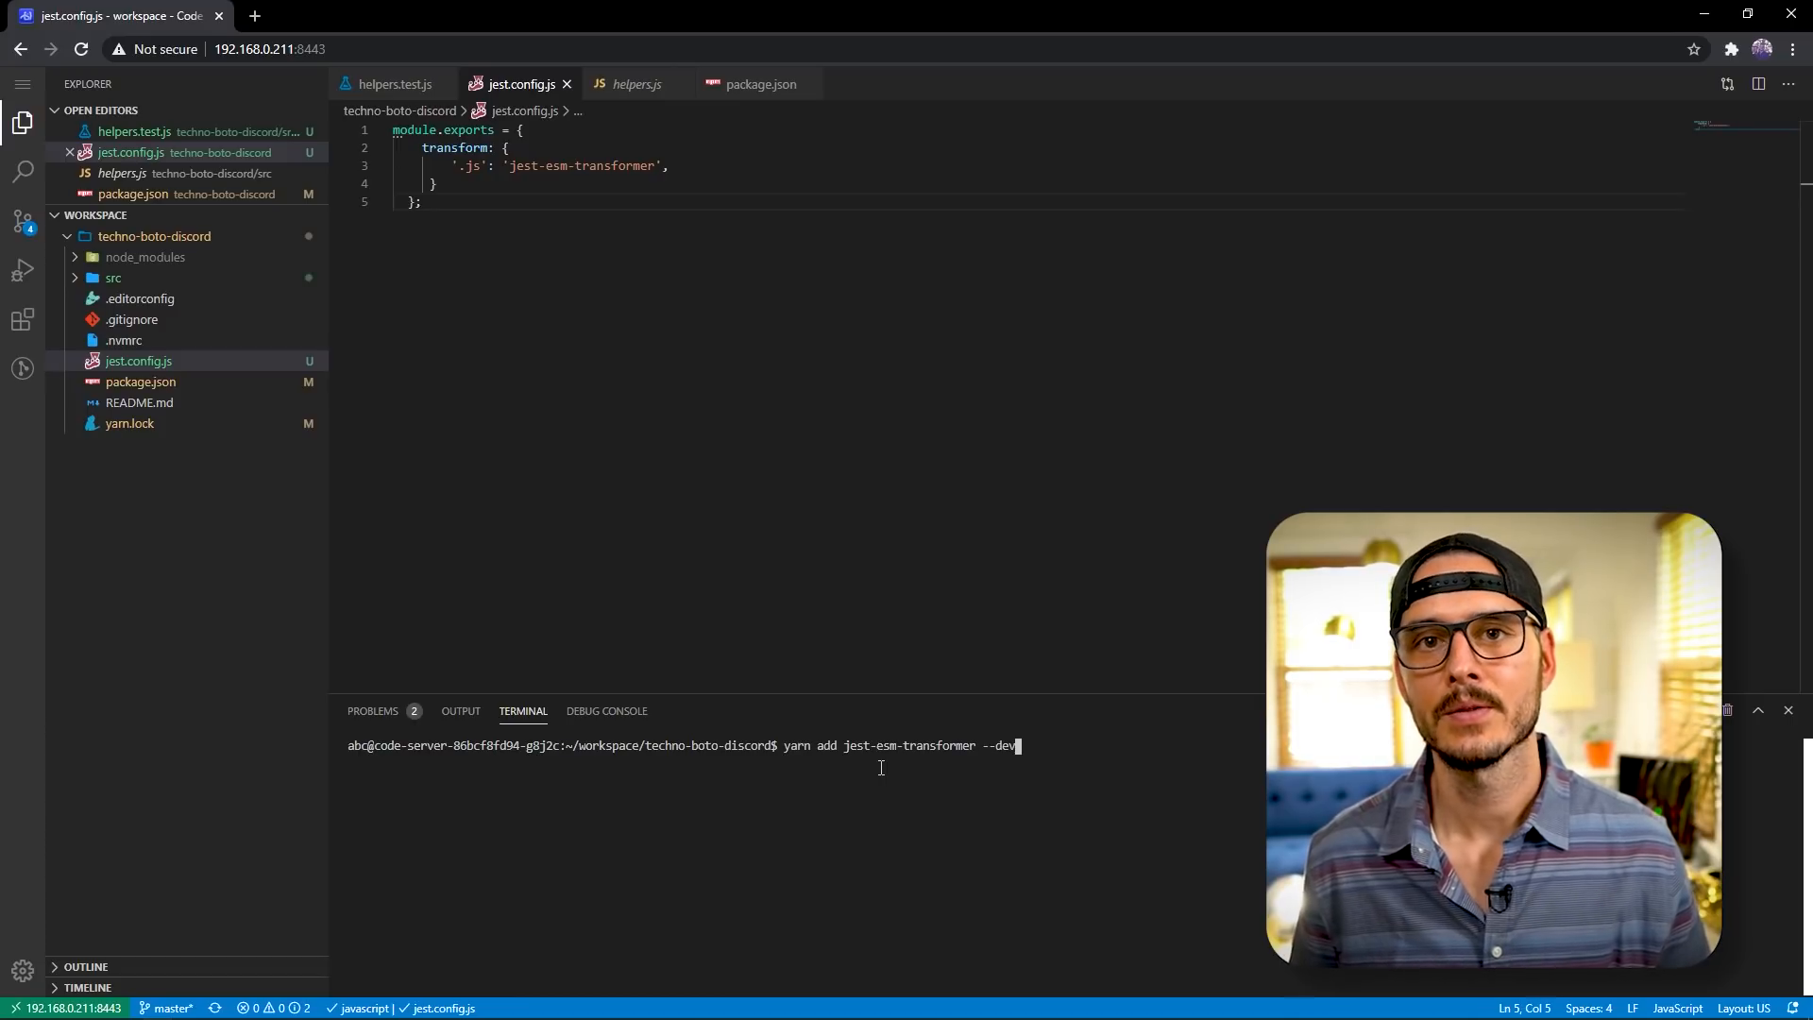
key(Return)
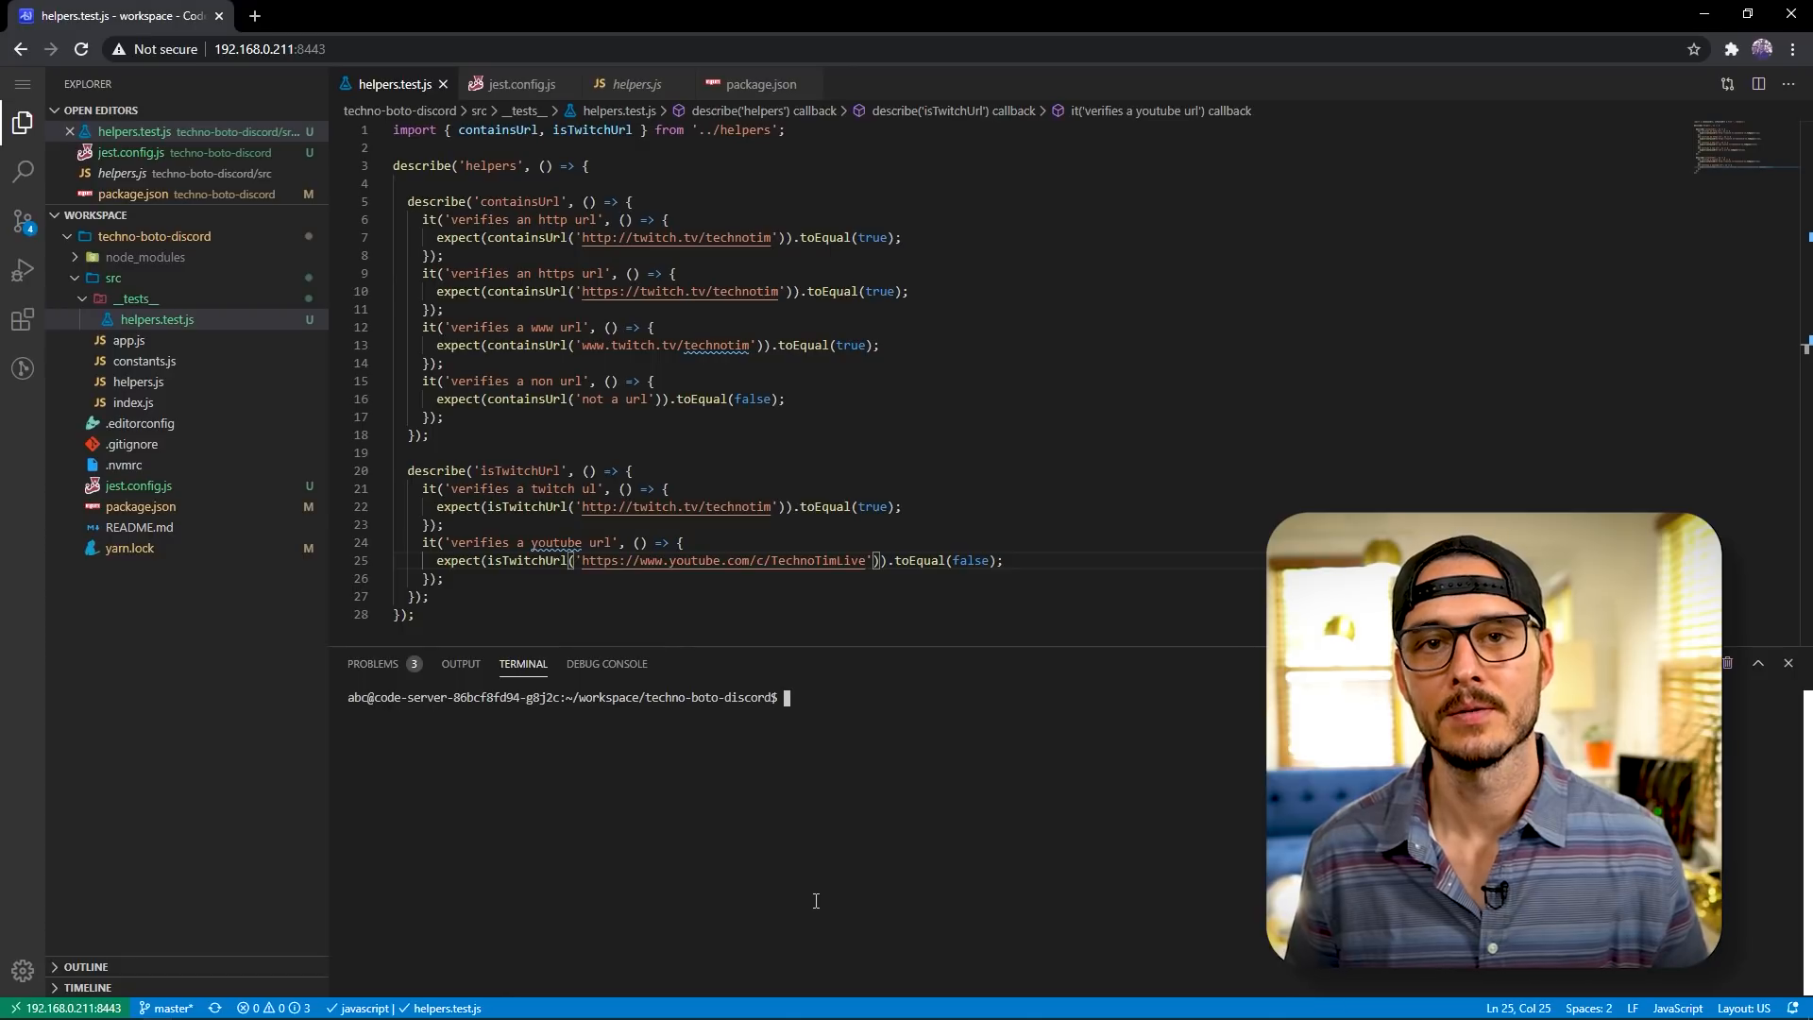
text(yarn)
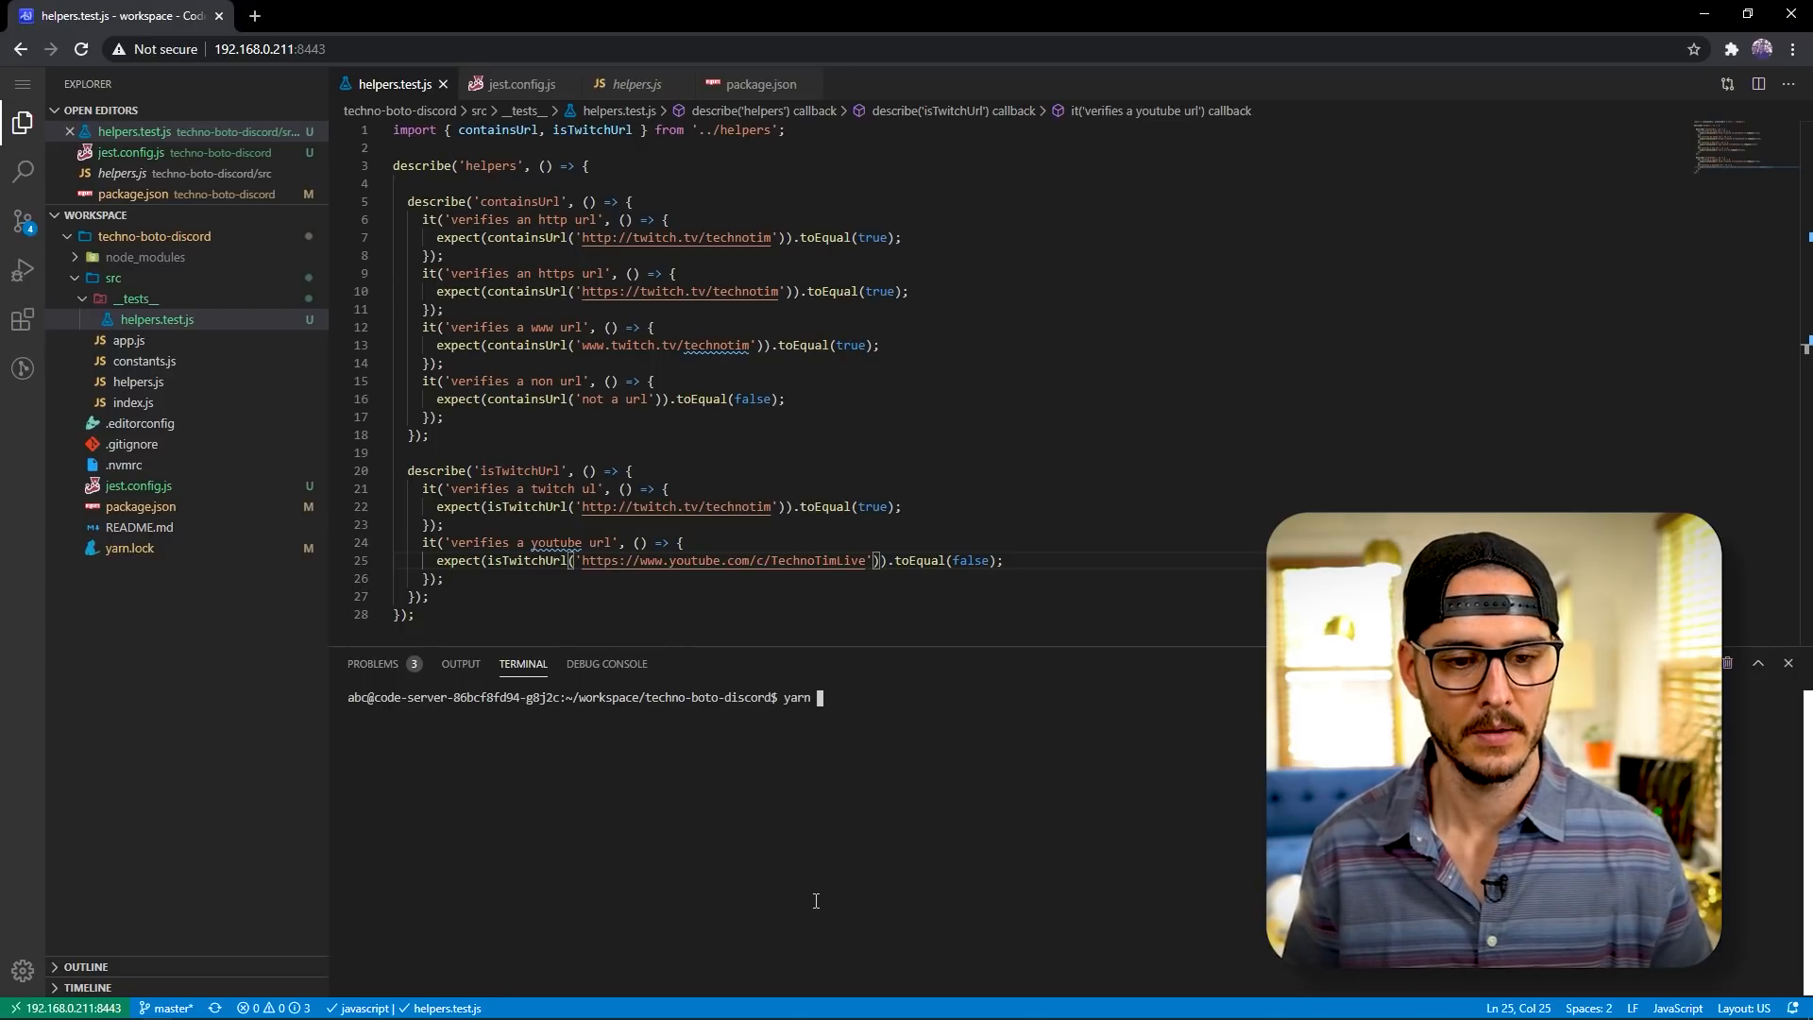
key(Return)
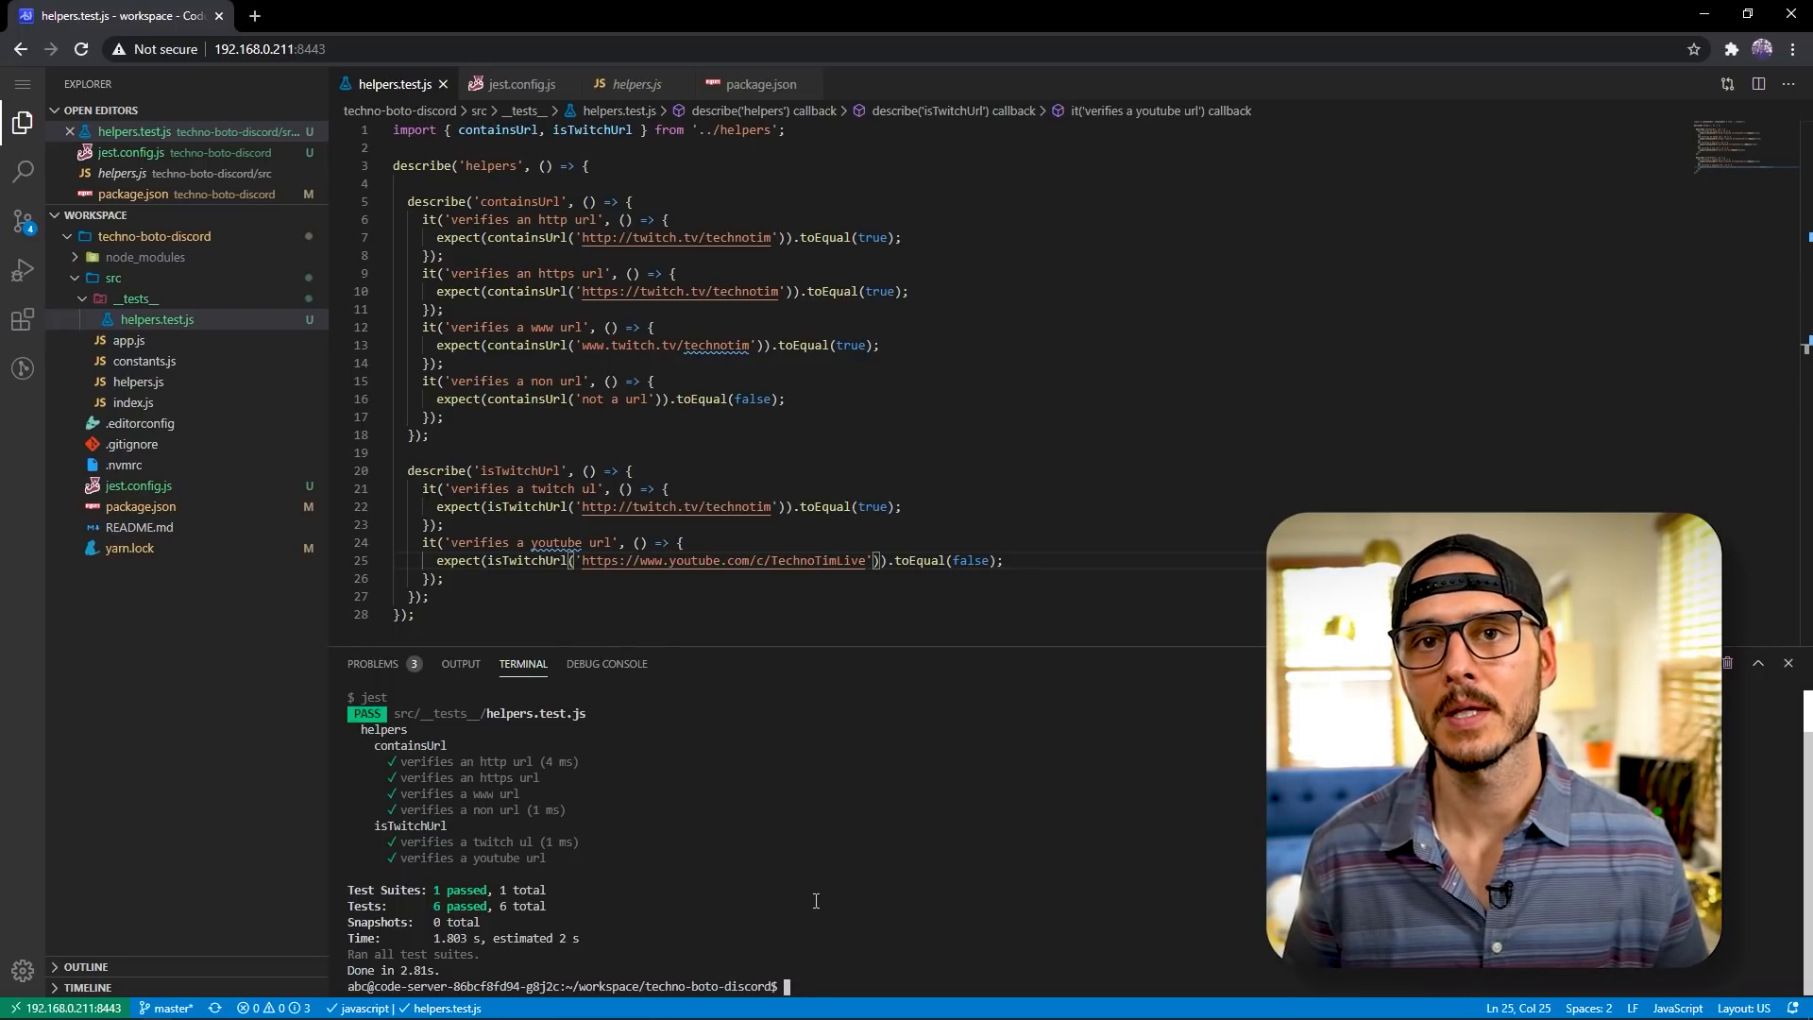
text(git status)
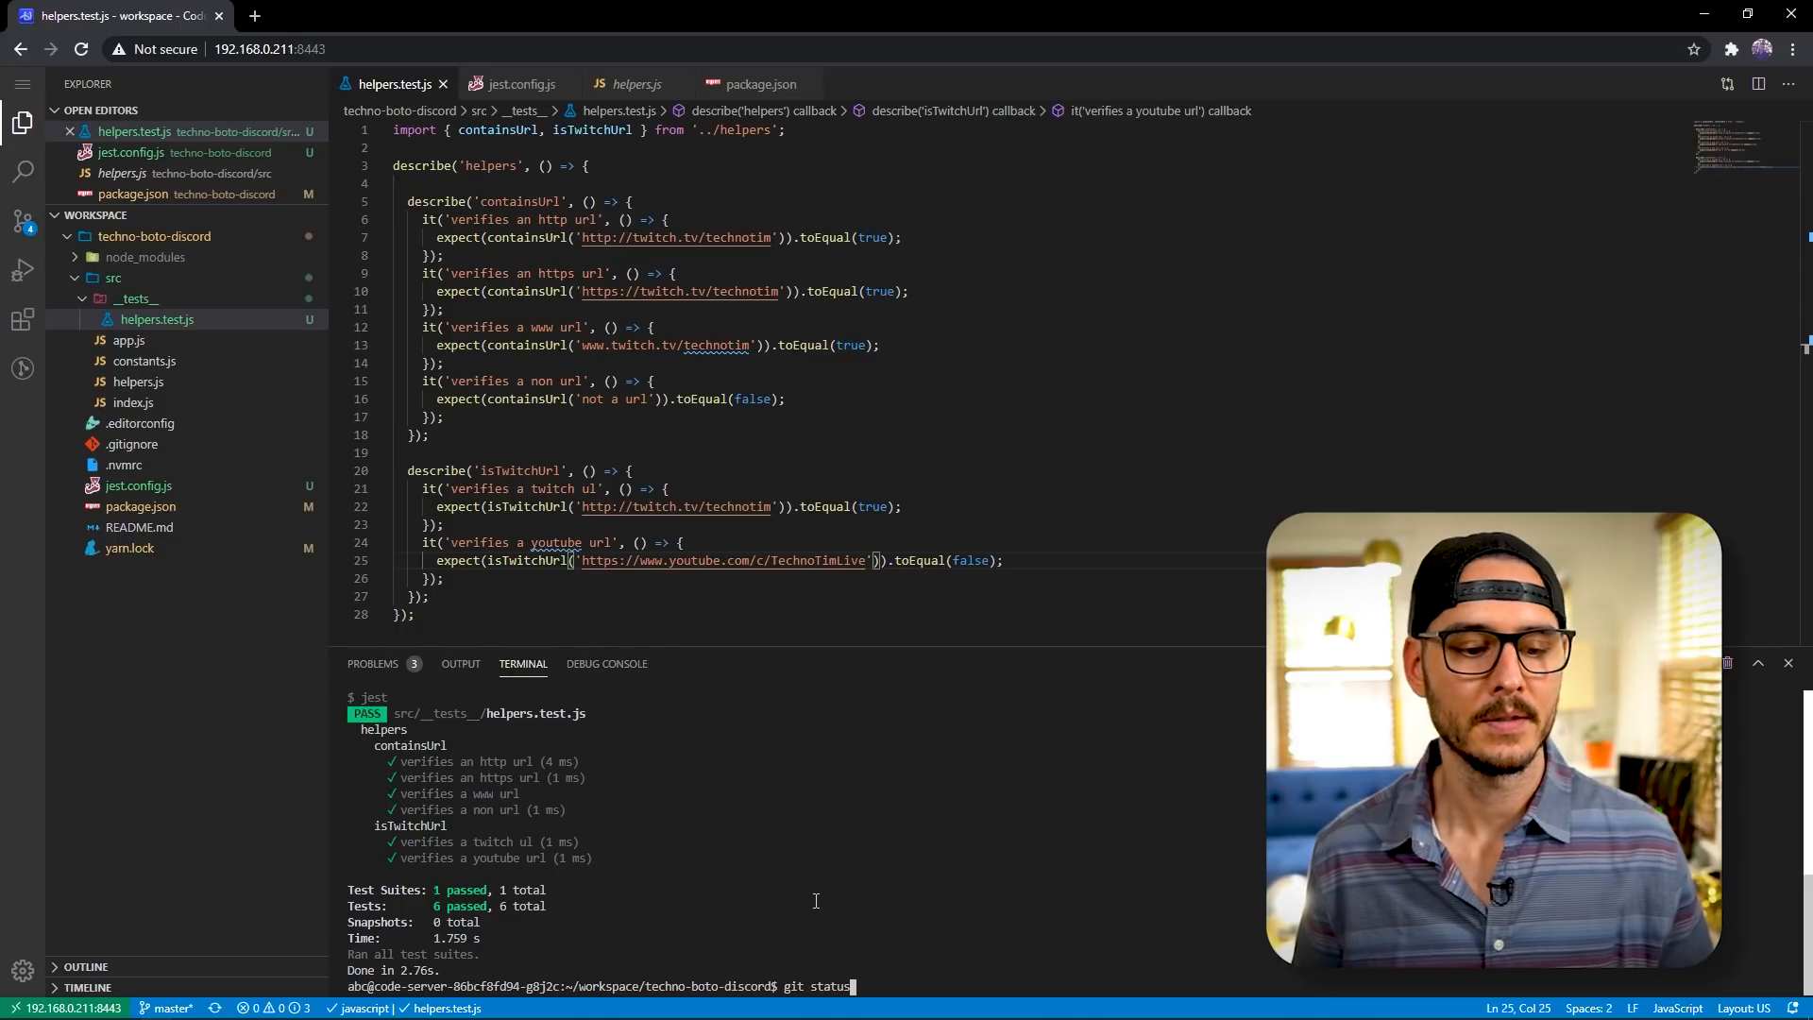
Step: Check git status, commit 'chore(tests): Wrote tests for helpers', and verify the commit on GitHub
key(Return)
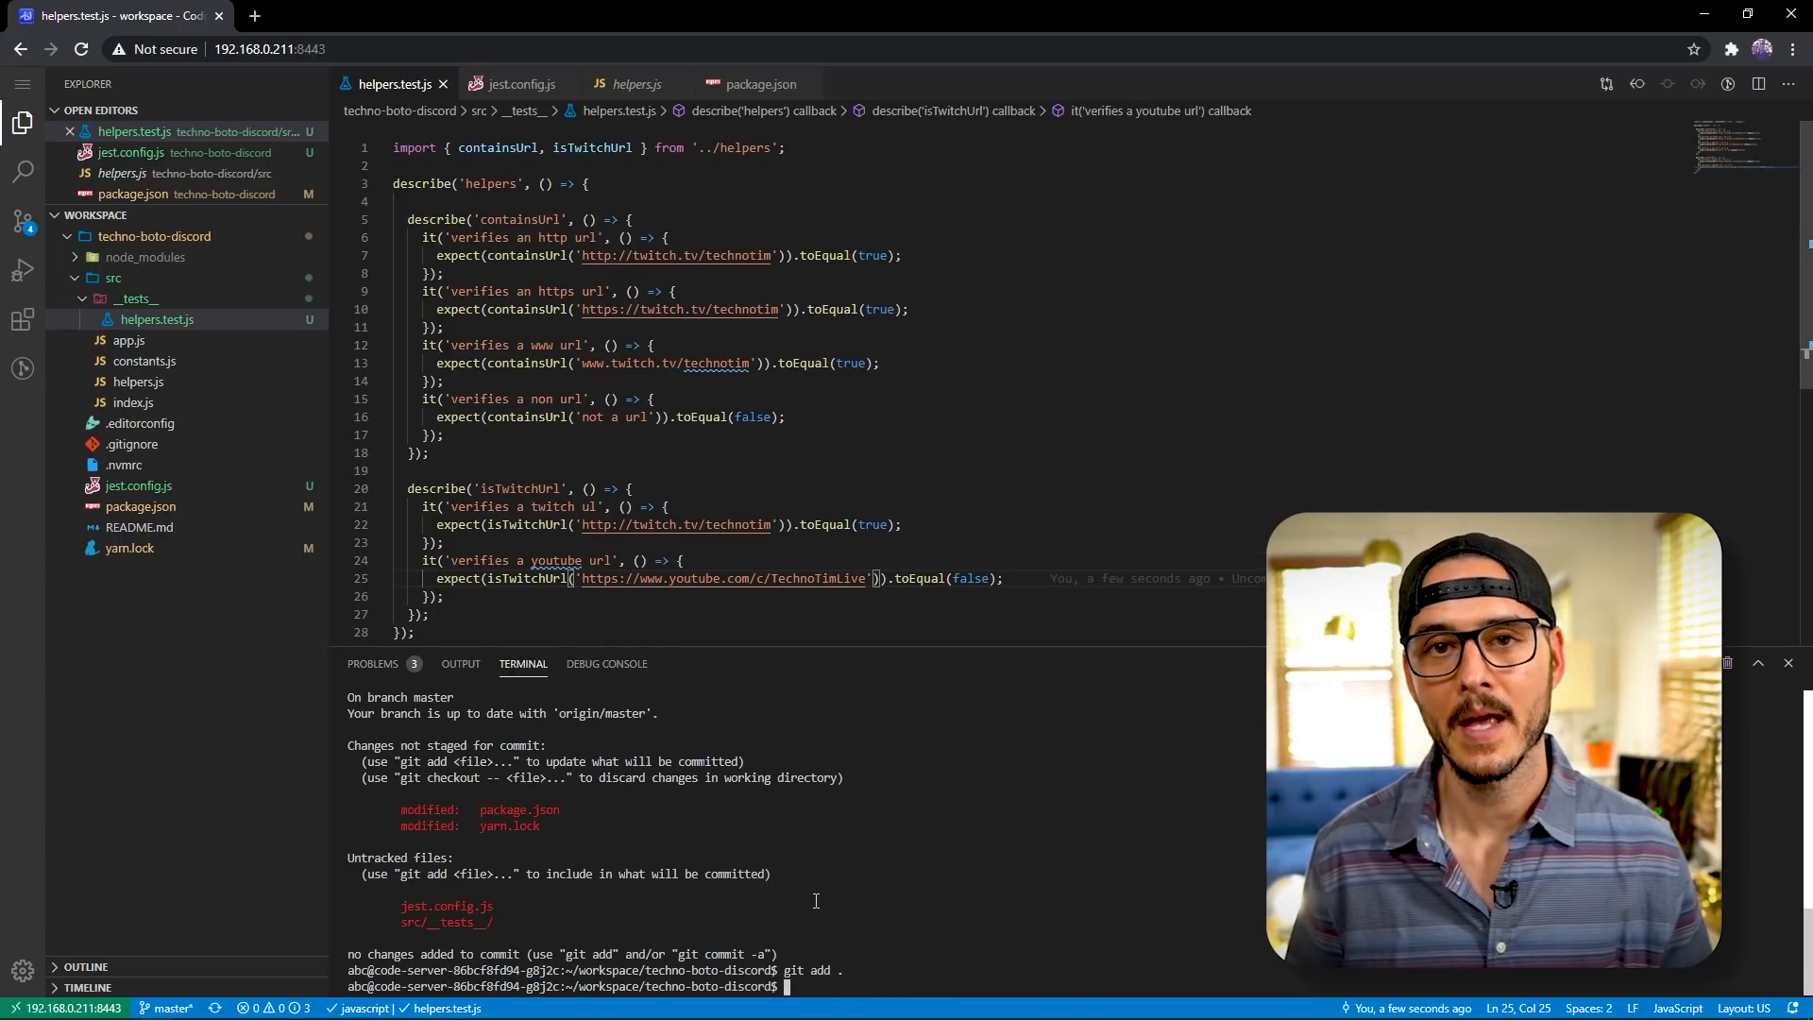
text(git commit -m "chore(tests): Wrote tests for helpers")
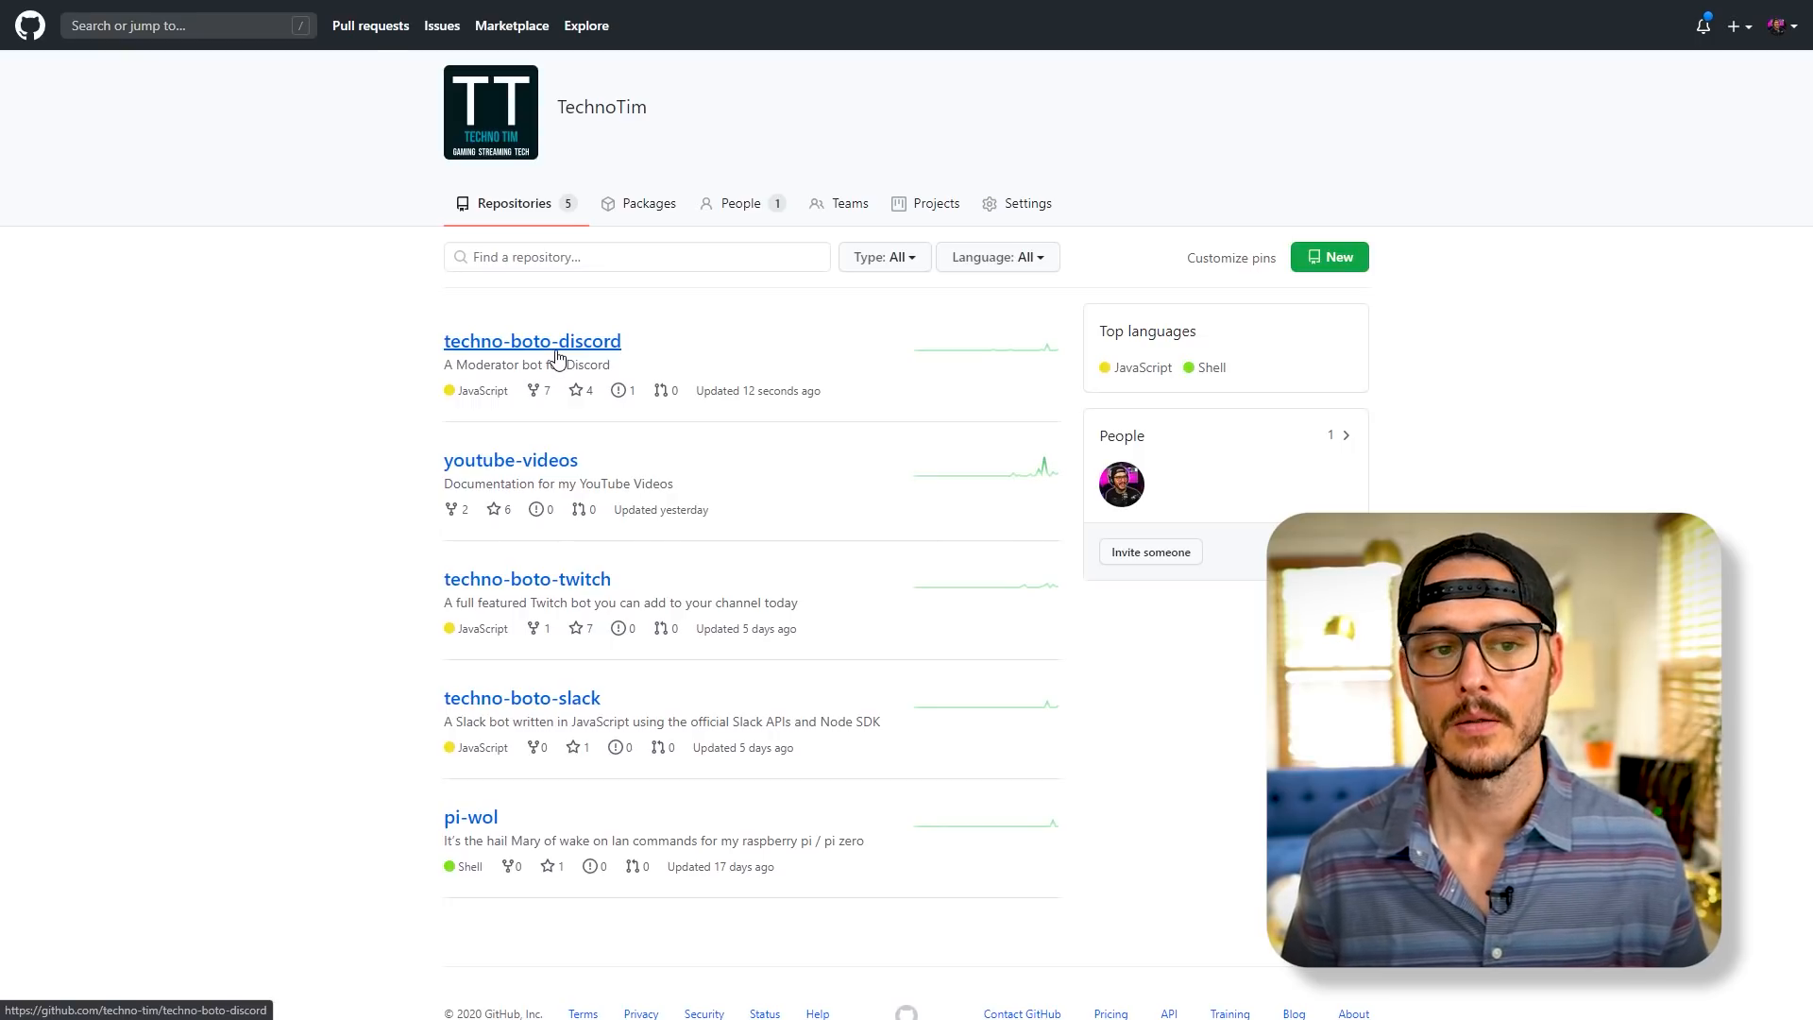
click(531, 340)
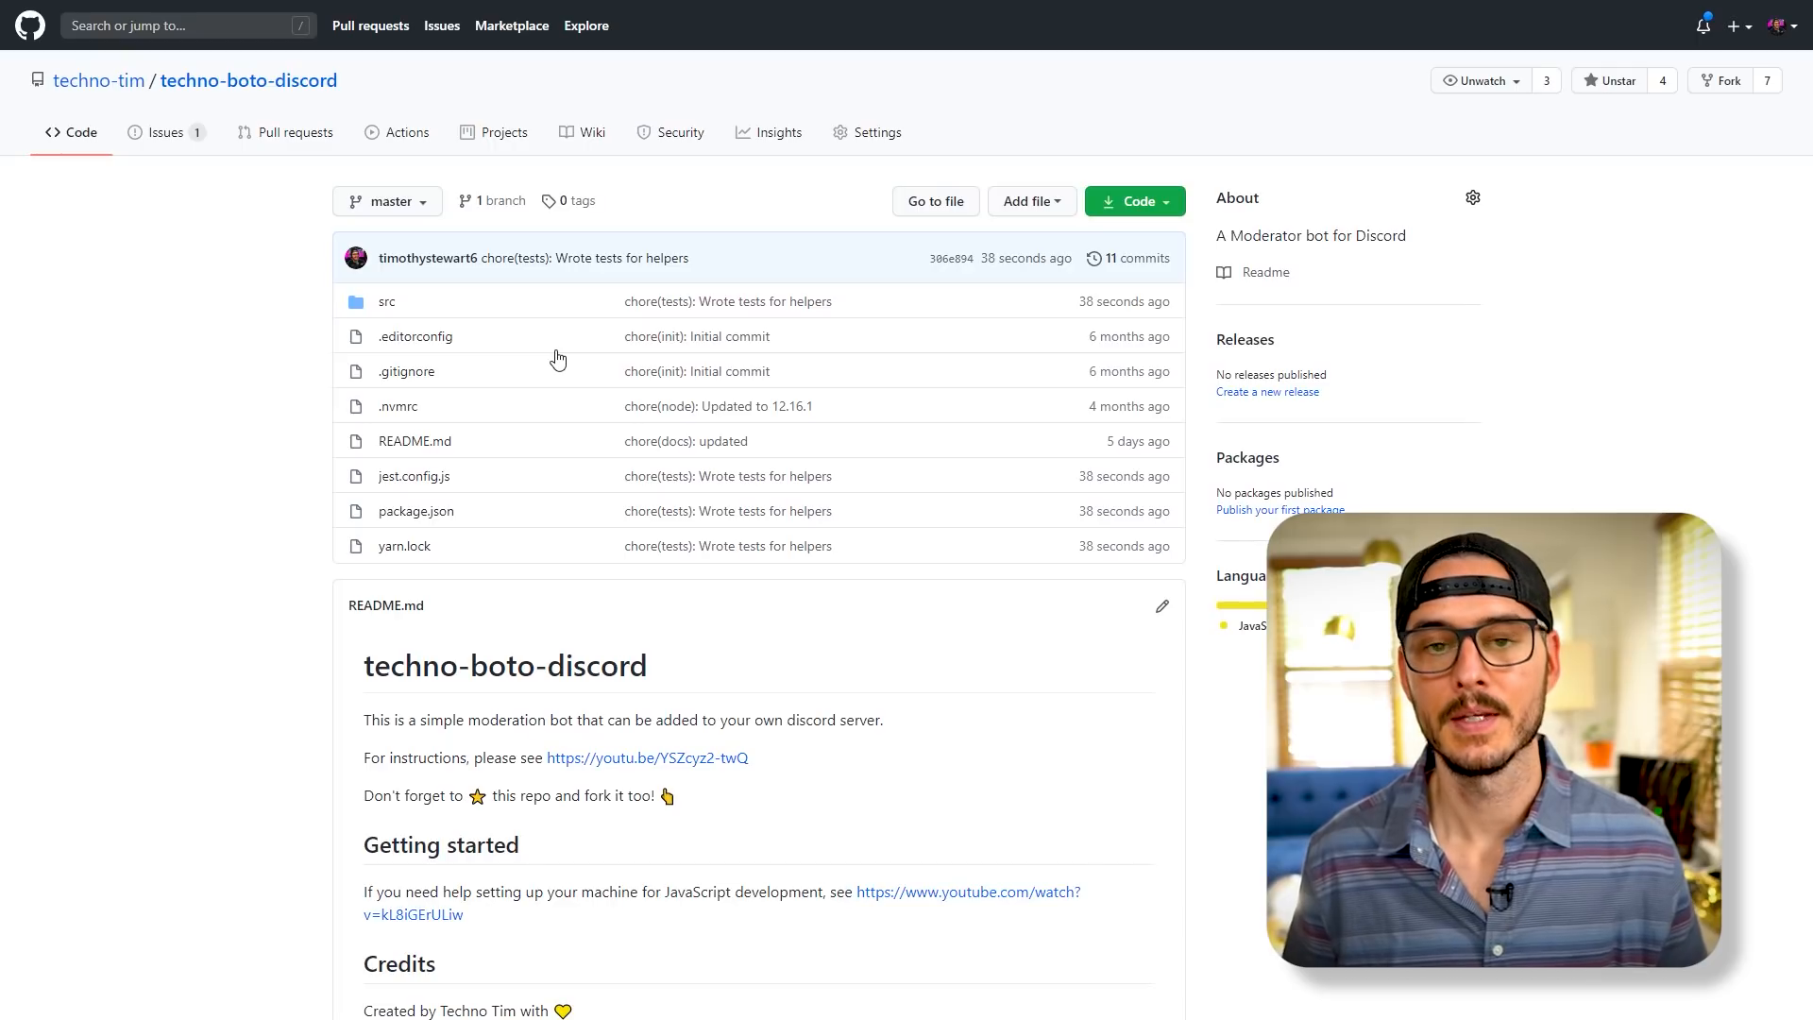